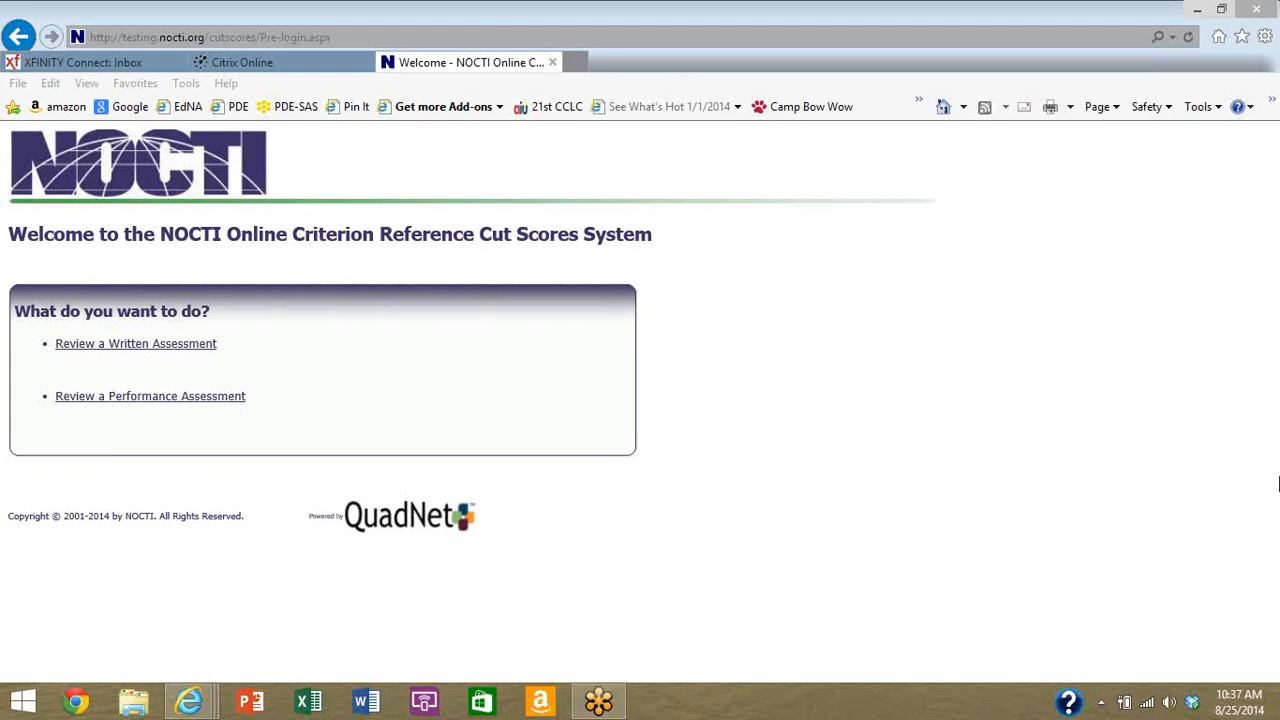
mouse_move(190, 411)
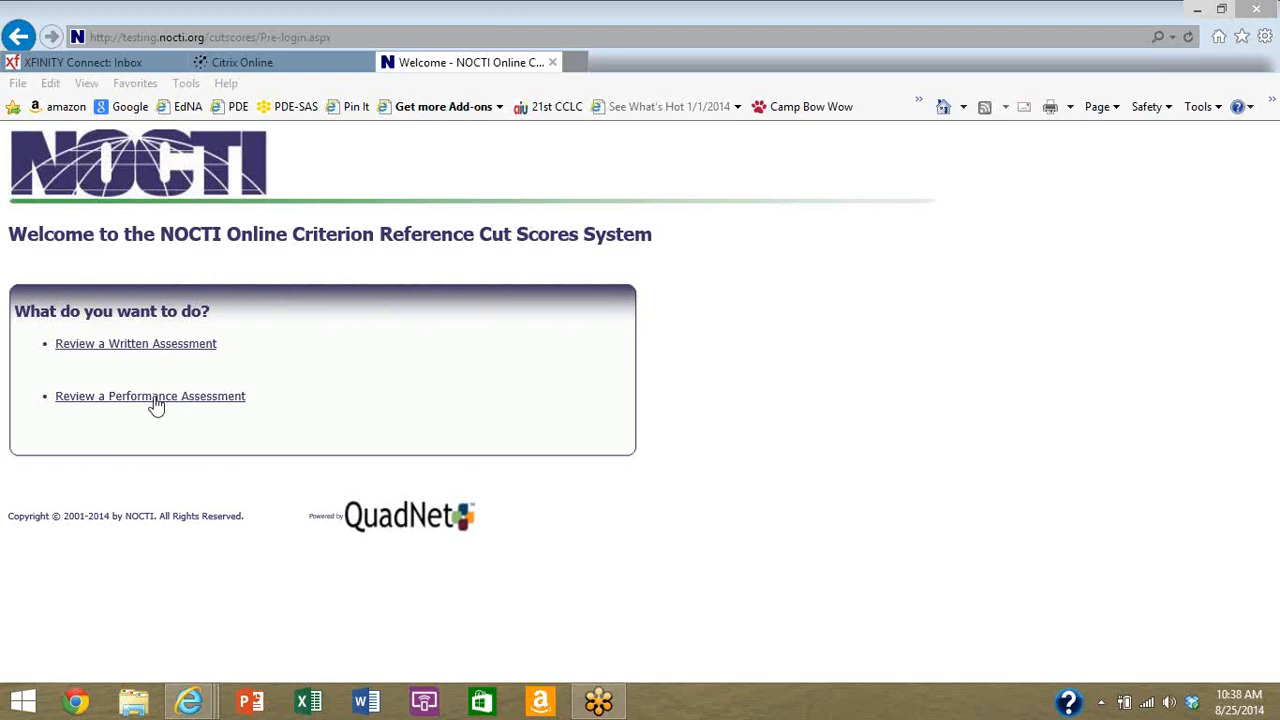
click(150, 396)
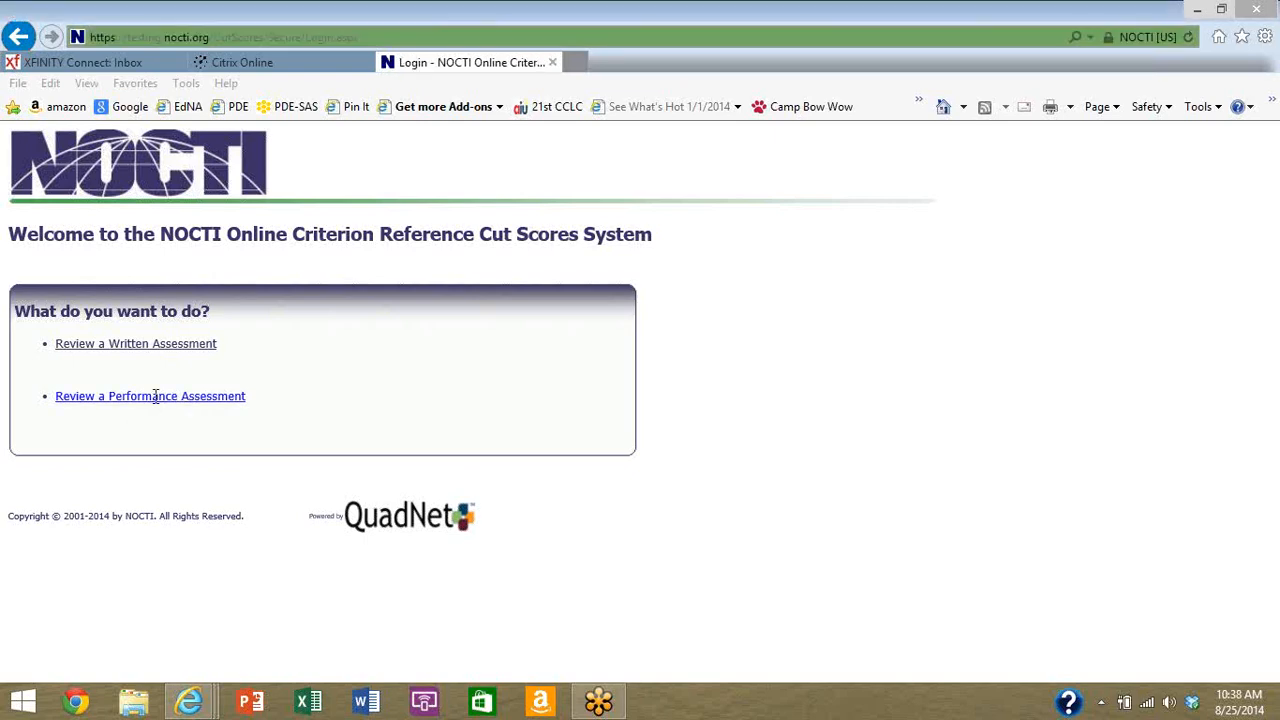
click(150, 396)
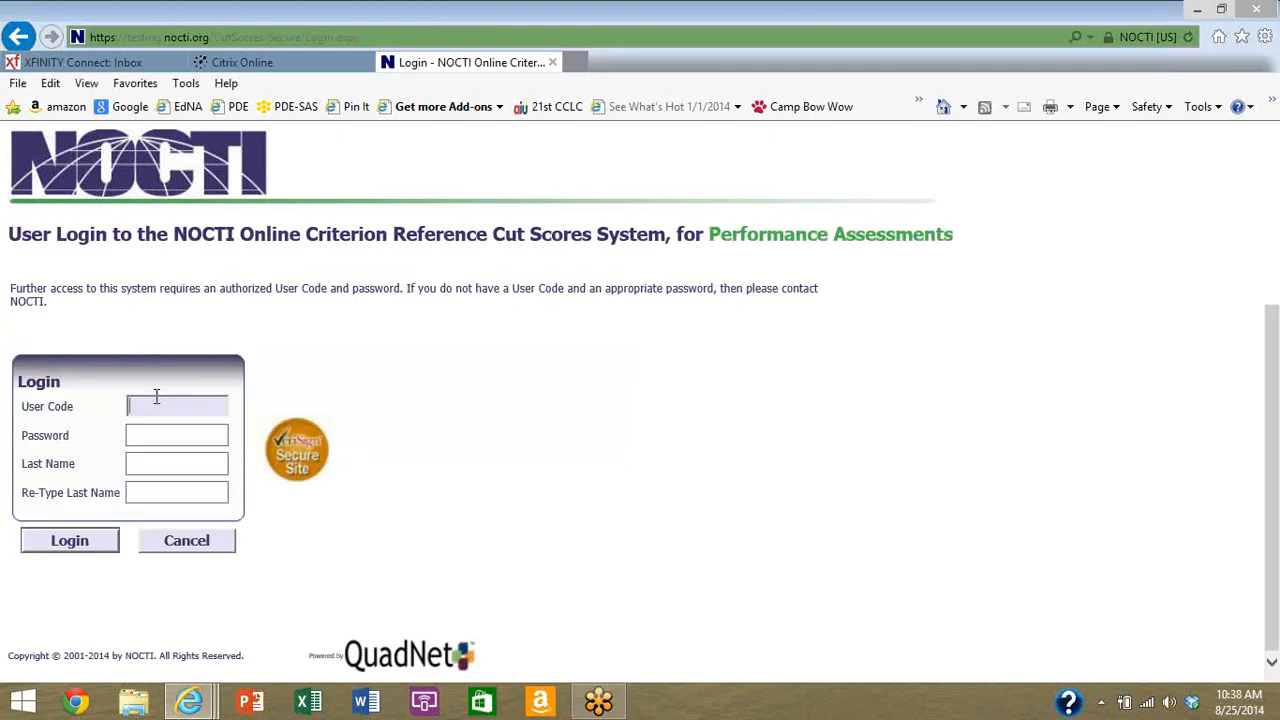
click(177, 406)
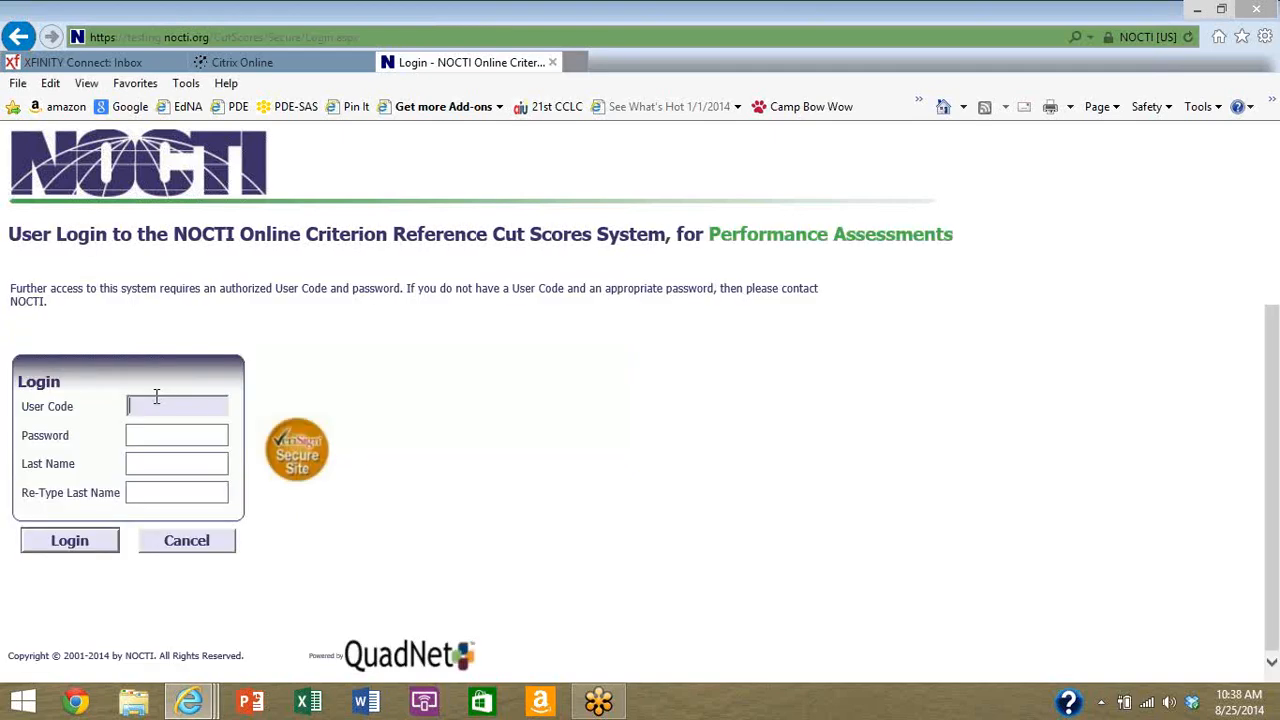
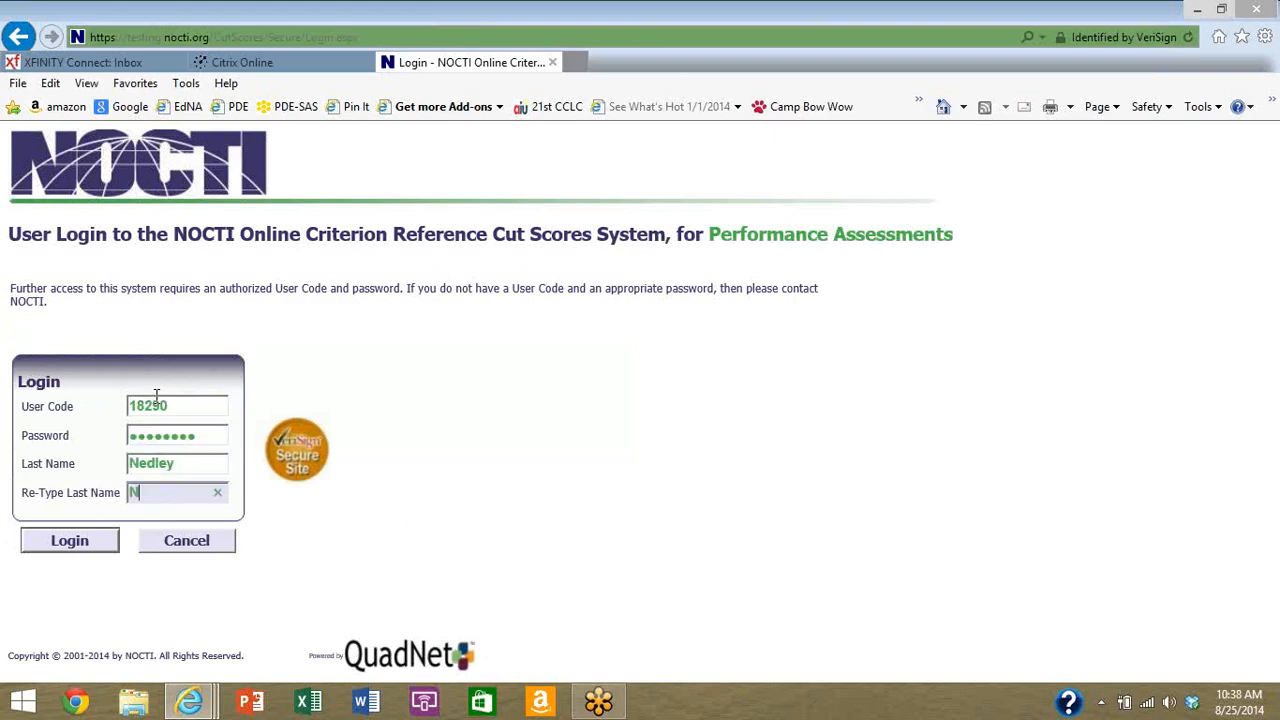
click(69, 540)
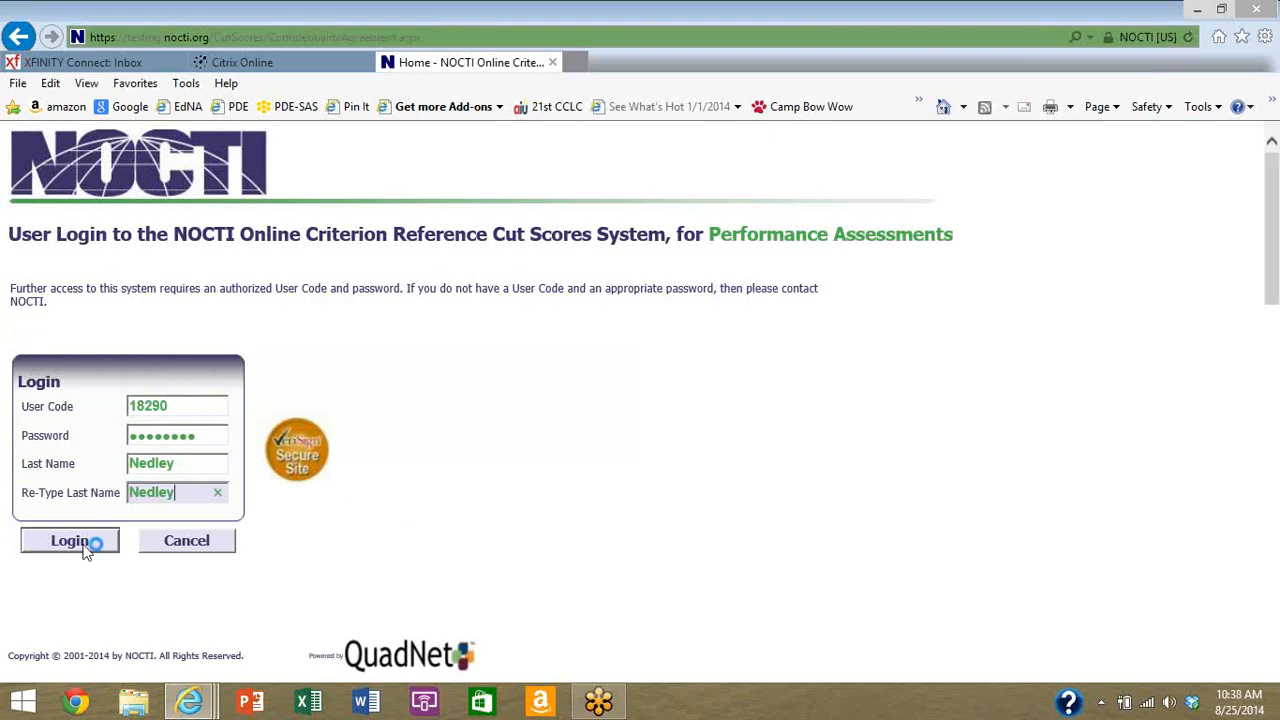
Agree to the confidentiality agreement and continue to the Accounting-Basic assessment details
click(69, 540)
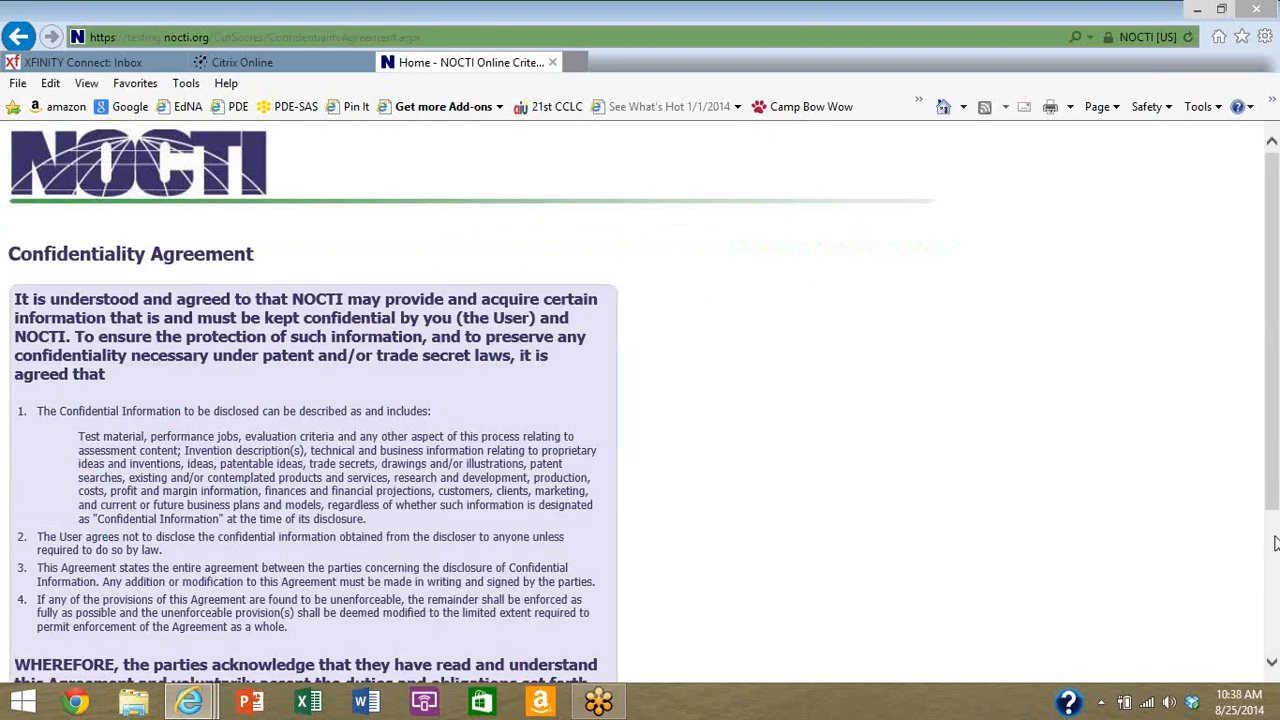
scroll(down, 3)
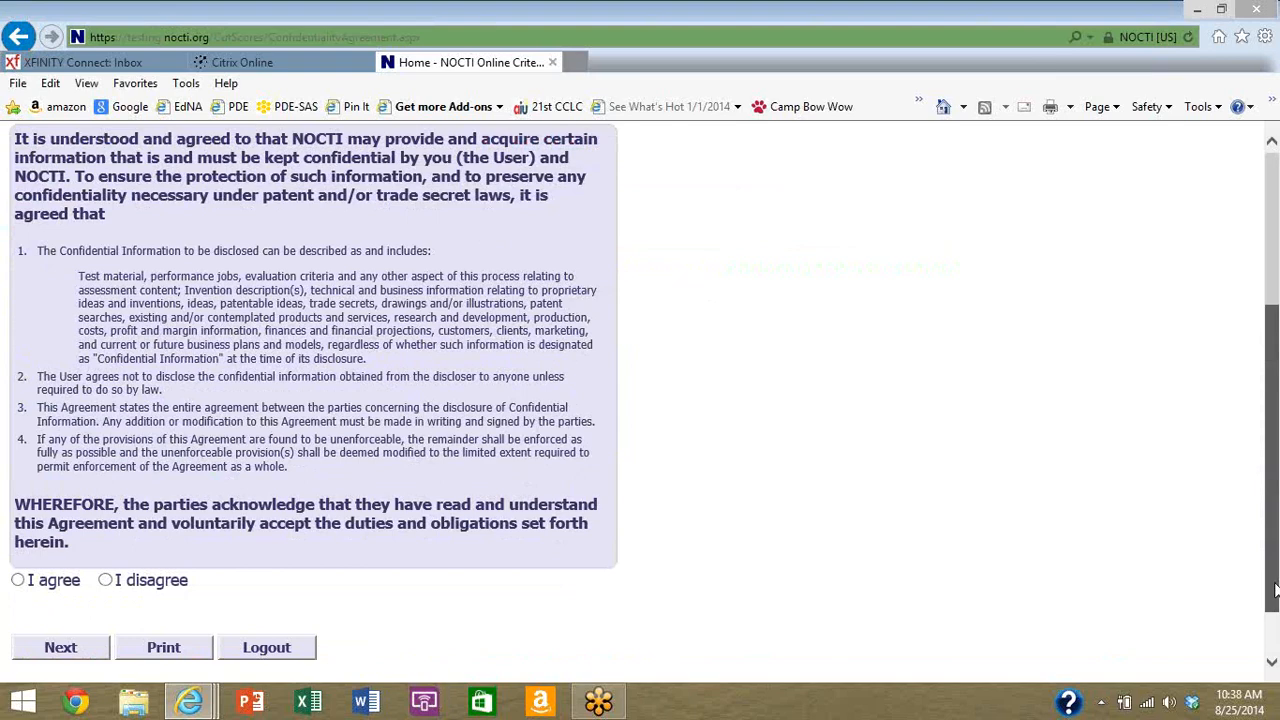
scroll(down, 3)
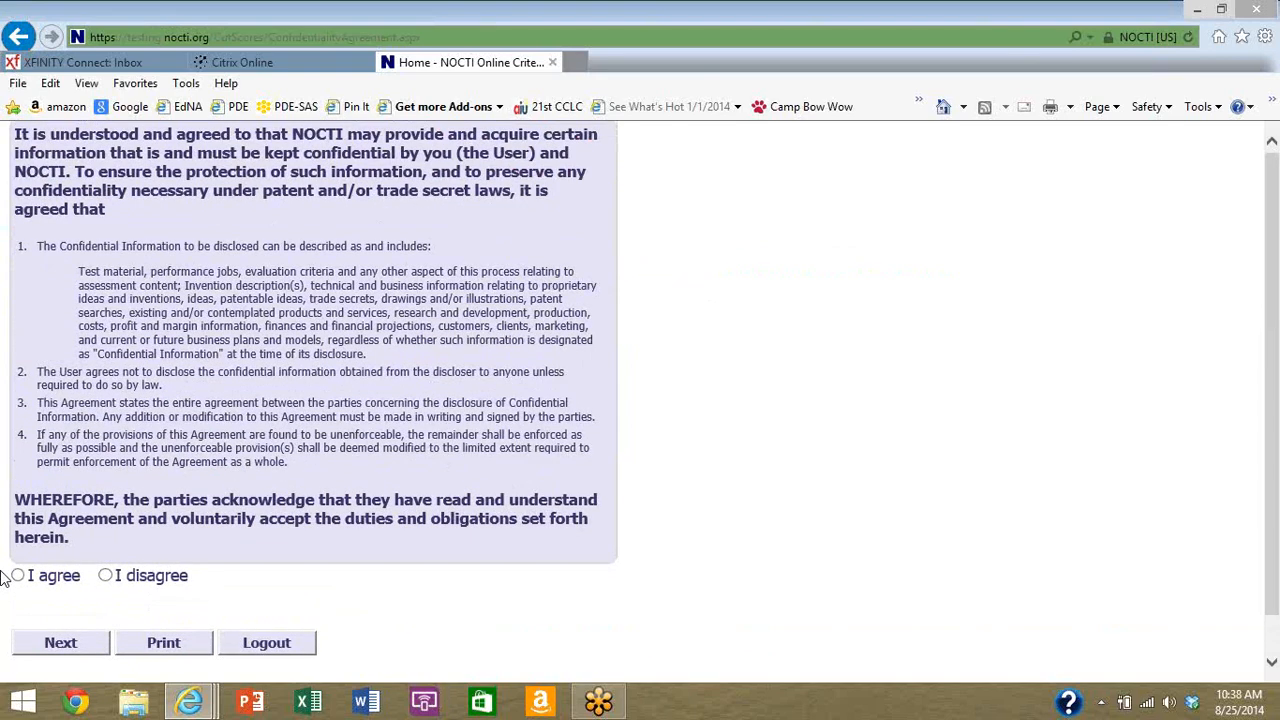
click(17, 575)
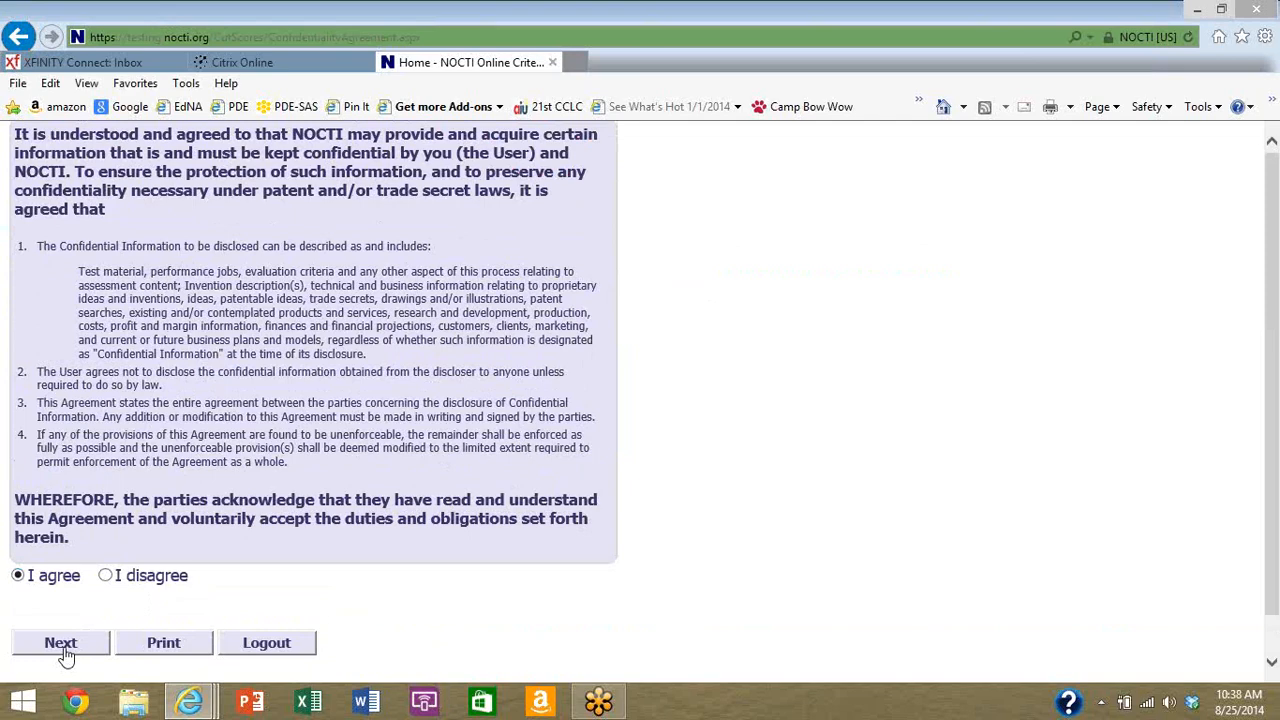
click(60, 642)
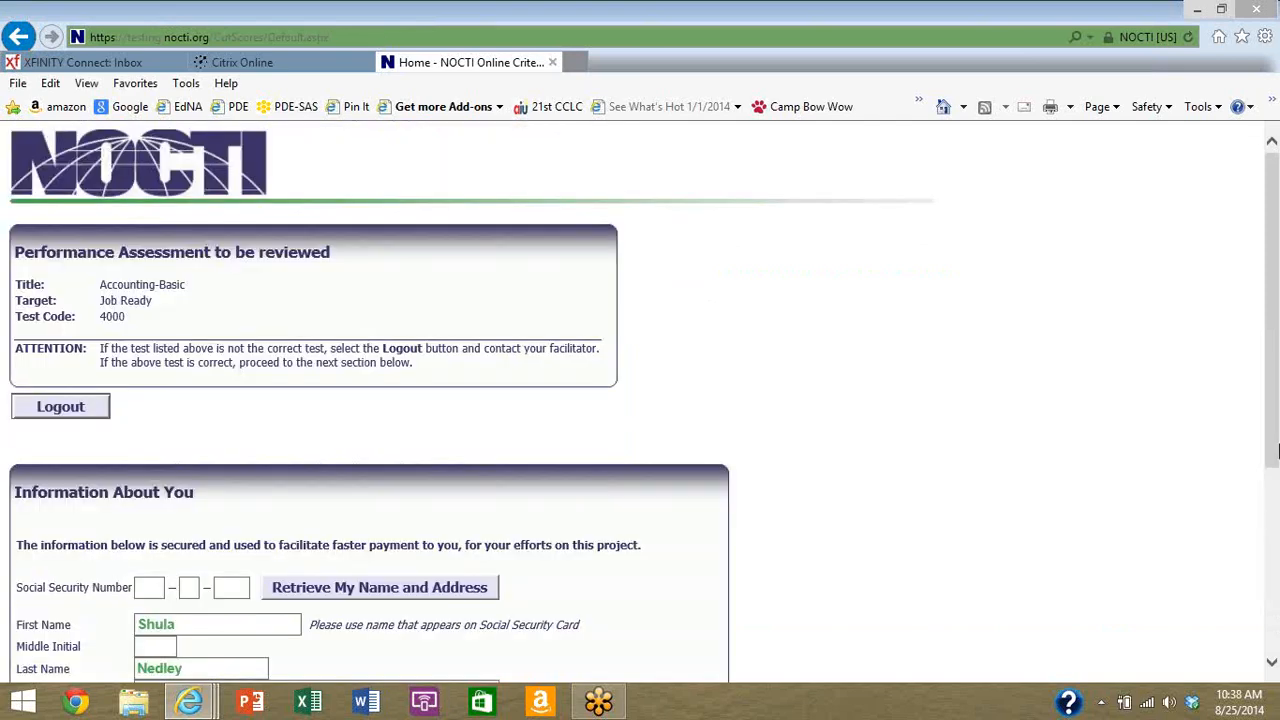
Submit the Information About You section to begin reviewing Job 1 performance ratings
scroll(down, 3)
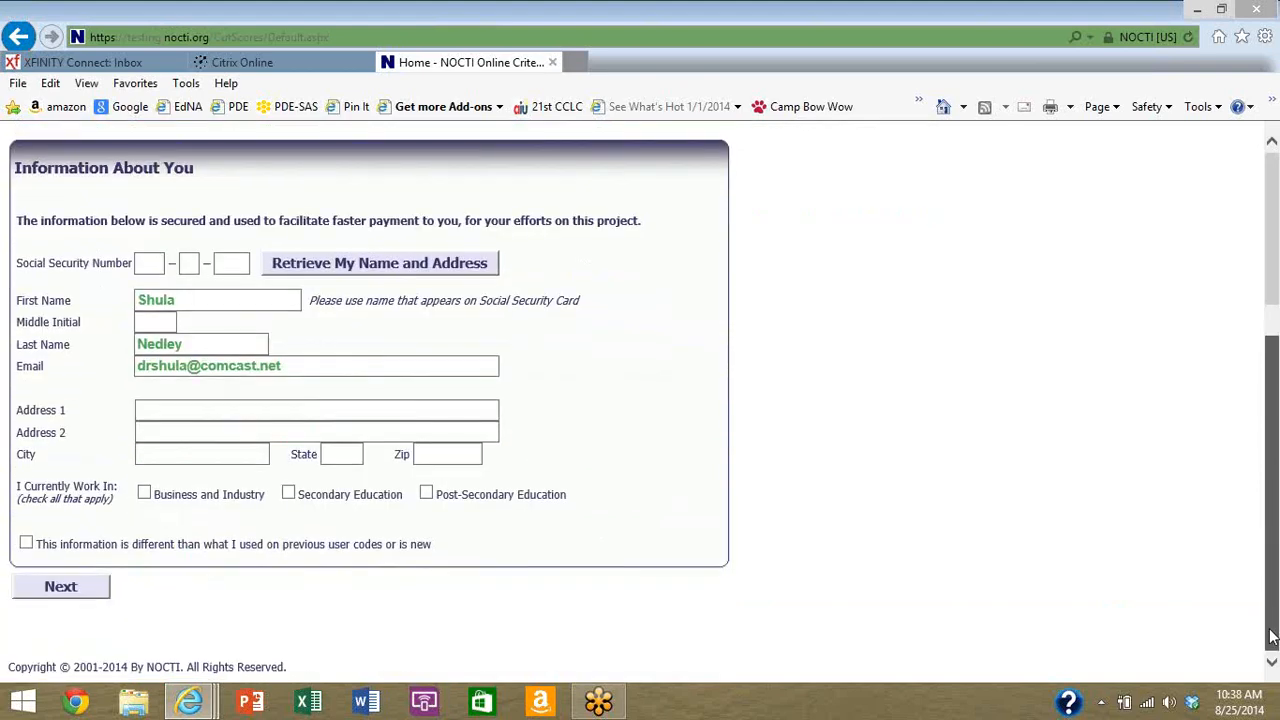
mouse_move(213, 622)
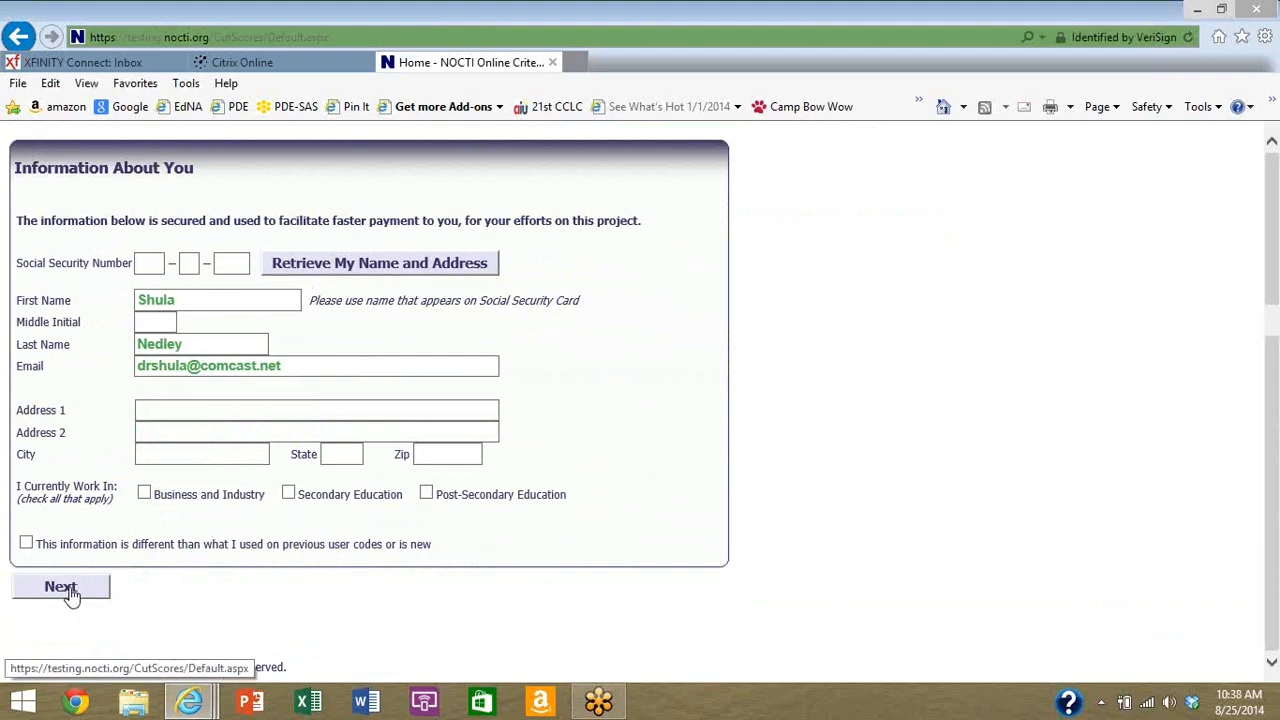
click(60, 586)
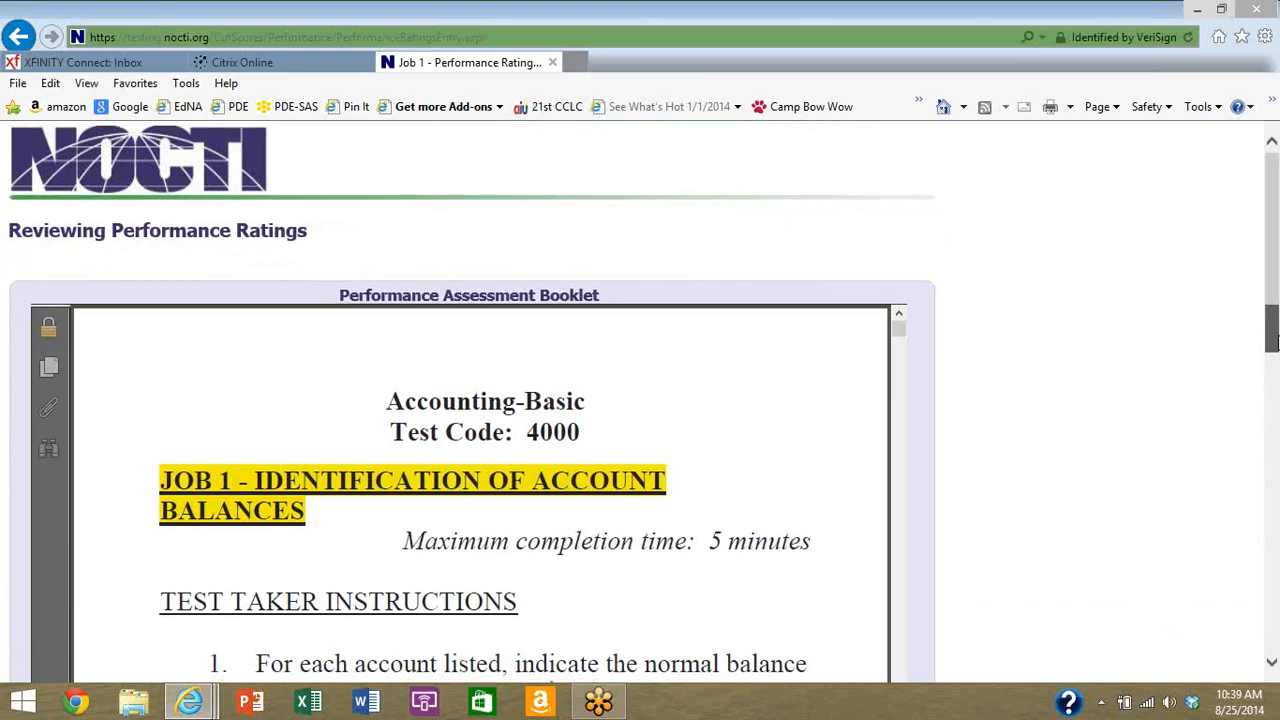
scroll(down, 3)
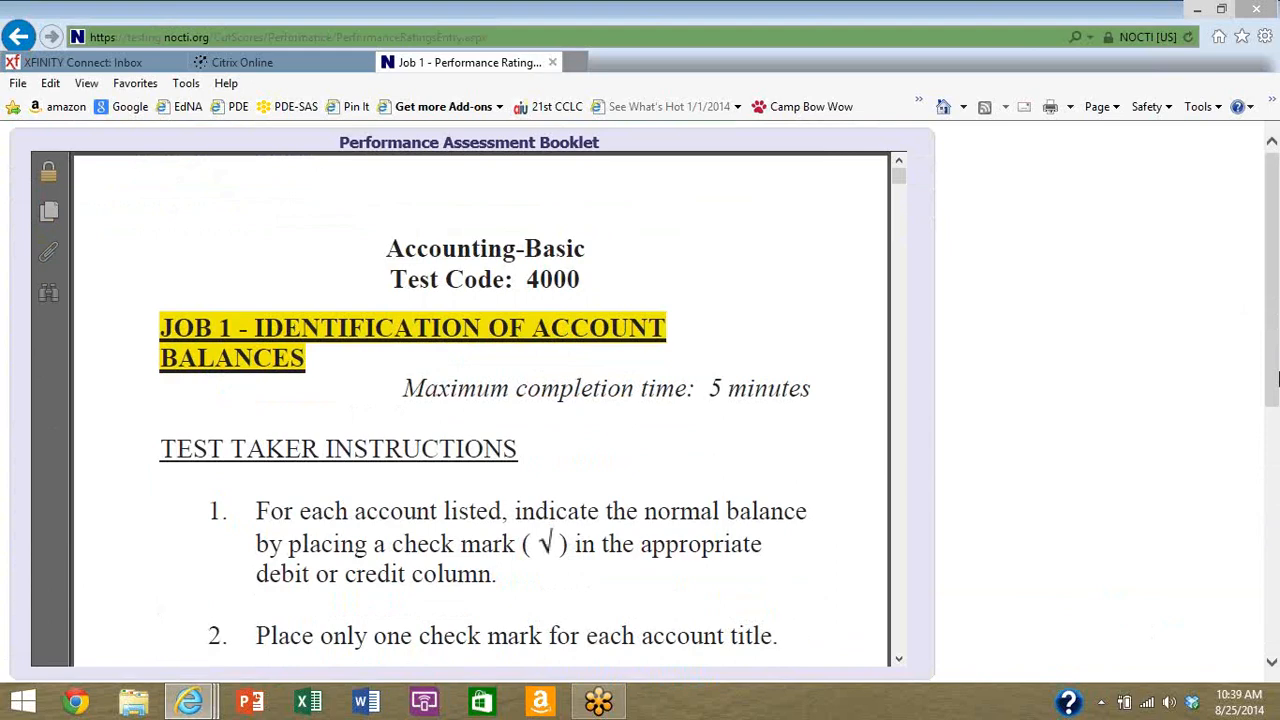
mouse_move(411, 183)
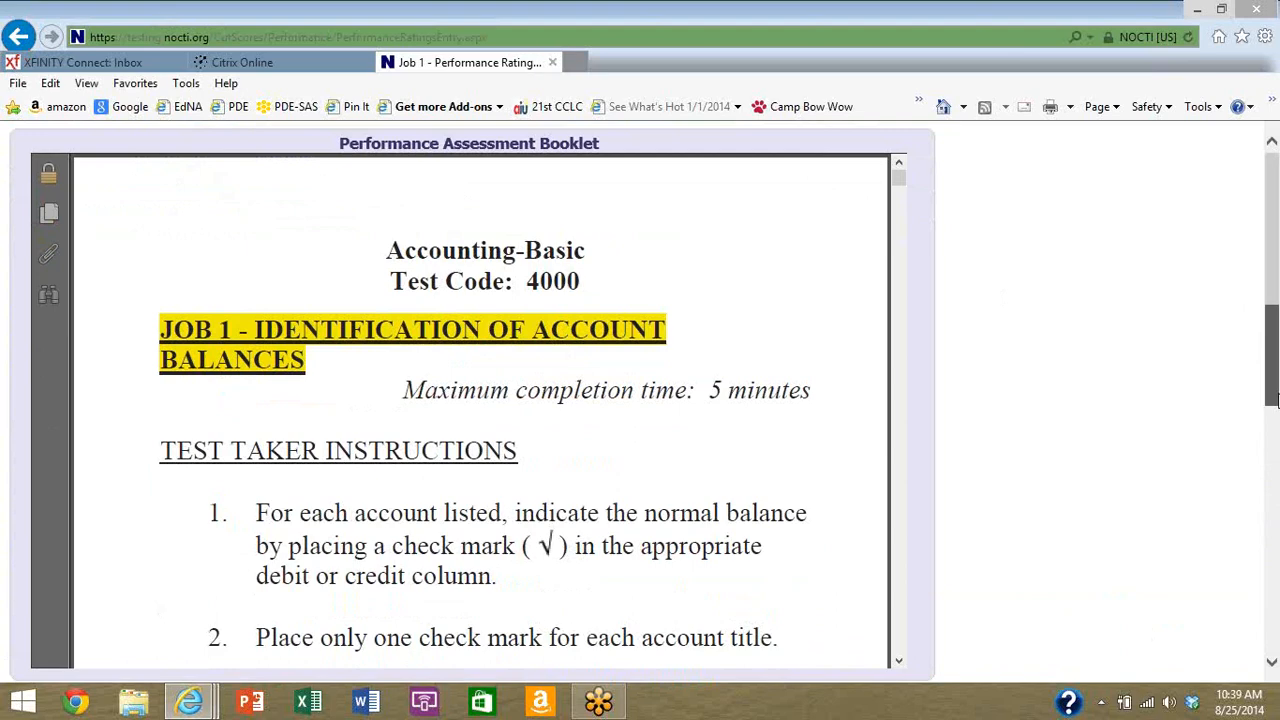
scroll(down, 3)
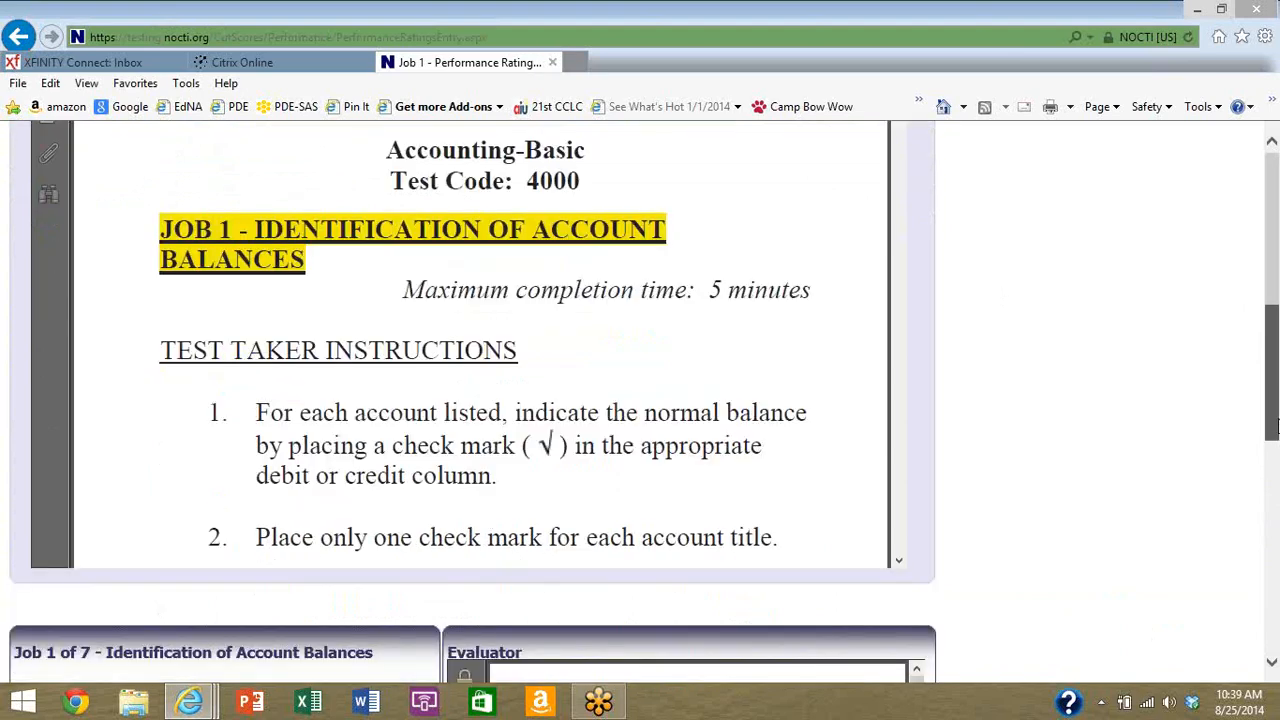
scroll(down, 3)
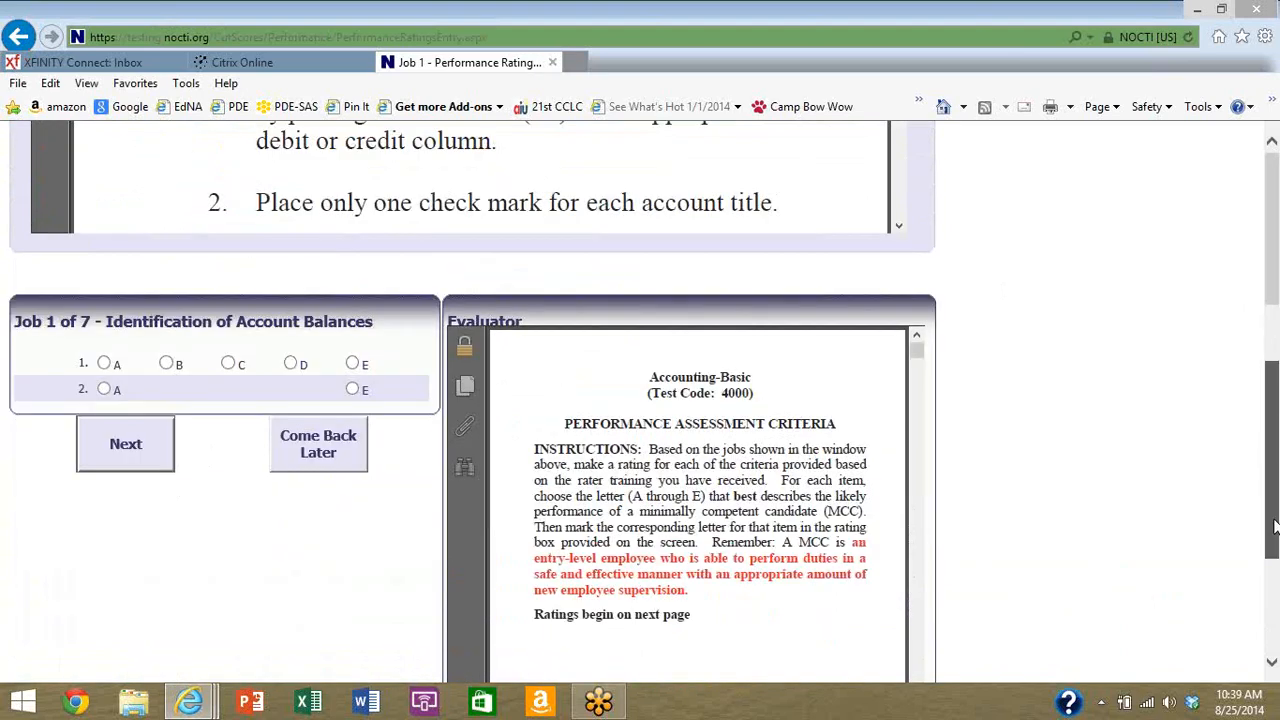
scroll(down, 3)
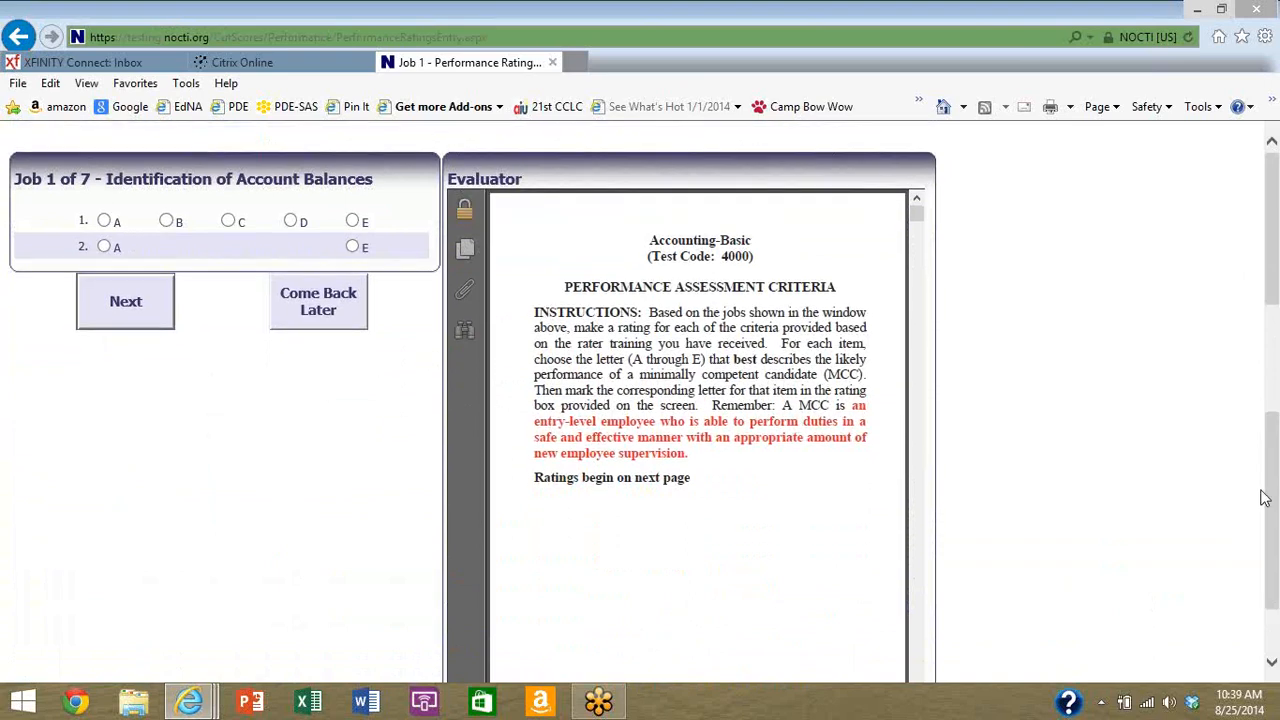
mouse_move(1265, 498)
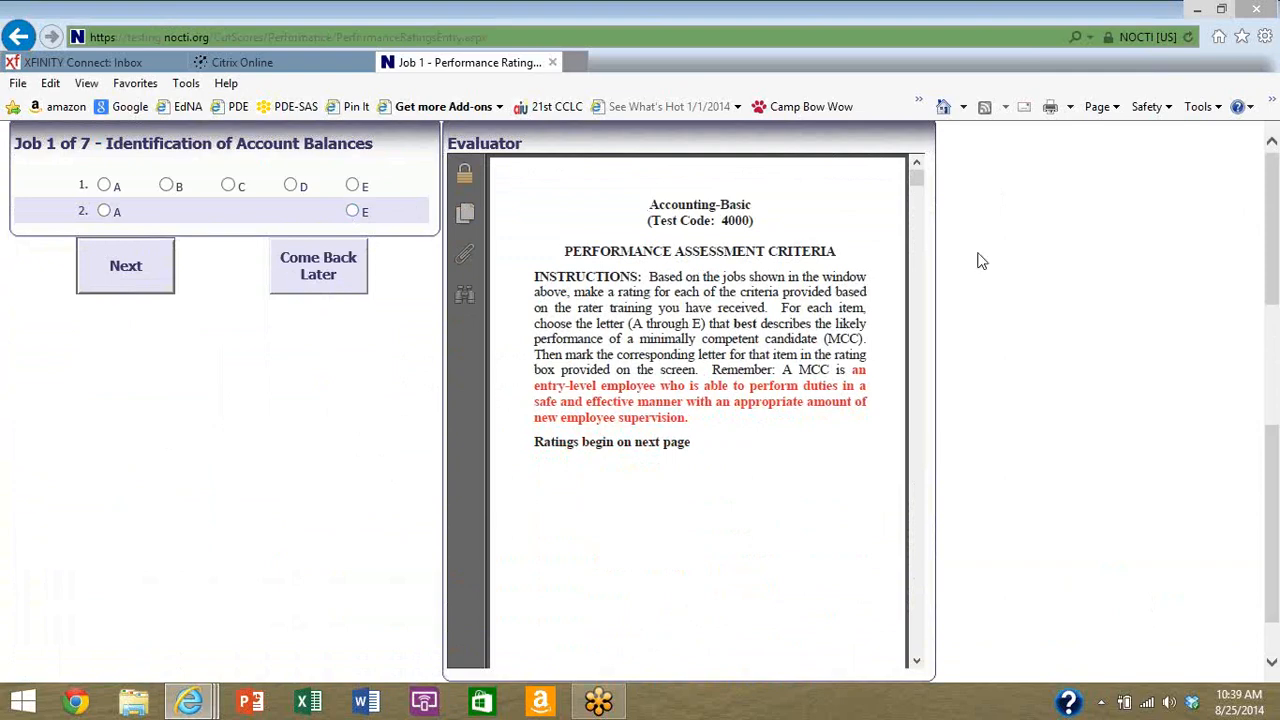
mouse_move(917, 185)
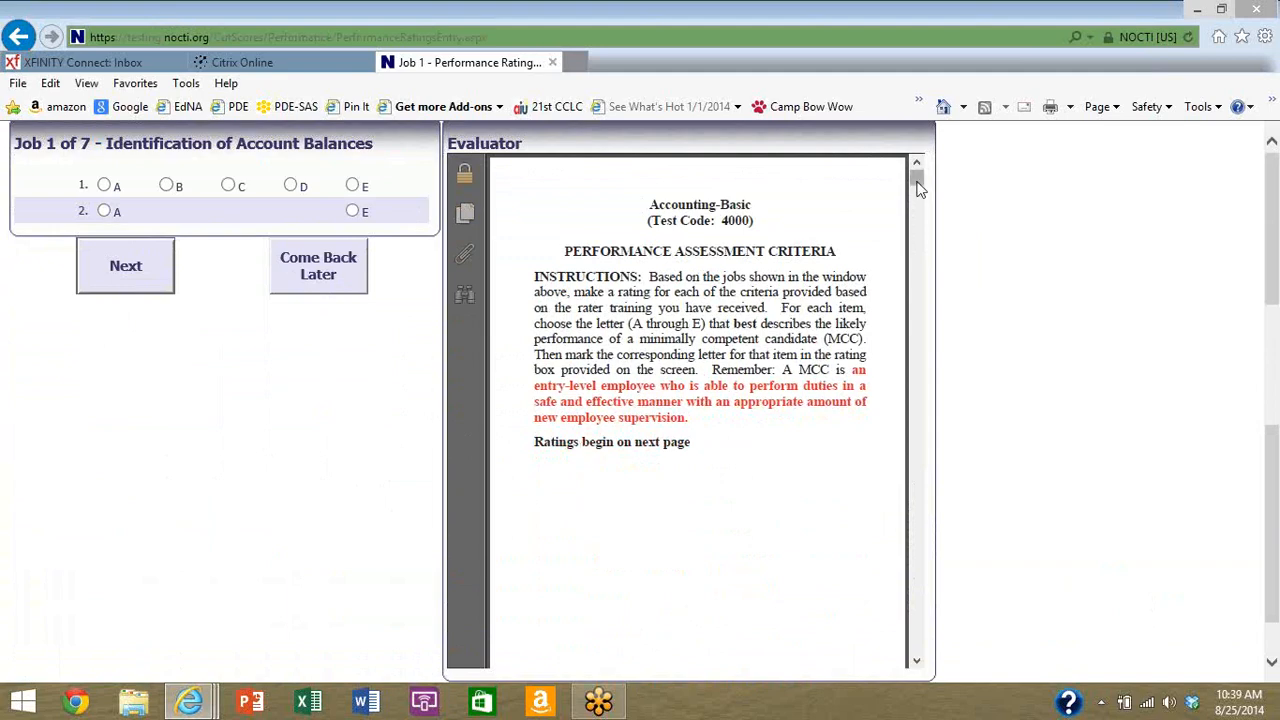
scroll(down, 3)
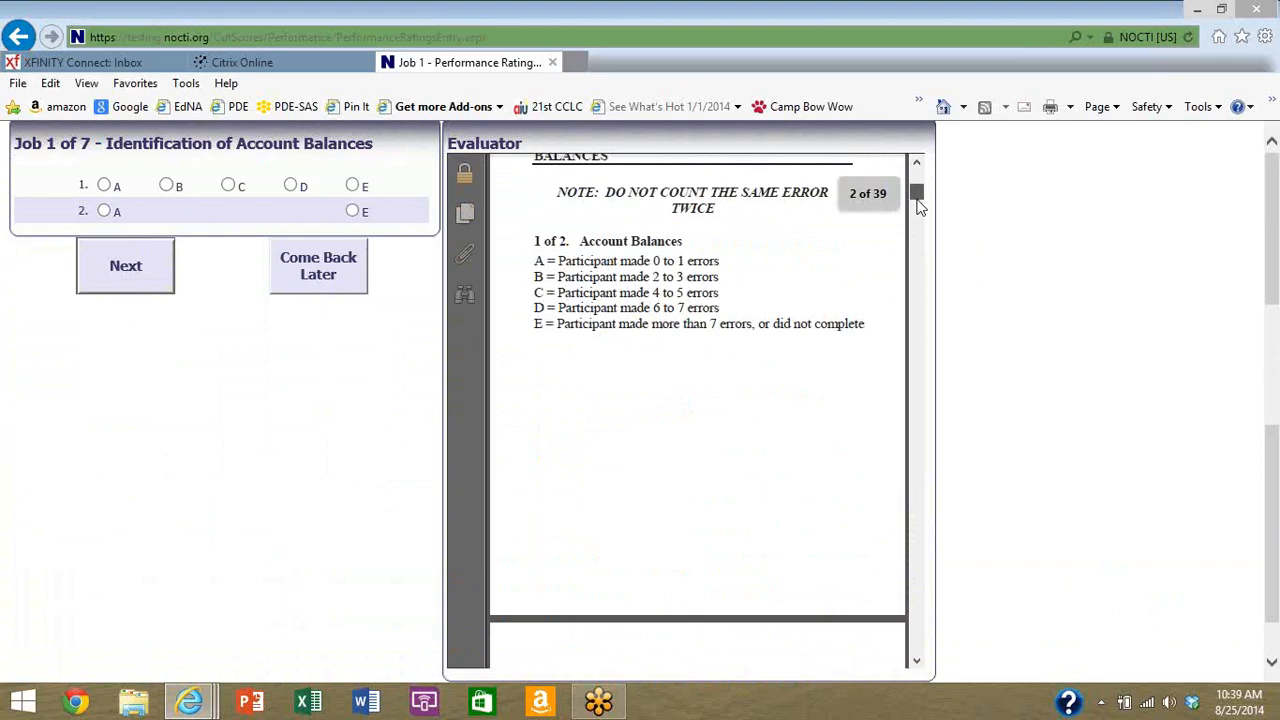
scroll(down, 3)
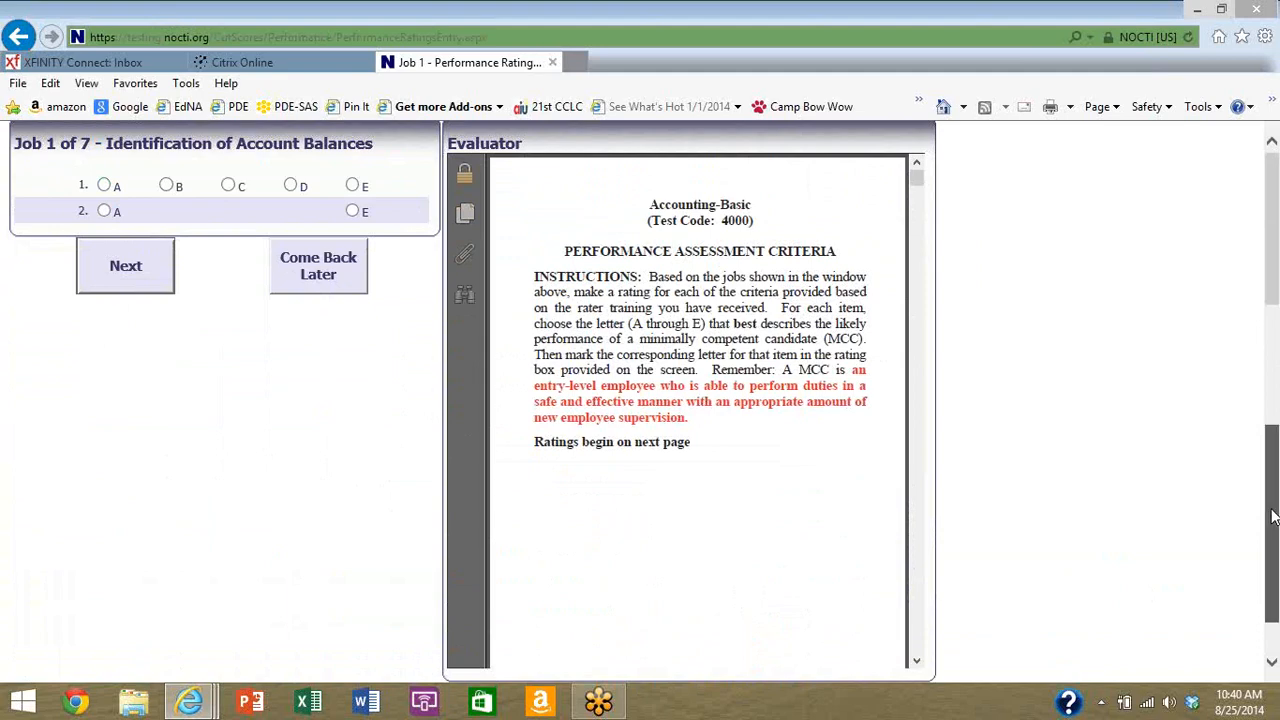
scroll(down, 3)
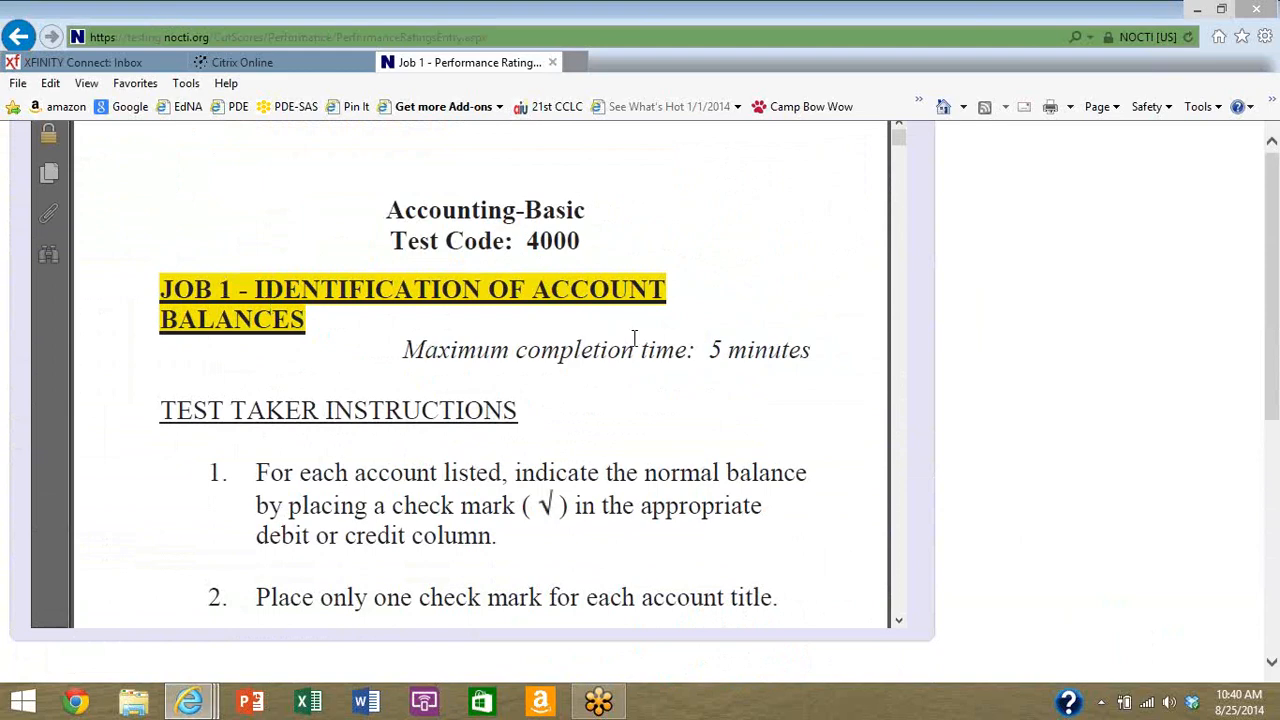
mouse_move(892, 224)
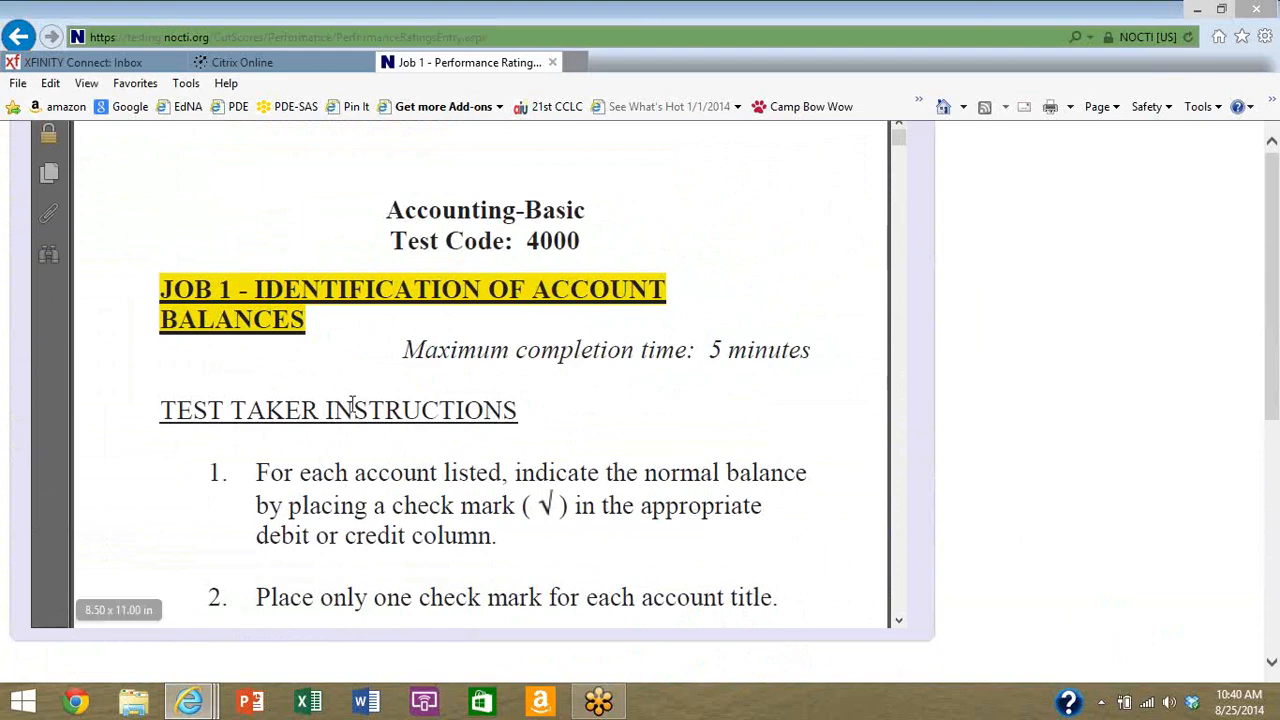
mouse_move(355, 450)
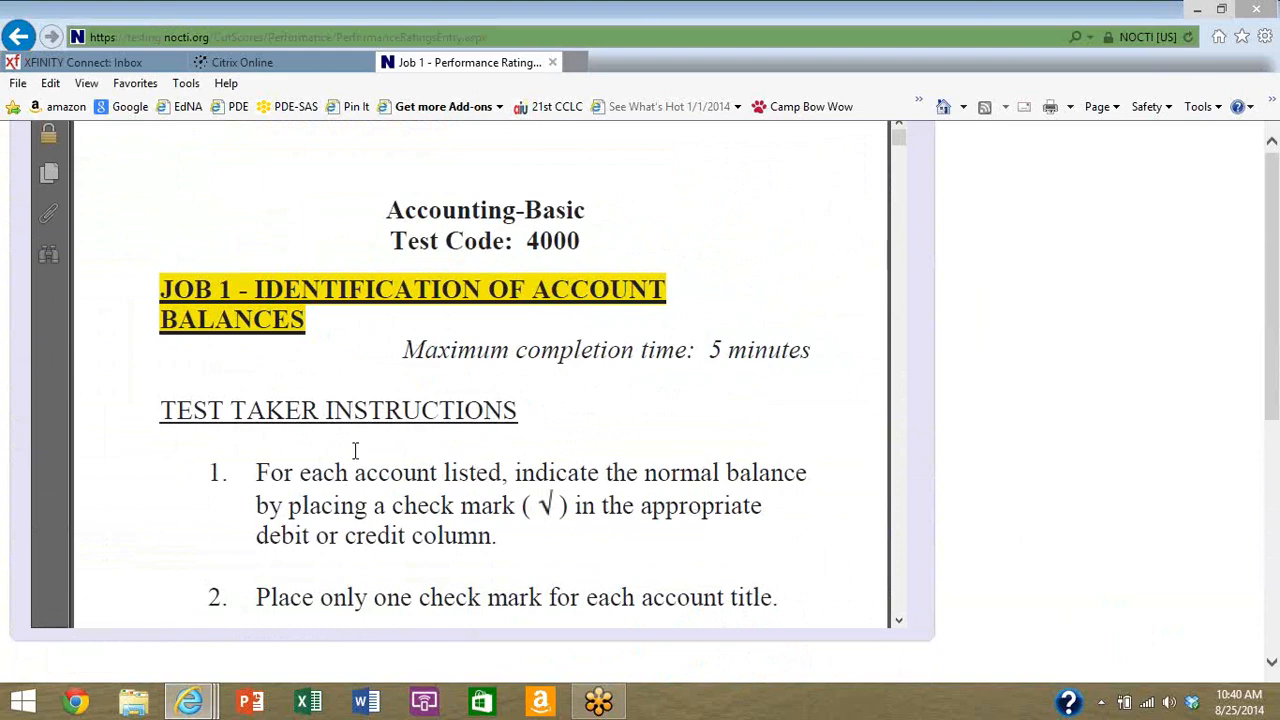
mouse_move(313, 483)
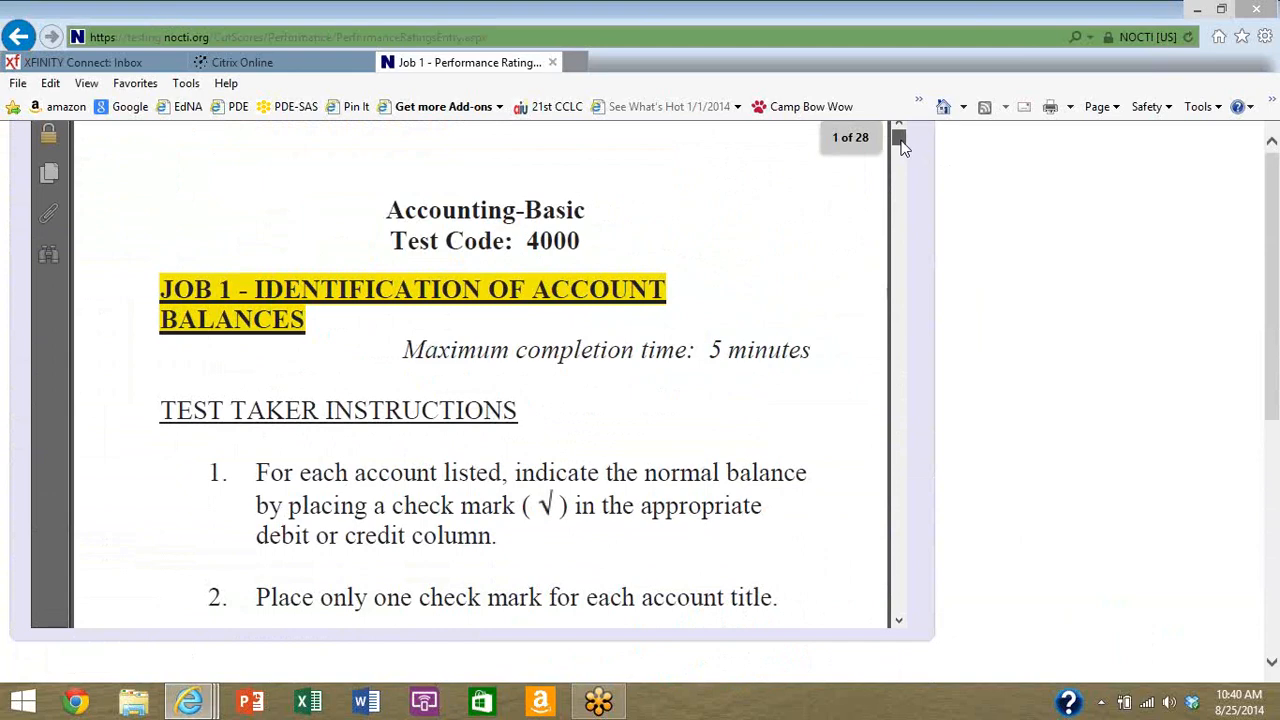
scroll(down, 3)
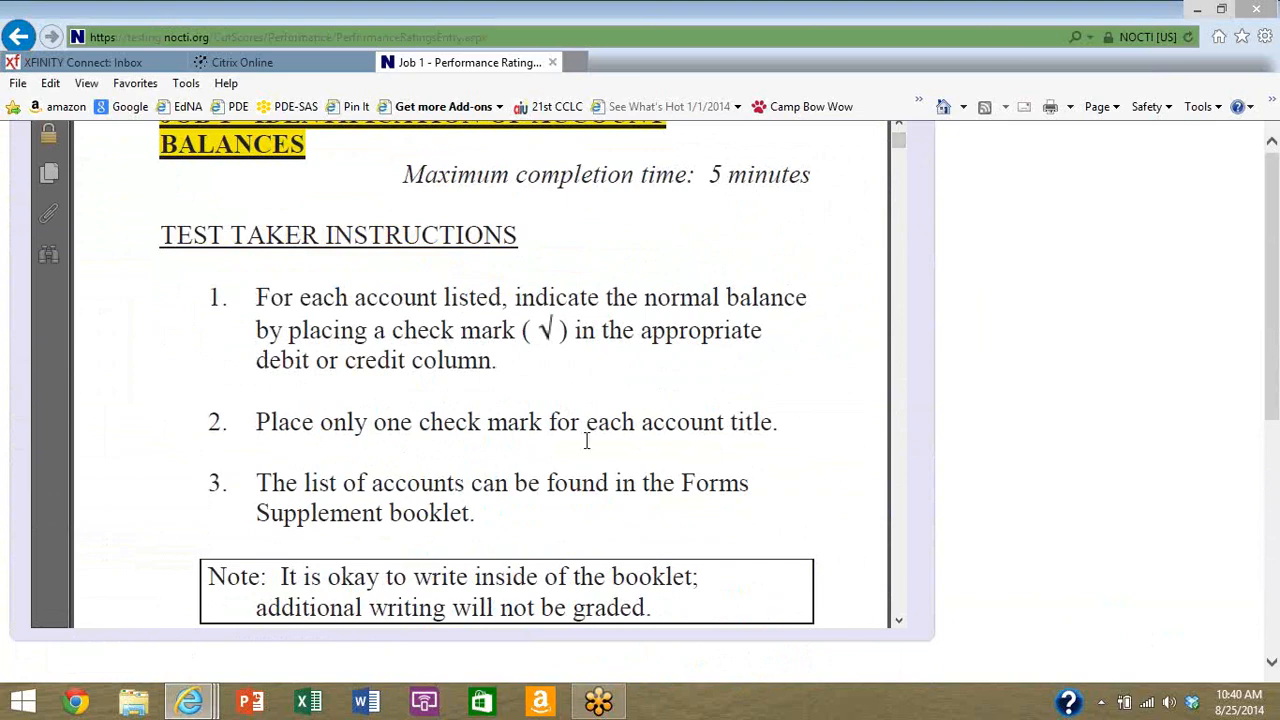
mouse_move(745, 451)
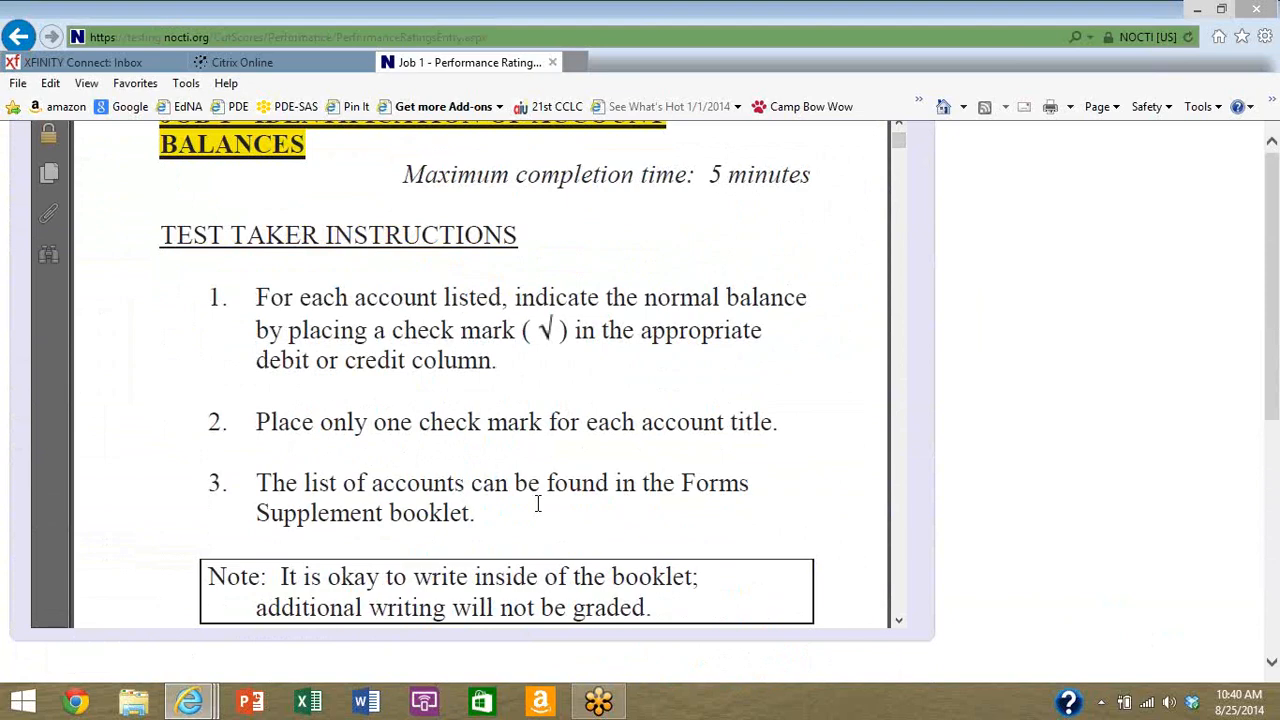
mouse_move(478, 578)
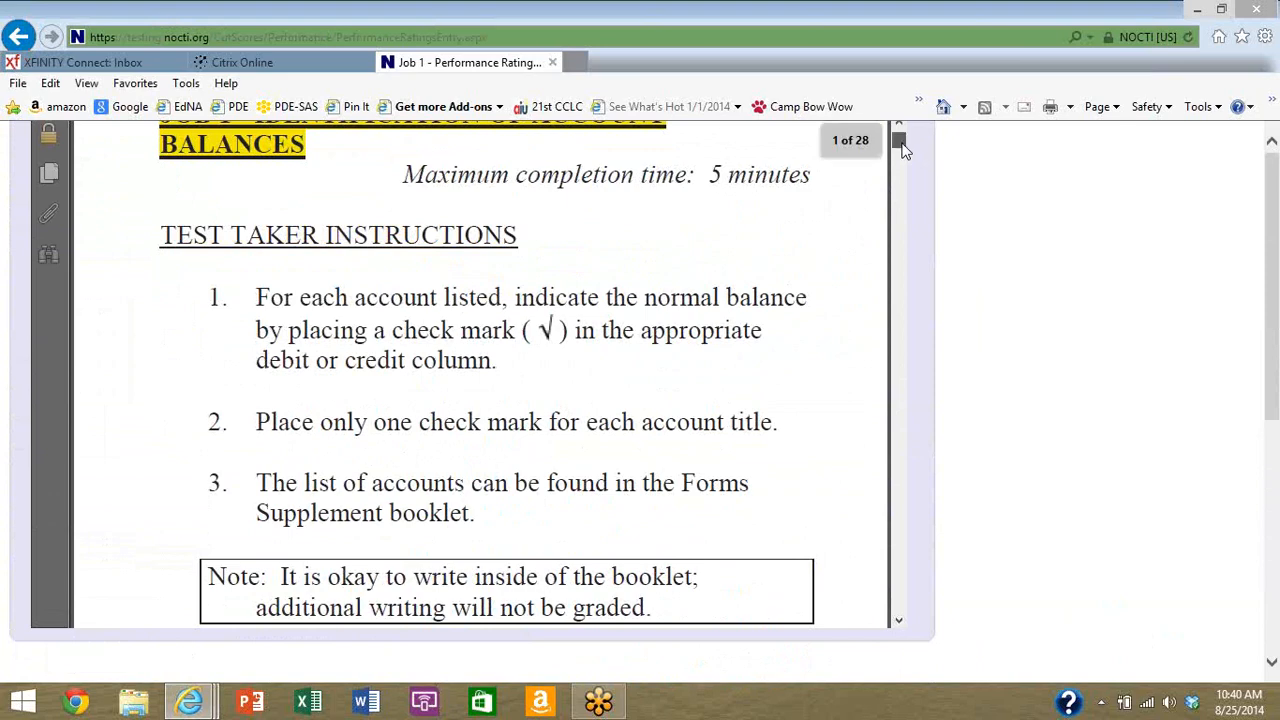
scroll(down, 3)
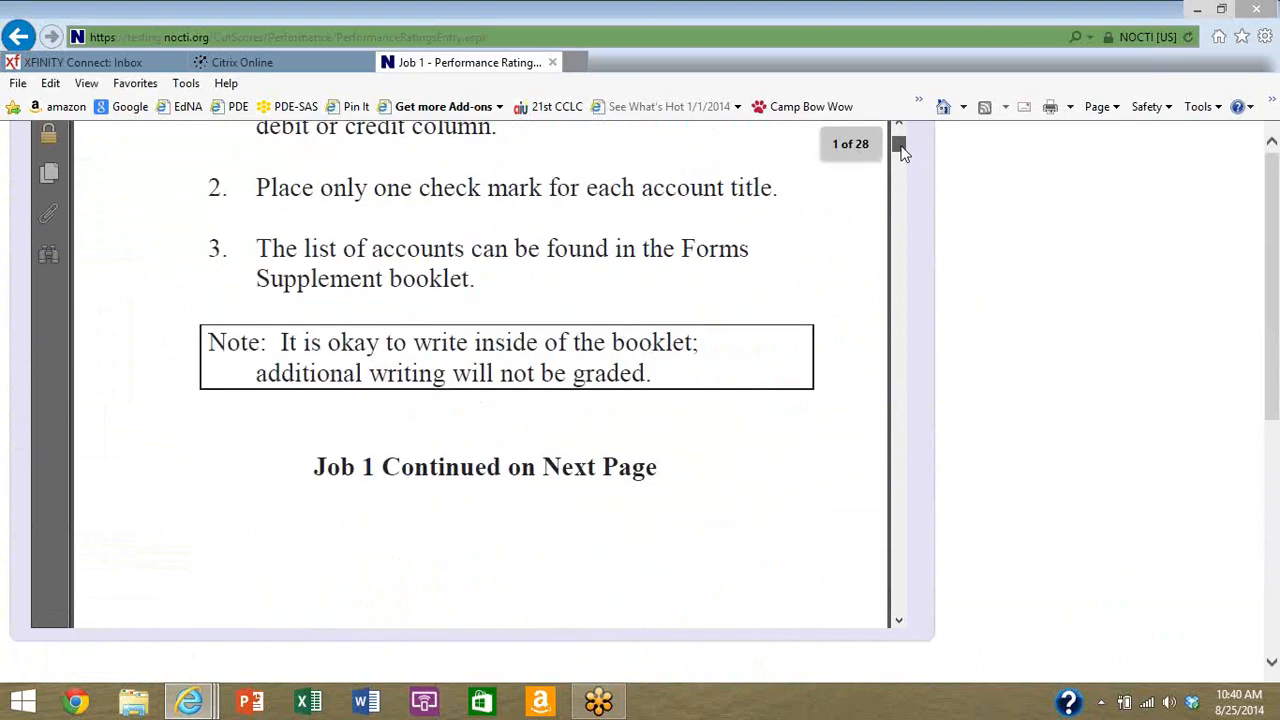
mouse_move(316, 486)
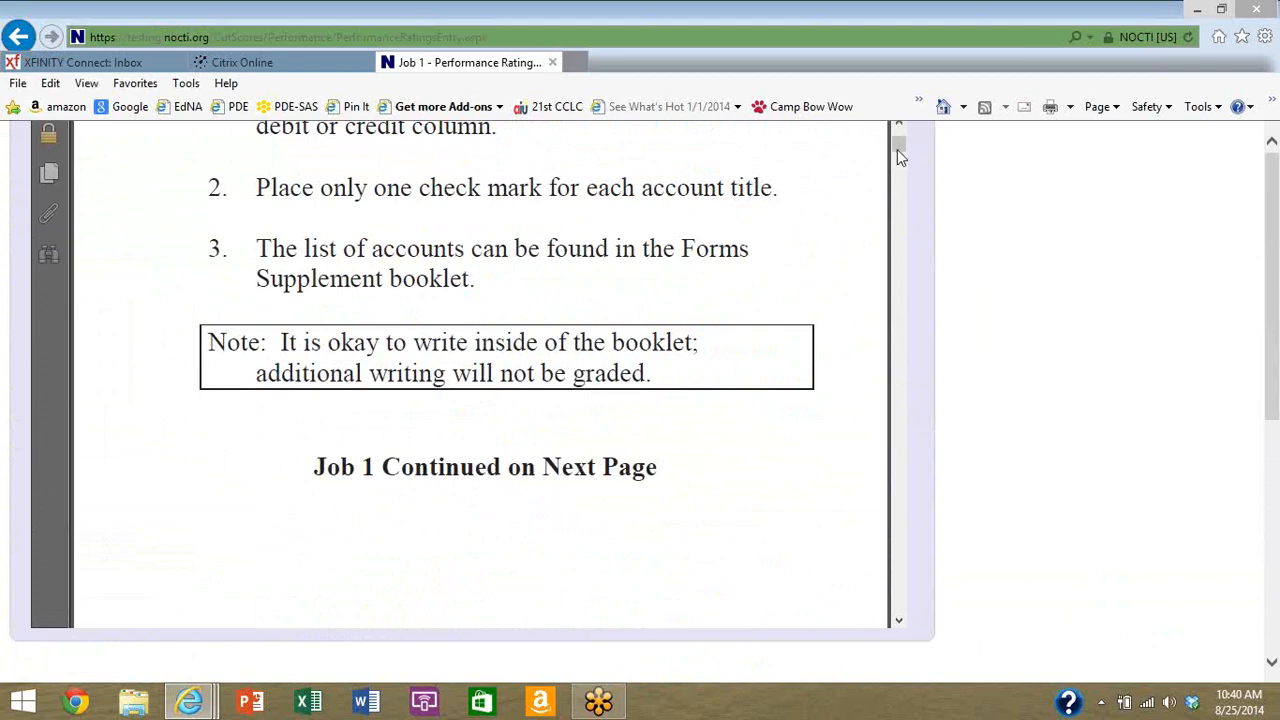
mouse_move(897, 145)
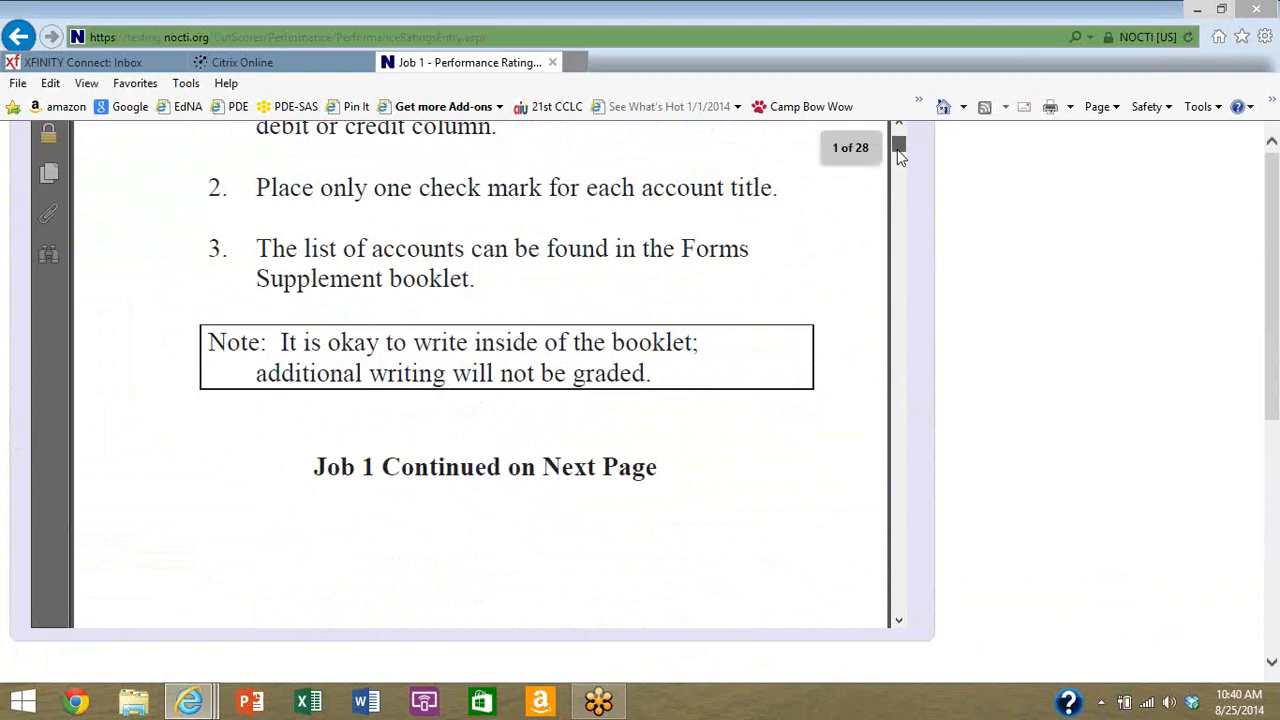
scroll(down, 3)
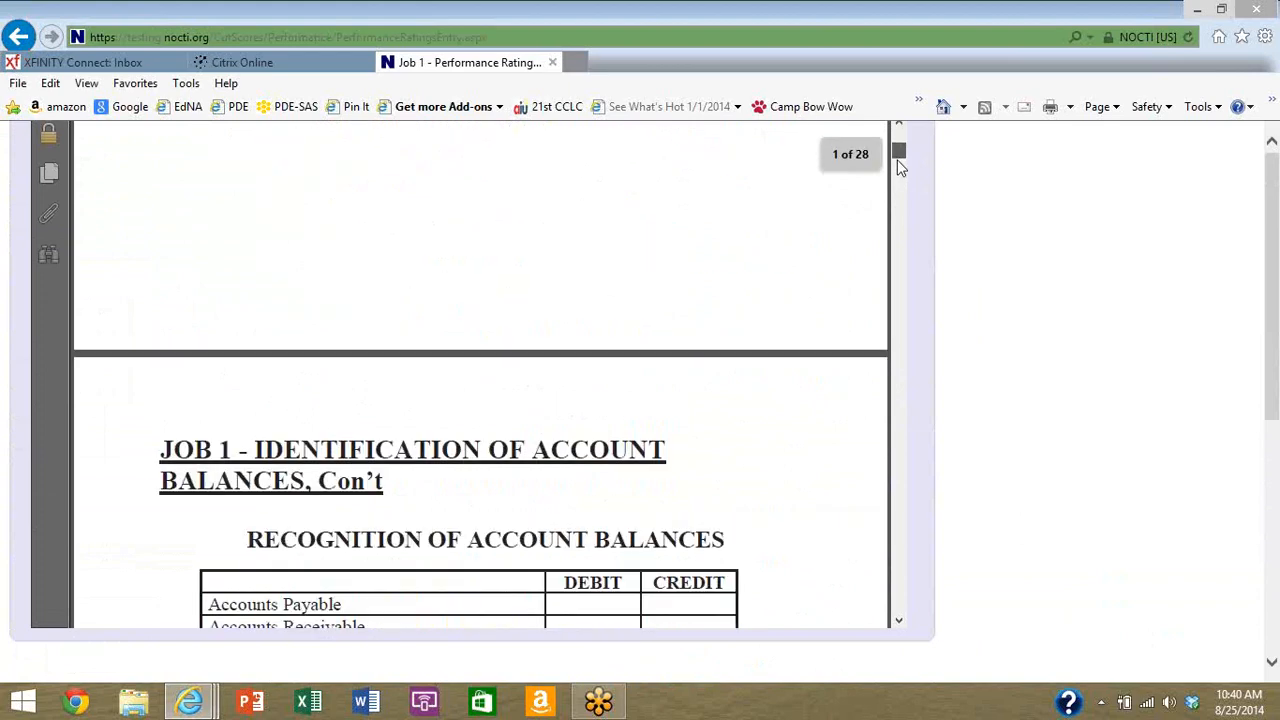
scroll(down, 3)
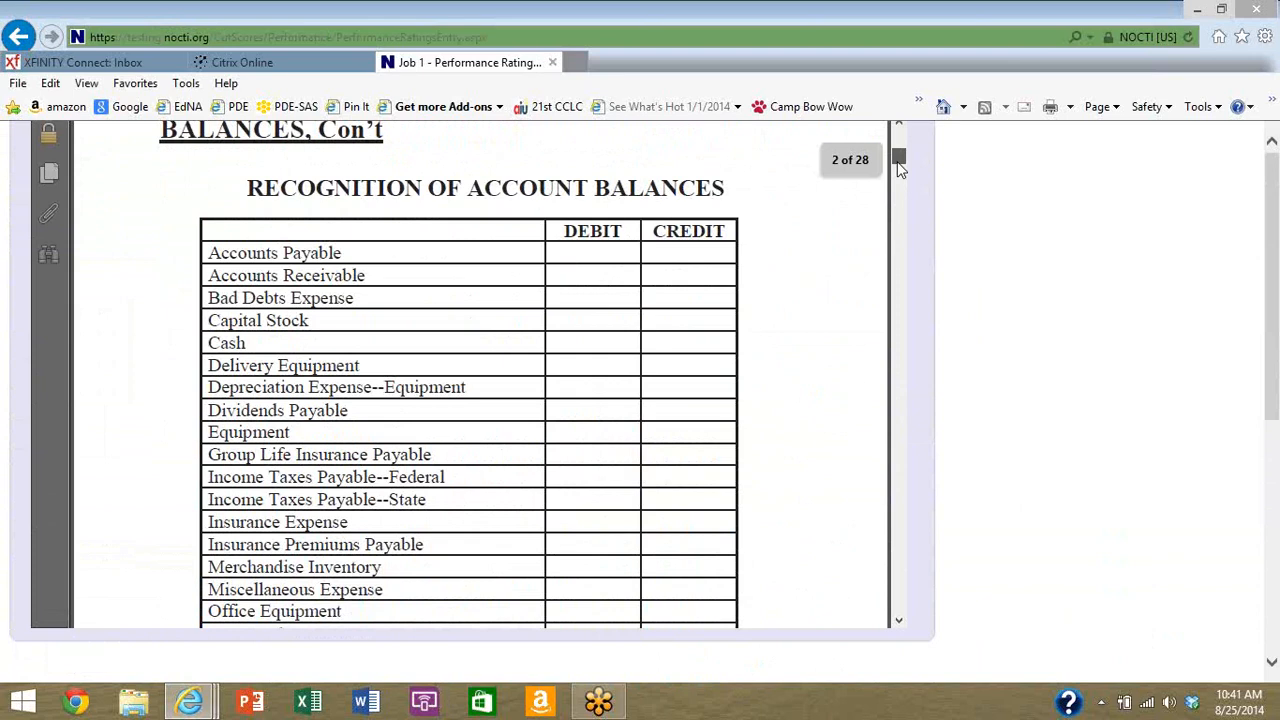
scroll(down, 3)
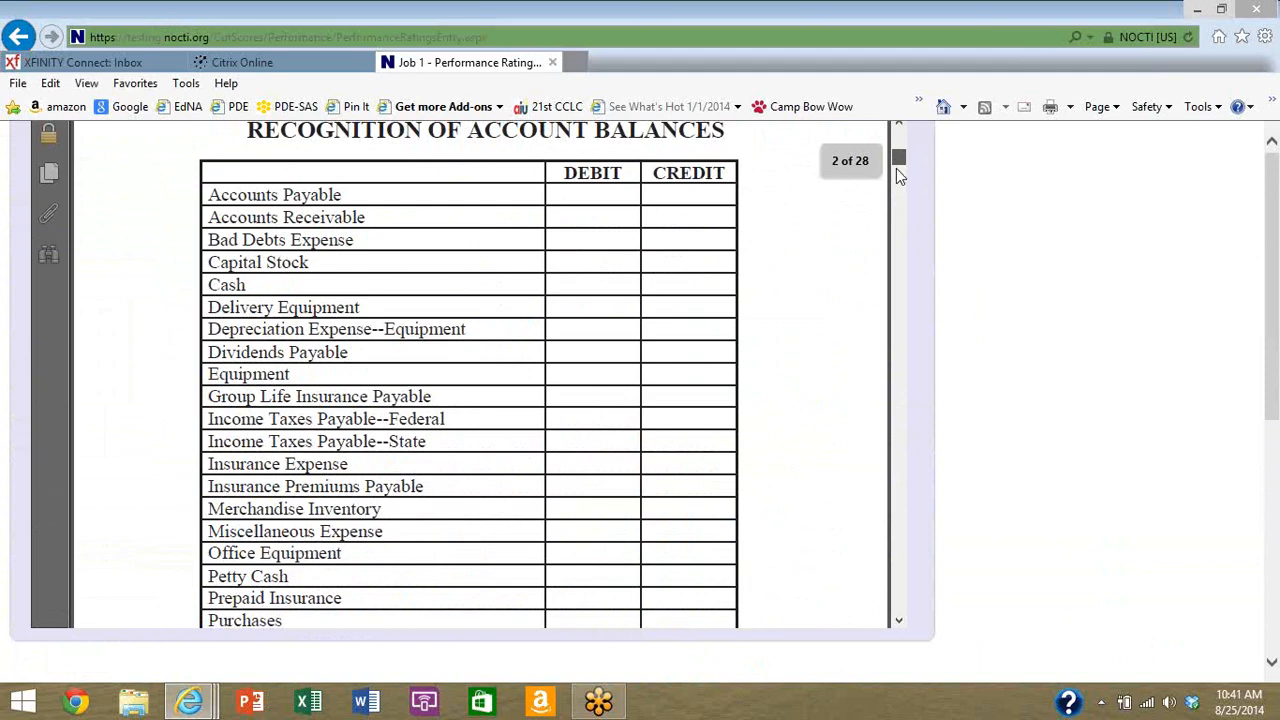
scroll(down, 3)
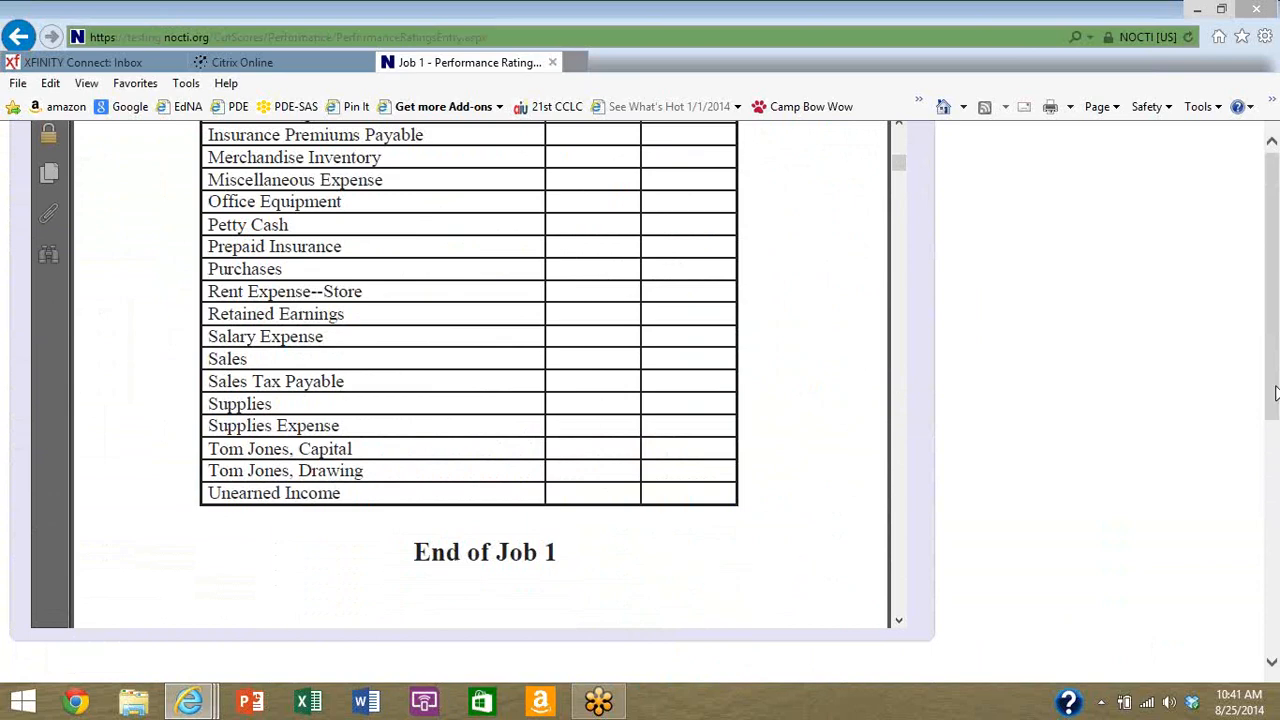
scroll(down, 3)
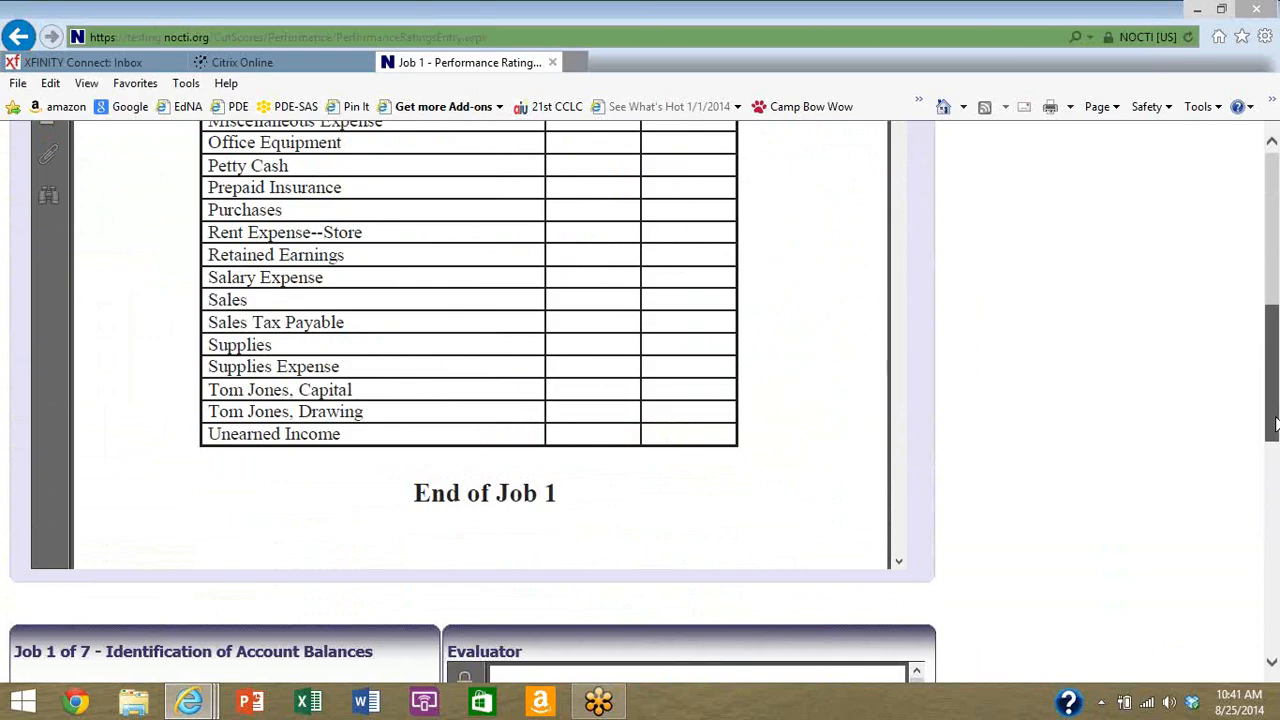
scroll(down, 3)
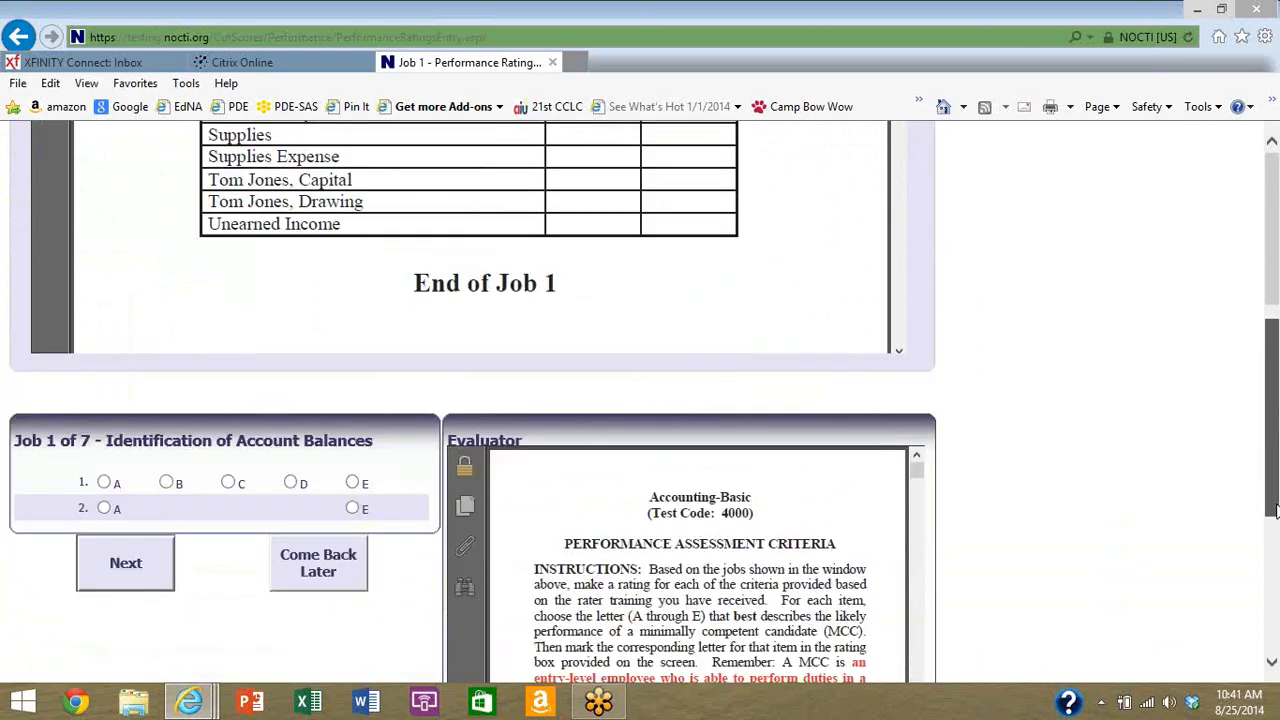
scroll(down, 3)
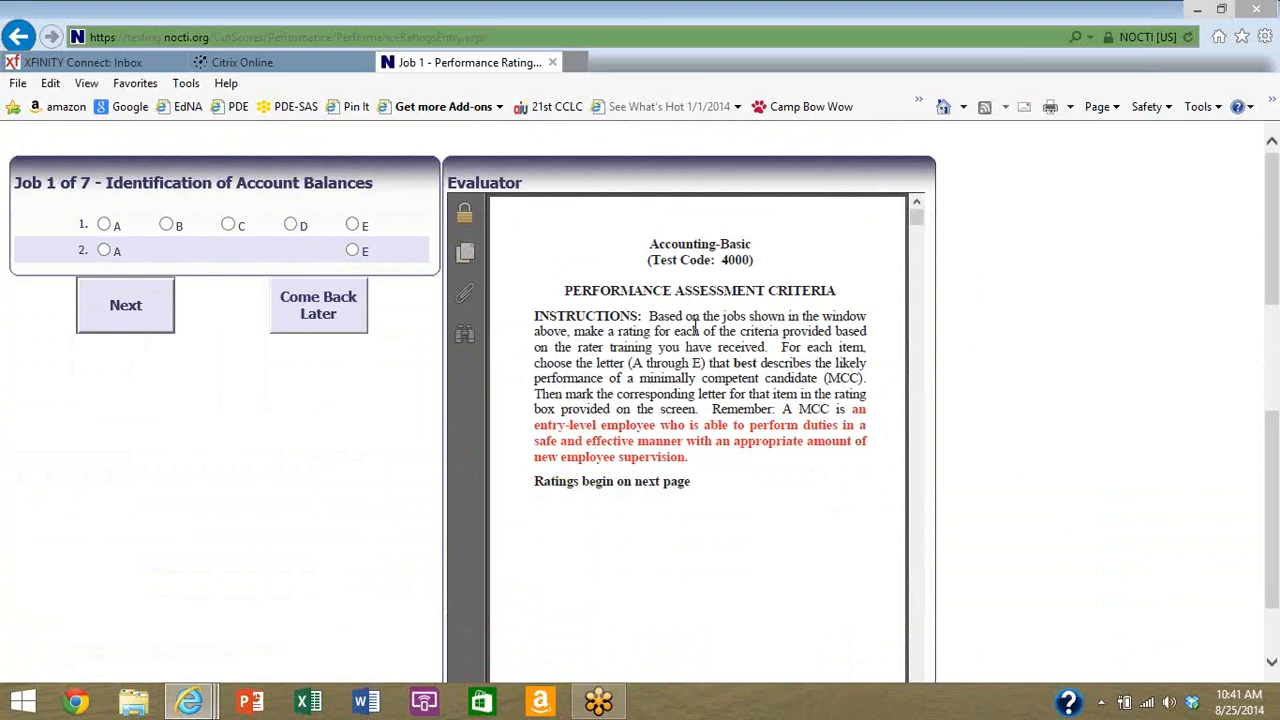
mouse_move(1058, 413)
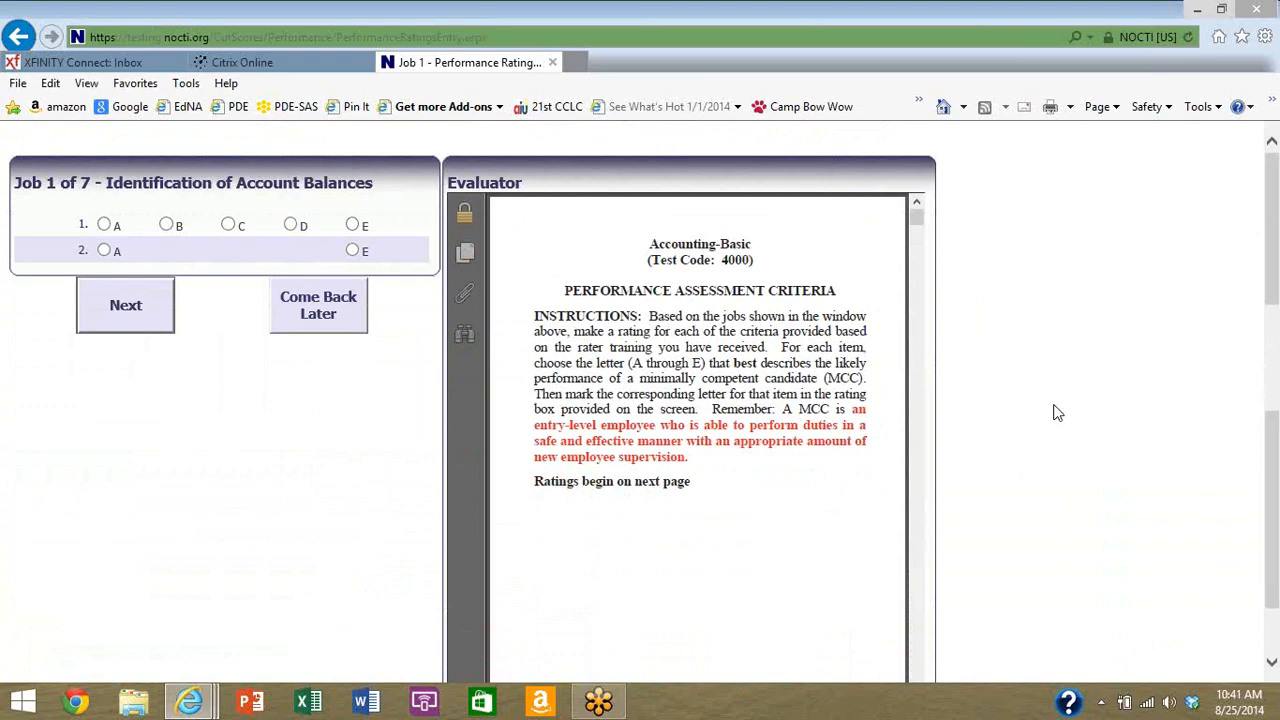
mouse_move(1080, 420)
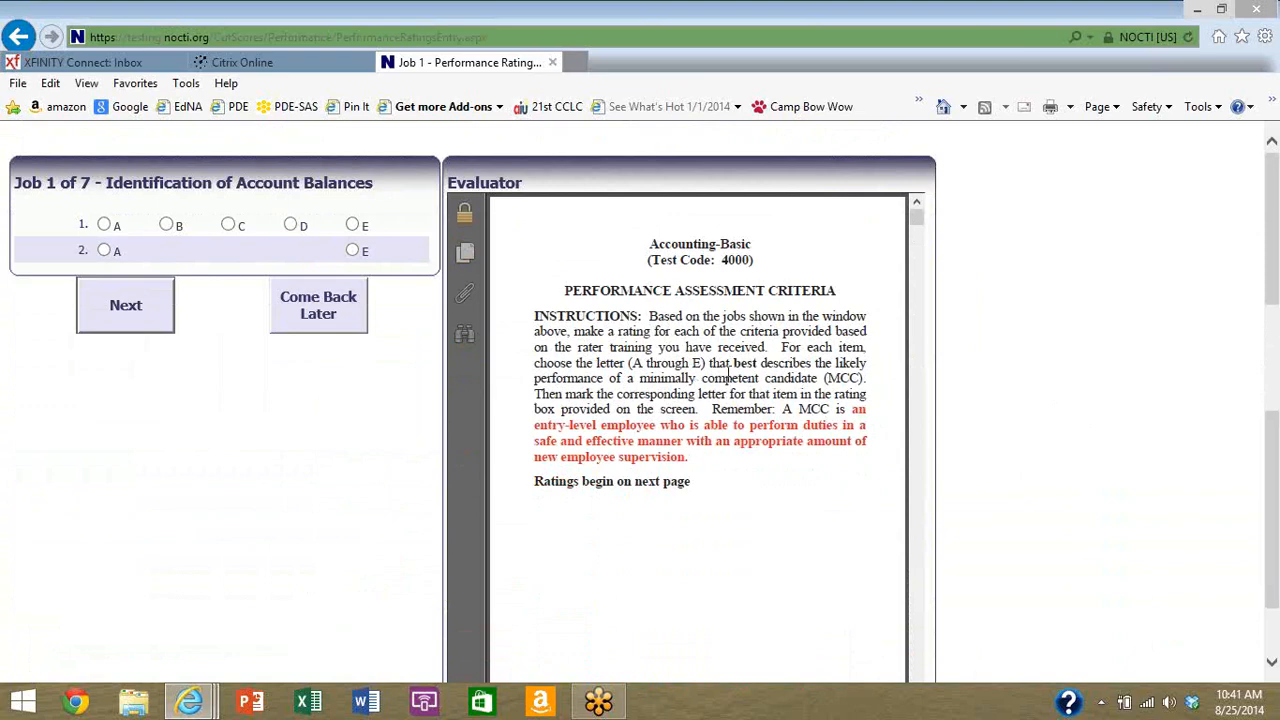
mouse_move(563, 391)
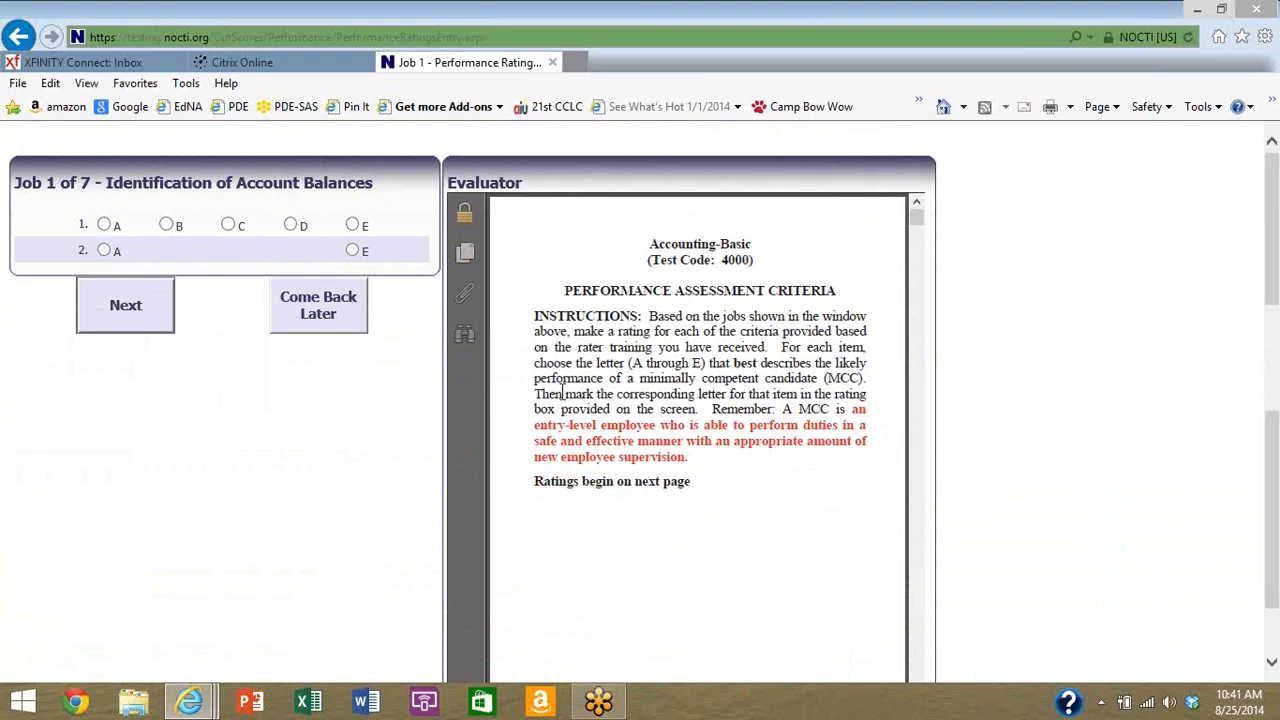
mouse_move(730, 388)
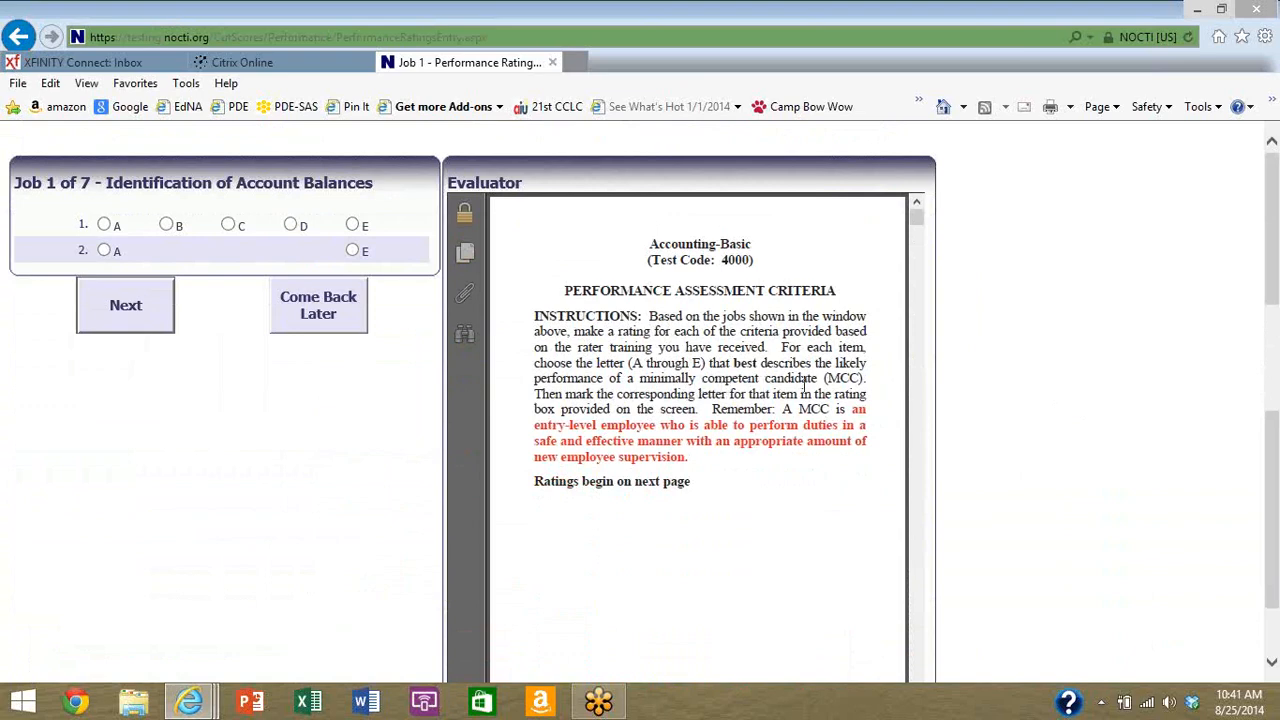
mouse_move(814, 542)
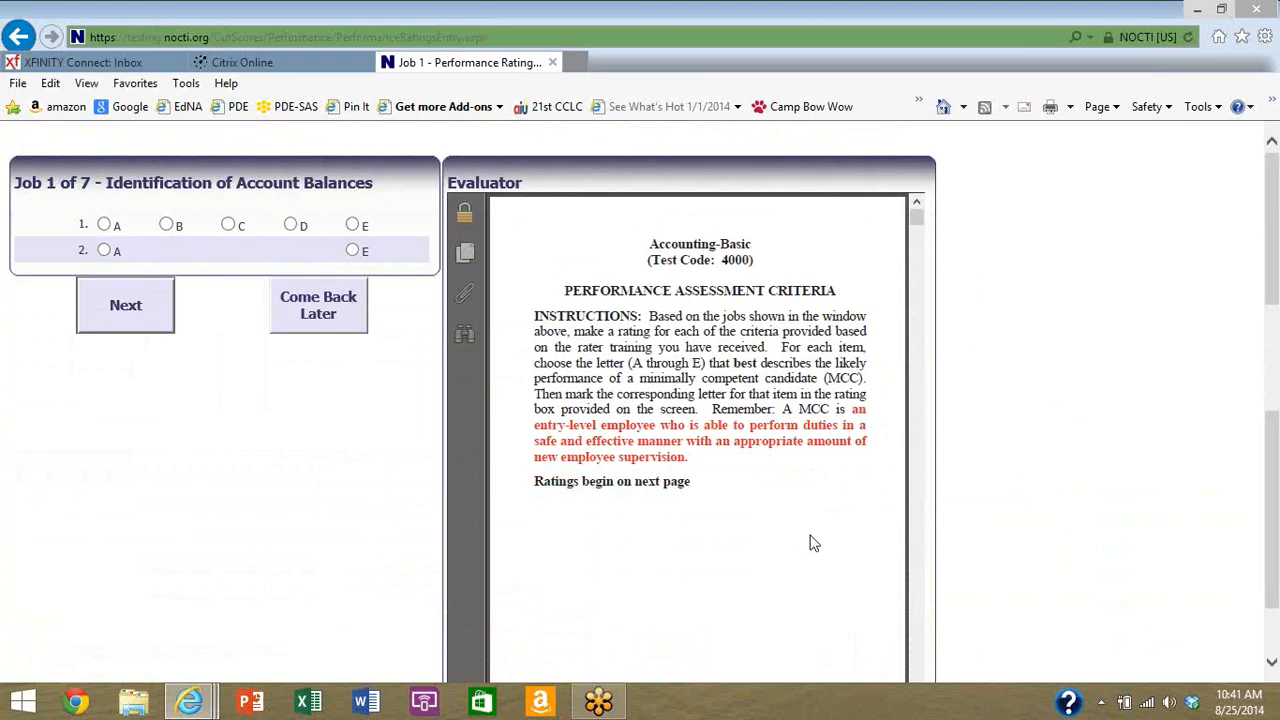
mouse_move(205, 277)
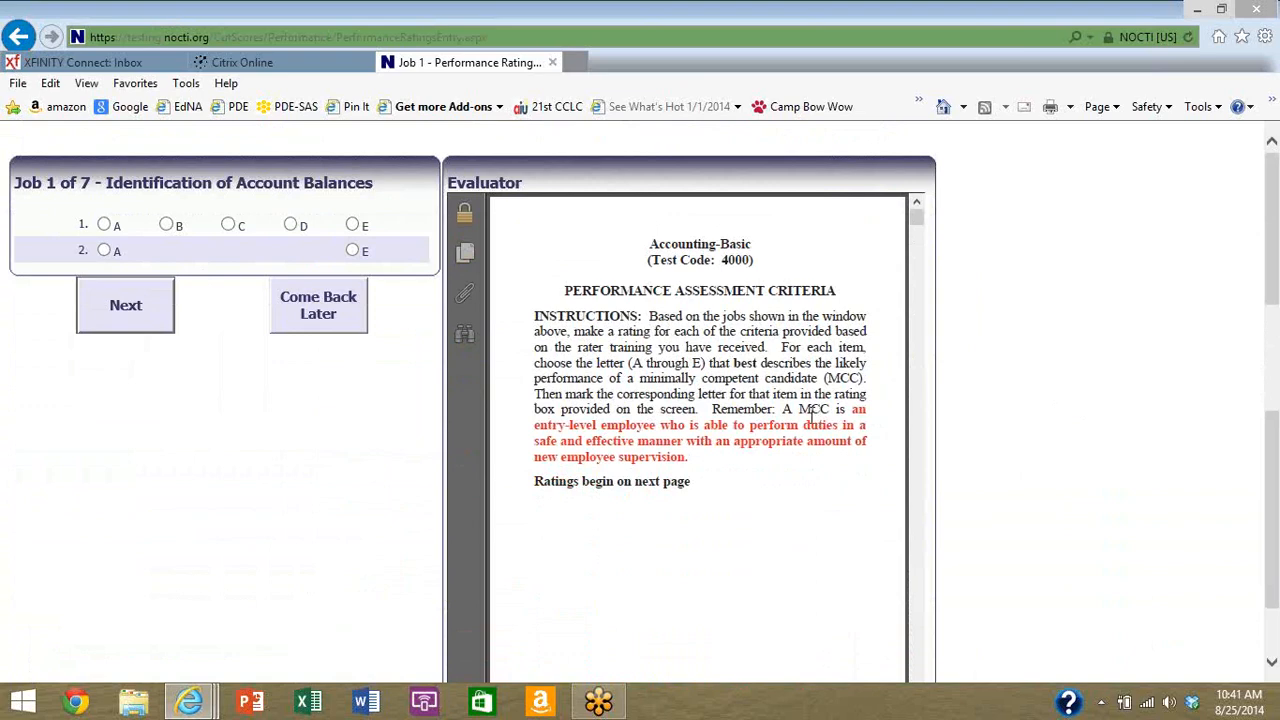
mouse_move(765, 448)
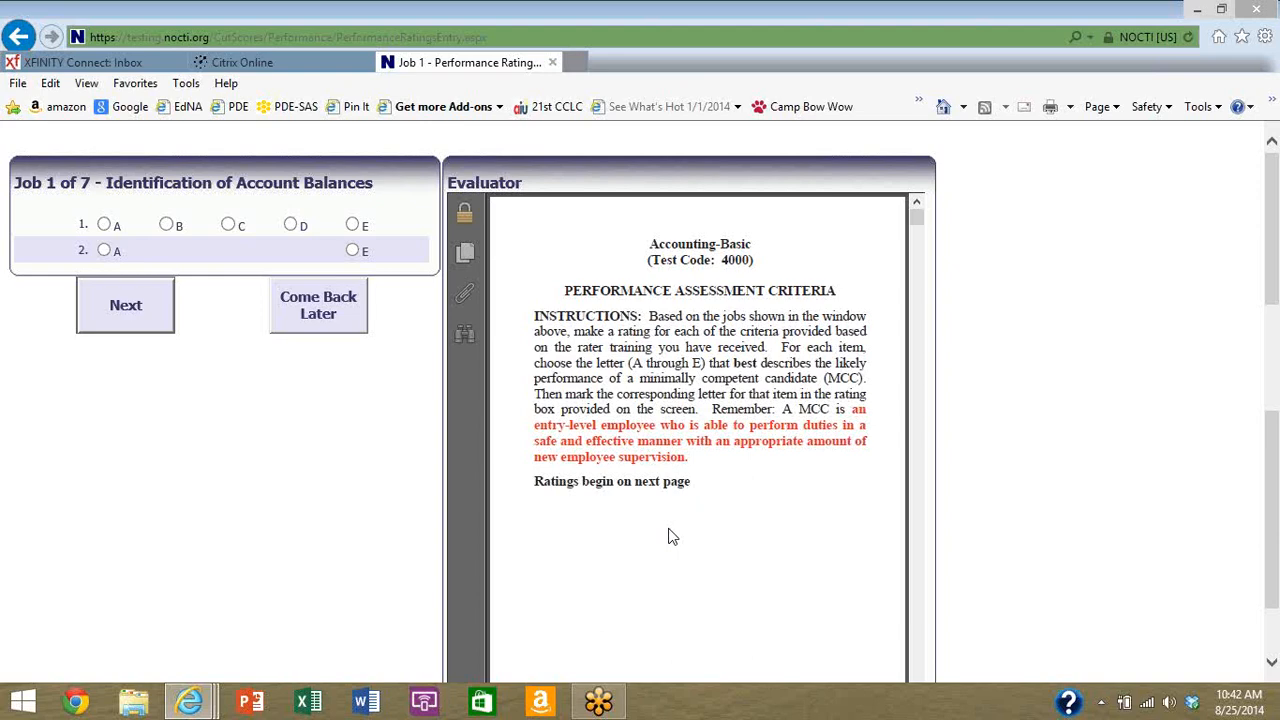
mouse_move(1031, 487)
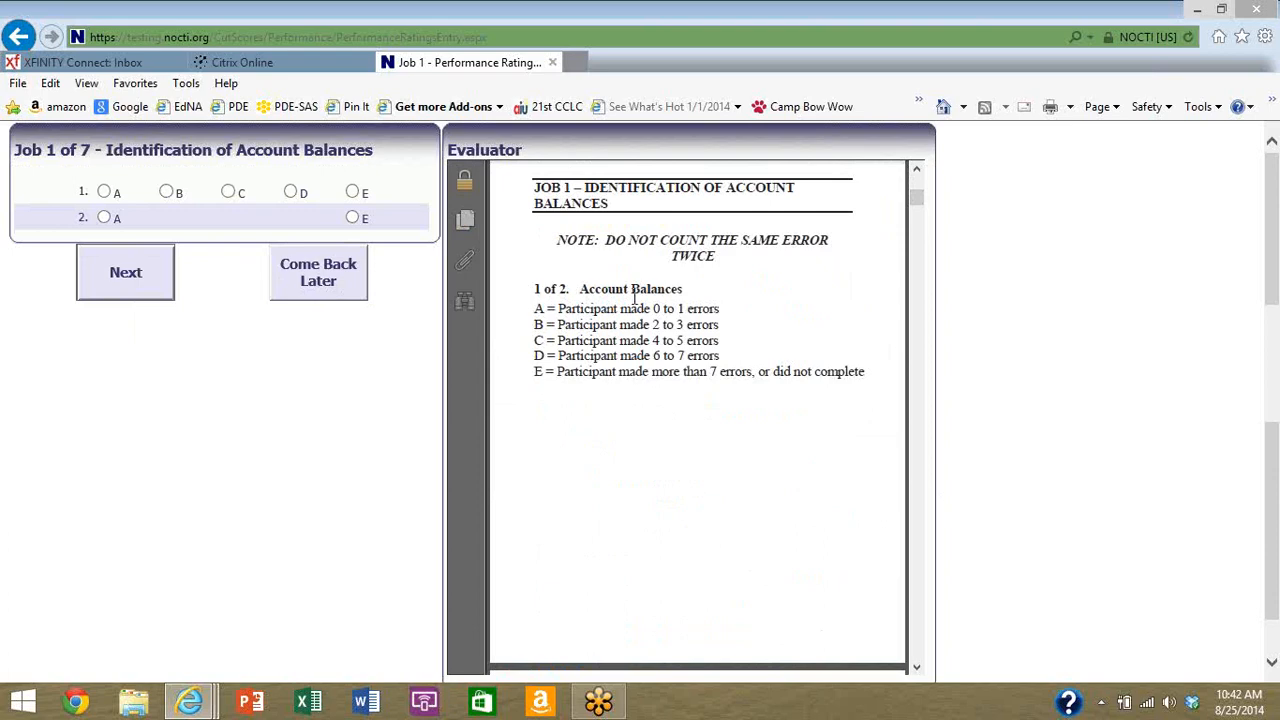
mouse_move(48, 149)
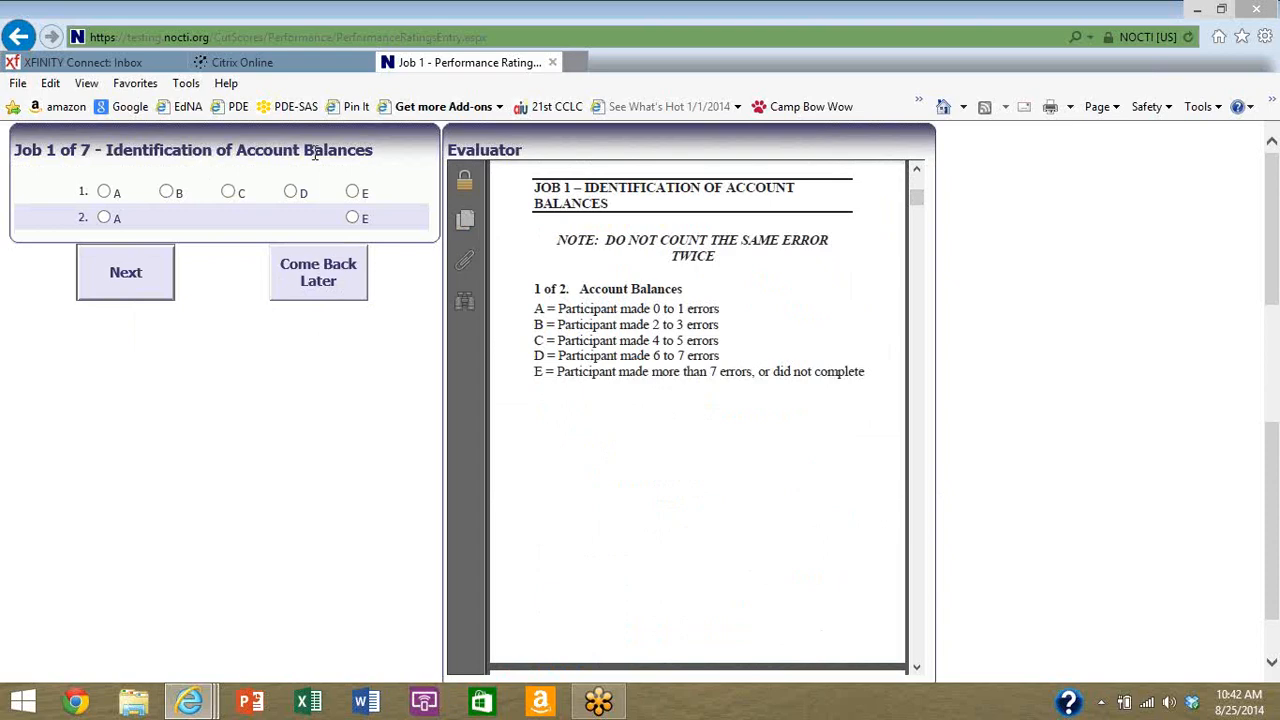
mouse_move(1173, 344)
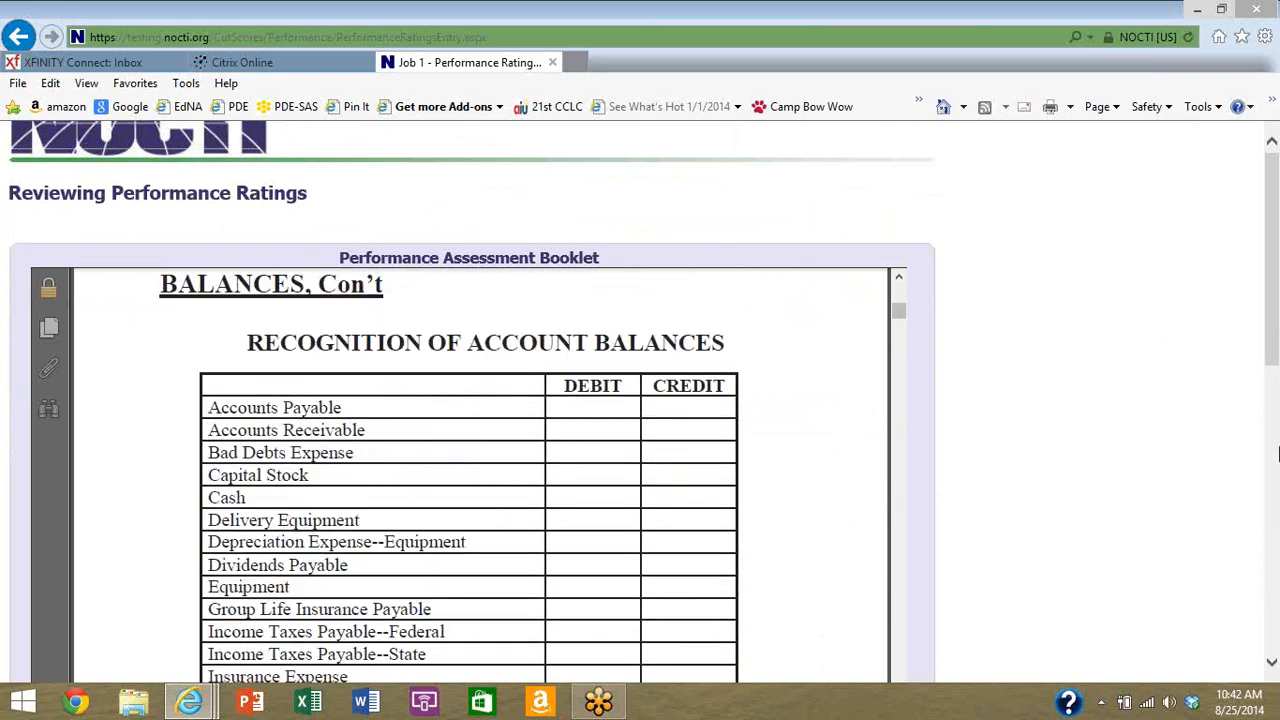
Rate Job 1 item 1, Account Balances, as B (2 to 3 errors)
scroll(down, 3)
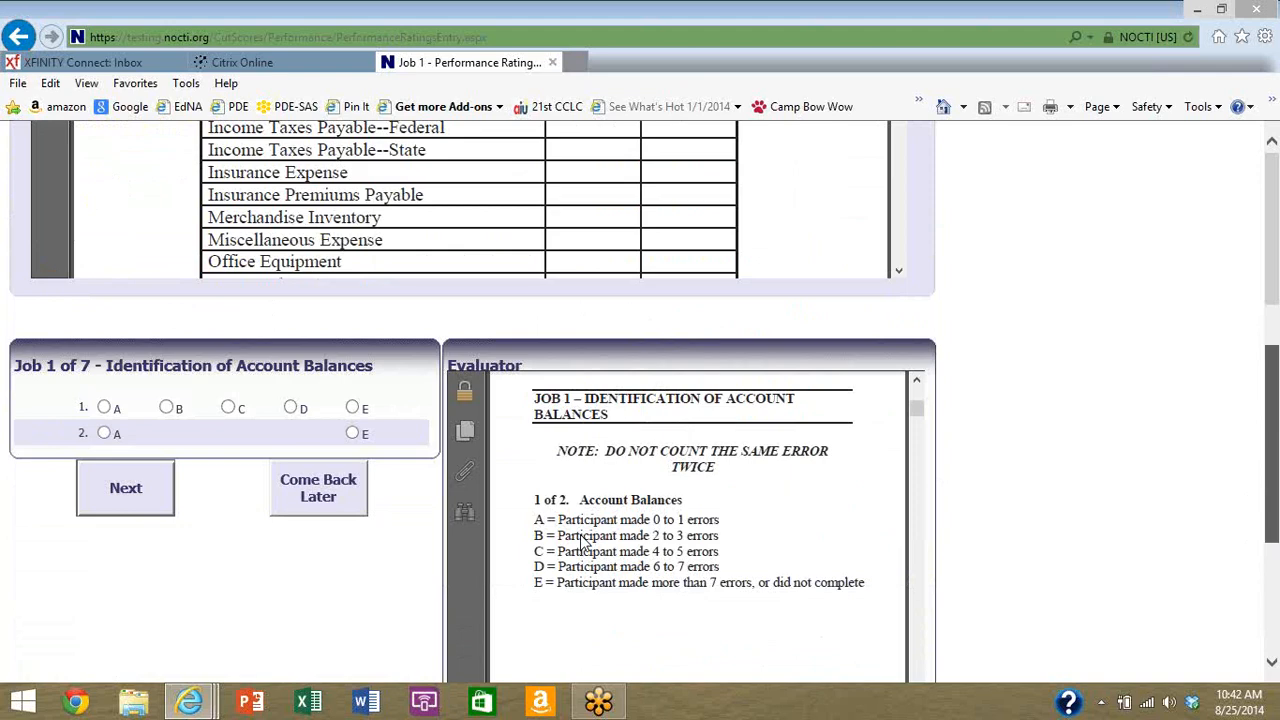
scroll(down, 3)
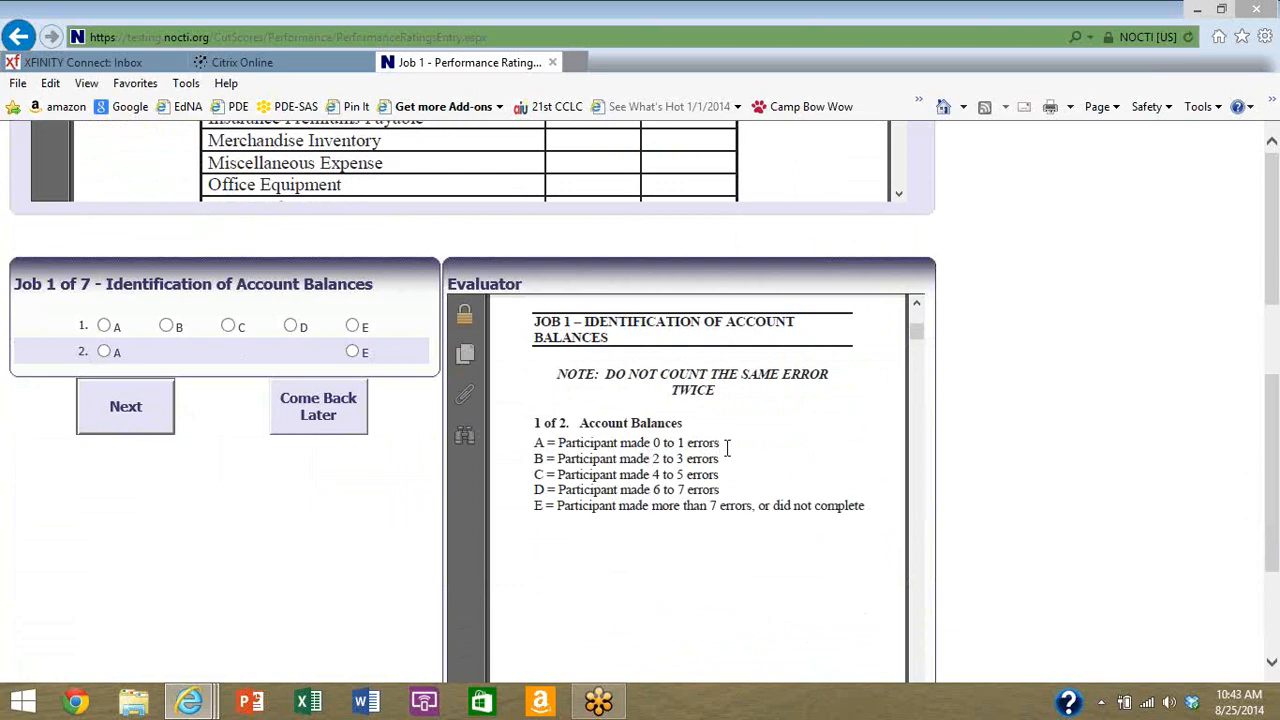
mouse_move(688, 458)
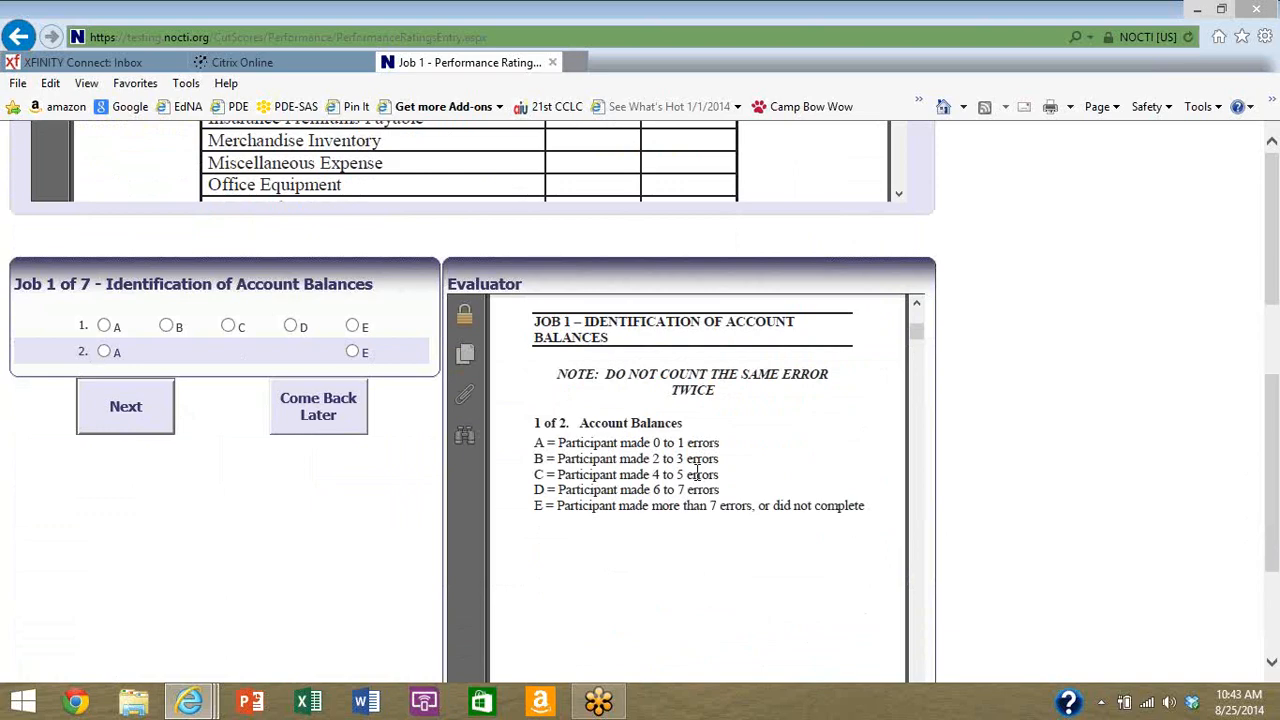
mouse_move(684, 499)
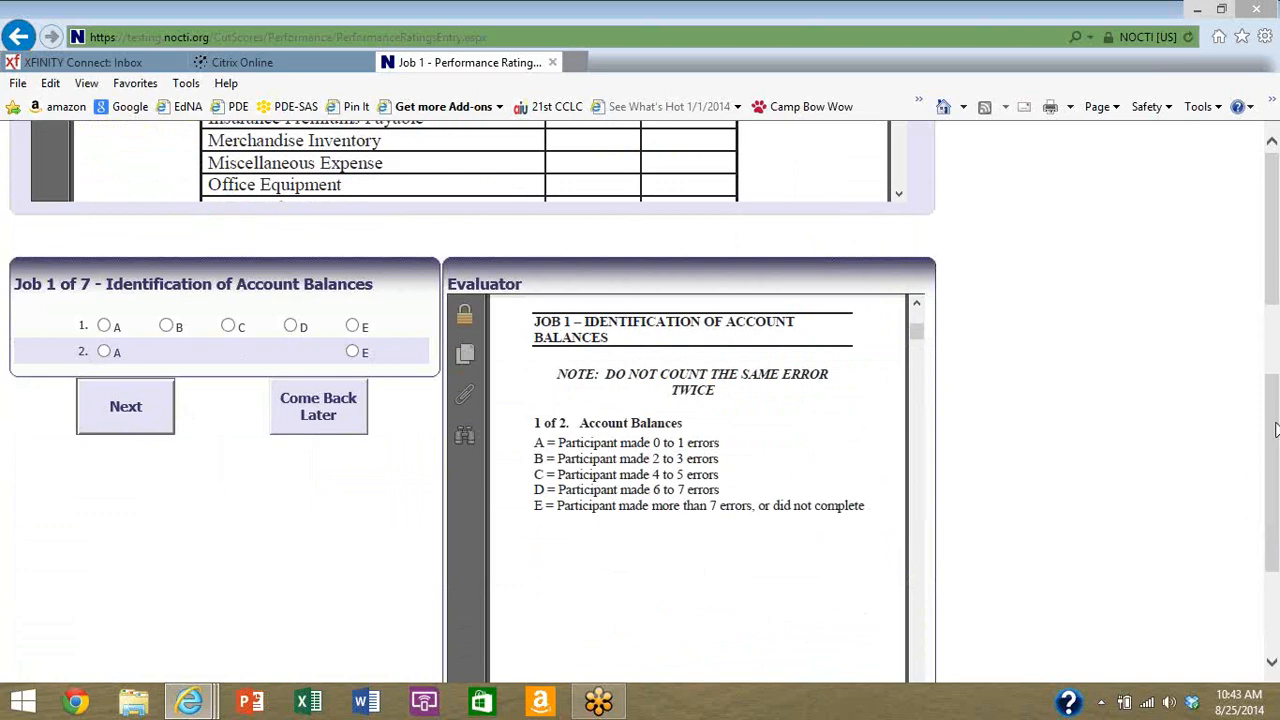
scroll(down, 3)
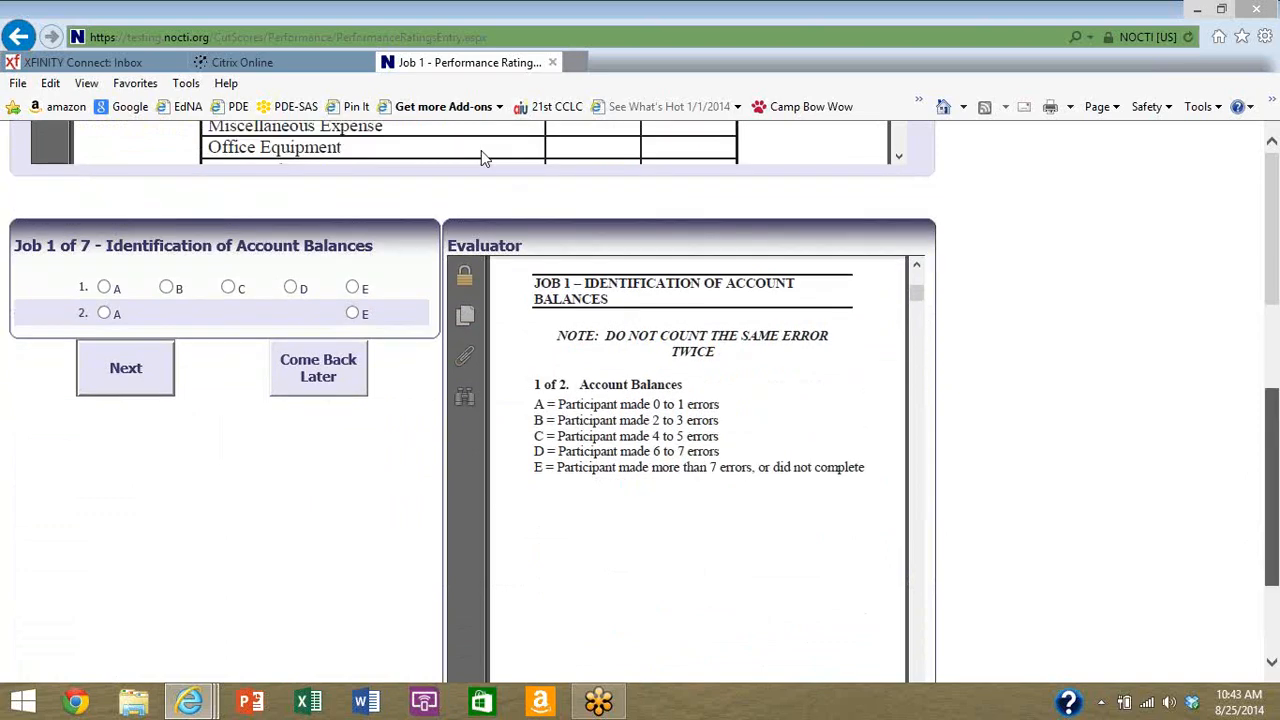
mouse_move(498, 155)
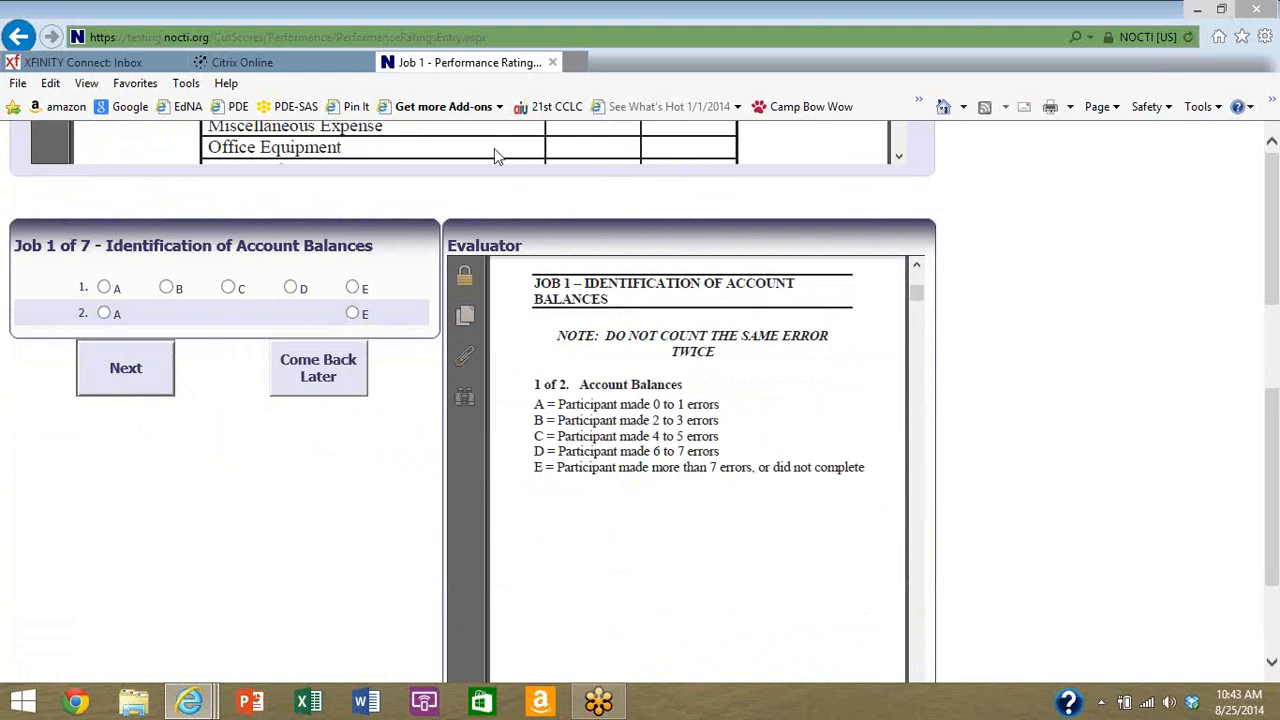
mouse_move(173, 443)
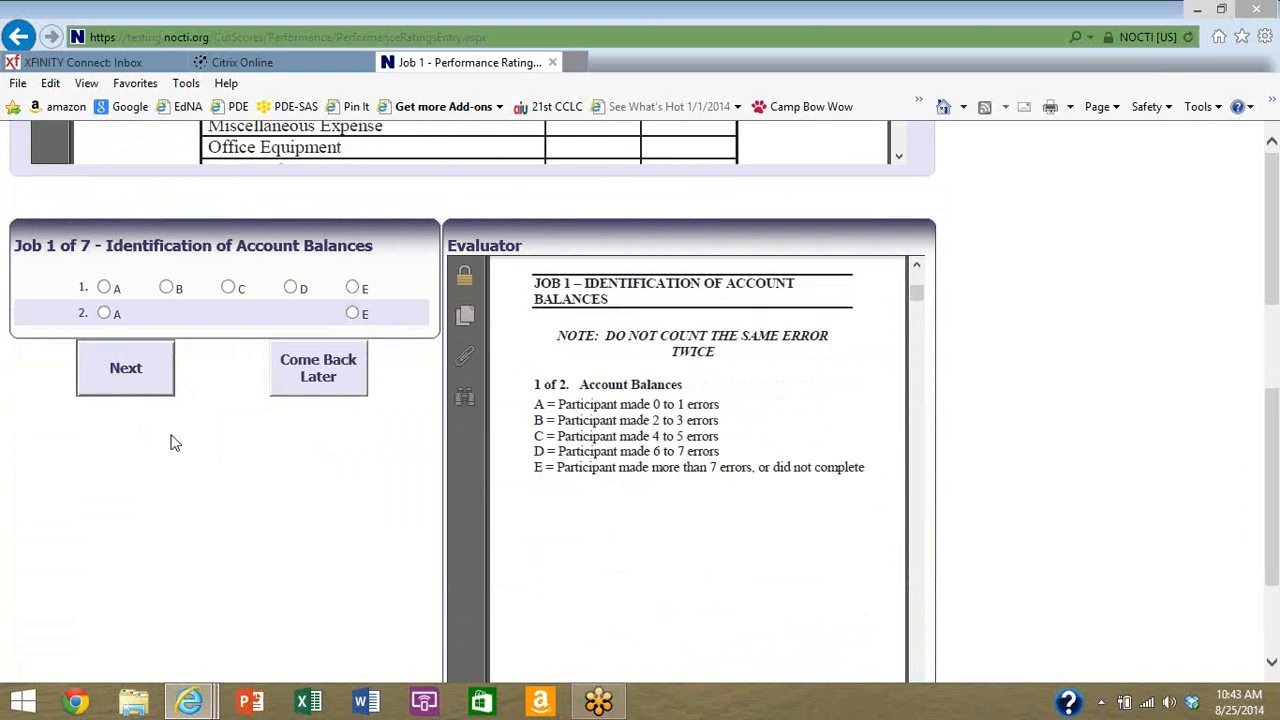
mouse_move(590, 157)
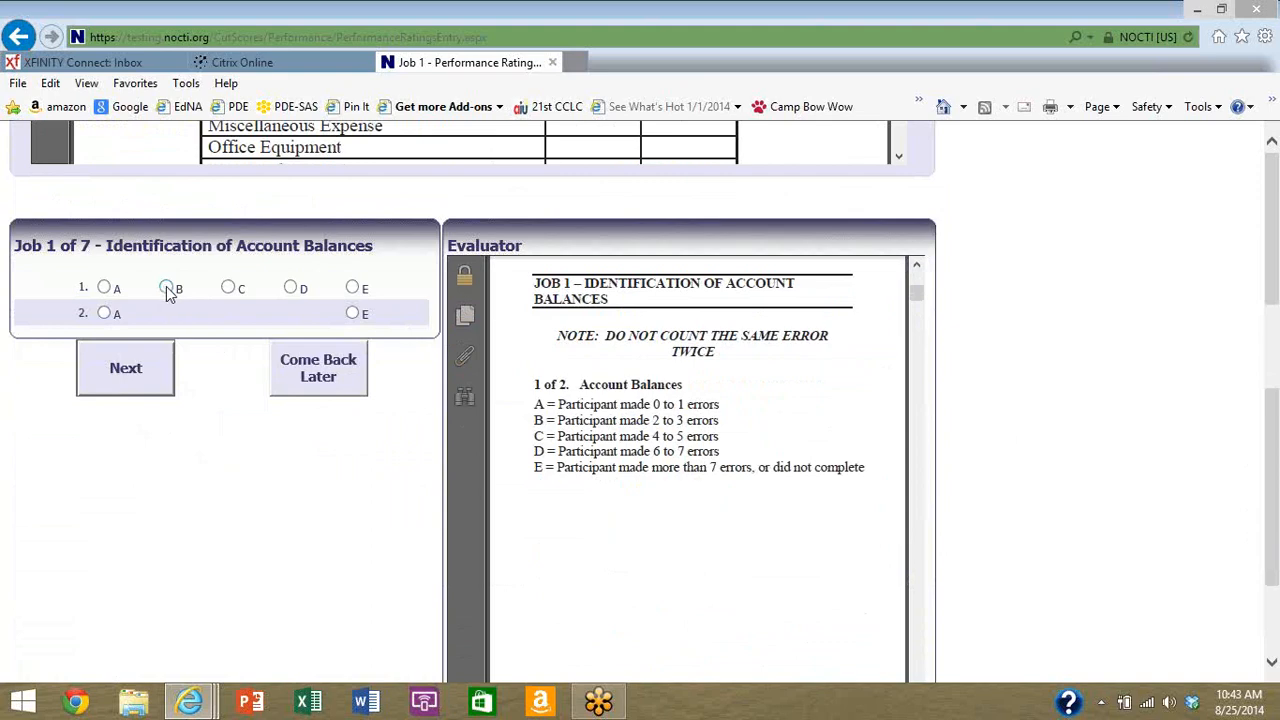
click(166, 288)
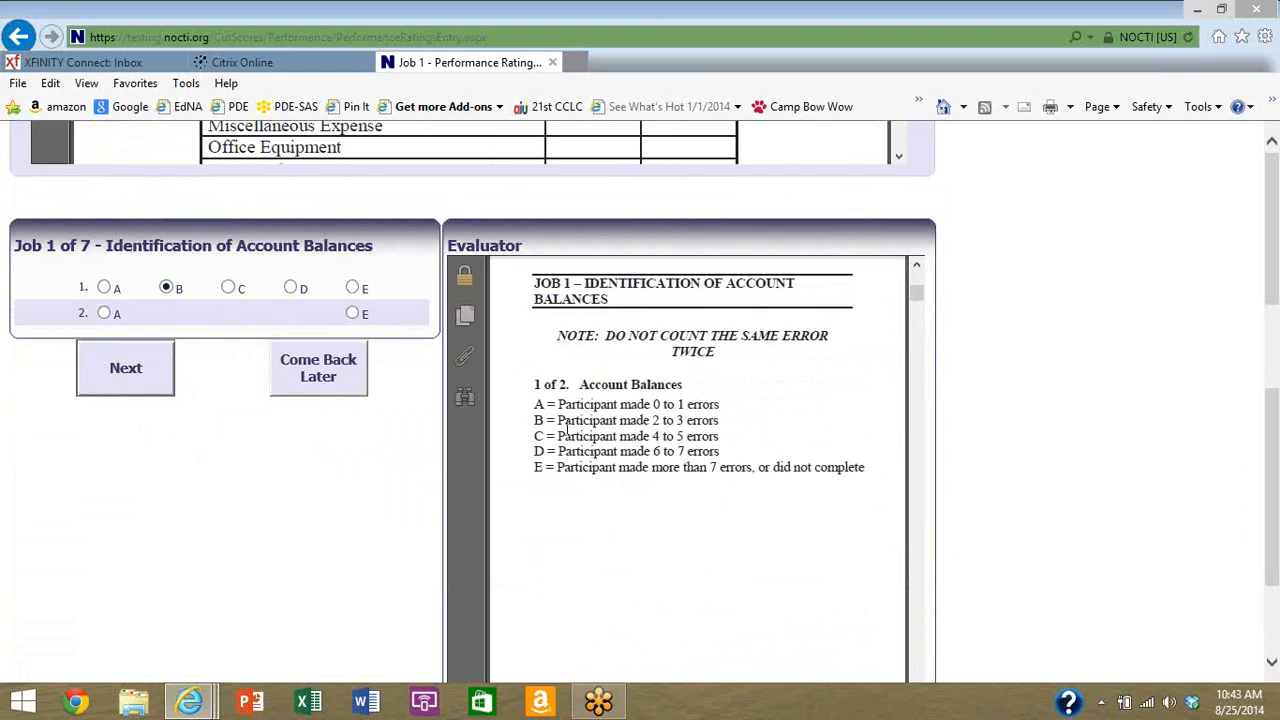
mouse_move(608, 292)
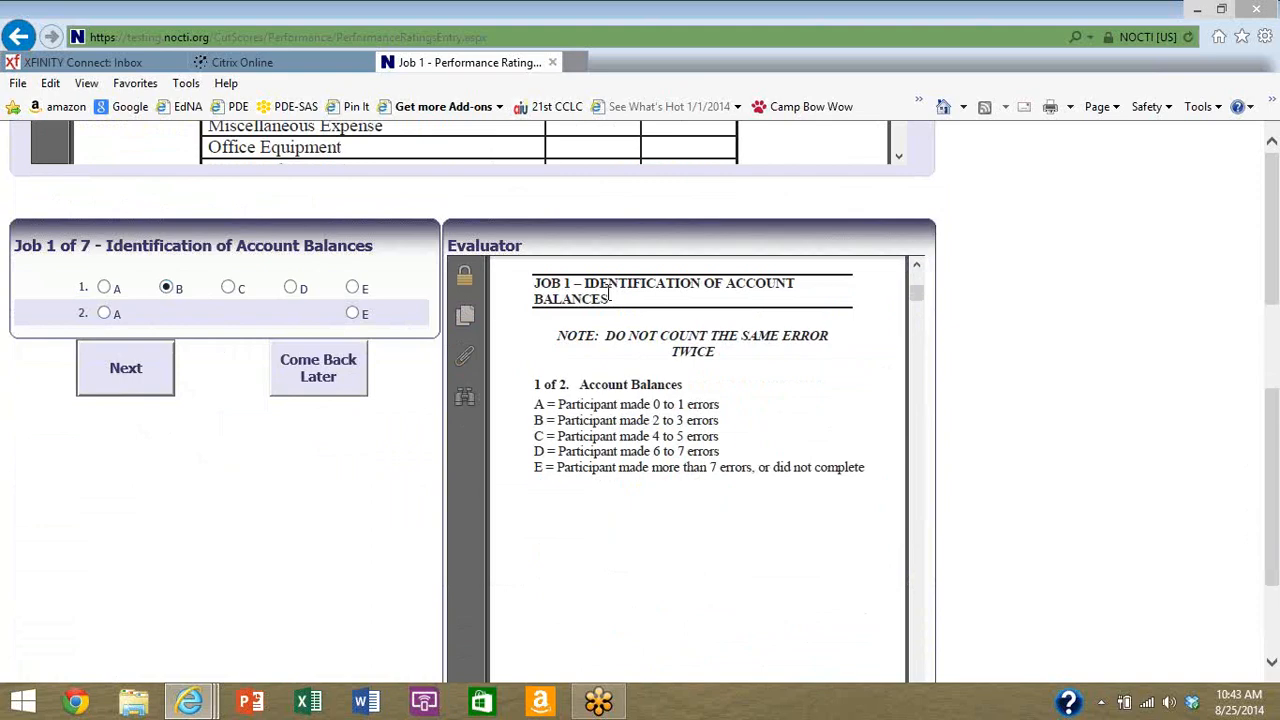
mouse_move(673, 420)
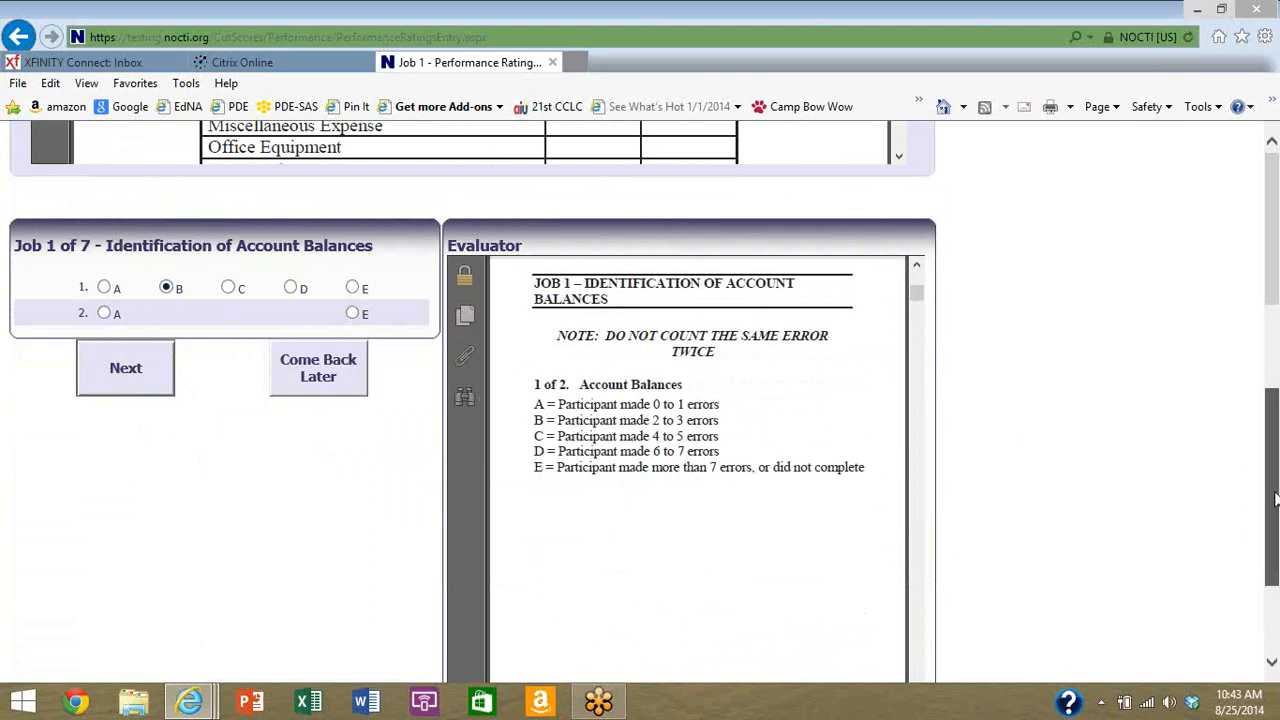
Rate Job 1 item 2, time to complete, as A
scroll(down, 3)
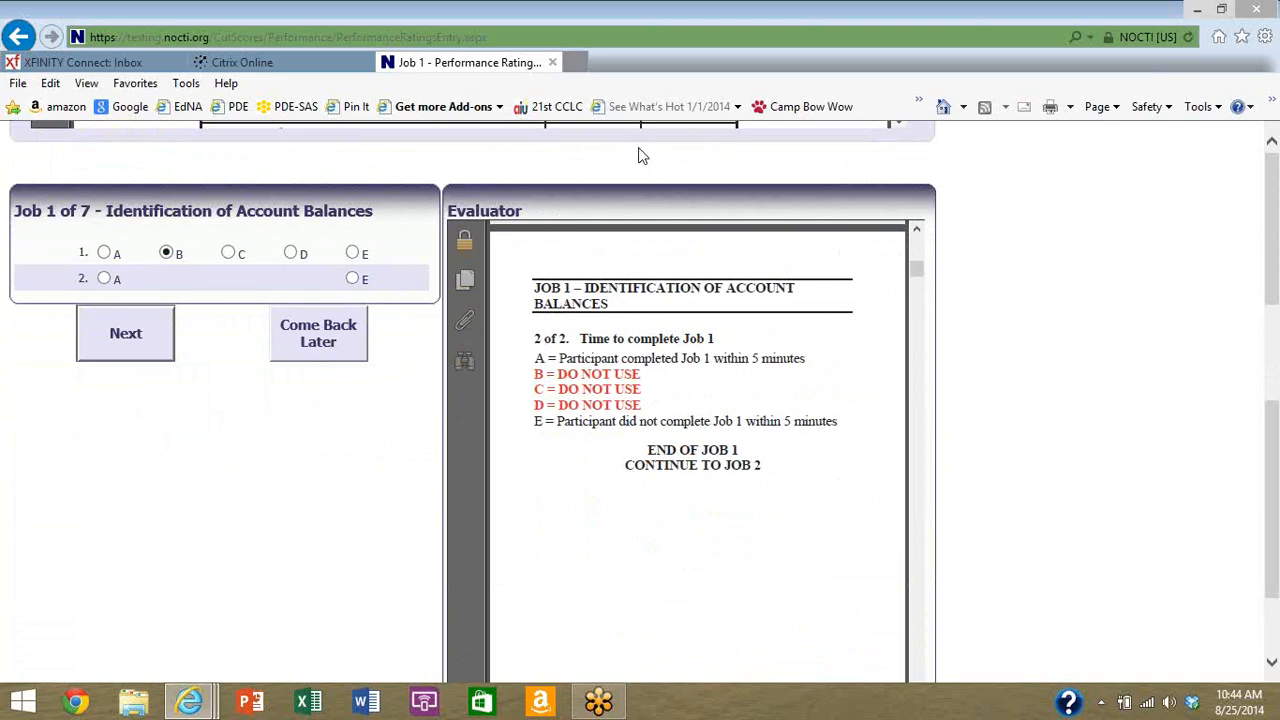
mouse_move(947, 371)
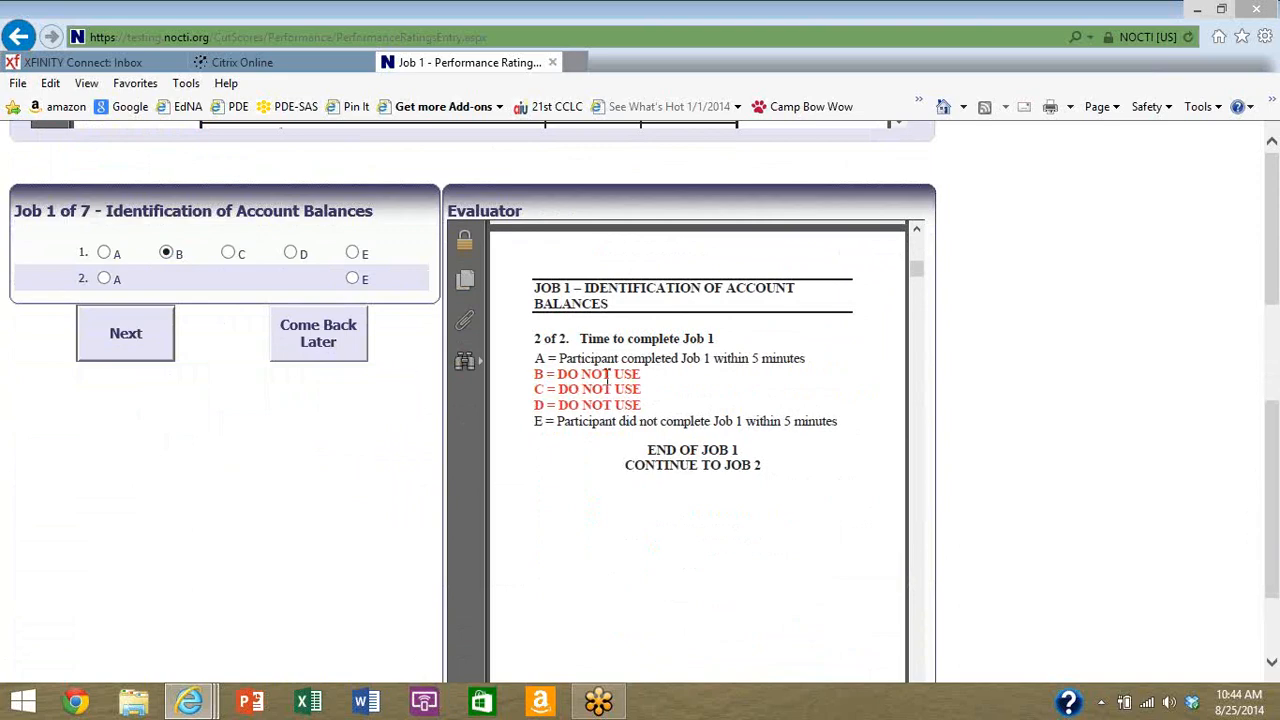
mouse_move(780, 368)
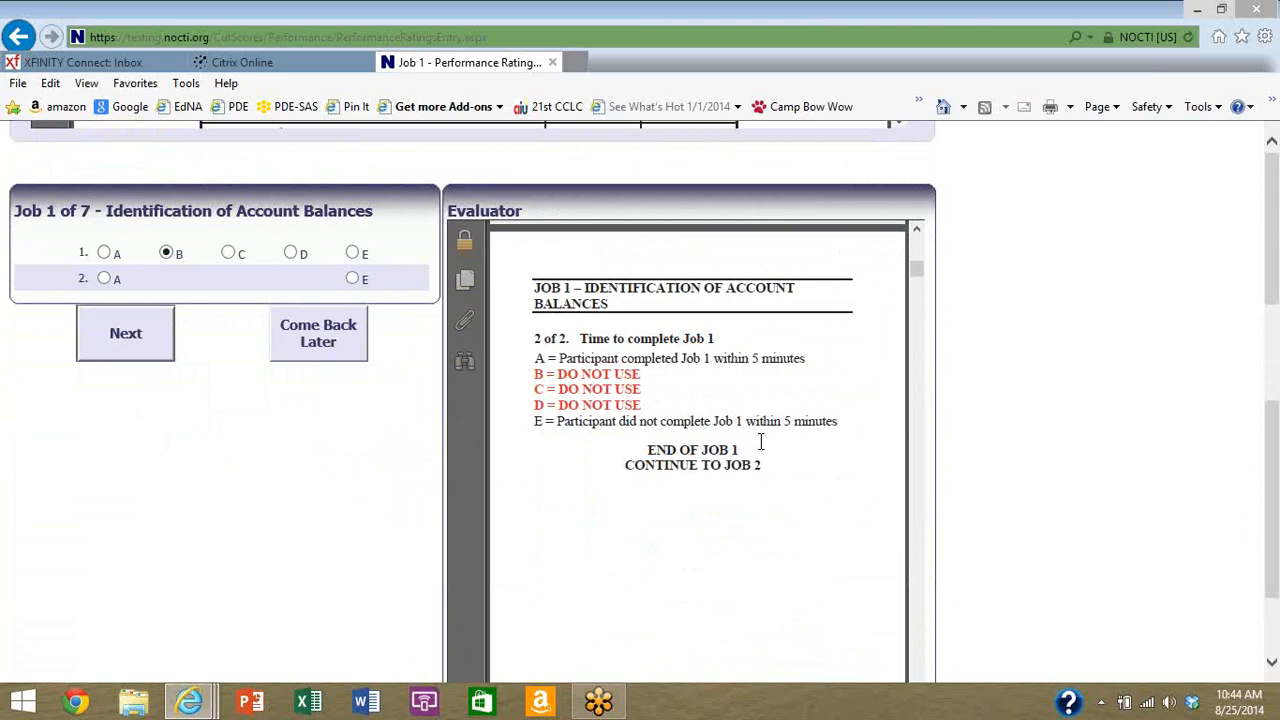
mouse_move(767, 483)
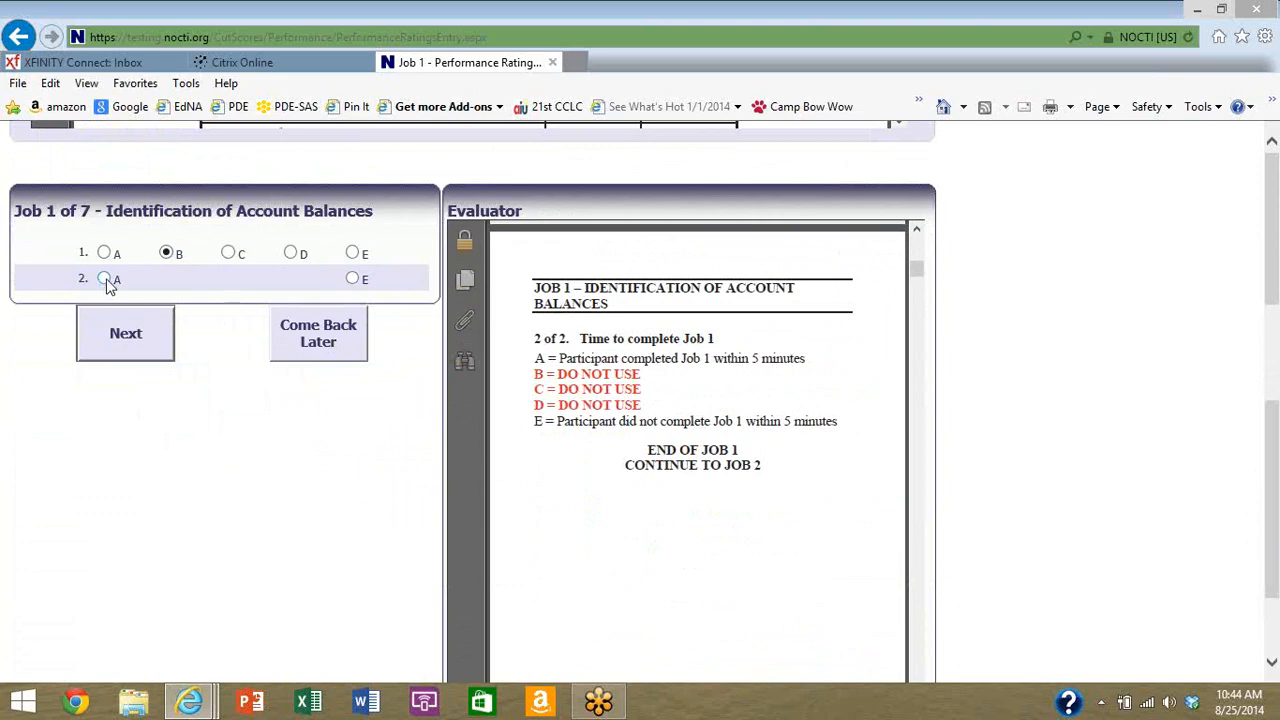
click(103, 278)
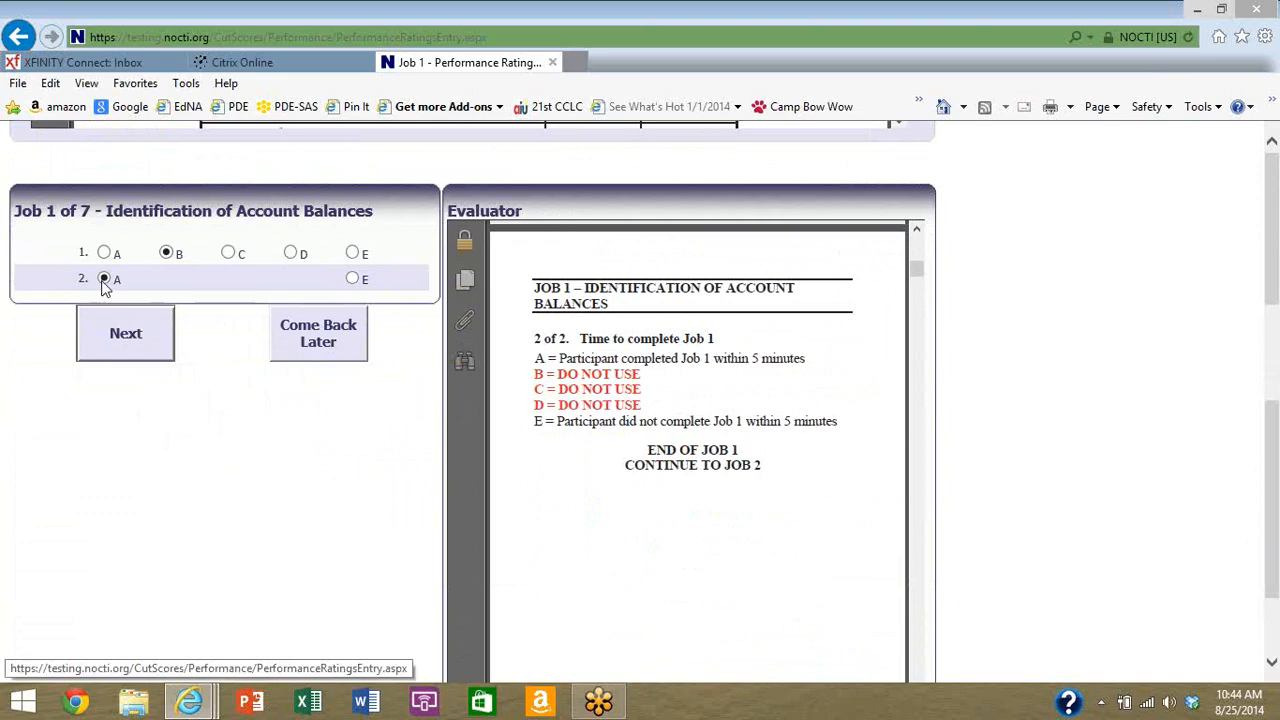
click(103, 278)
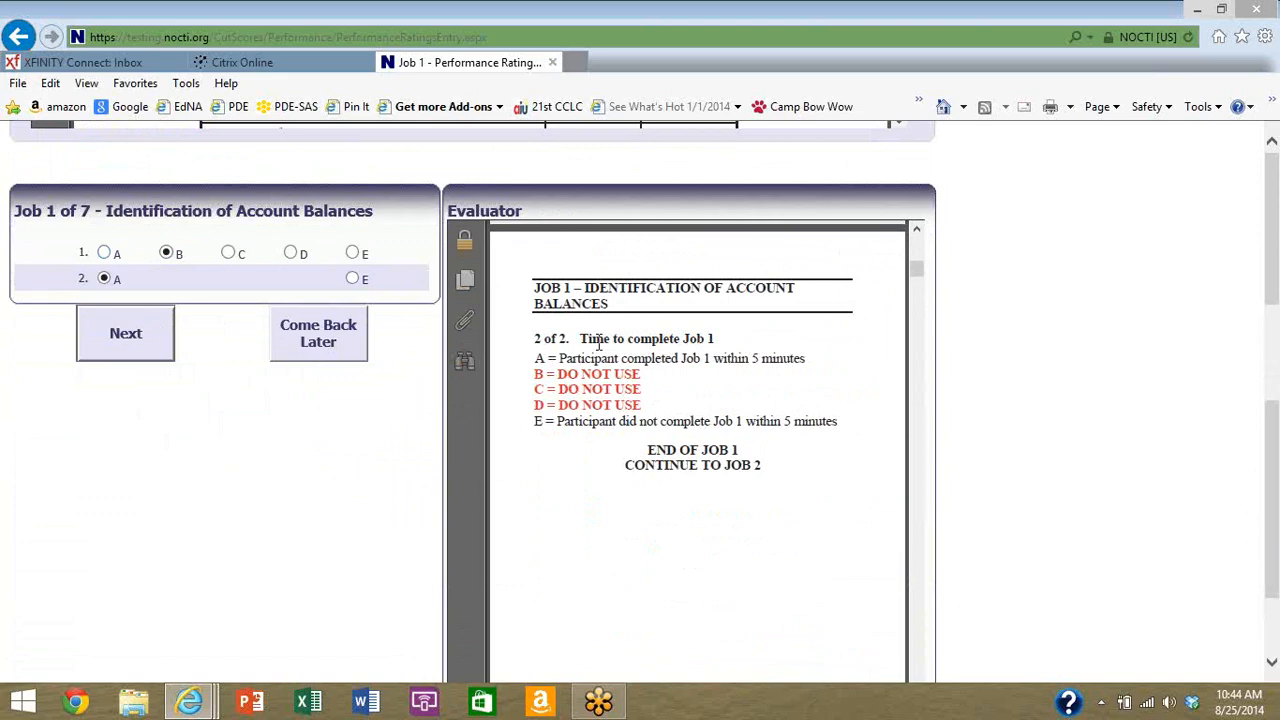
mouse_move(667, 412)
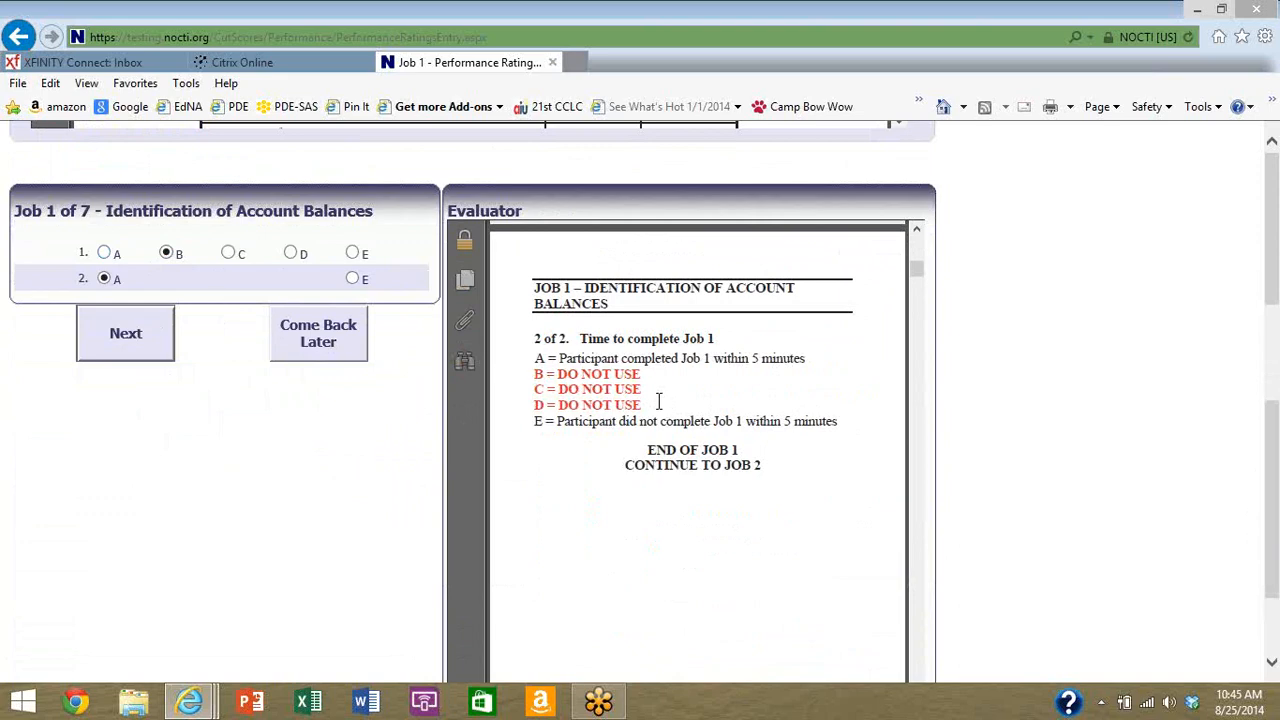
mouse_move(315, 280)
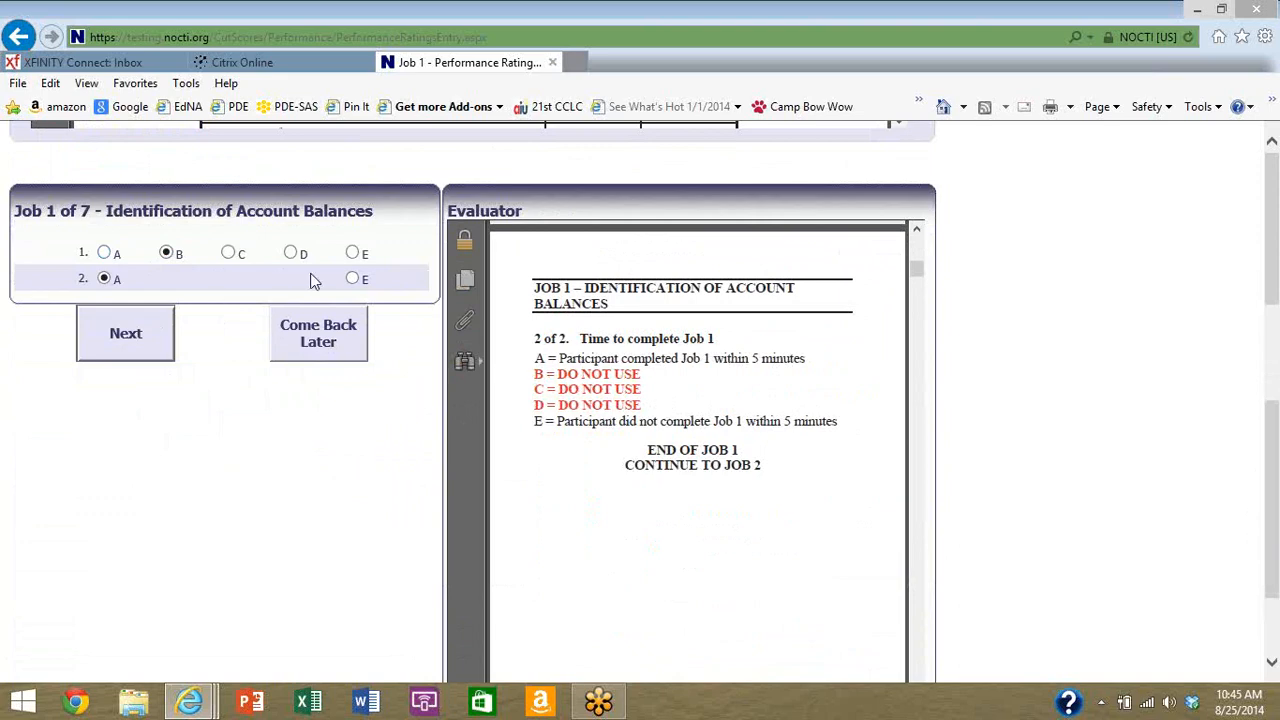
mouse_move(167, 411)
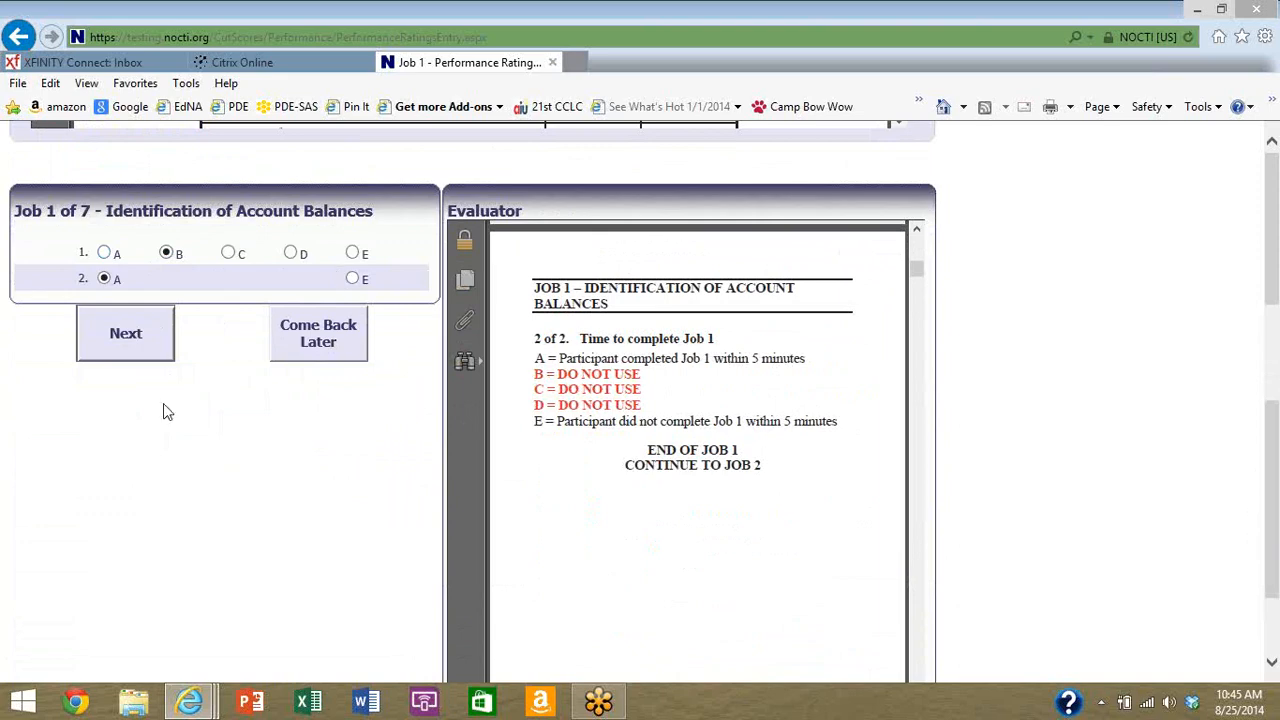
mouse_move(297, 340)
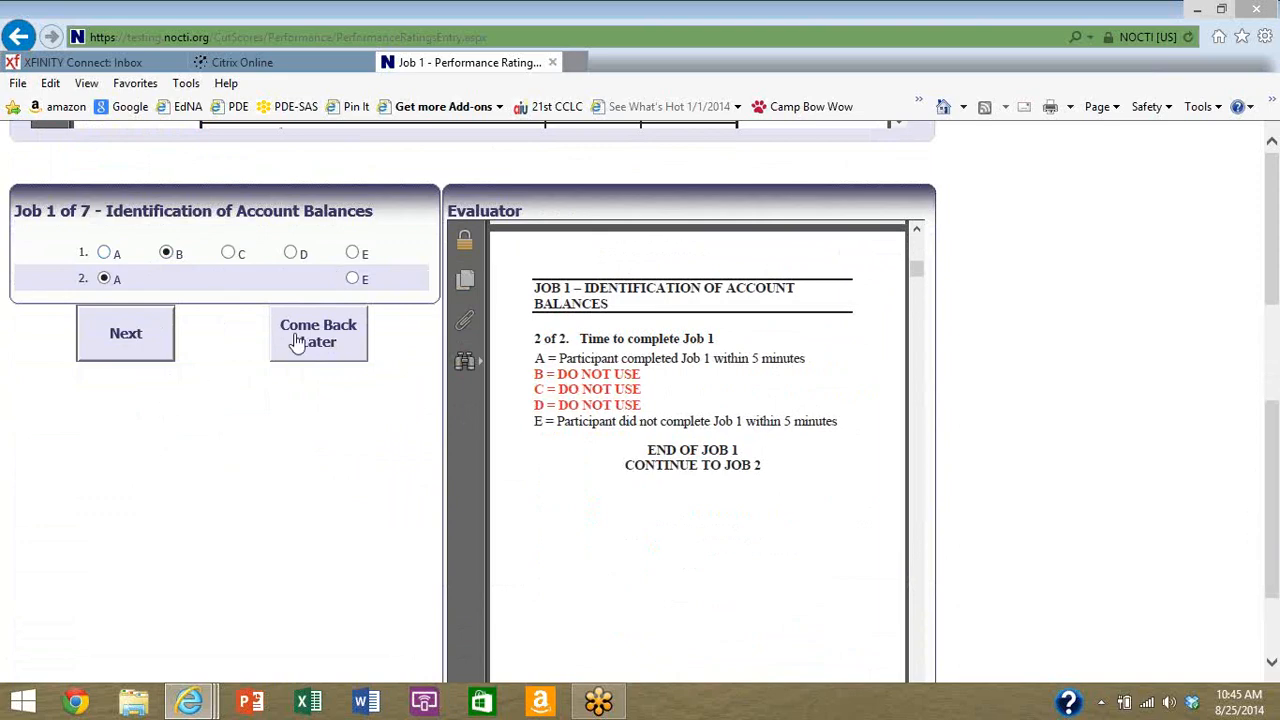
mouse_move(318, 333)
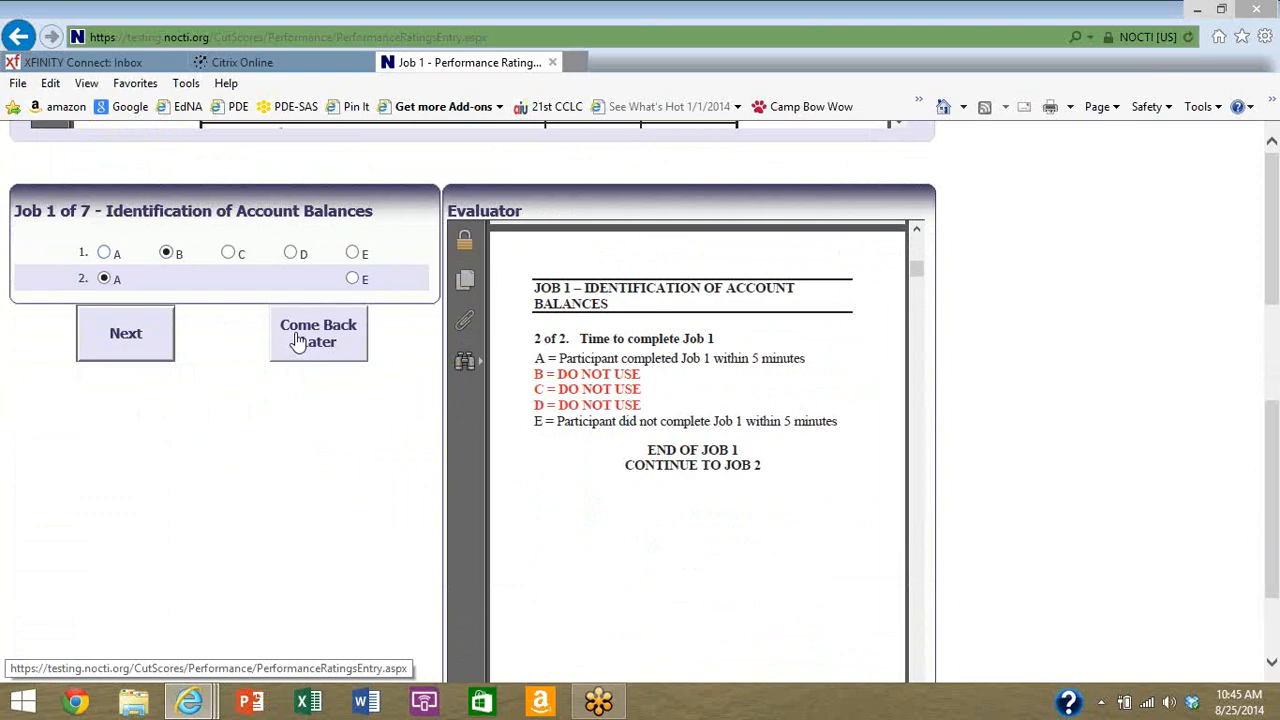
mouse_move(213, 315)
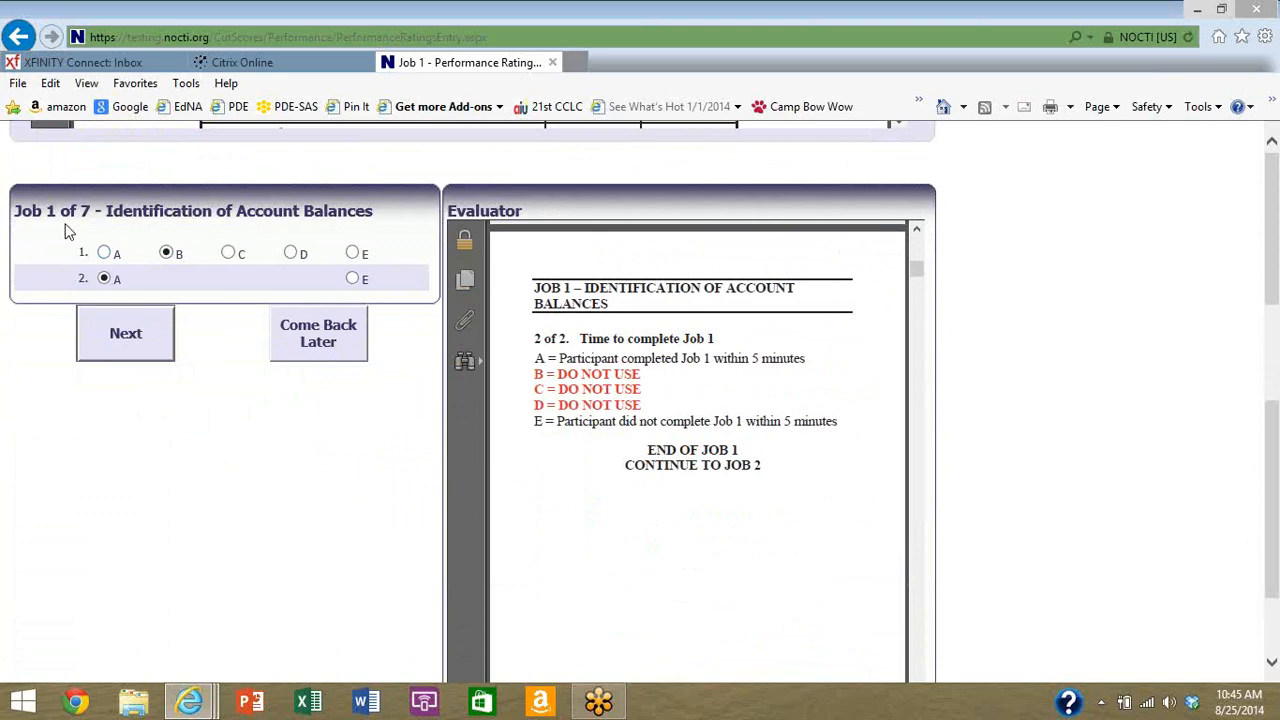
mouse_move(182, 478)
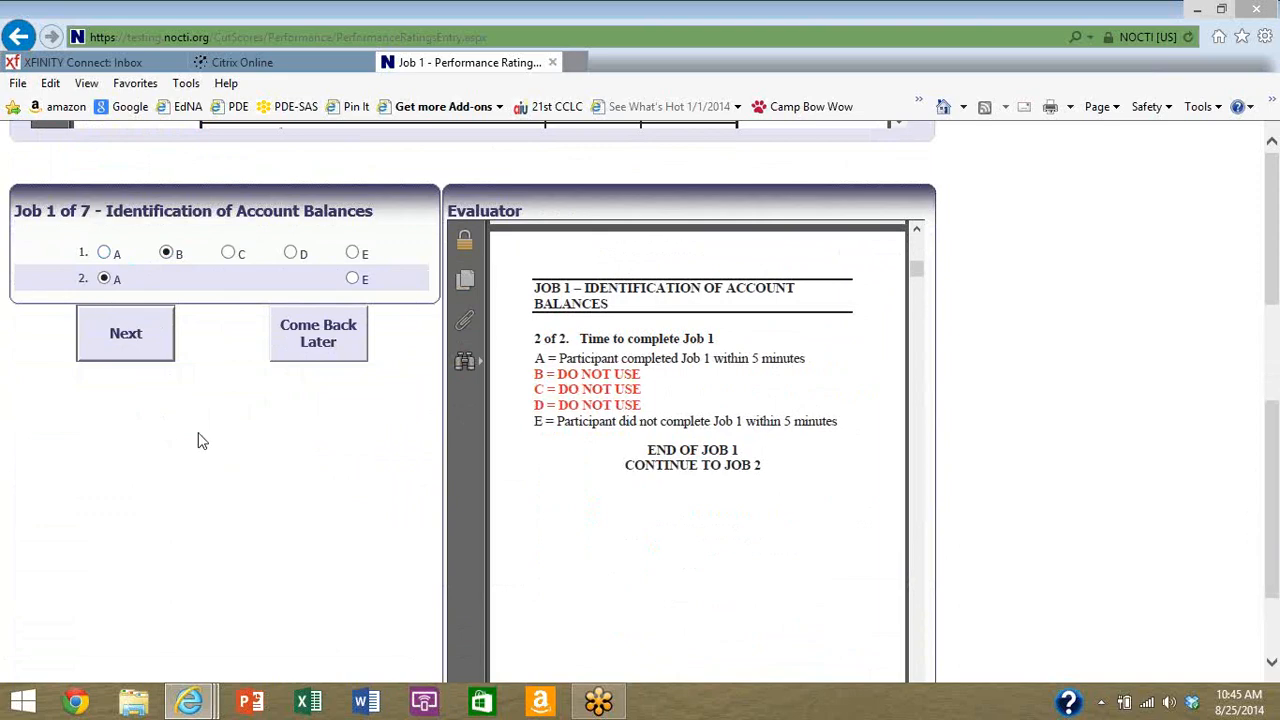
mouse_move(250, 551)
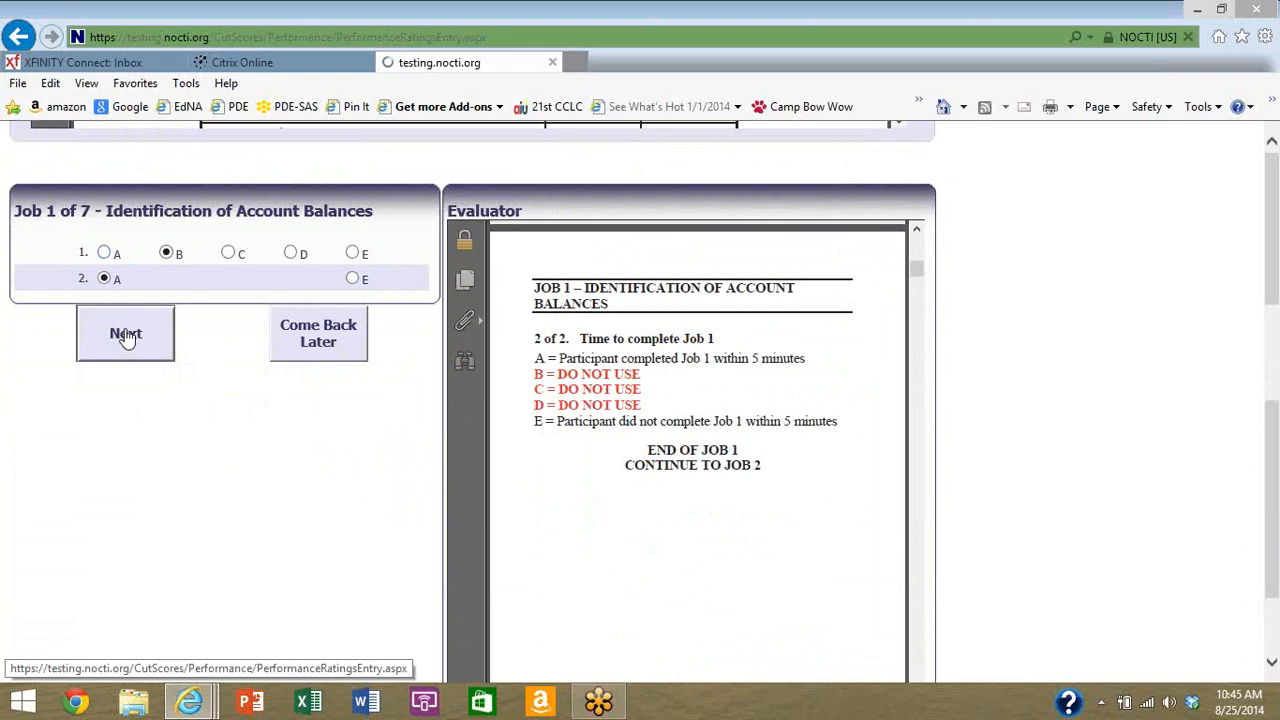
Submit Job 1 ratings and move to the Job 2 Journal Entries form
click(125, 333)
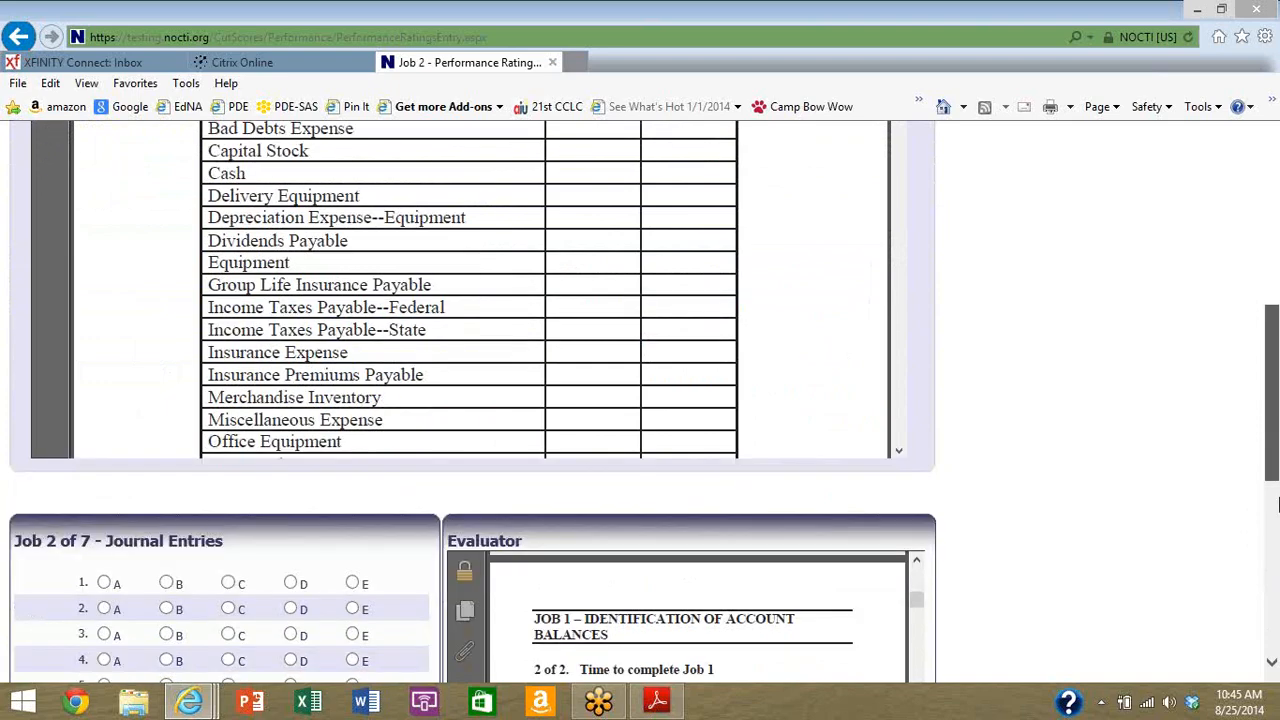
scroll(down, 3)
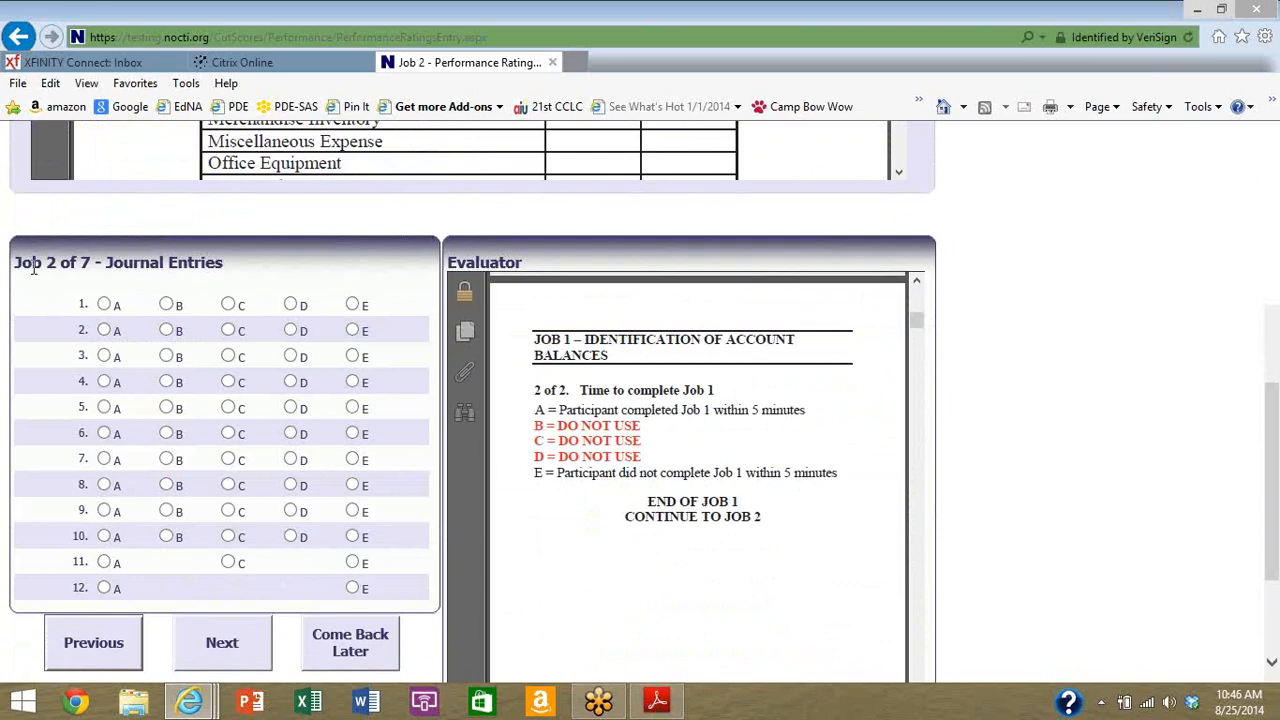
mouse_move(38, 267)
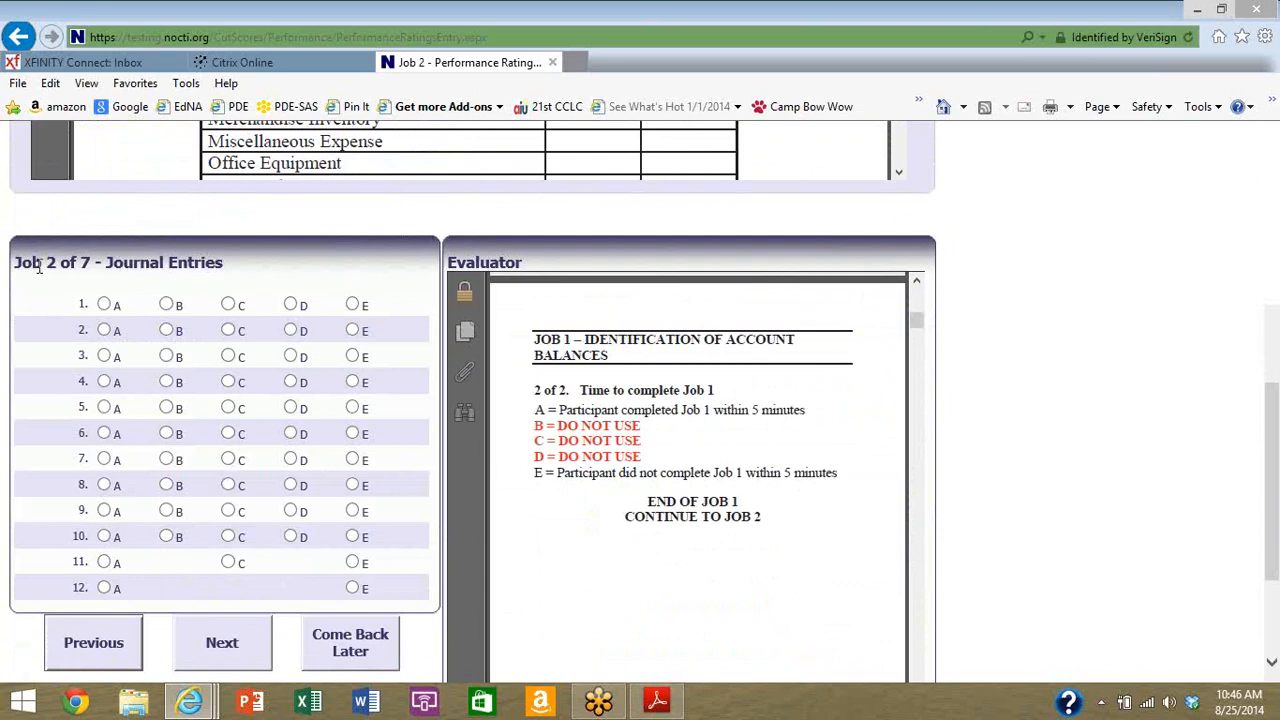
mouse_move(103, 562)
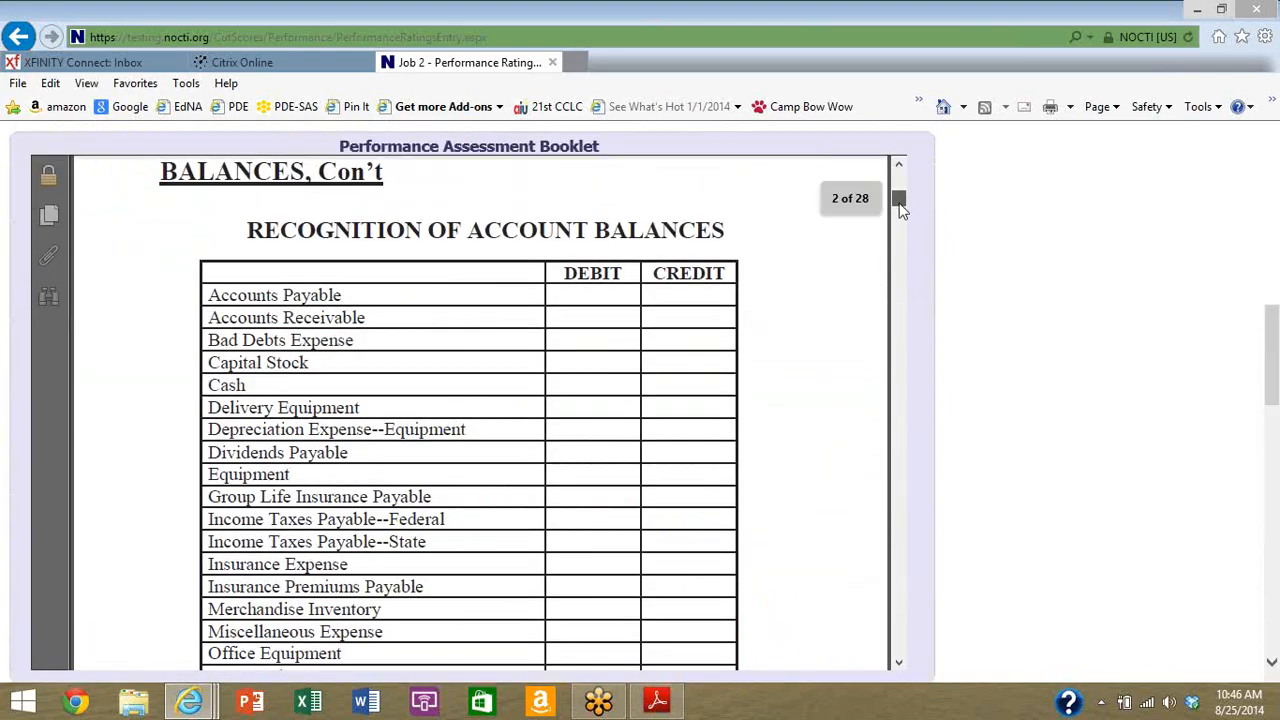
Read the Job 2 booklet down to Form 1's merchandise-withdrawal memorandum and the rating panel
scroll(down, 3)
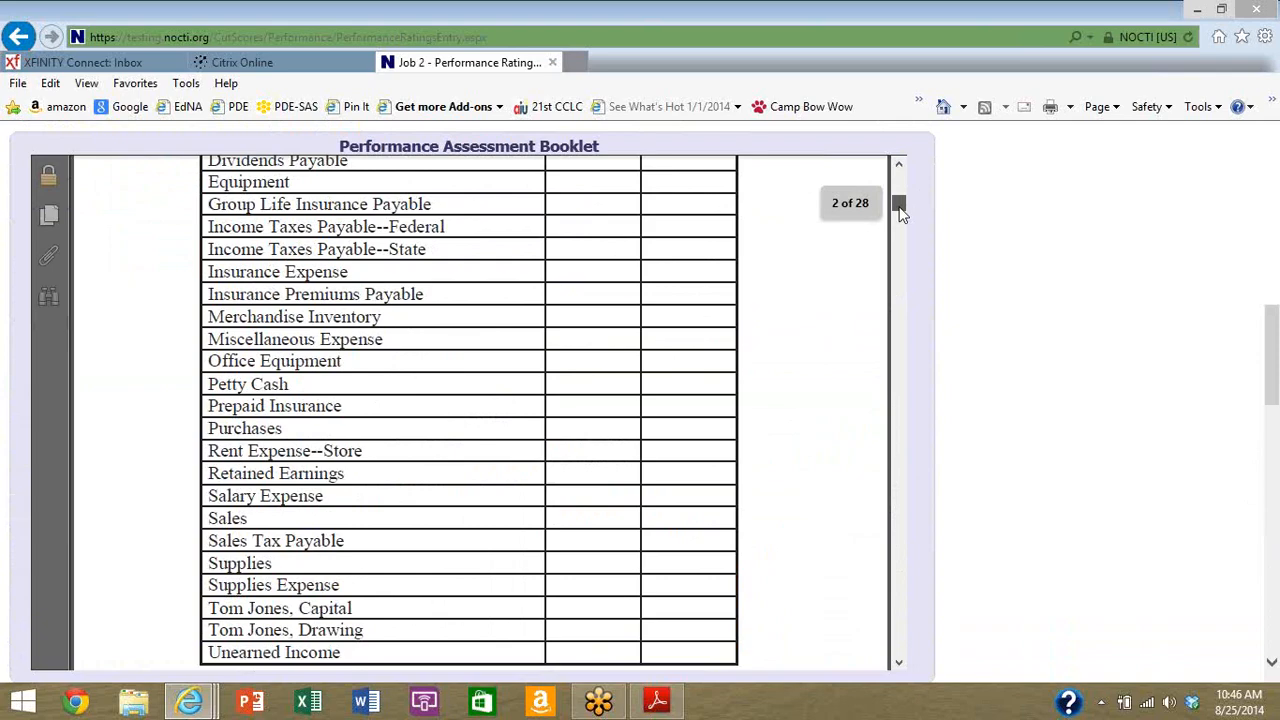
scroll(down, 3)
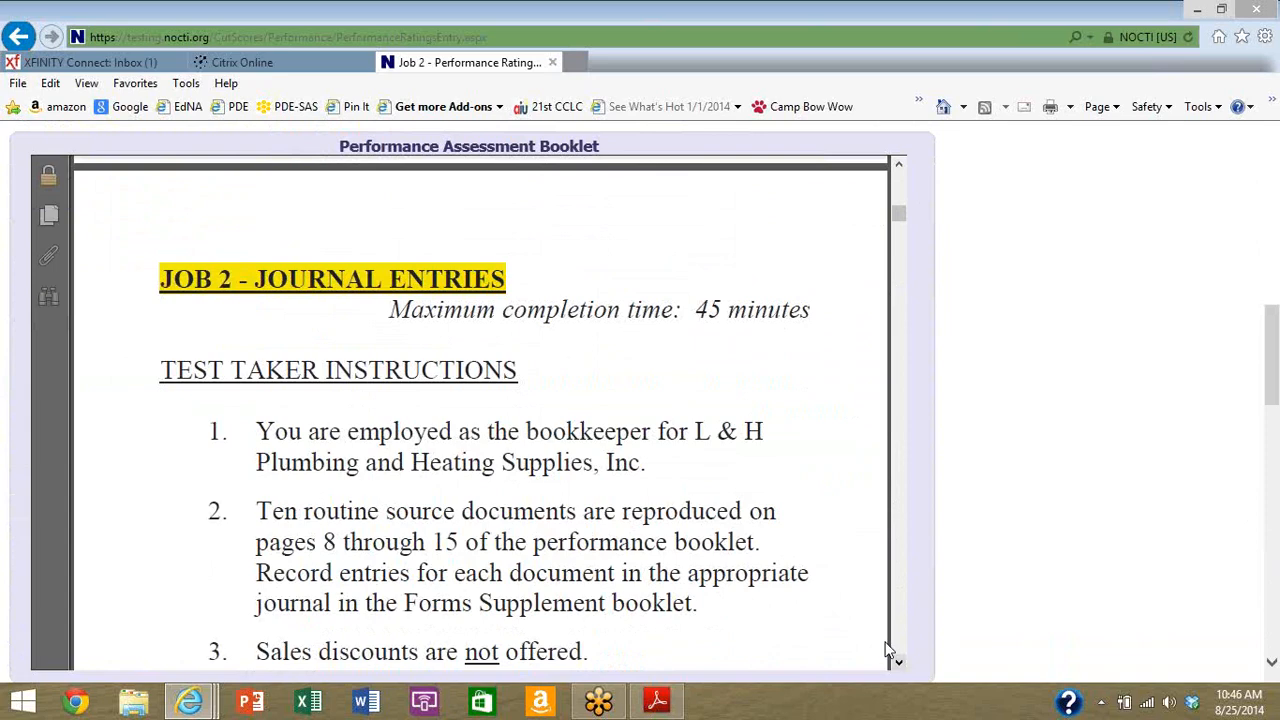
scroll(down, 3)
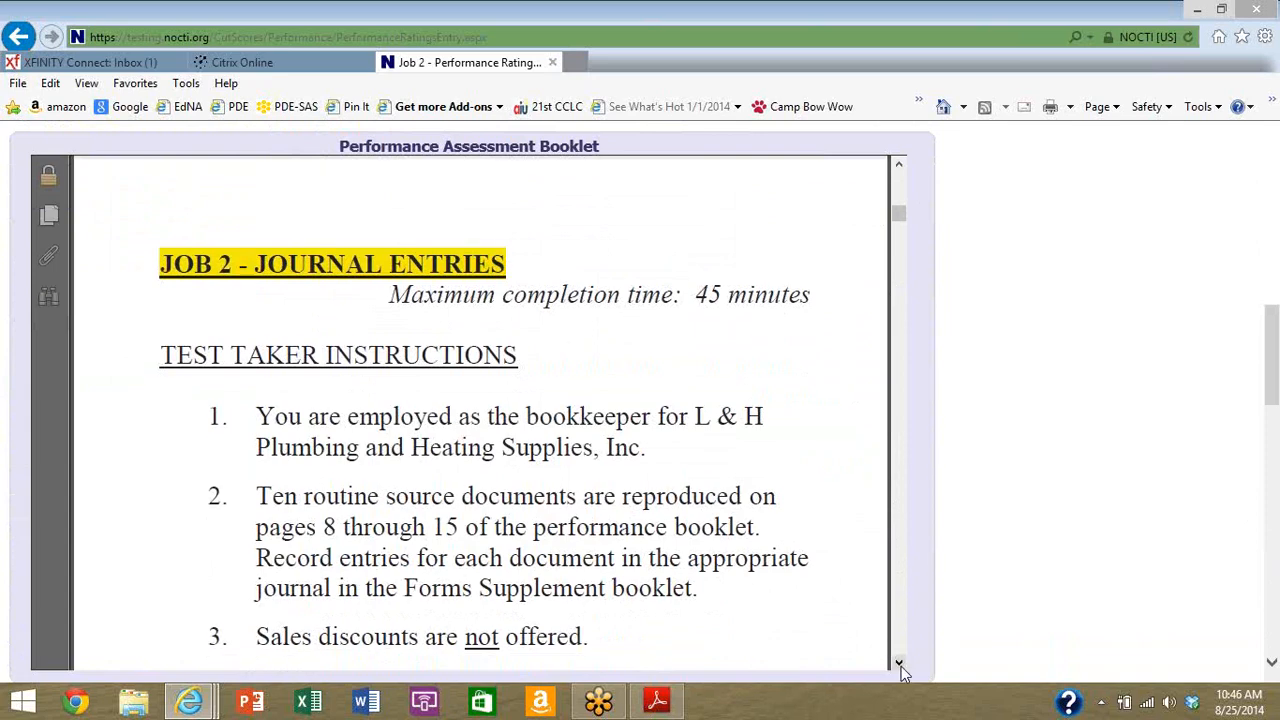
scroll(down, 3)
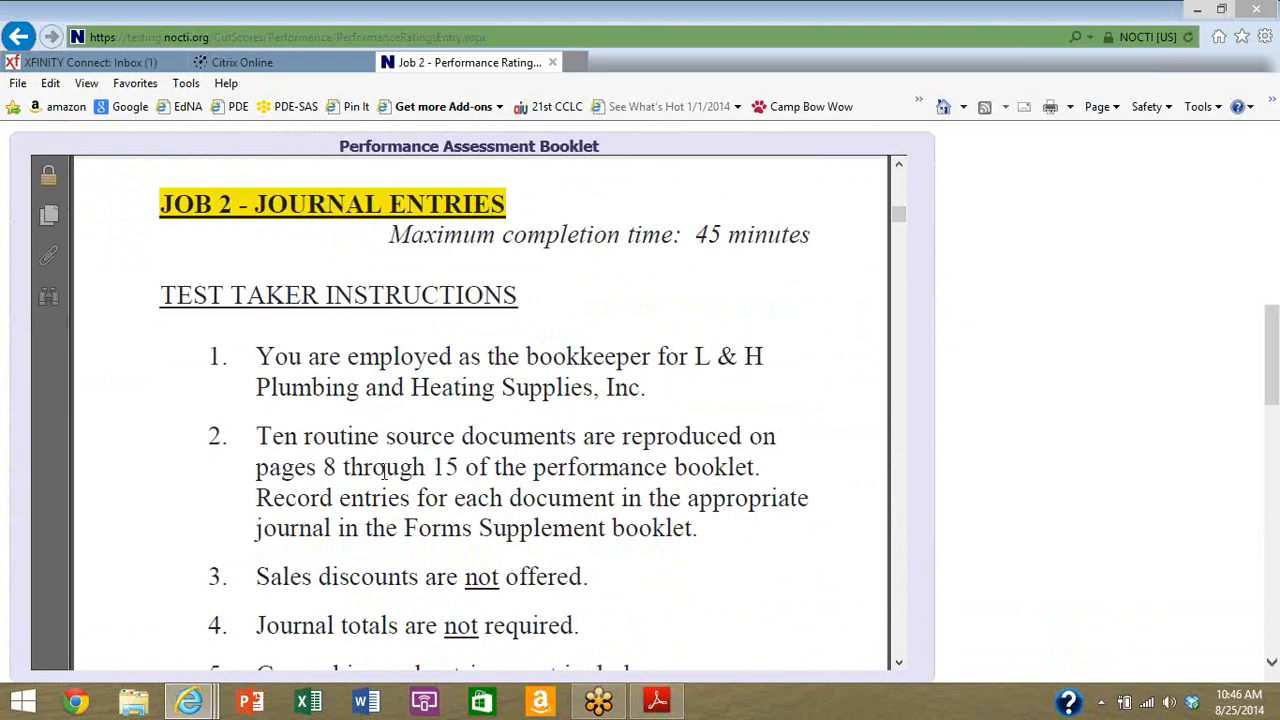
mouse_move(854, 624)
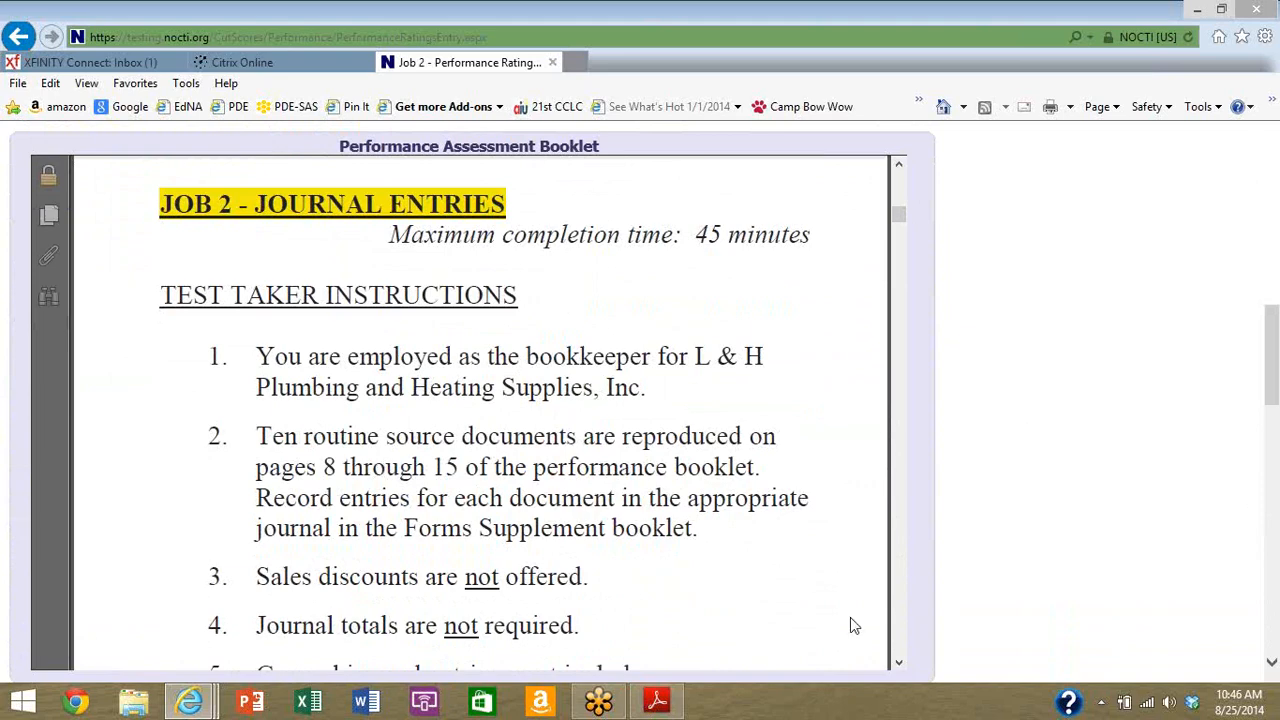
mouse_move(891, 681)
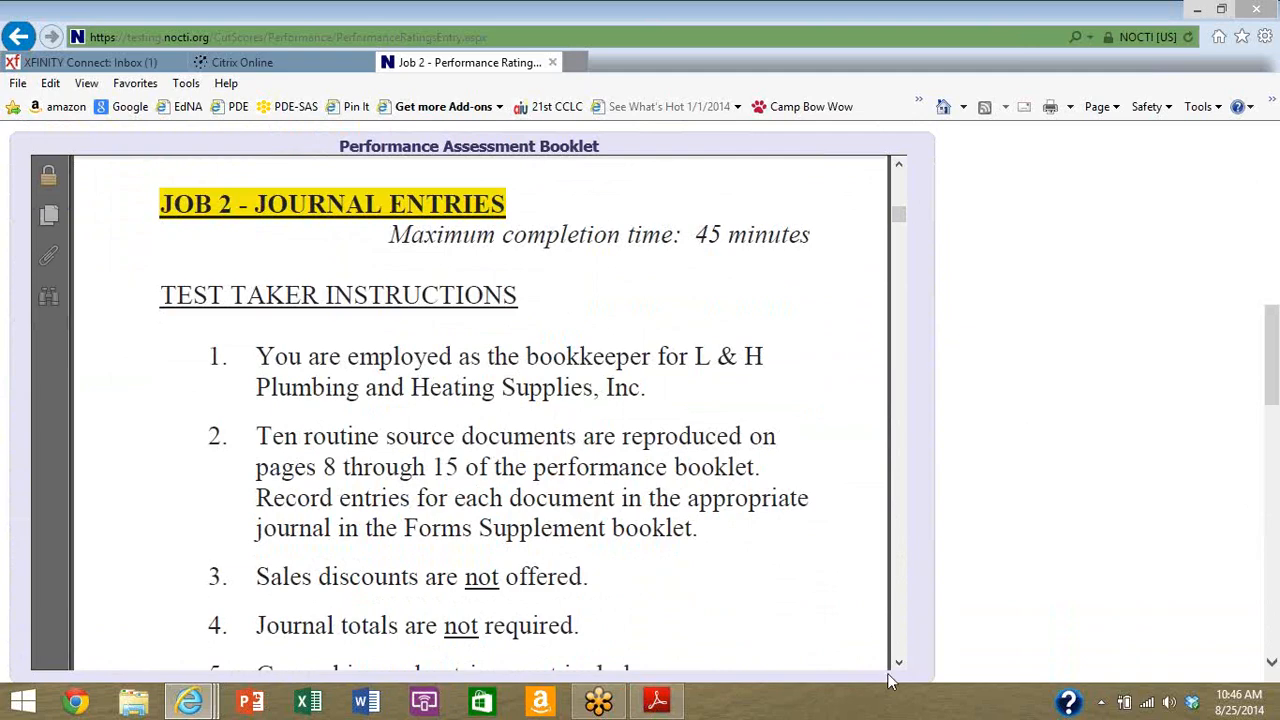
mouse_move(923, 669)
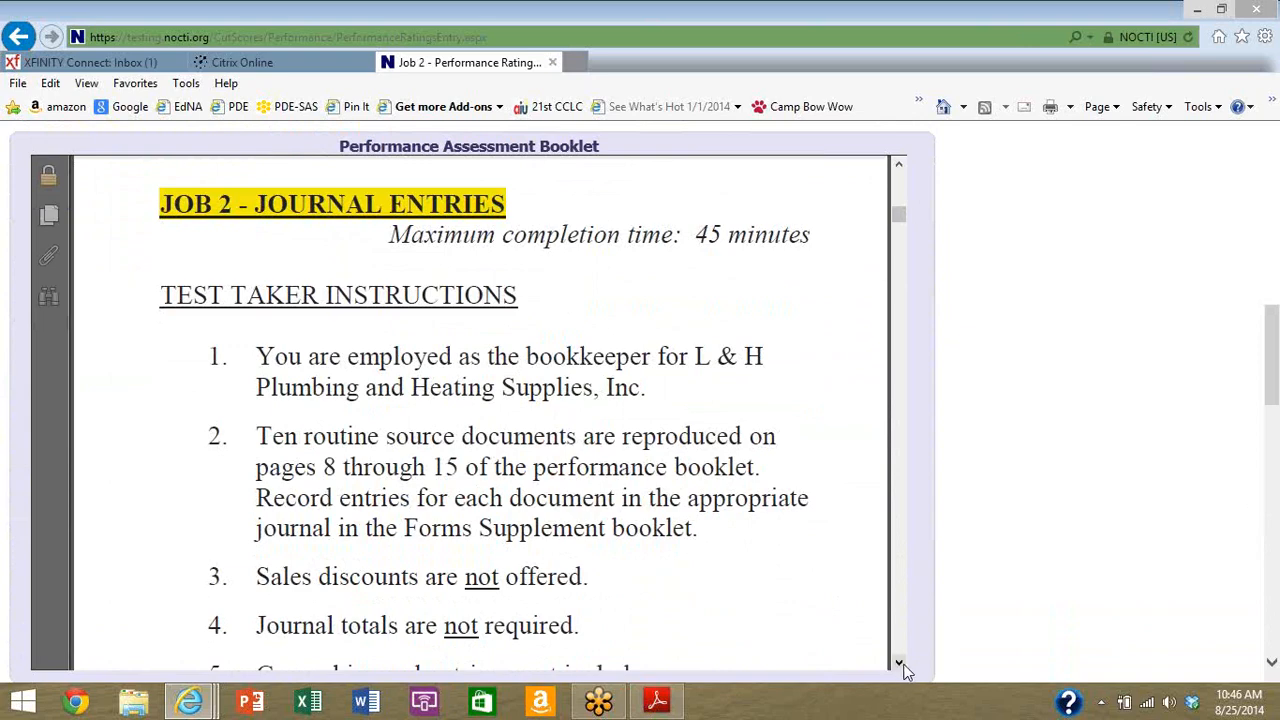
scroll(down, 3)
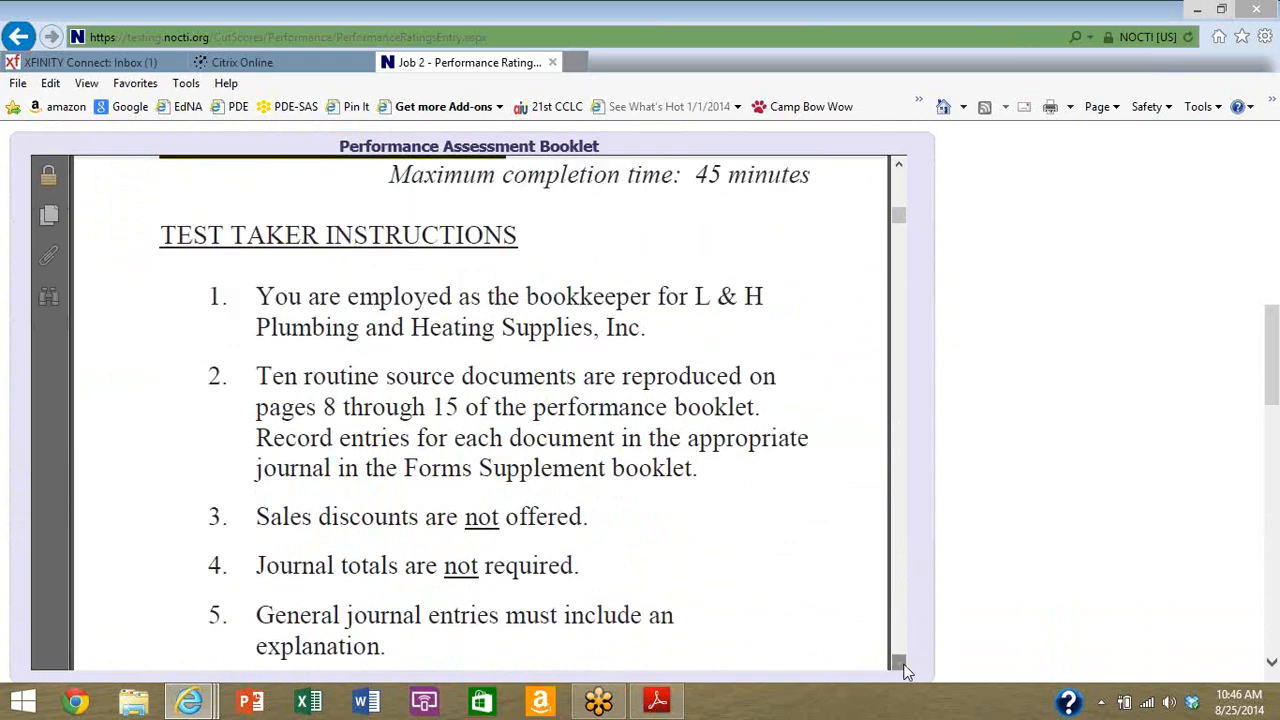
scroll(down, 3)
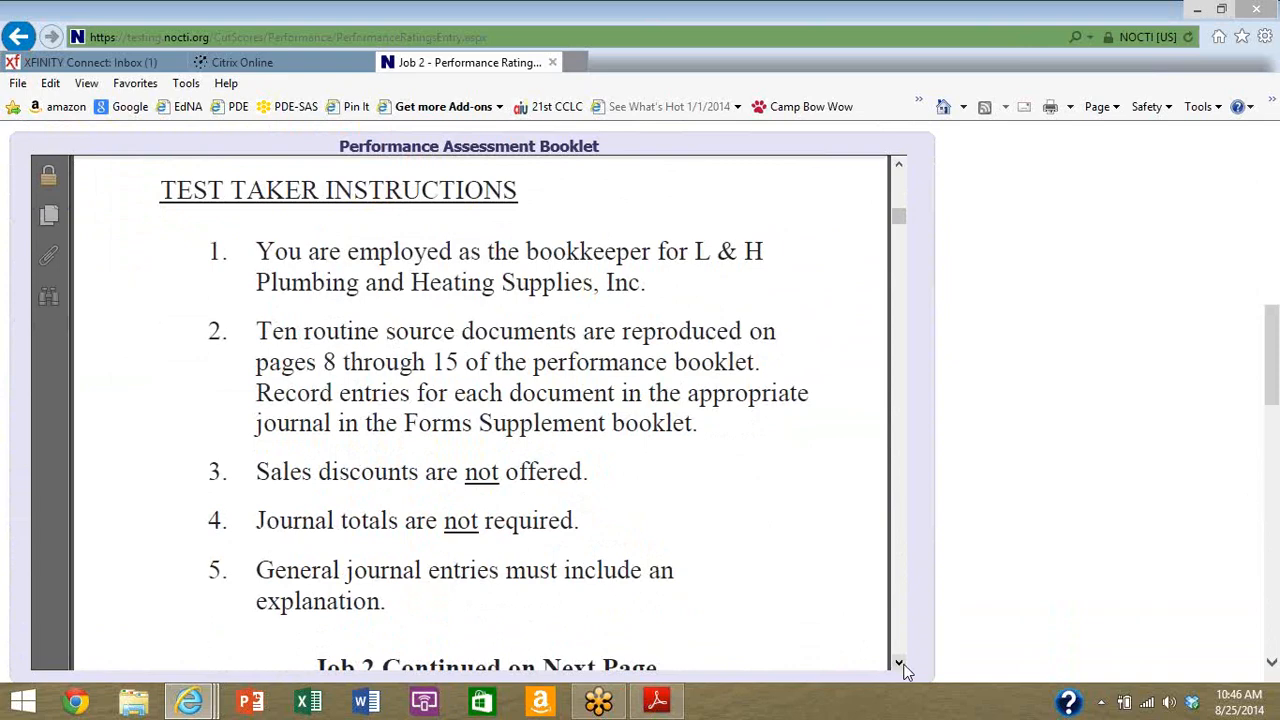
scroll(down, 3)
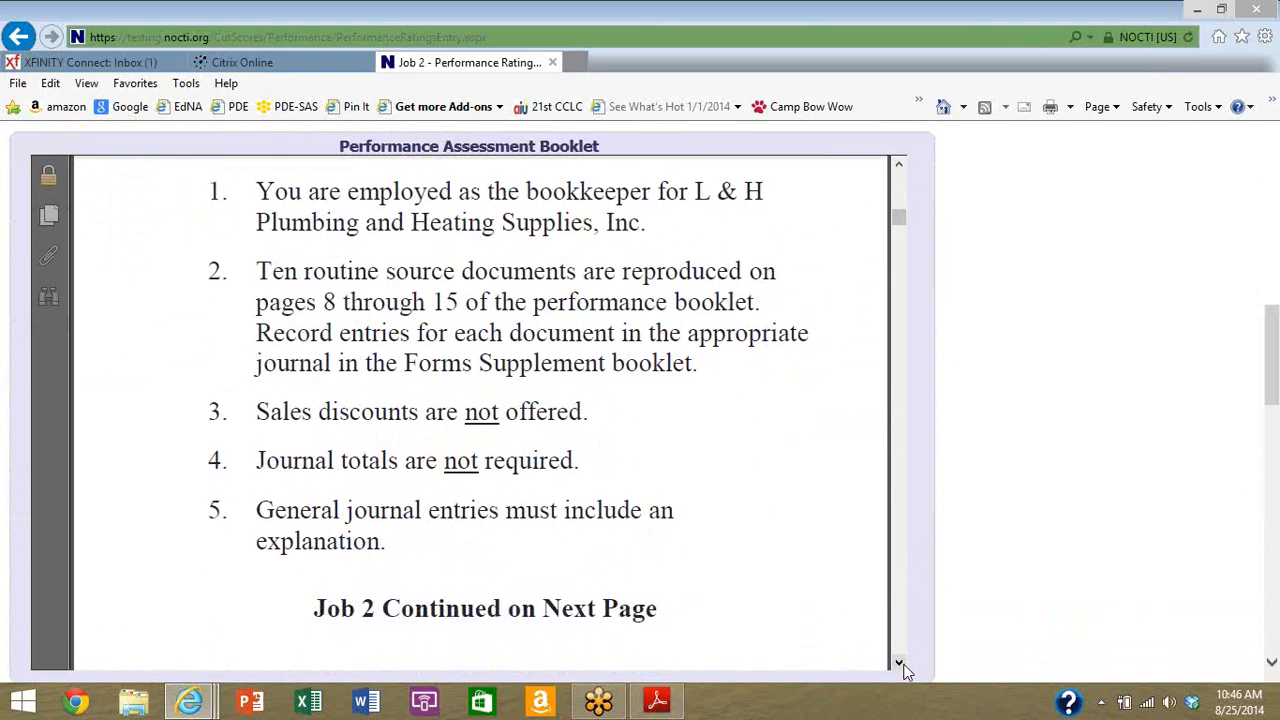
scroll(down, 3)
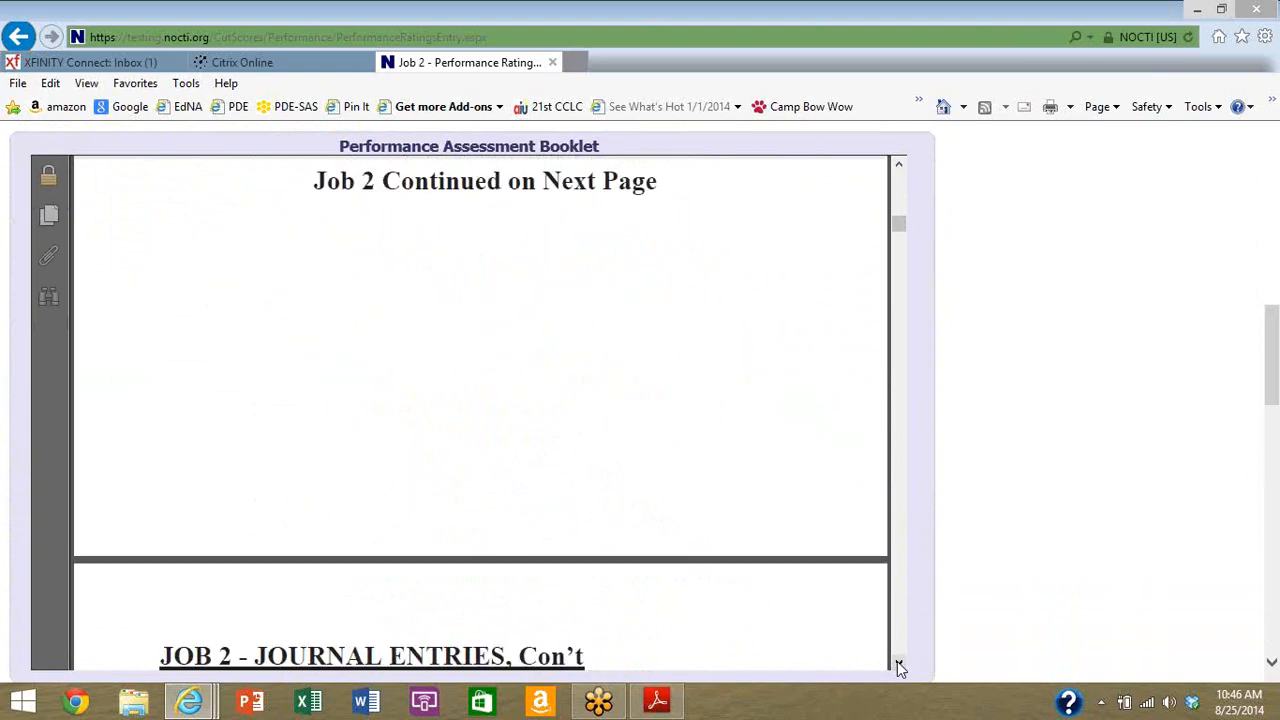
scroll(down, 3)
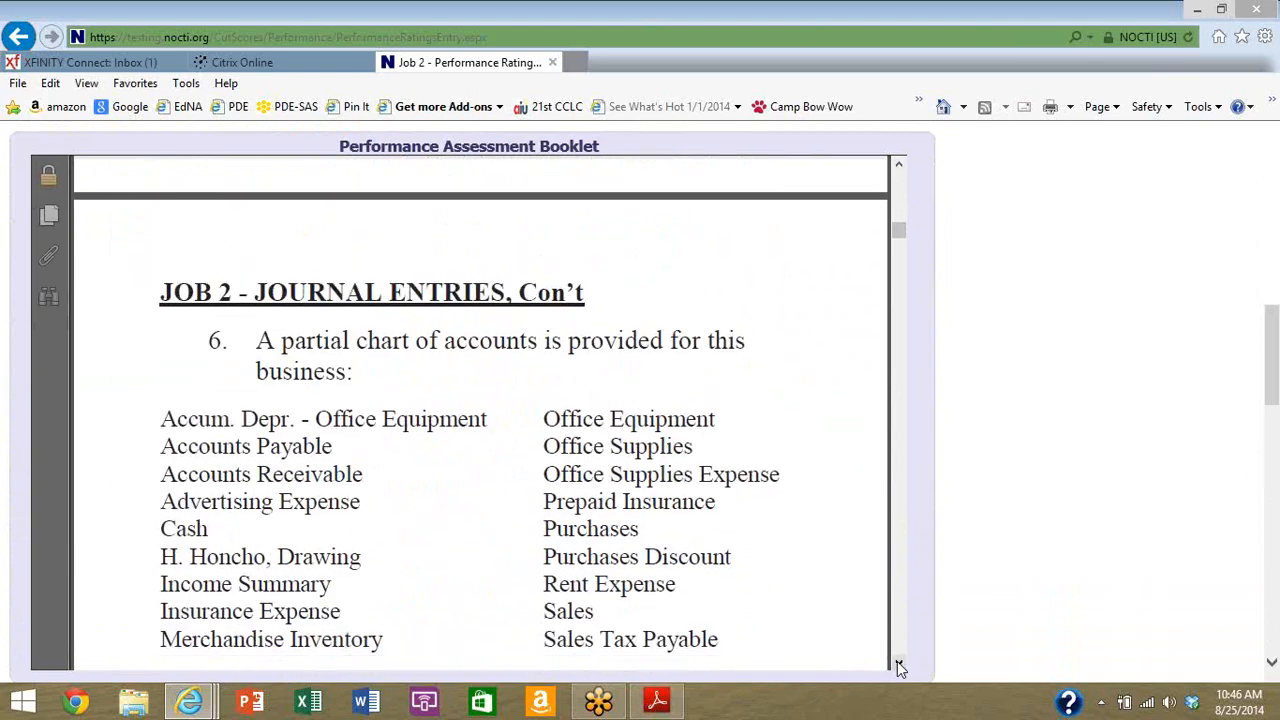
scroll(down, 3)
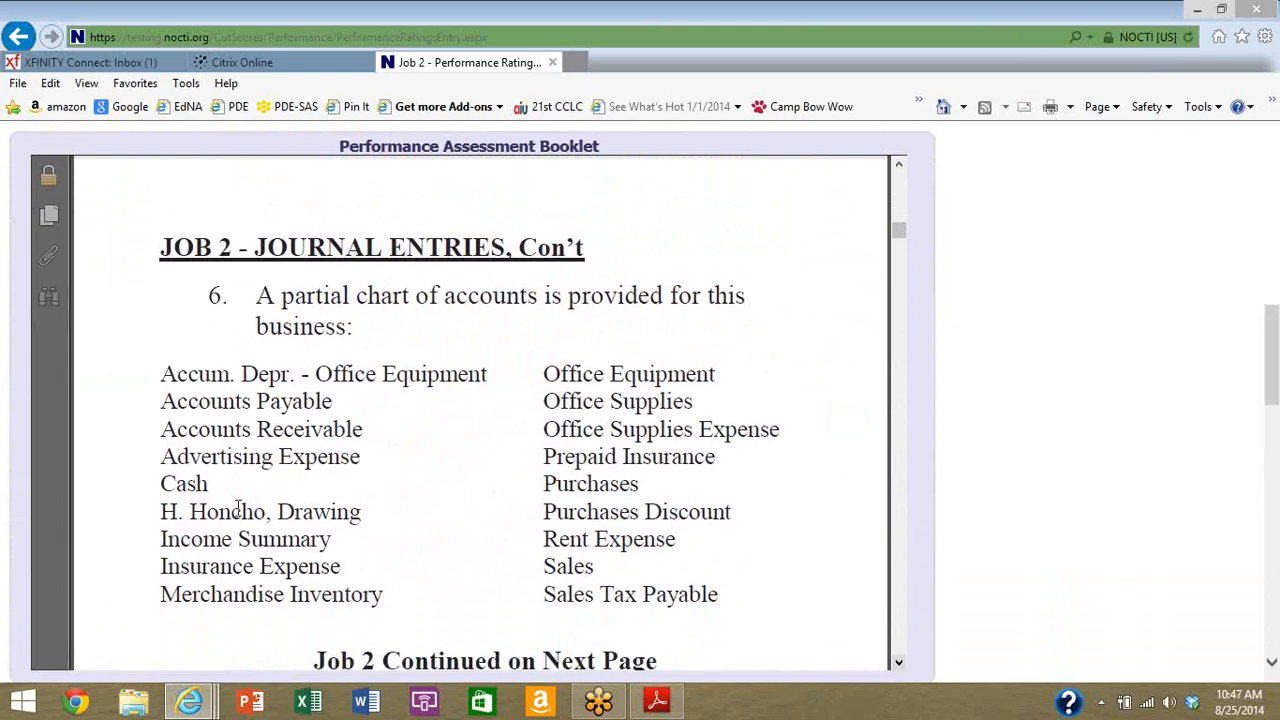
mouse_move(899, 662)
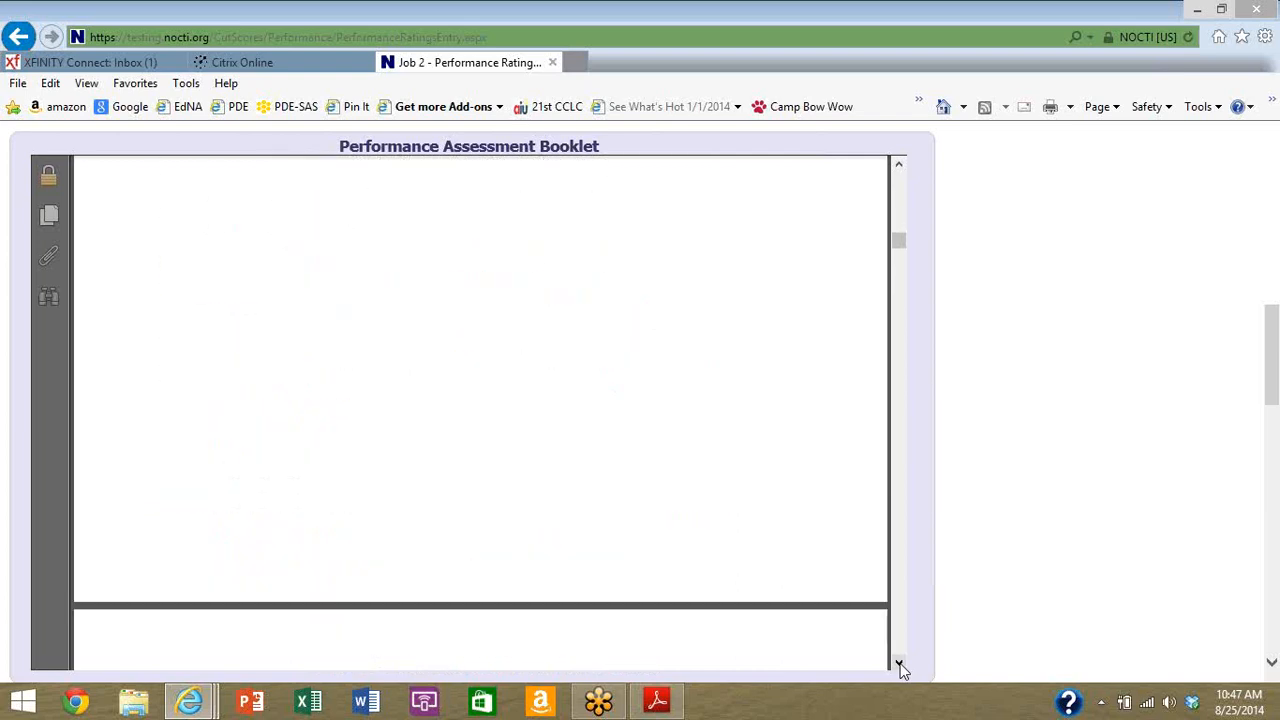
scroll(down, 3)
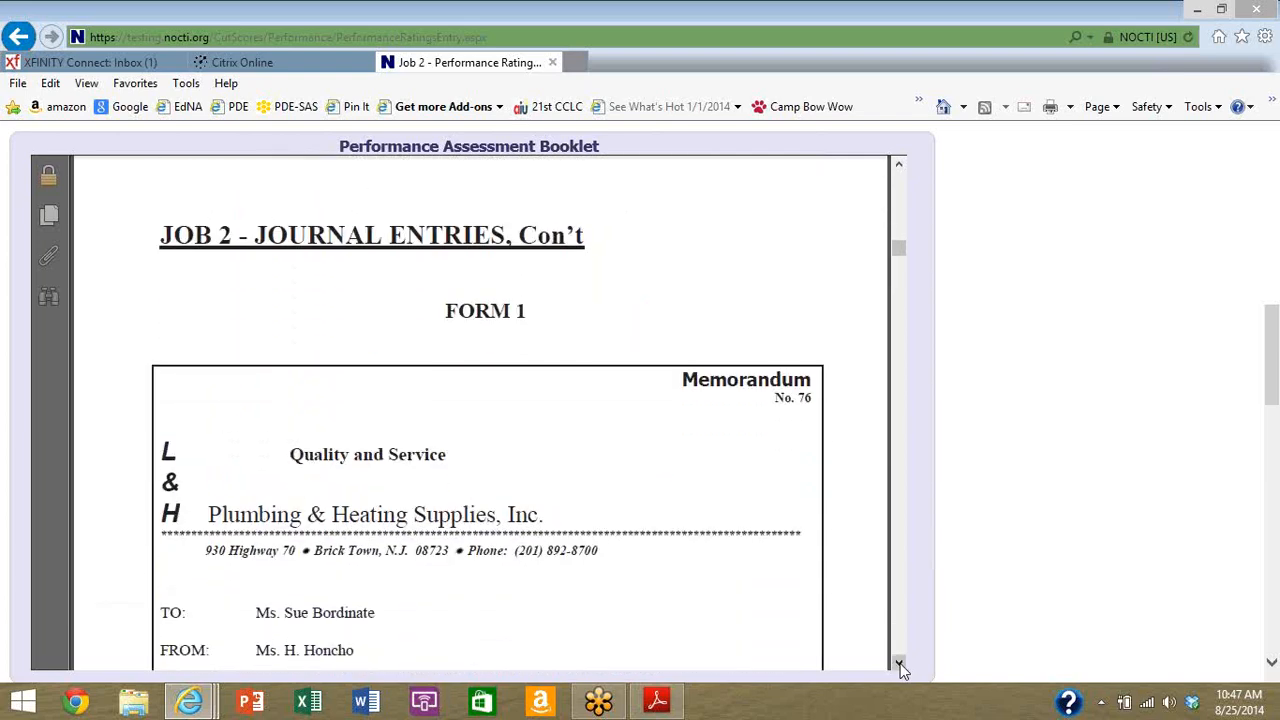
scroll(down, 3)
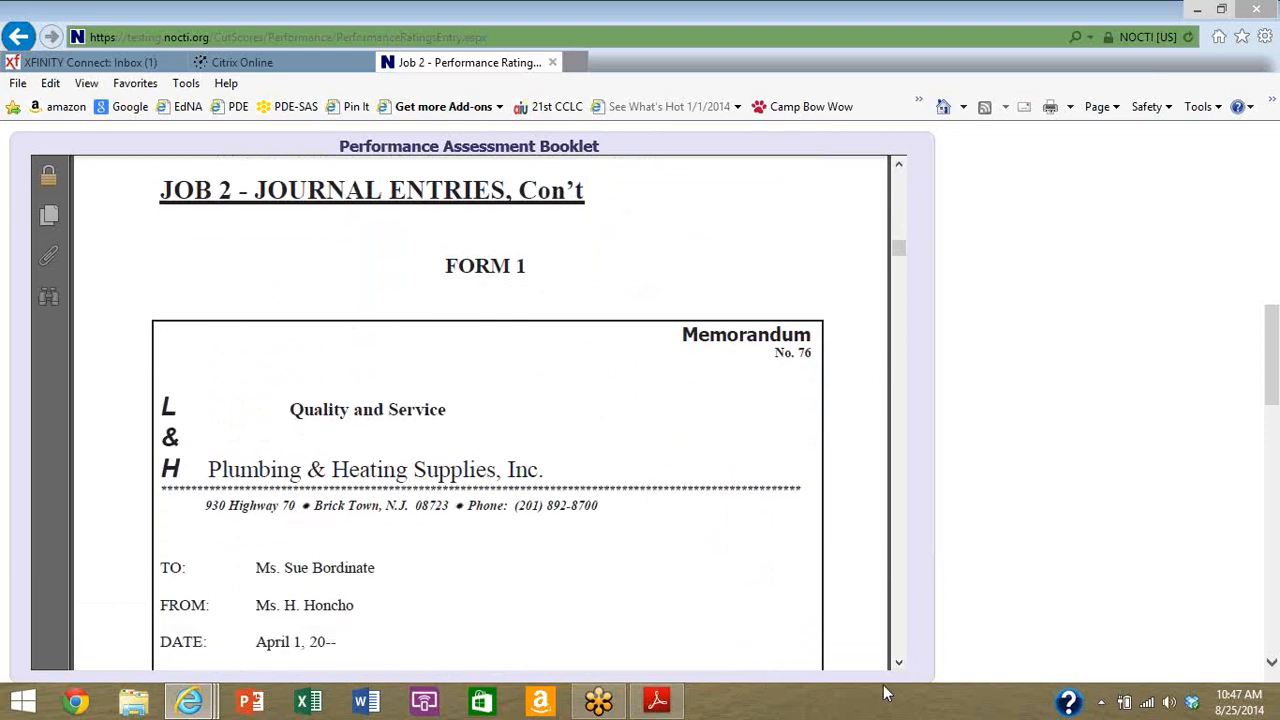
mouse_move(899, 662)
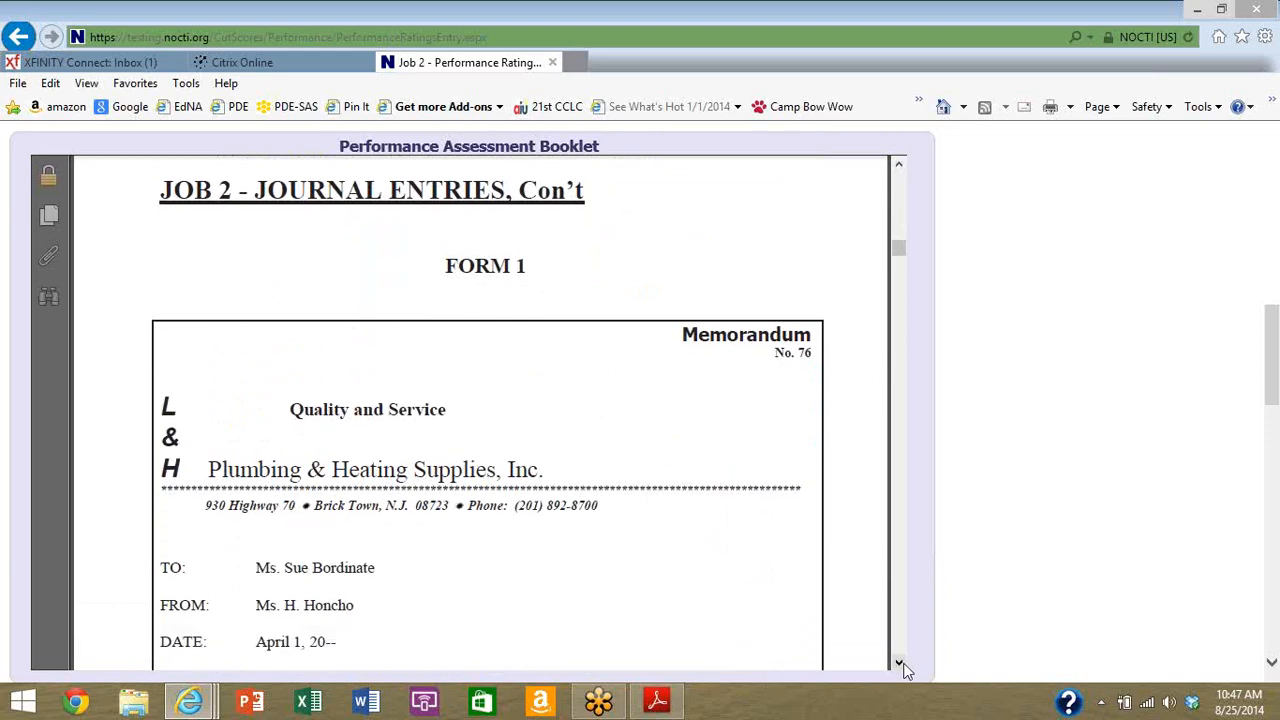
scroll(down, 3)
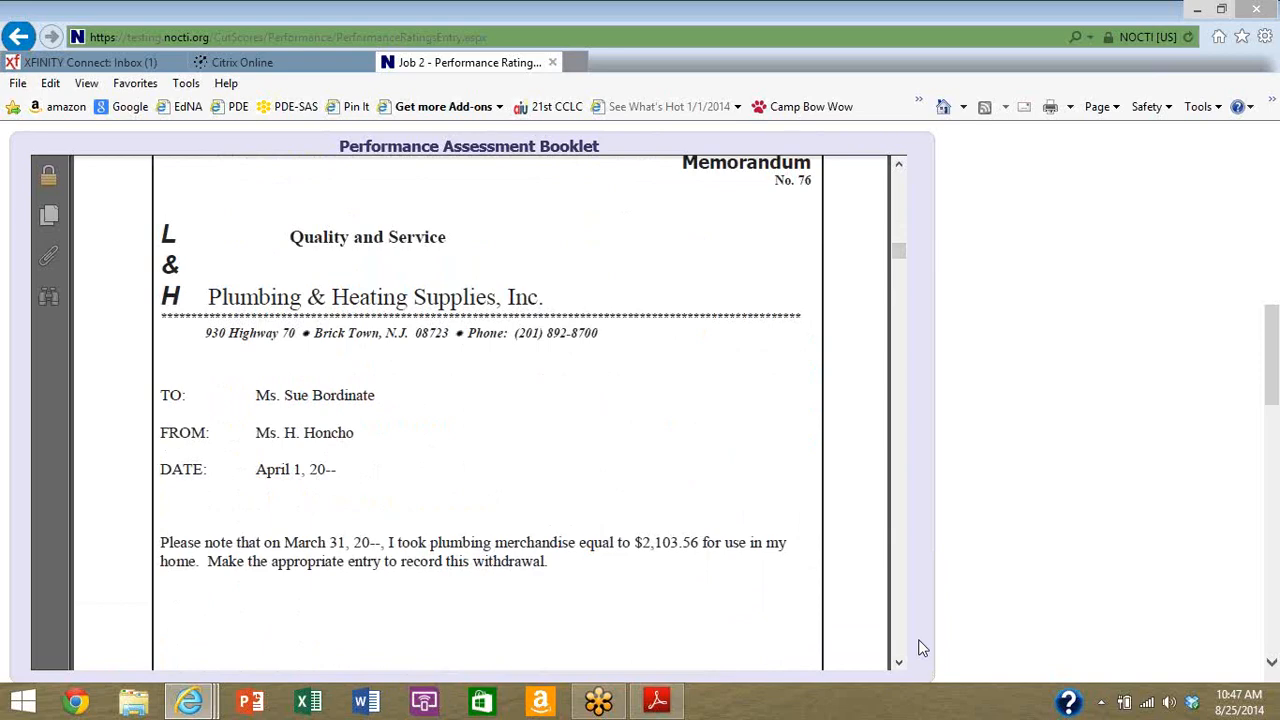
mouse_move(912, 662)
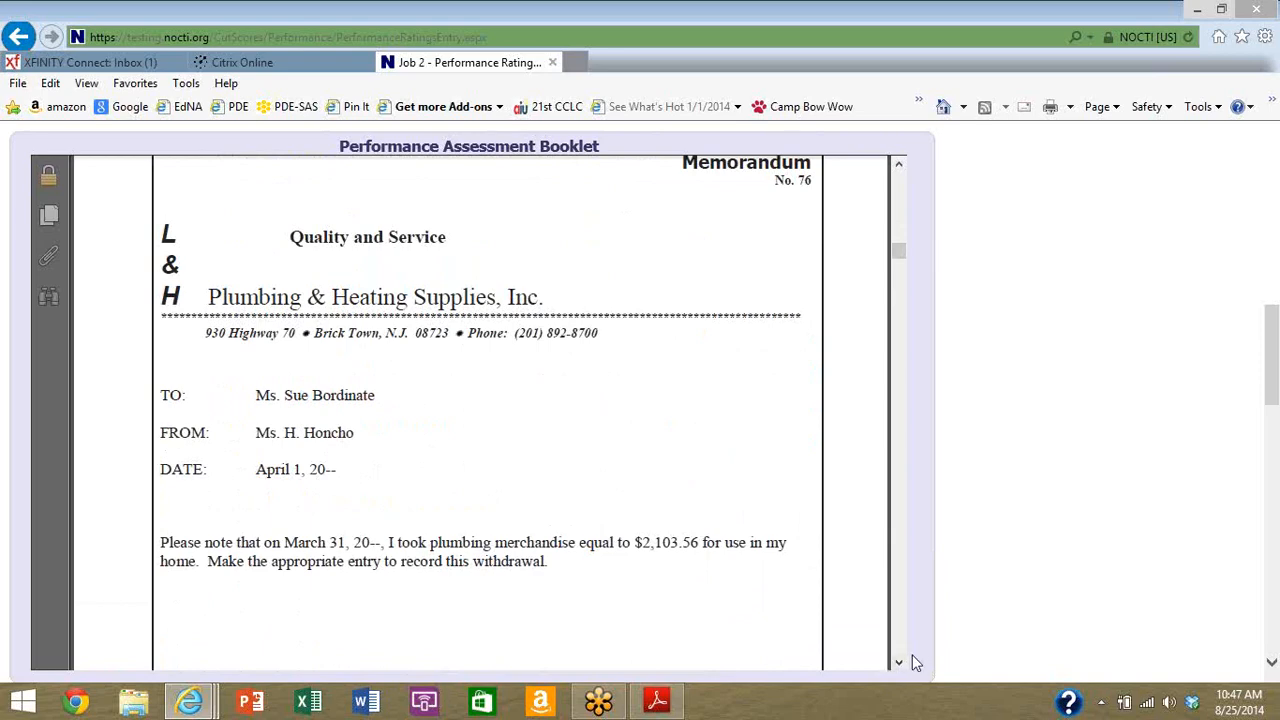
mouse_move(813, 588)
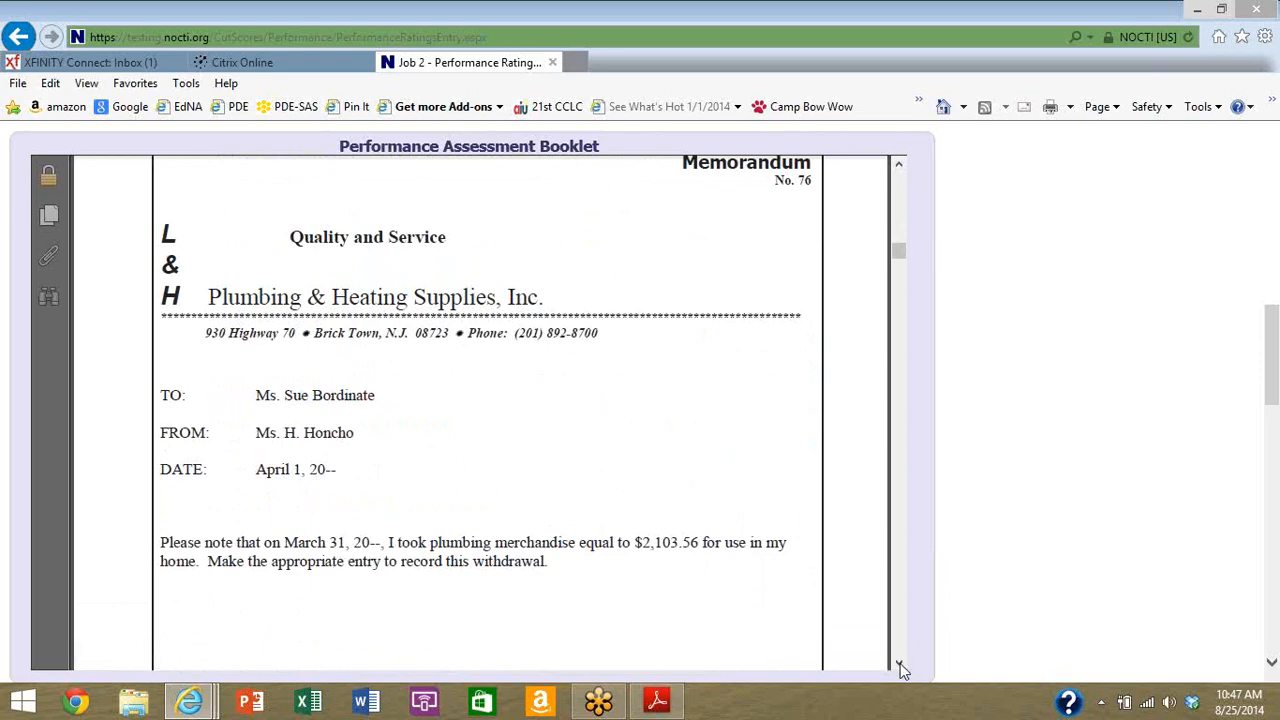
scroll(down, 3)
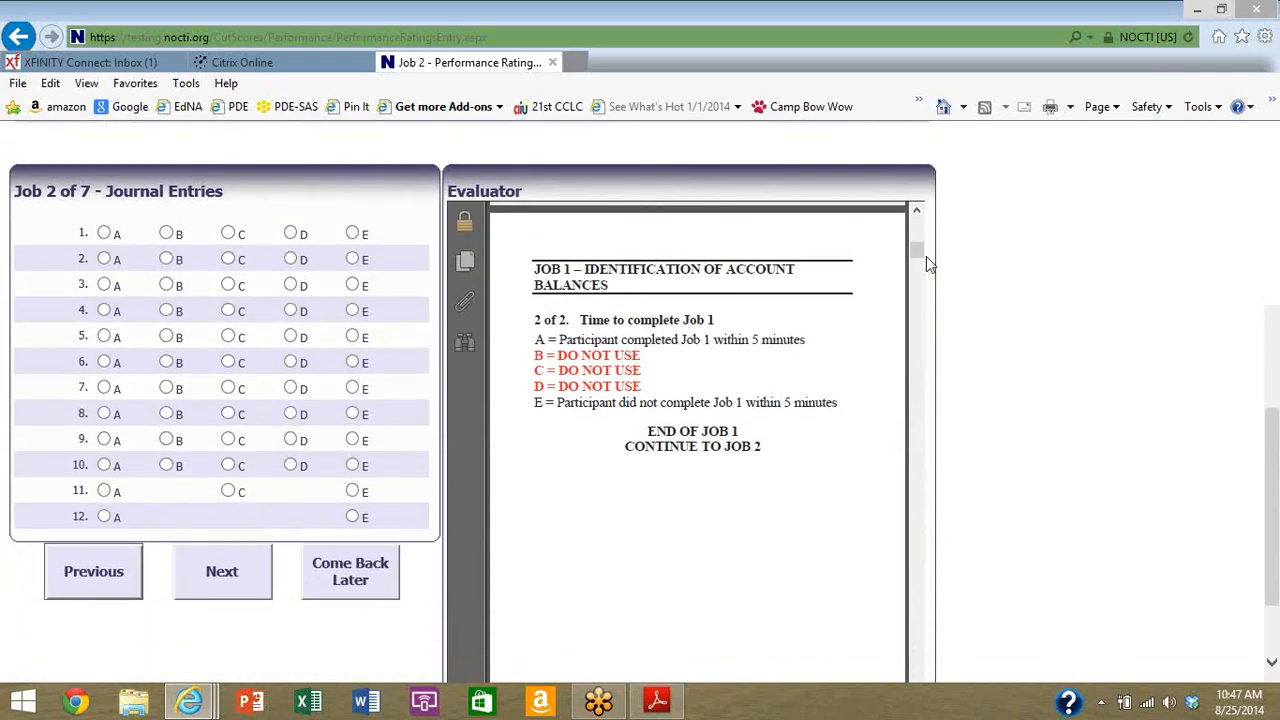
Page the evaluator guide to the Job 2 Form 1 checklist criteria for item 1 of 12
drag(916, 255, 916, 250)
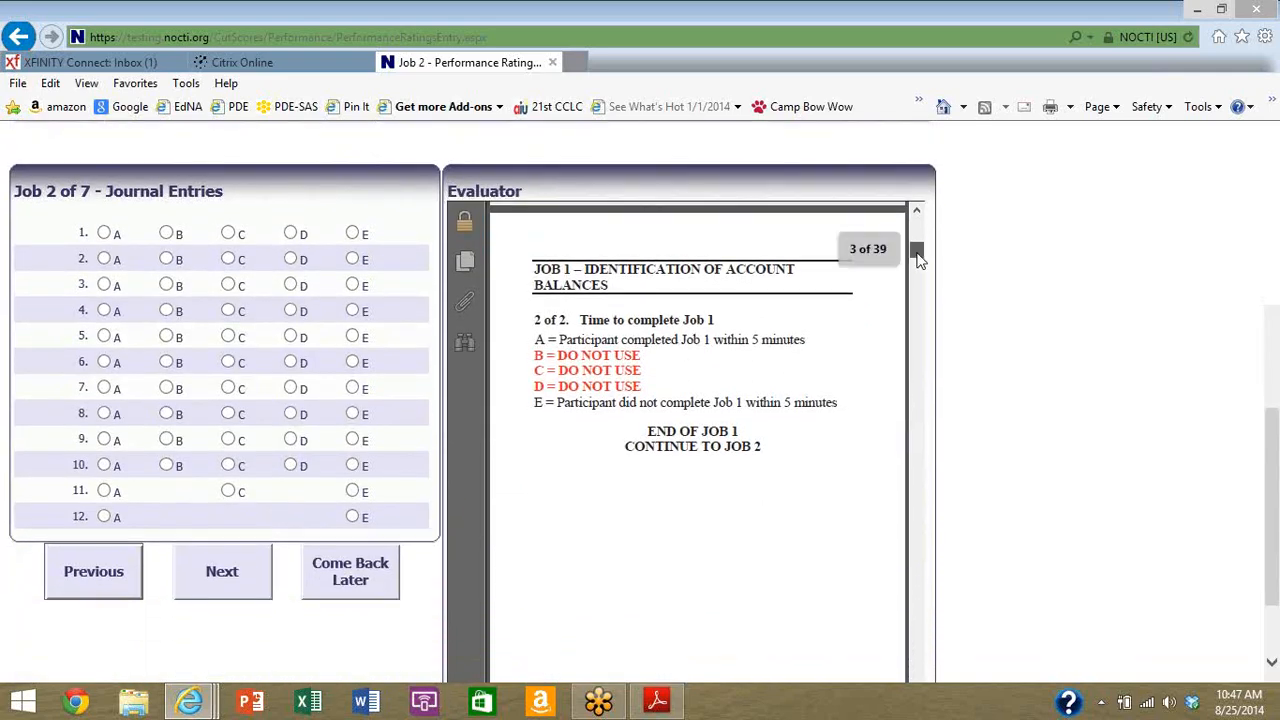
click(916, 262)
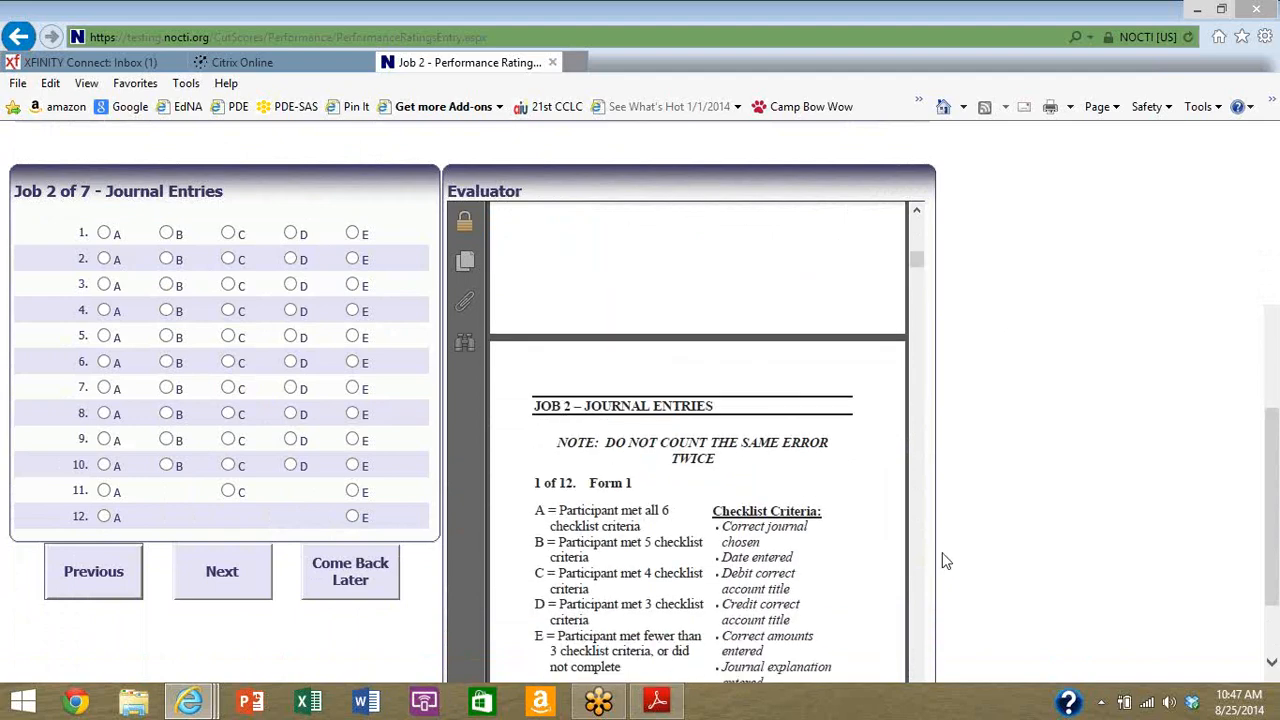
mouse_move(912, 267)
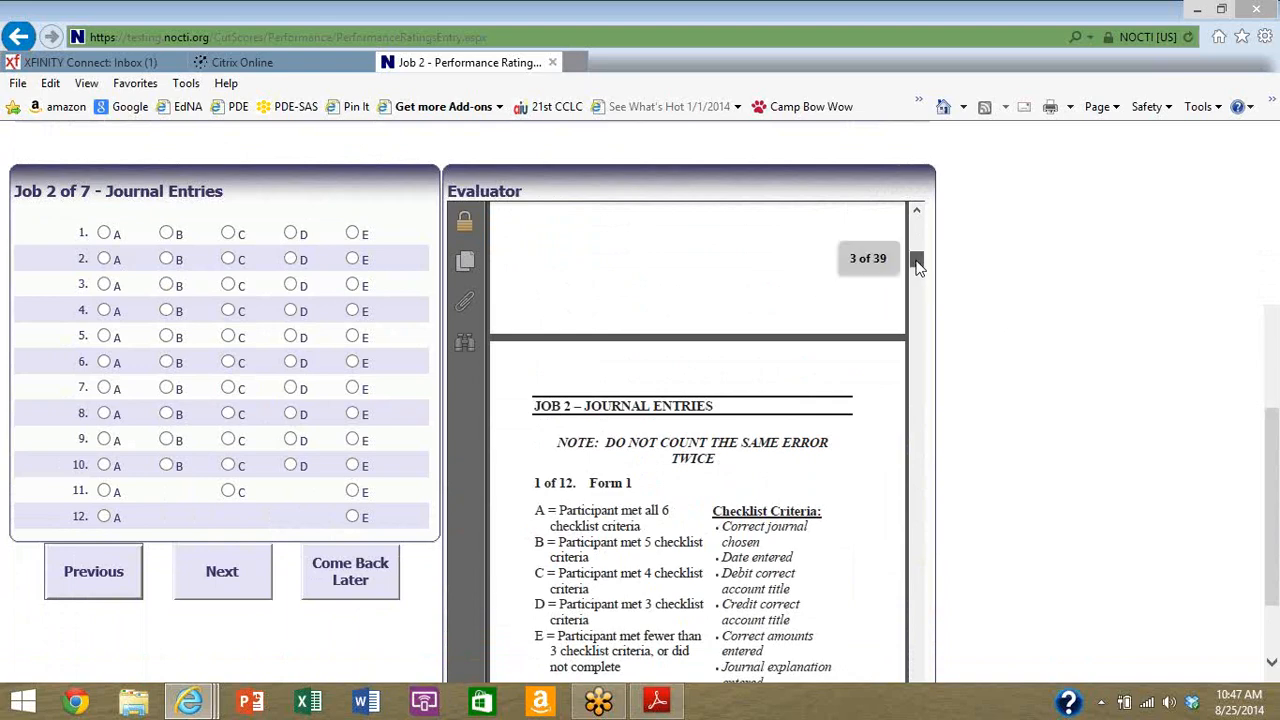
click(916, 262)
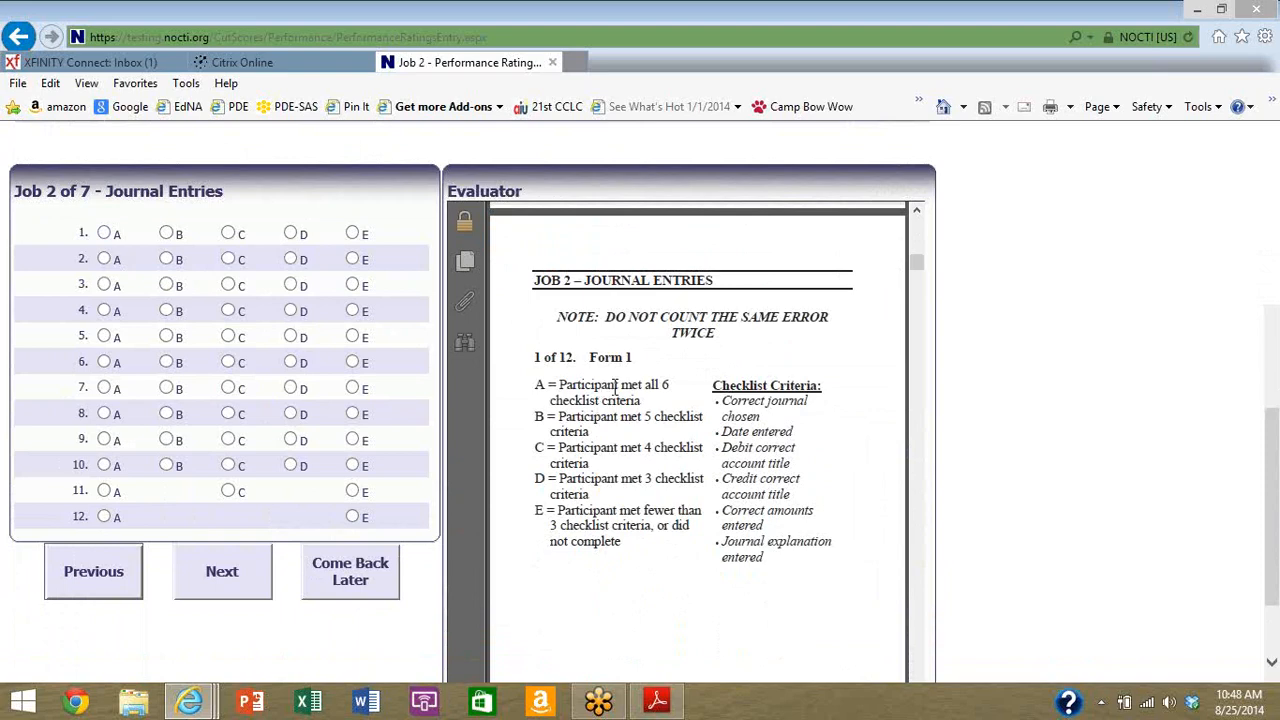
mouse_move(651, 411)
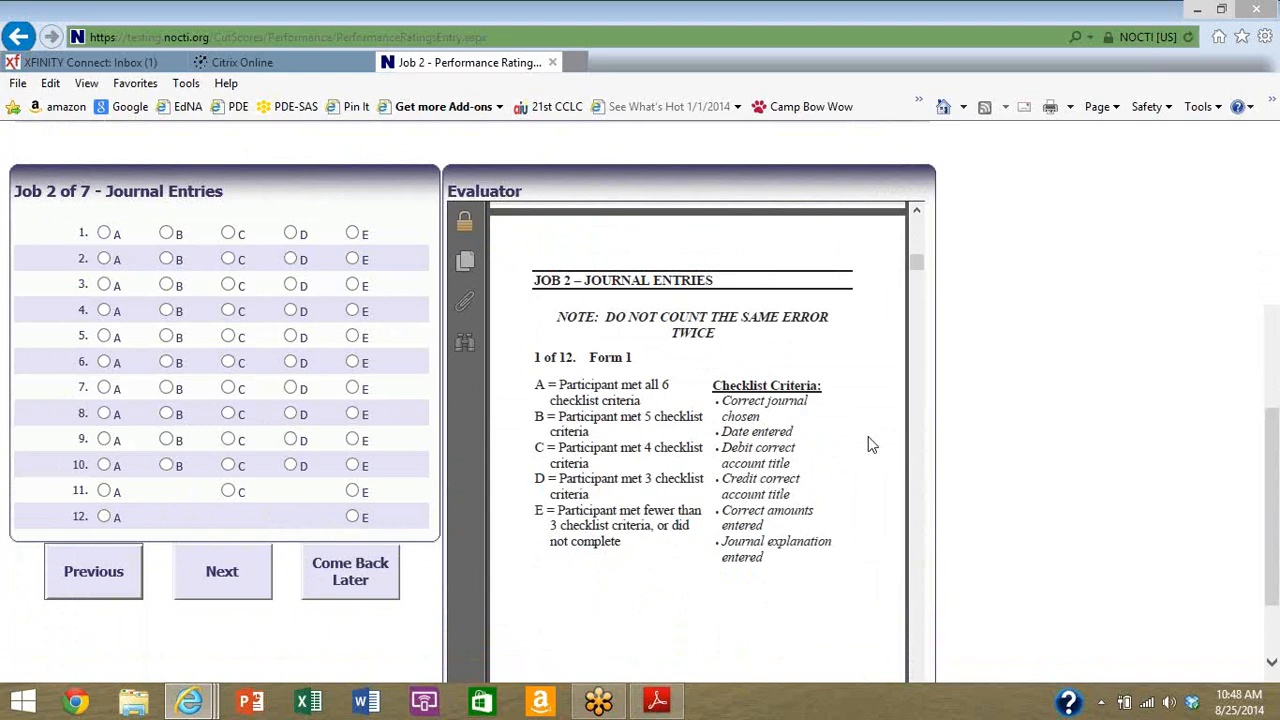
mouse_move(813, 428)
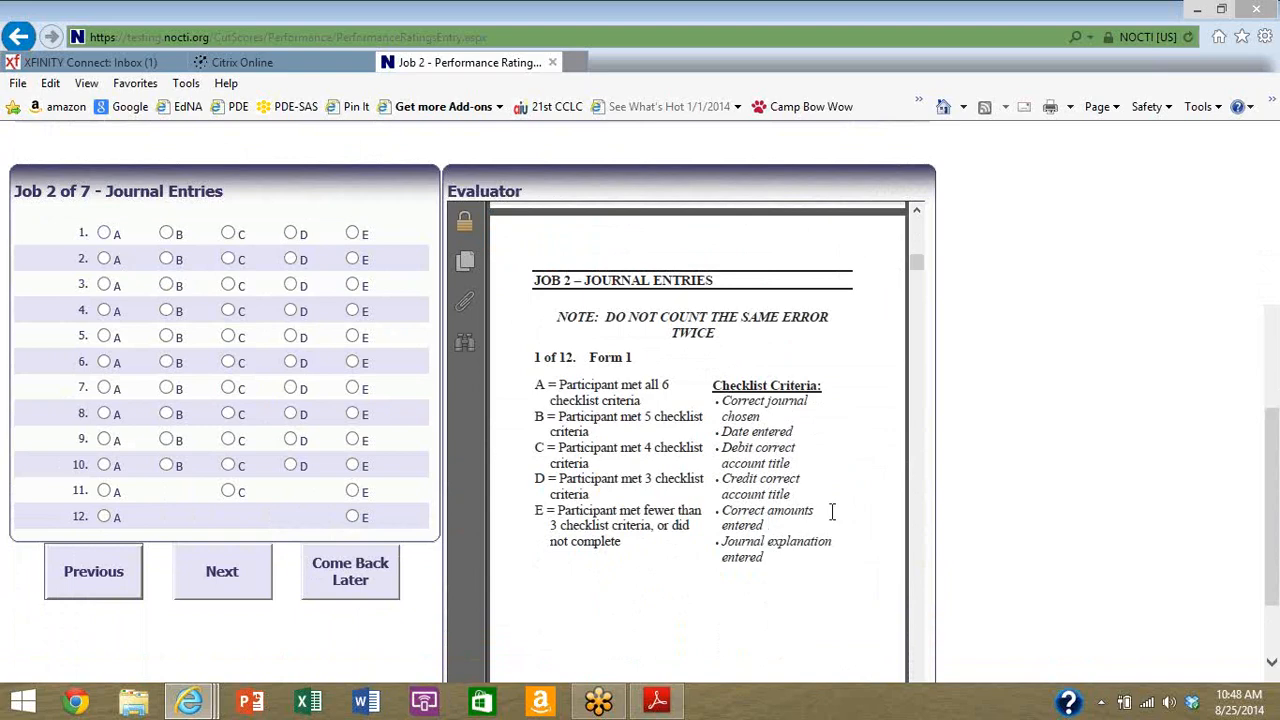
mouse_move(768, 557)
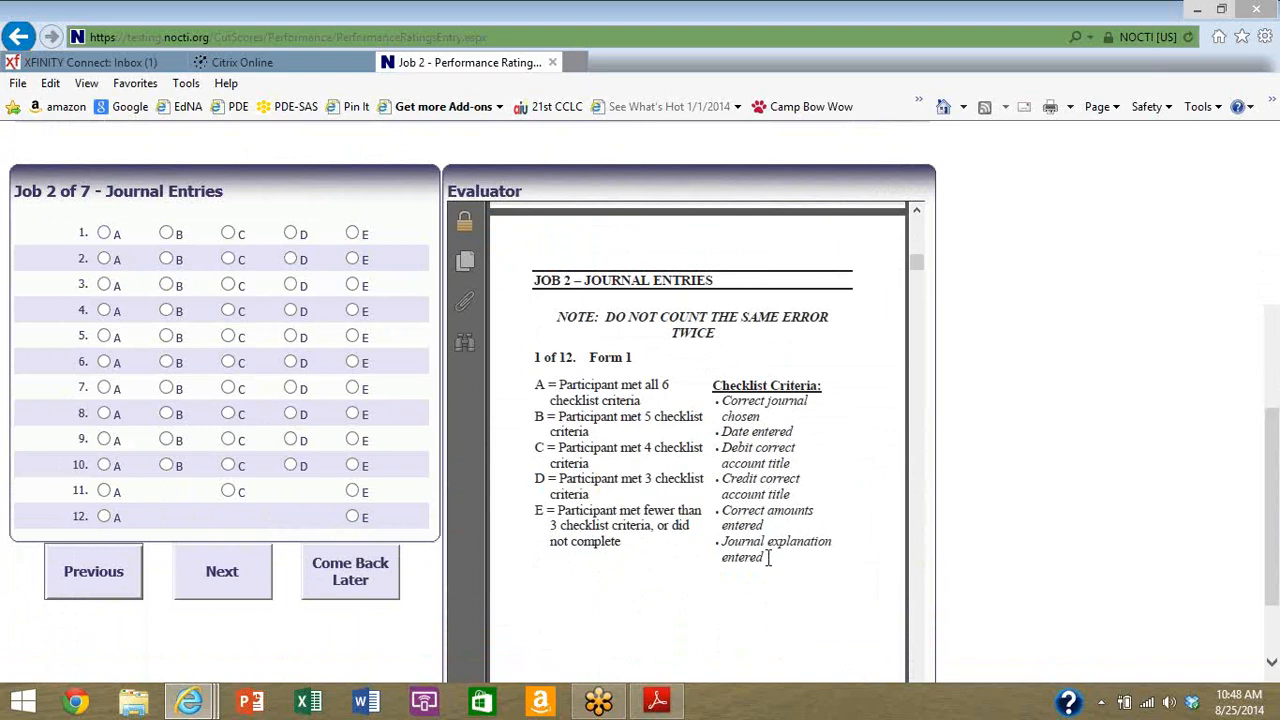
mouse_move(634, 417)
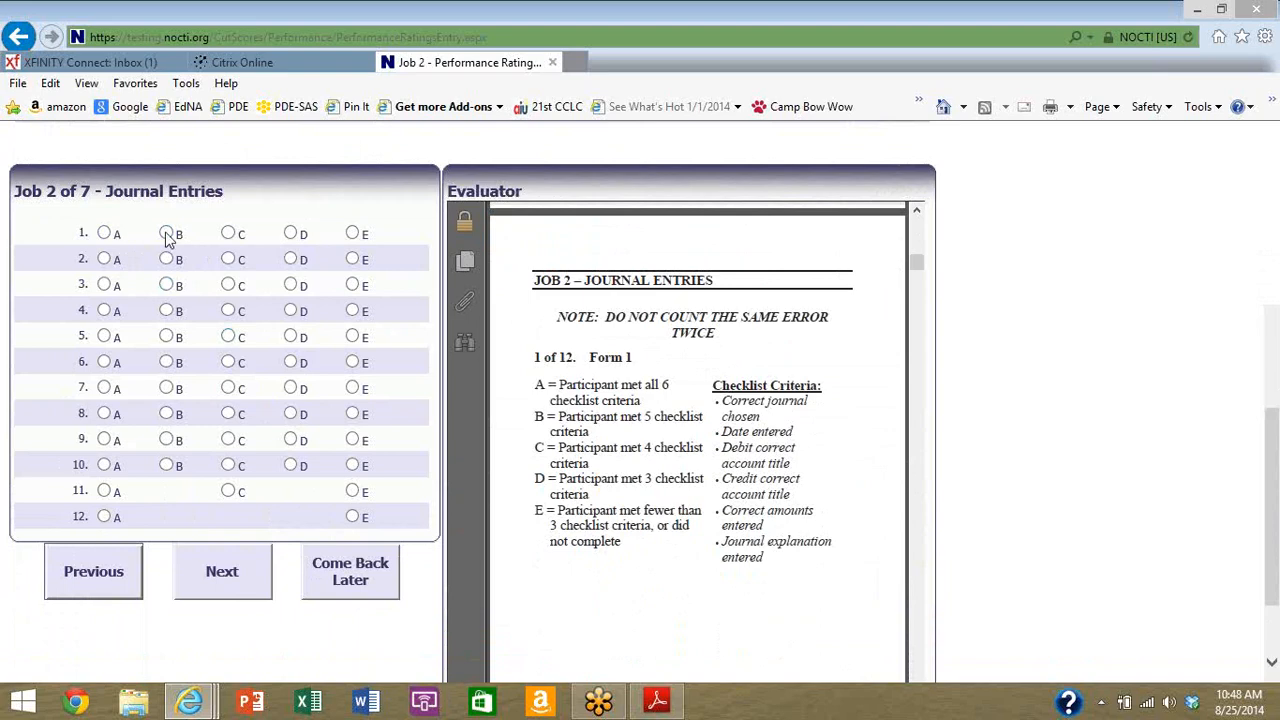
Rate Job 2 item 1 as B and move the guide to Form 2 criteria
click(166, 233)
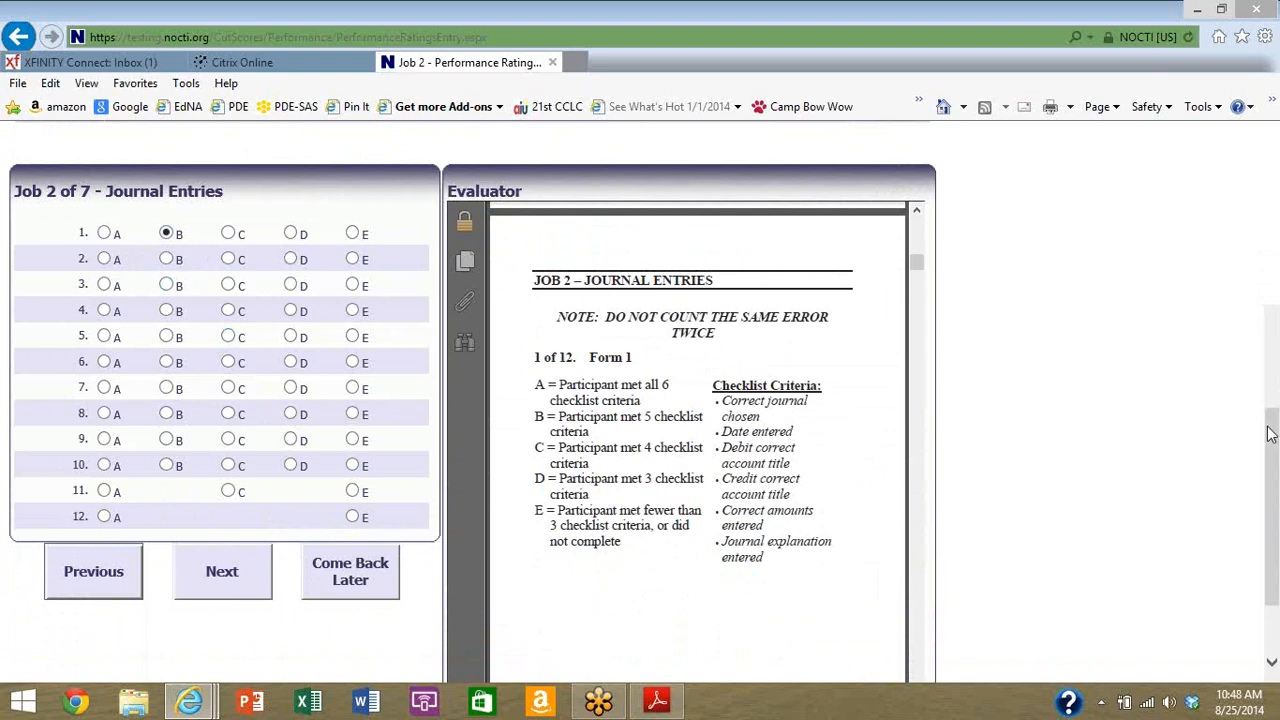
mouse_move(913, 268)
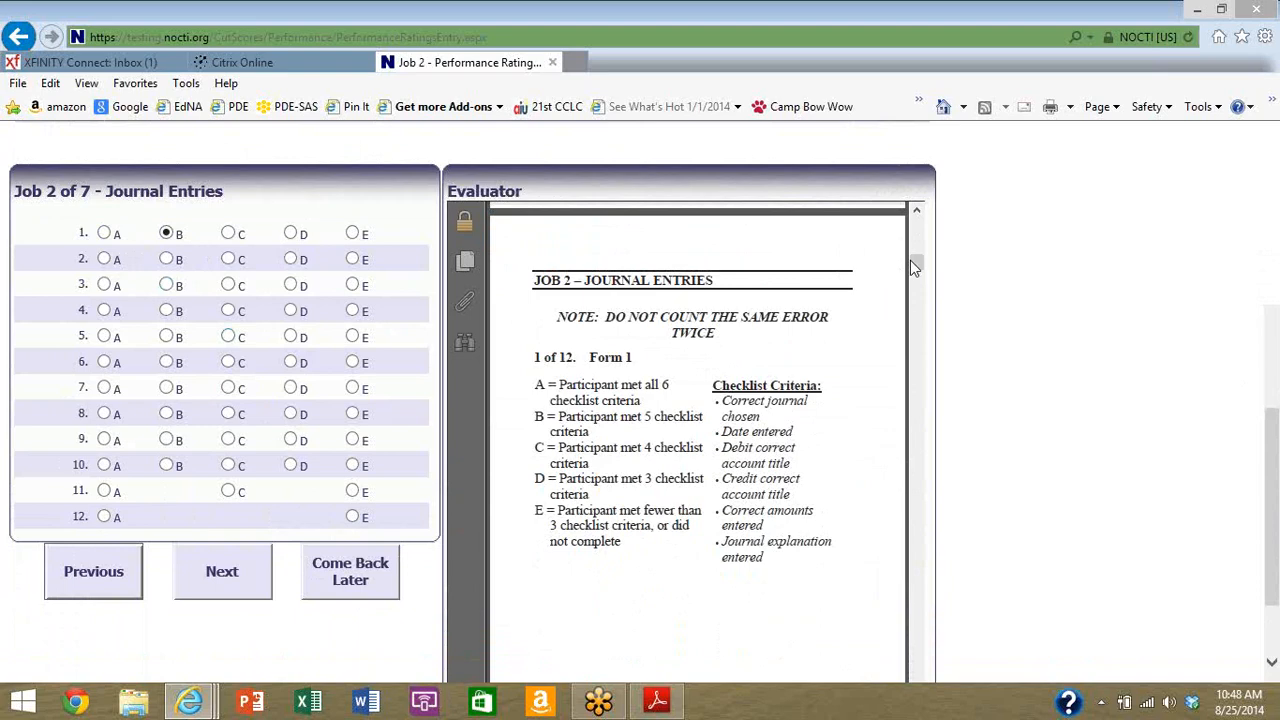
mouse_move(78, 220)
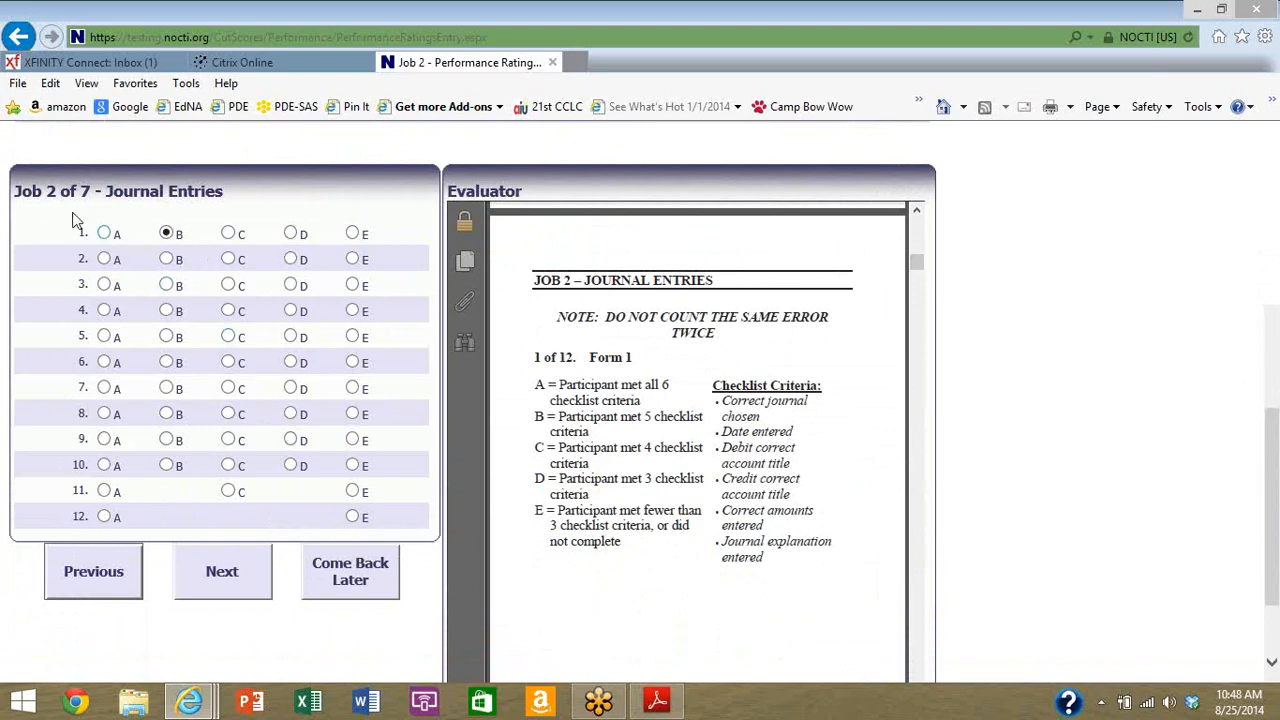
mouse_move(905, 275)
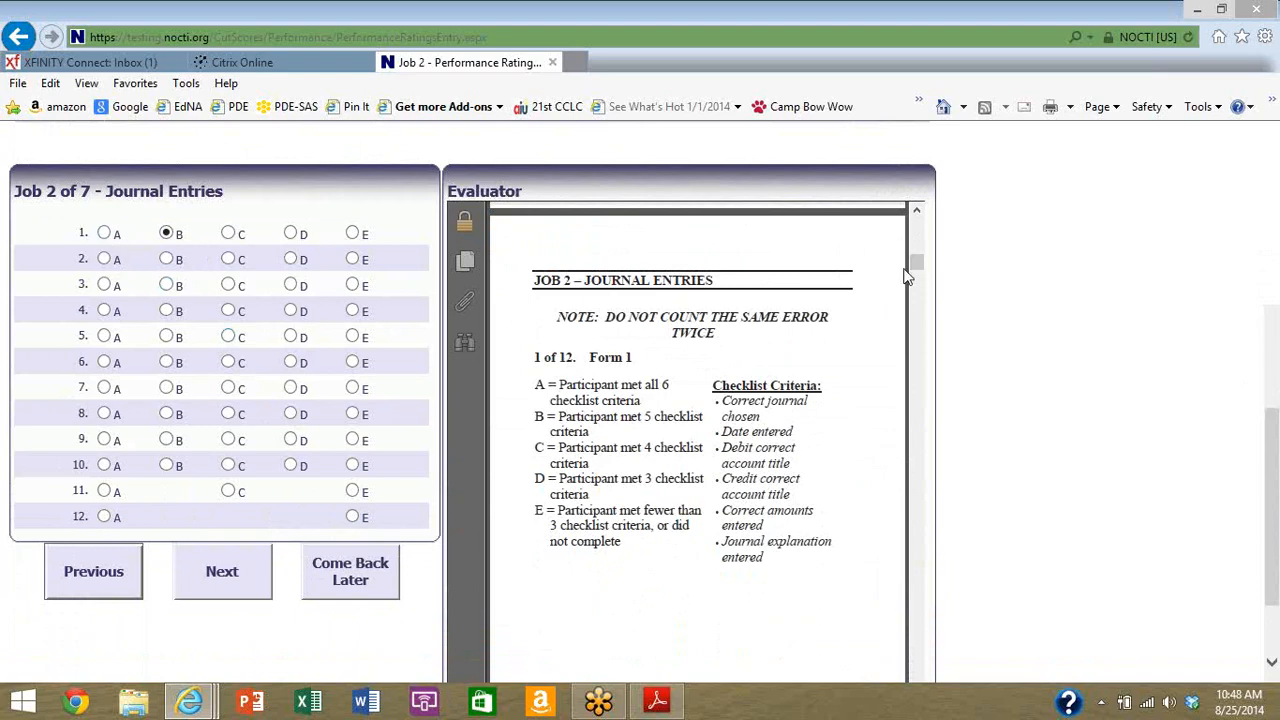
drag(916, 260, 916, 268)
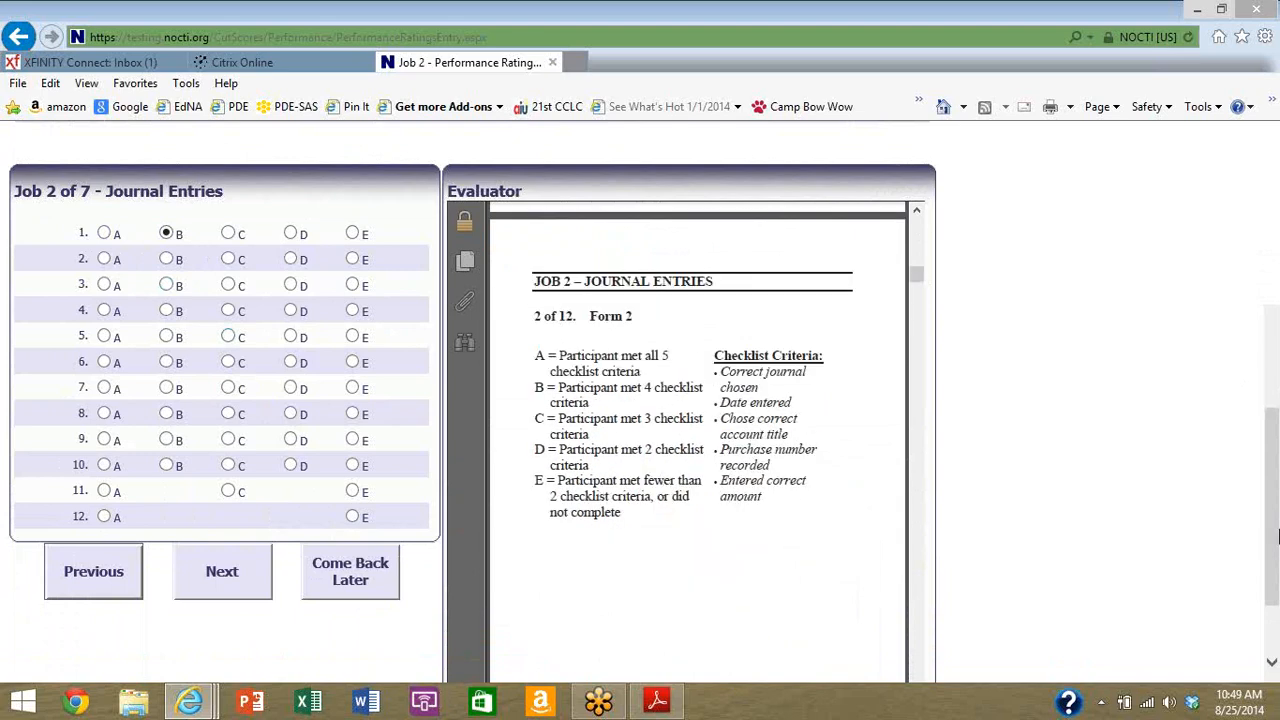
mouse_move(1272, 490)
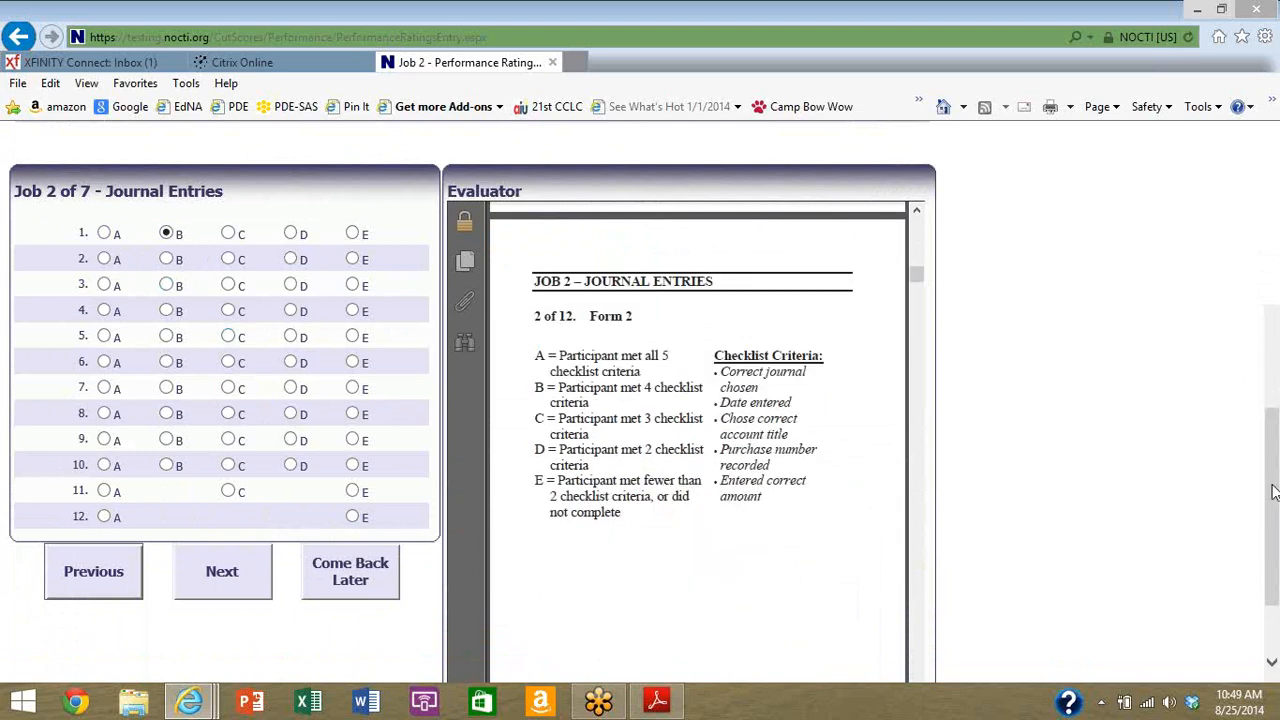
Review Form 2 in the Job 2 assessment booklet
scroll(down, 3)
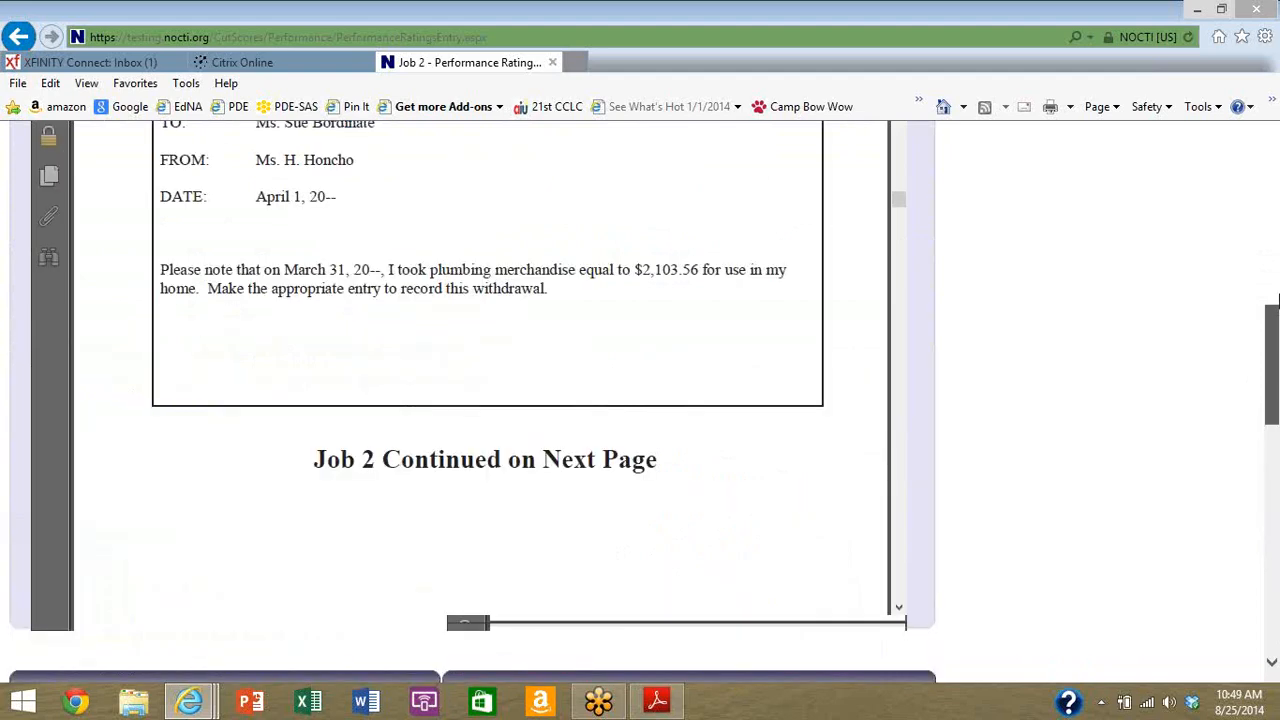
scroll(down, 3)
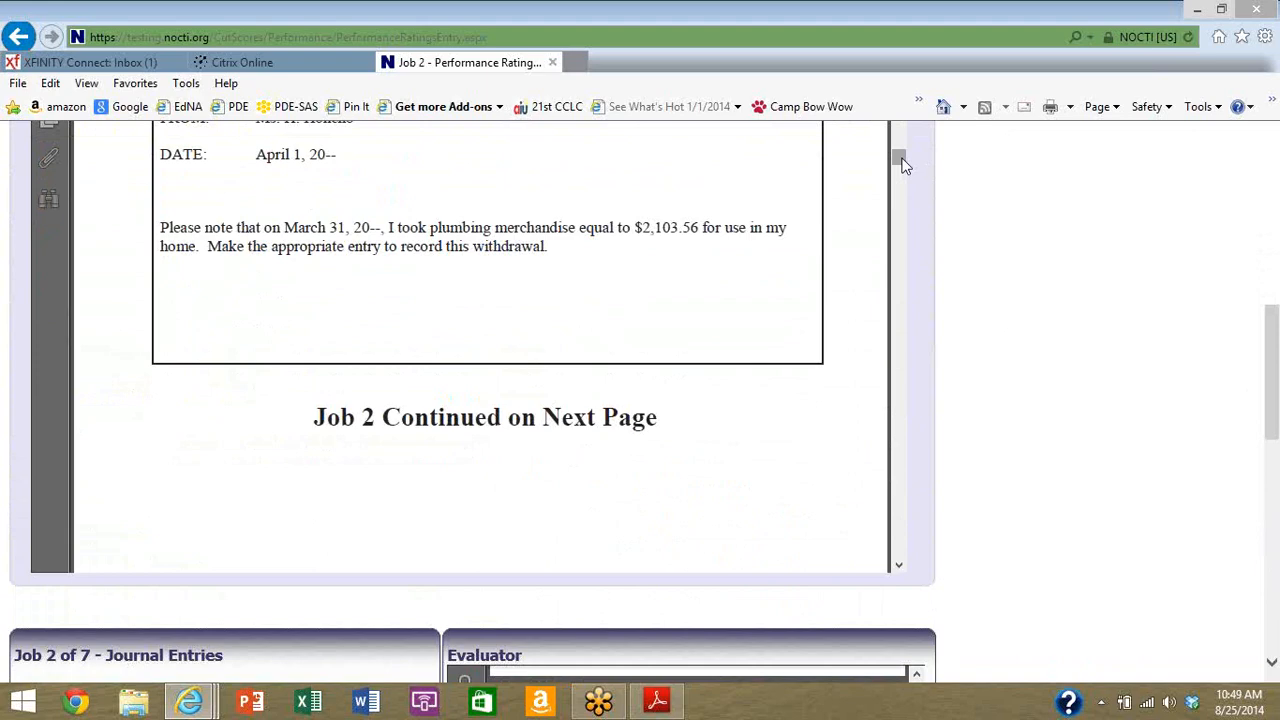
scroll(down, 3)
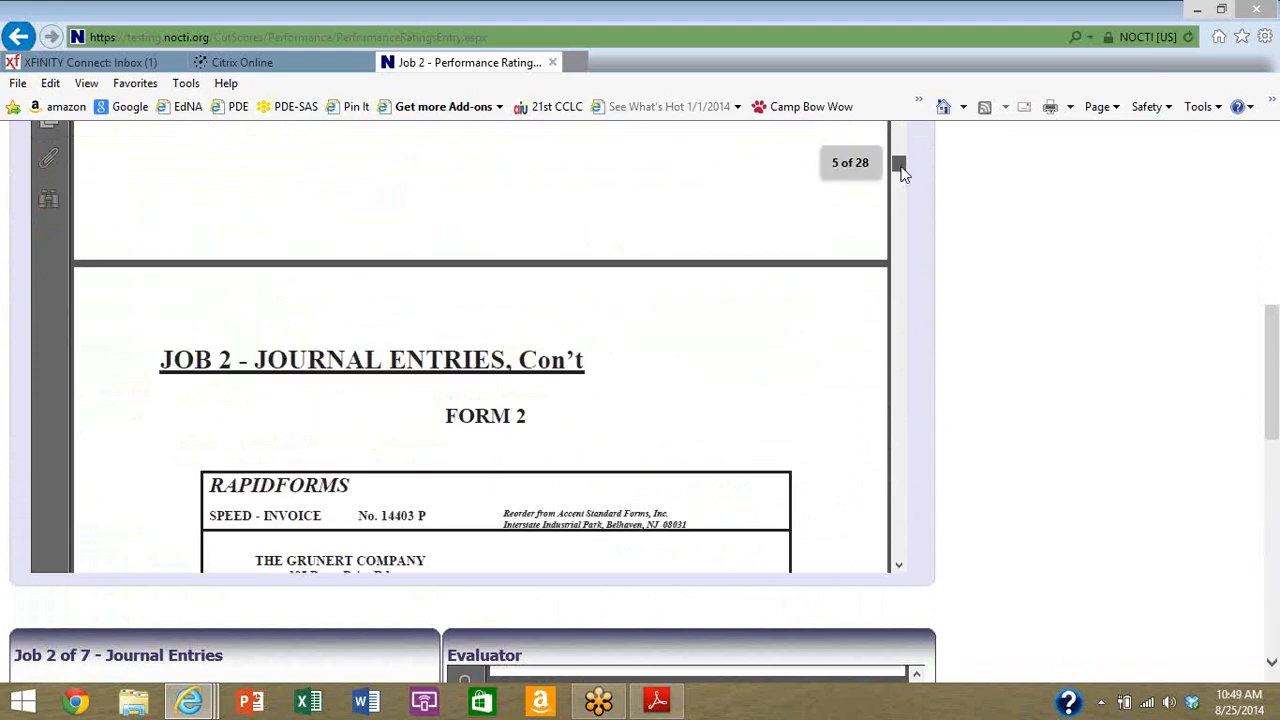
scroll(down, 3)
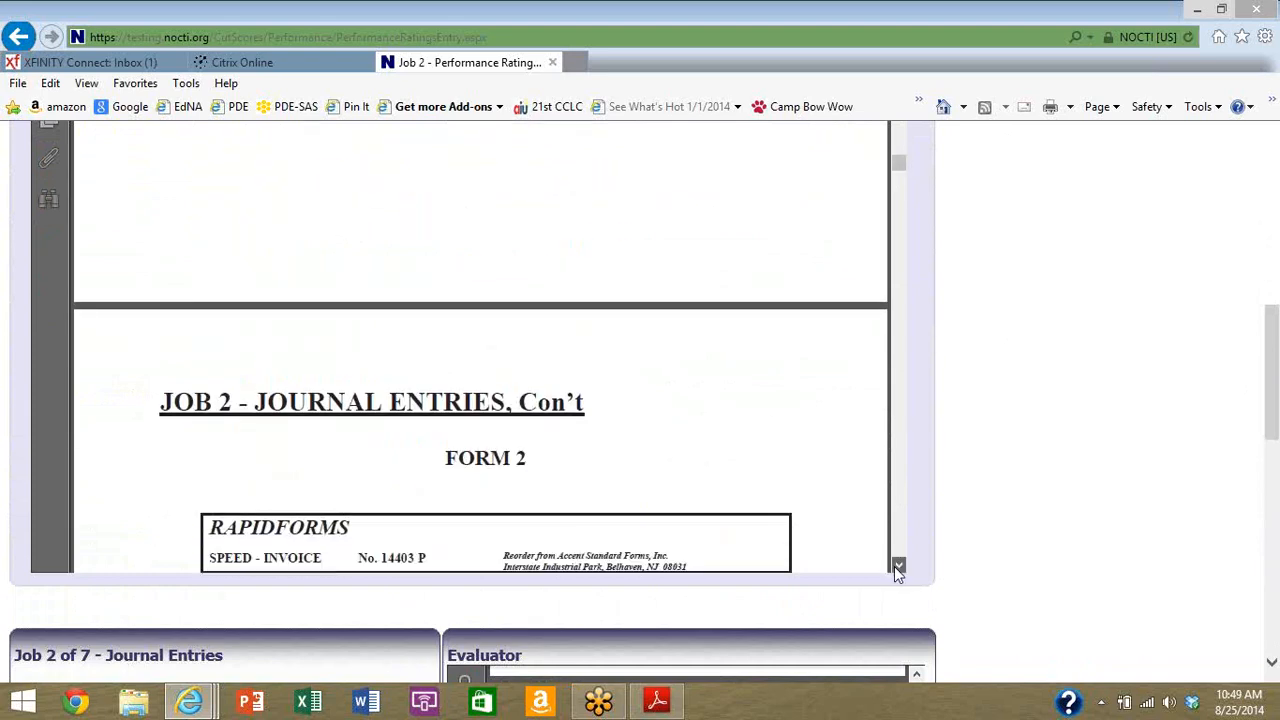
scroll(down, 3)
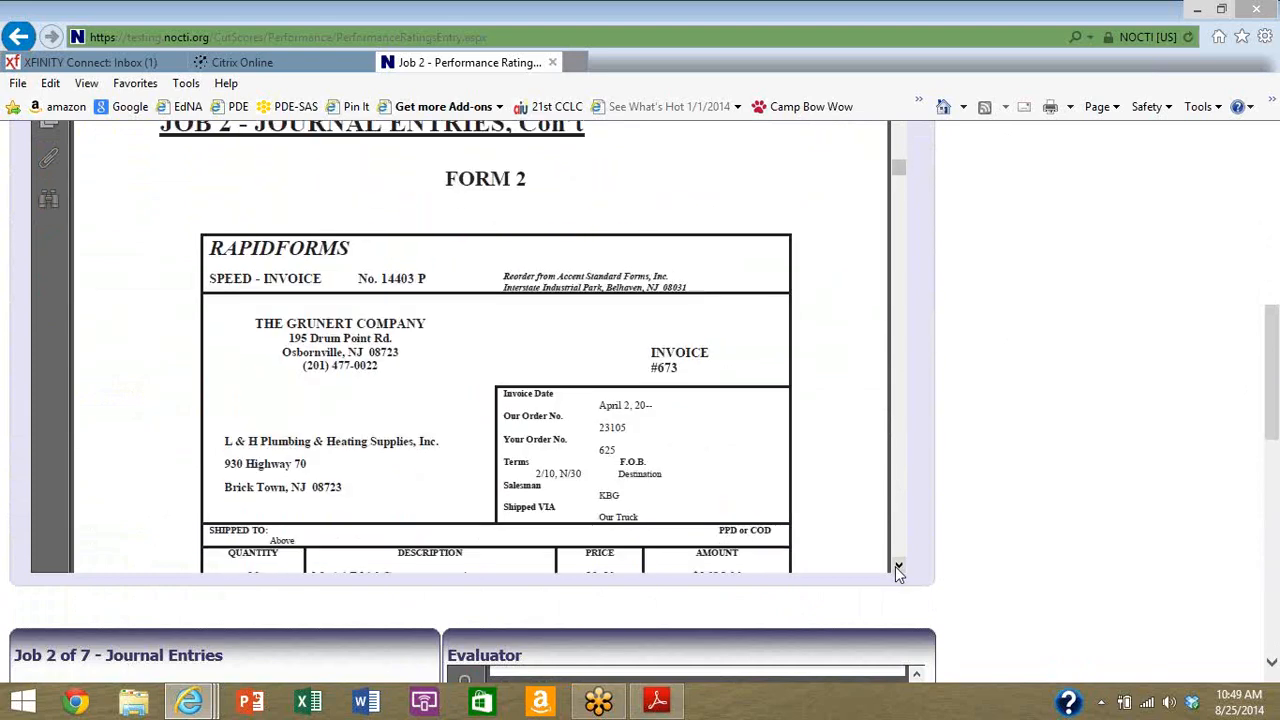
scroll(down, 3)
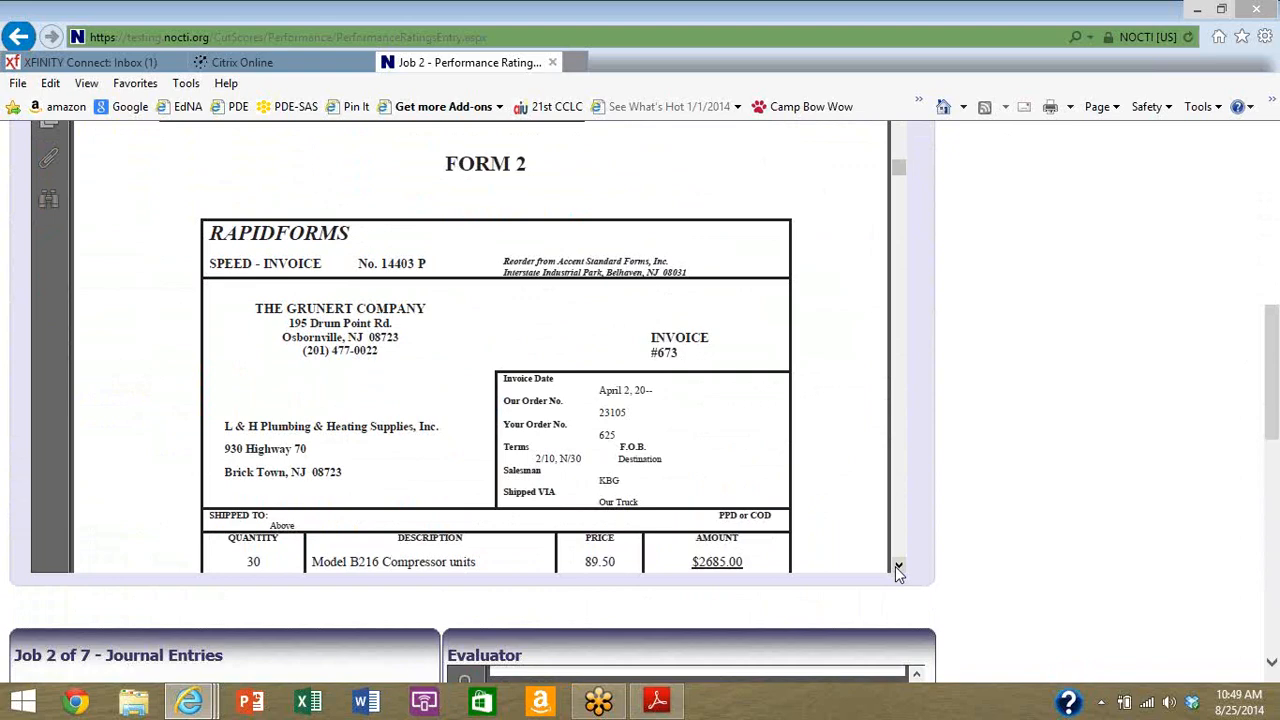
scroll(down, 3)
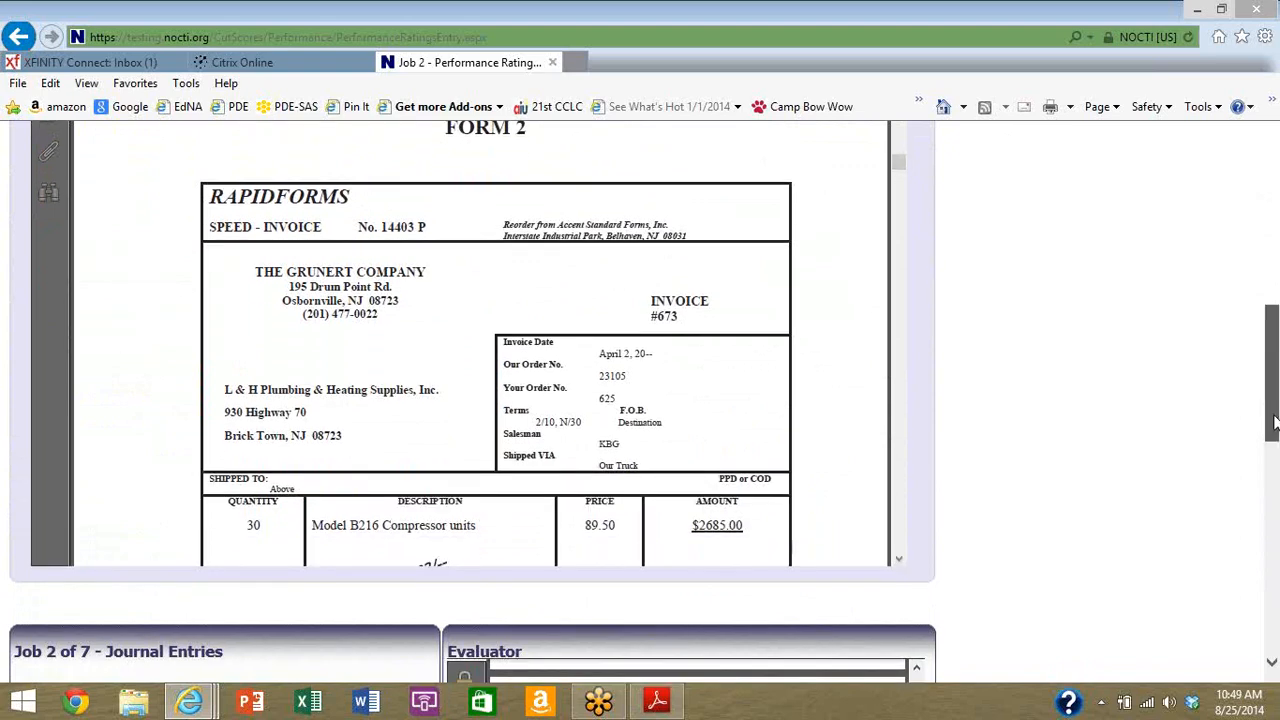
scroll(down, 3)
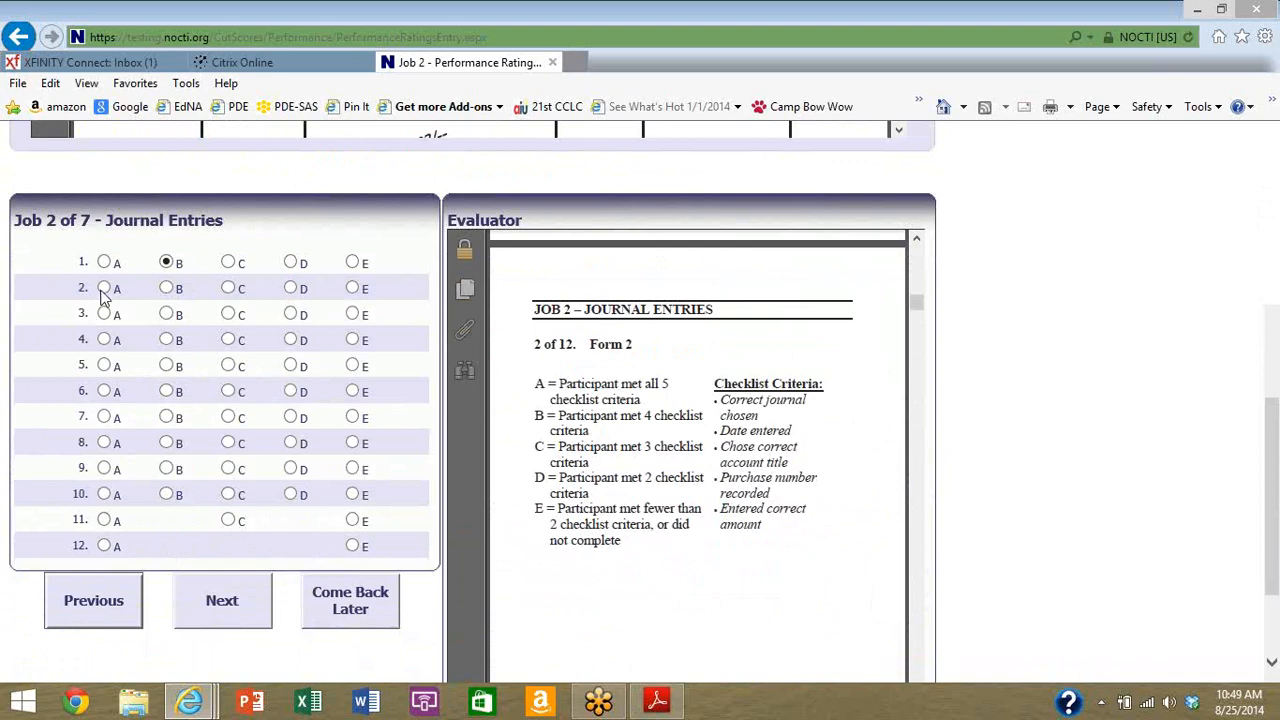
Rate Job 2 item 2 as A and move the guide toward Form 3 criteria
click(103, 288)
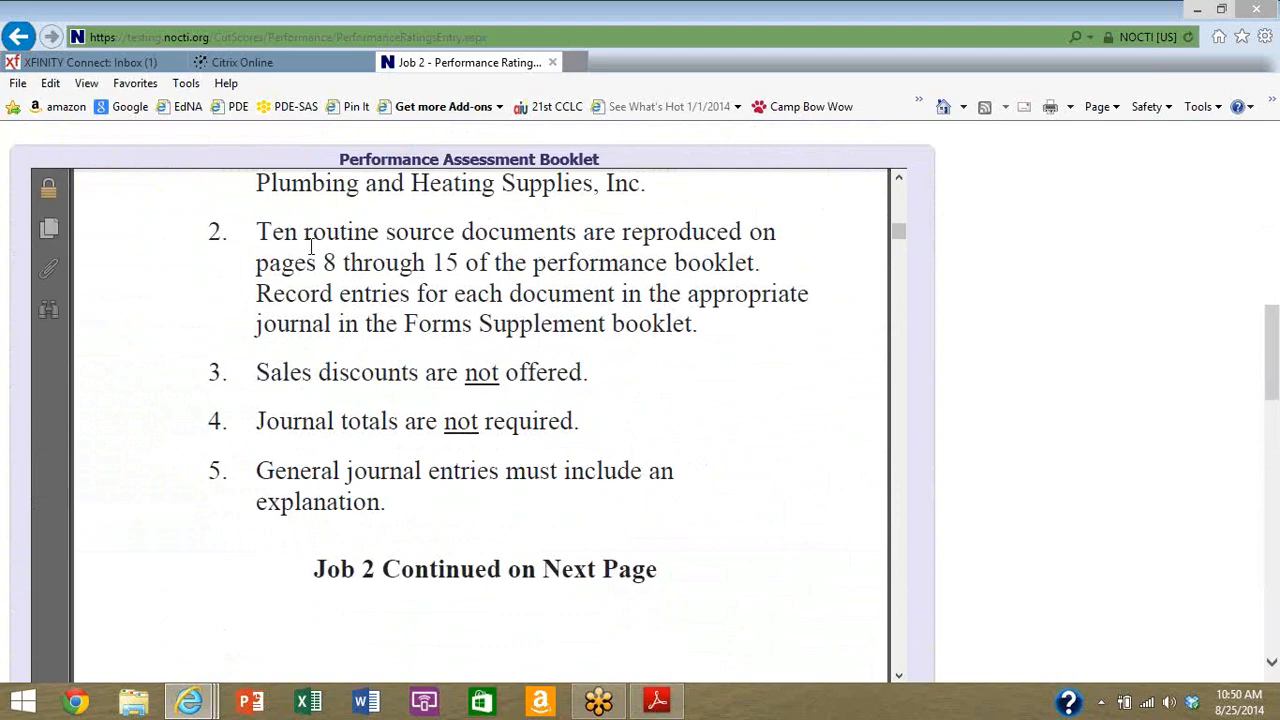
mouse_move(775, 240)
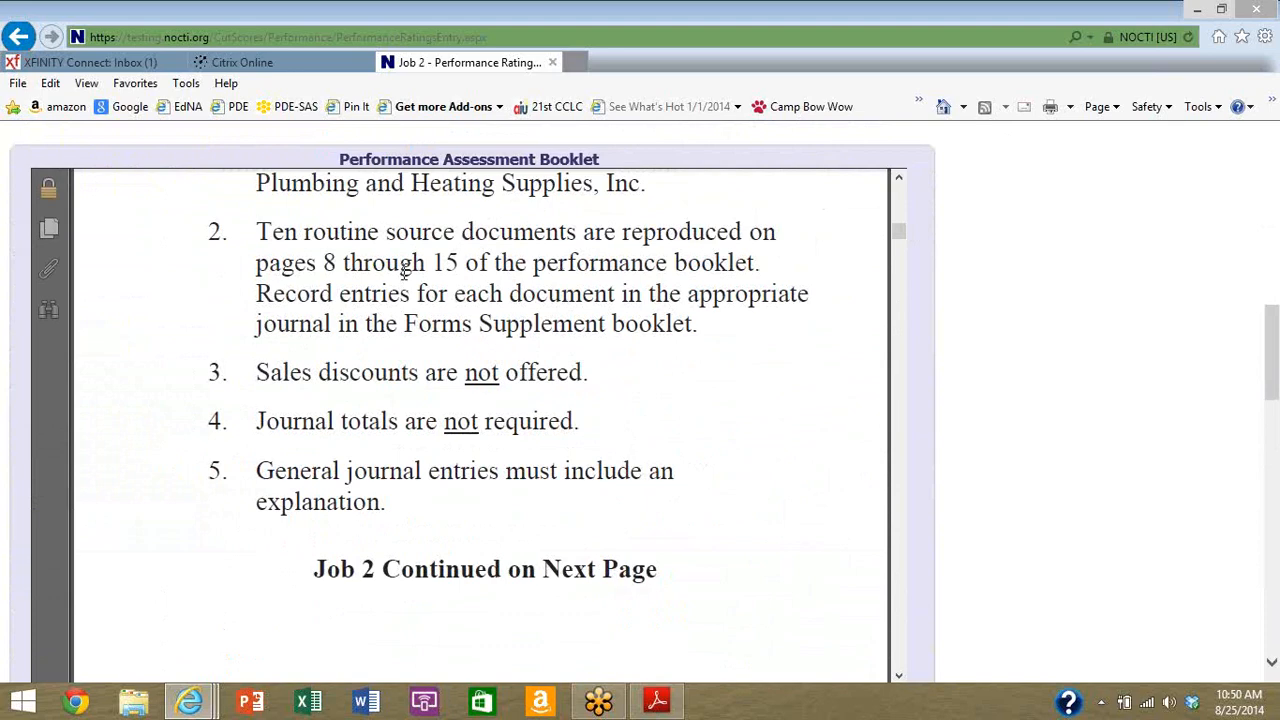
mouse_move(310, 277)
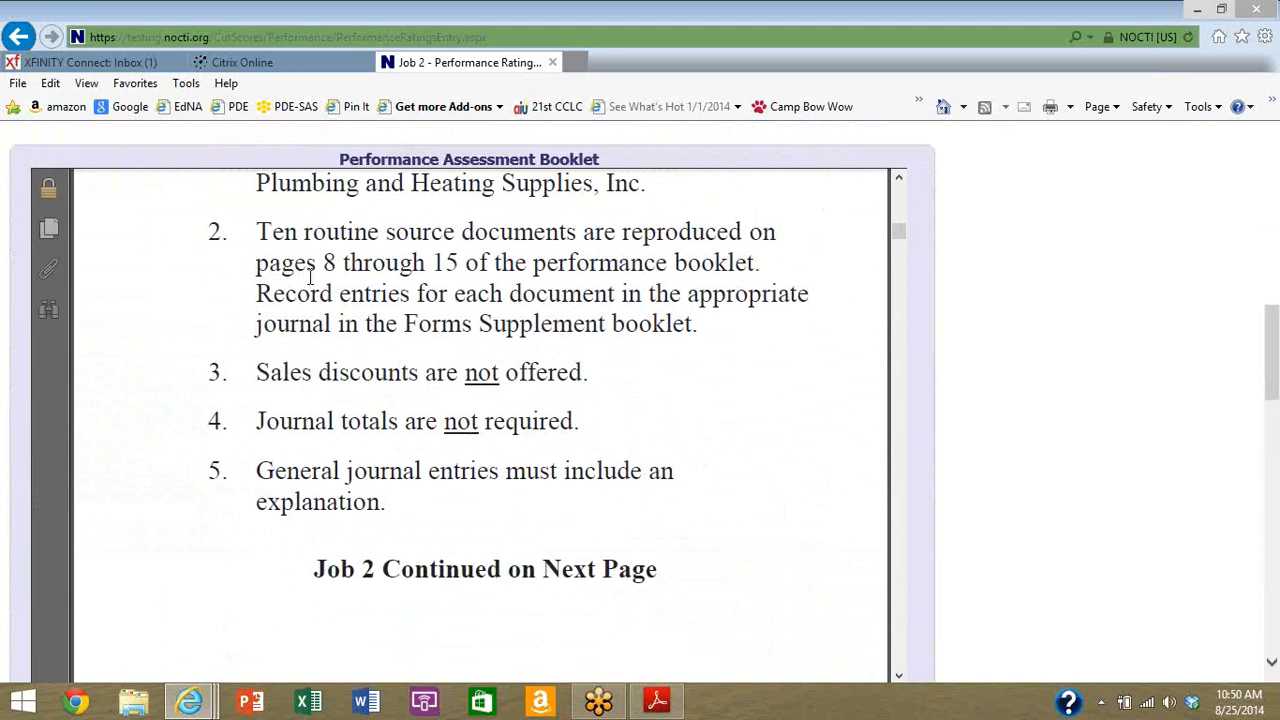
mouse_move(851, 289)
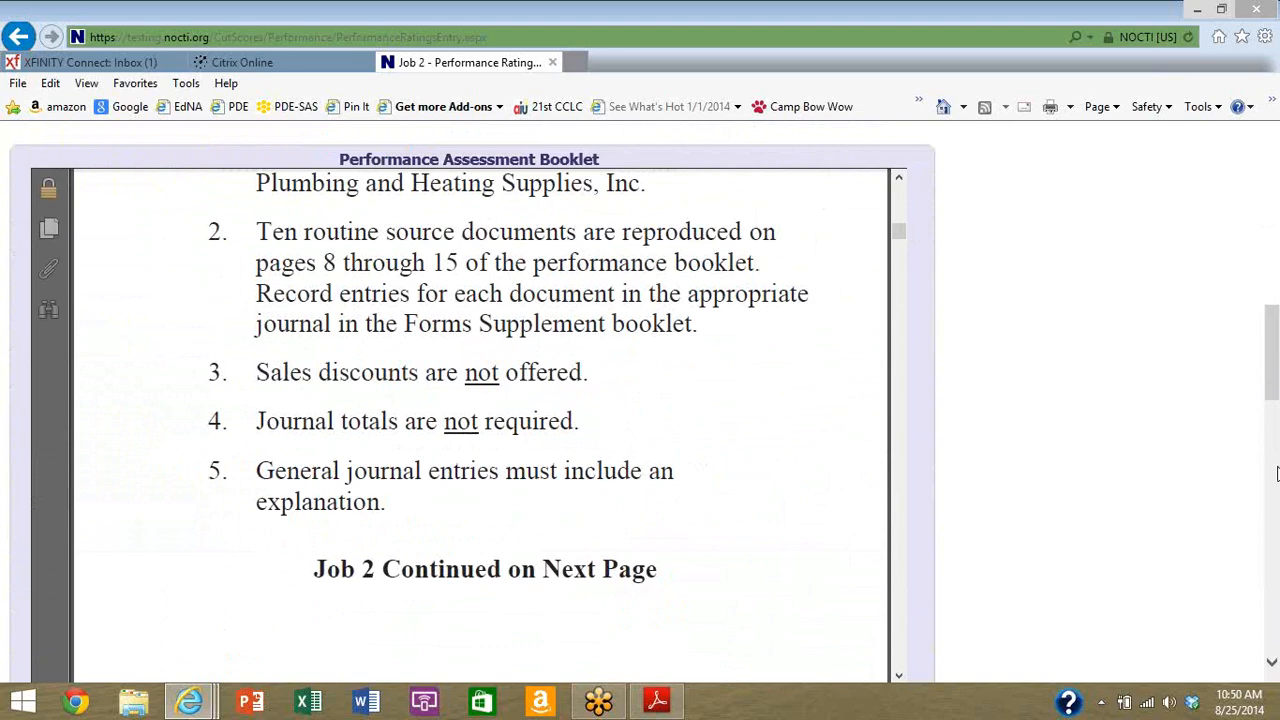
scroll(down, 3)
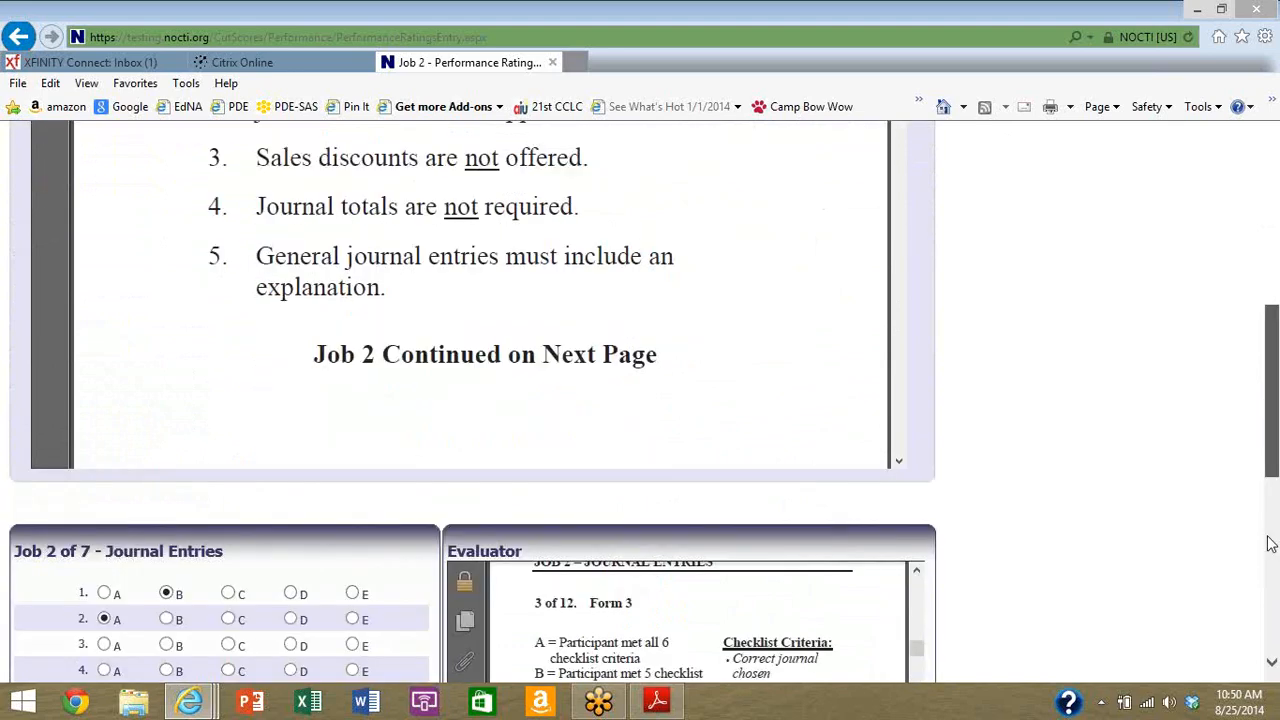
Rate Job 2 item 3 as C and the following journal entry item, scrolling the Evaluator guide
scroll(down, 3)
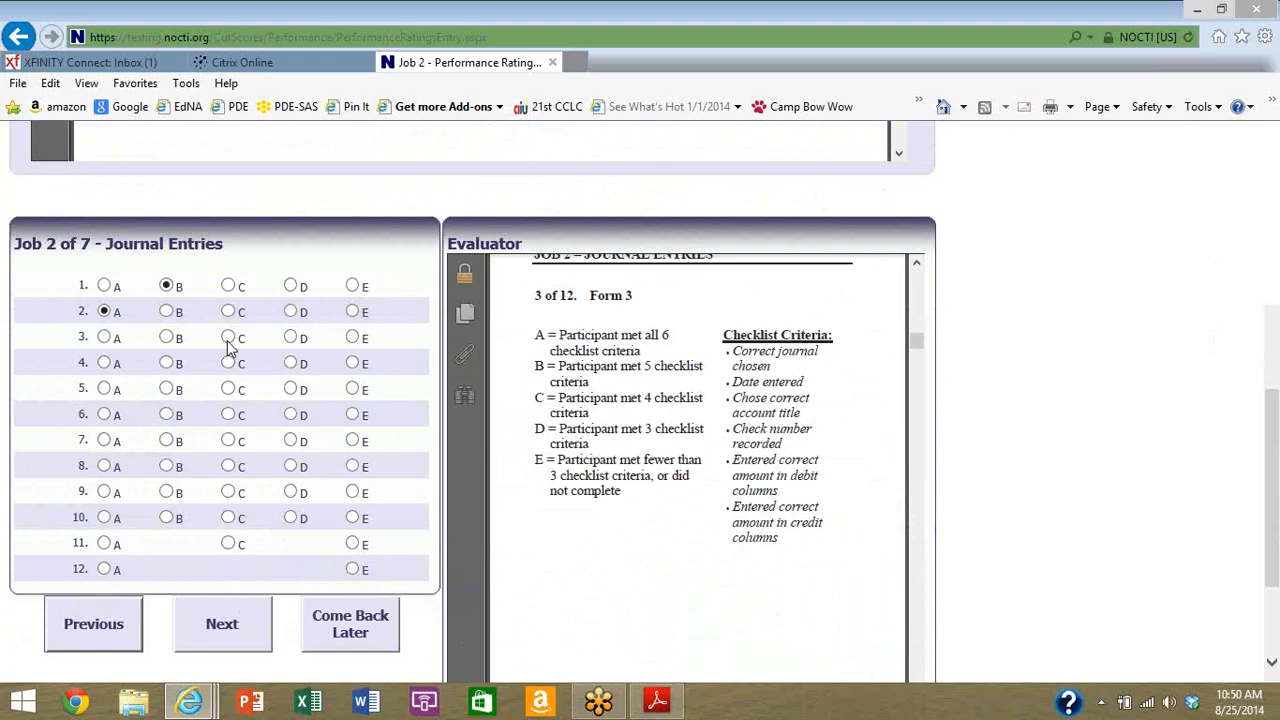
click(227, 337)
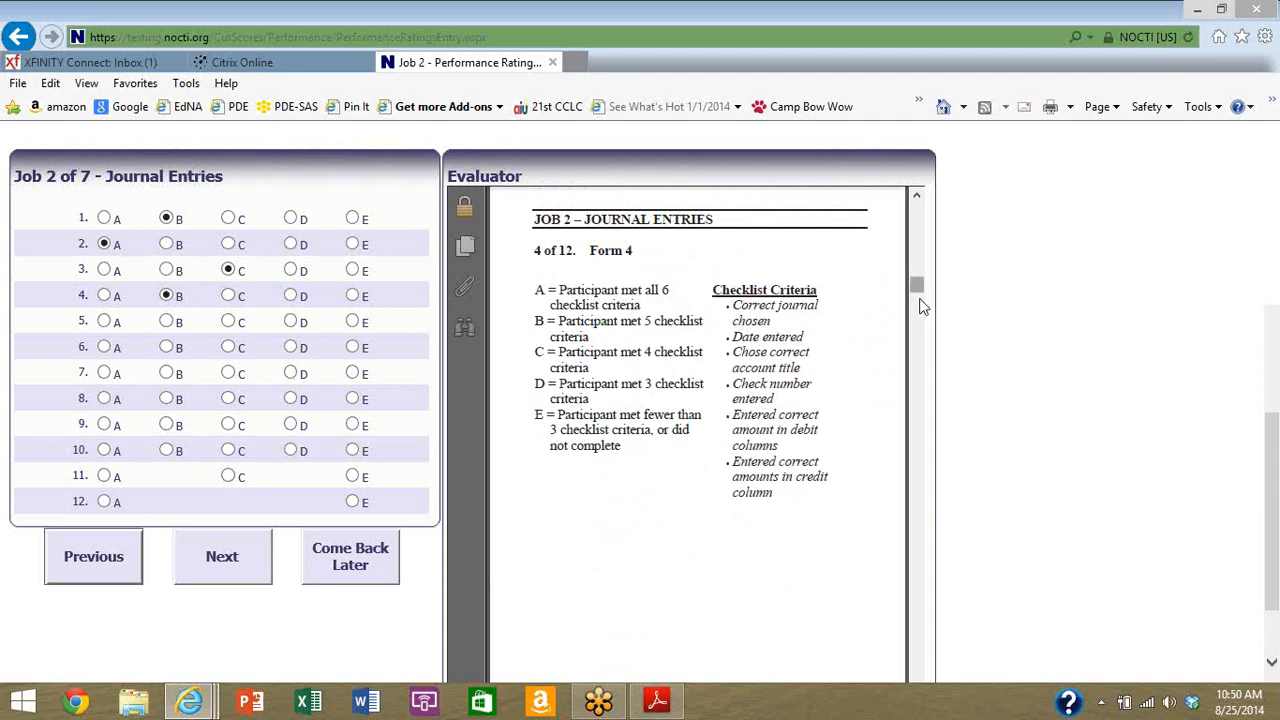
scroll(down, 3)
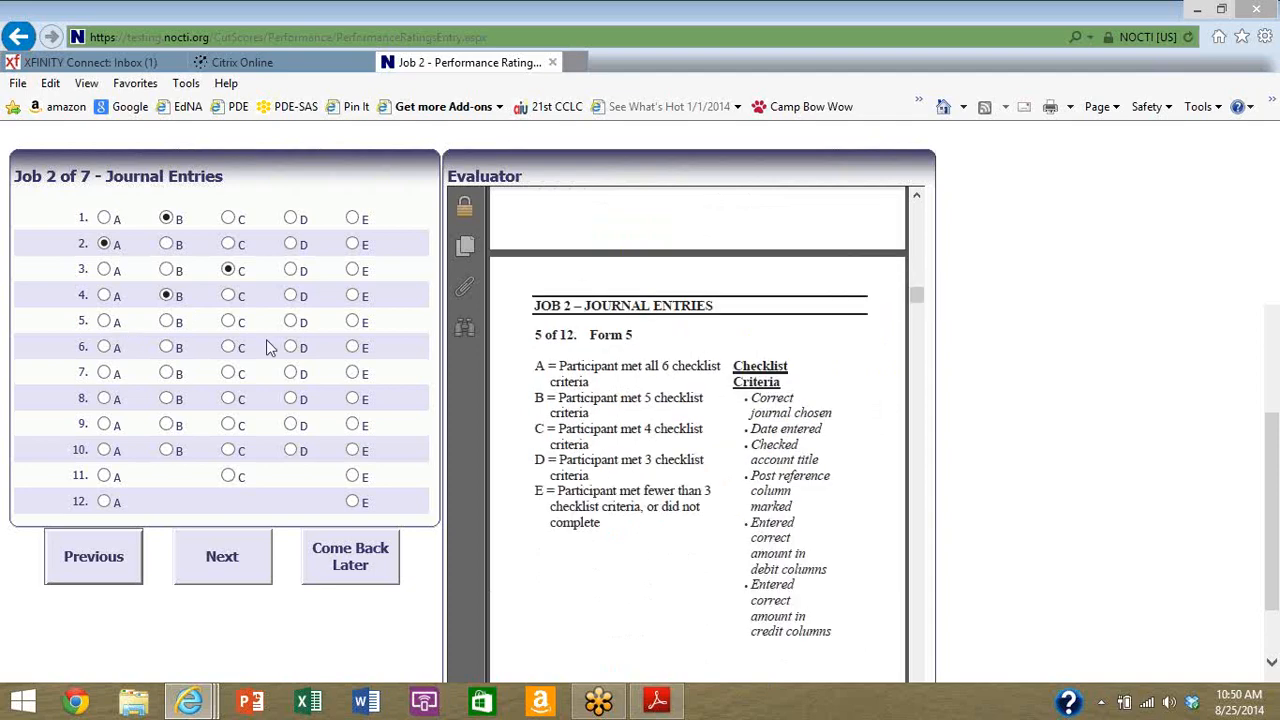
click(103, 321)
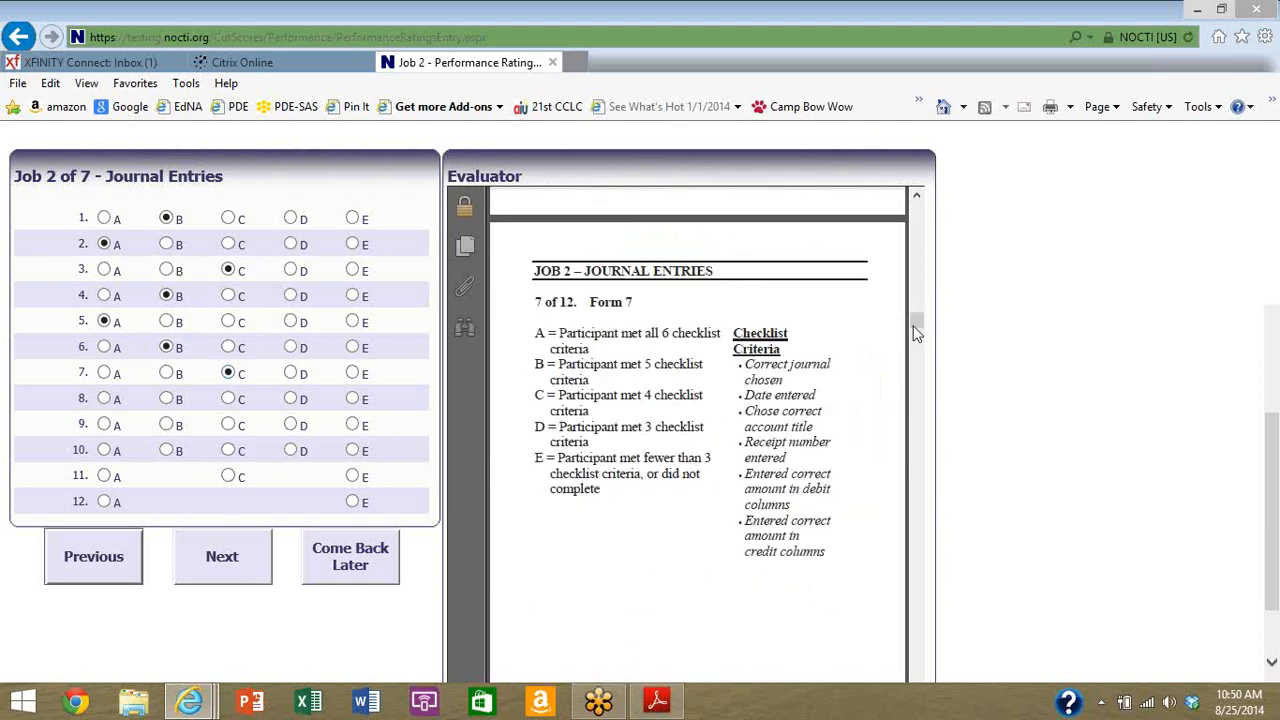
scroll(down, 3)
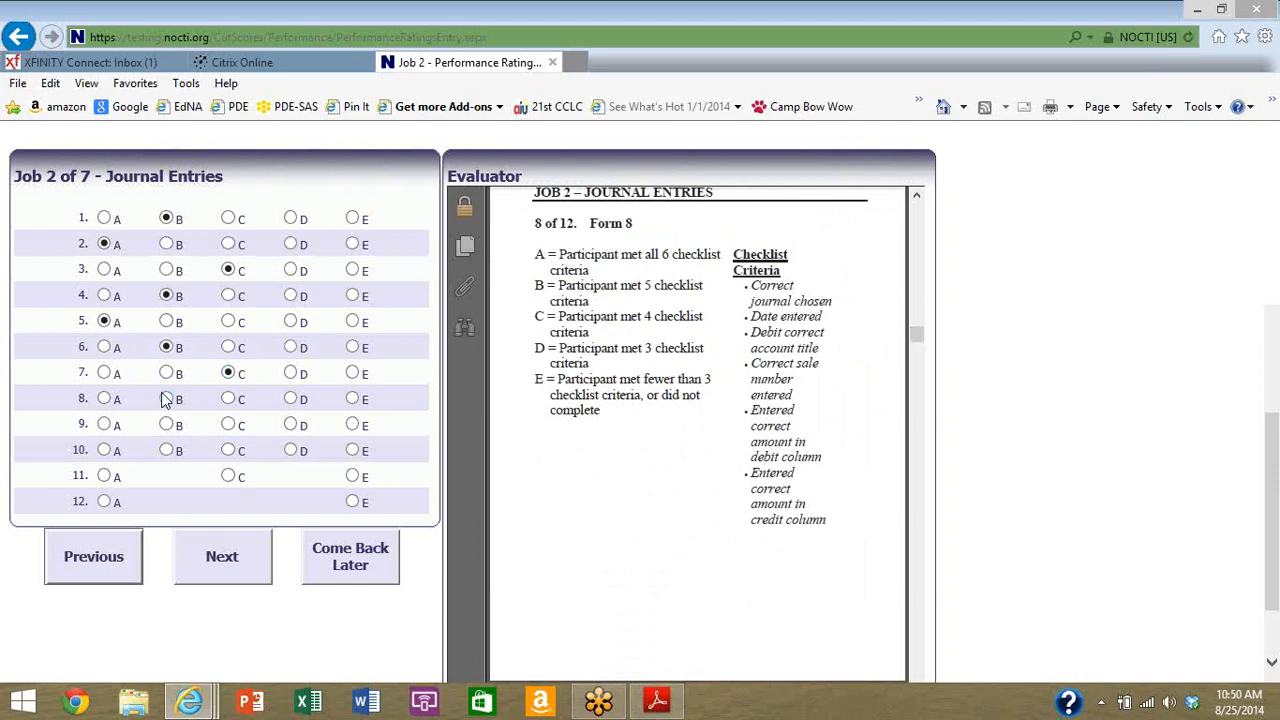
scroll(down, 3)
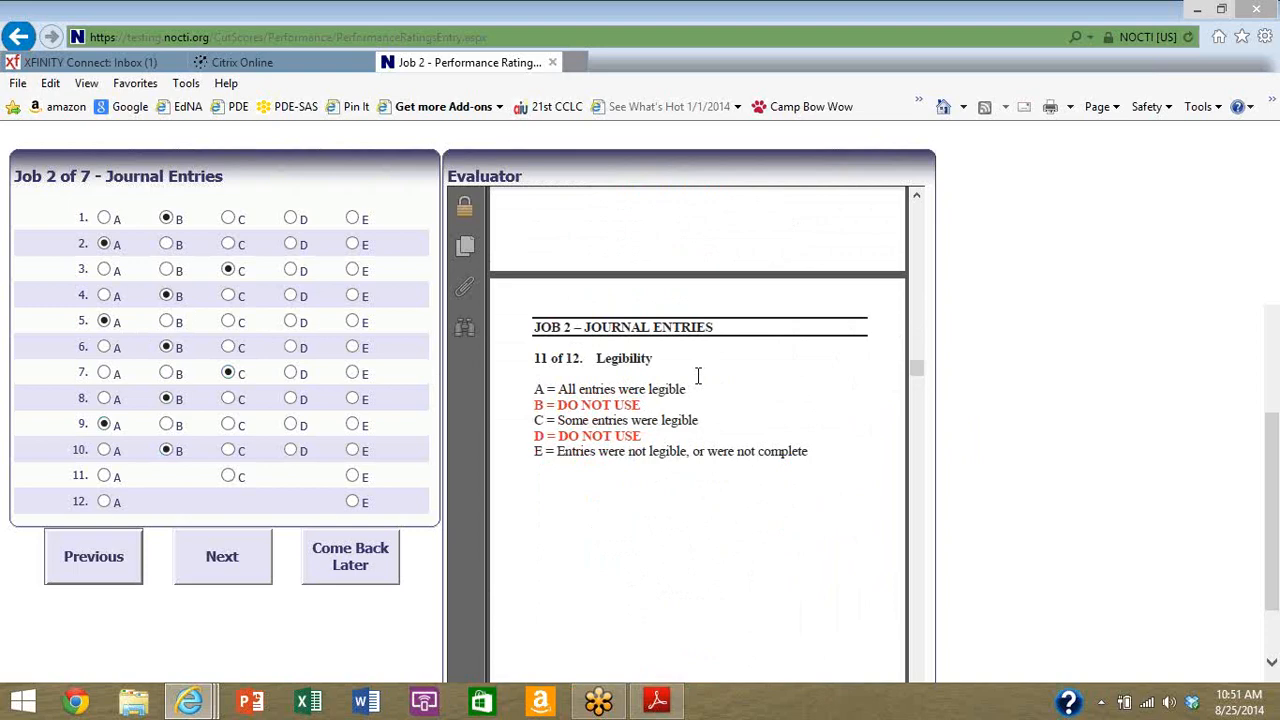
mouse_move(557, 190)
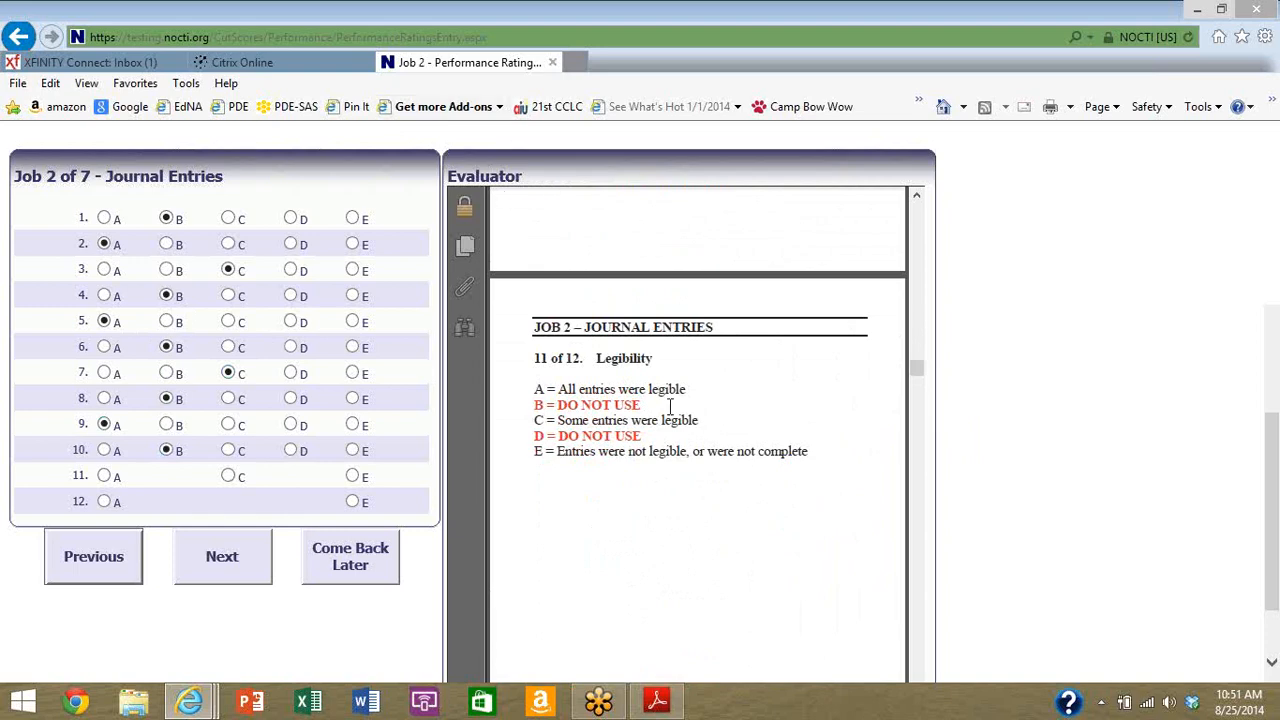
mouse_move(703, 347)
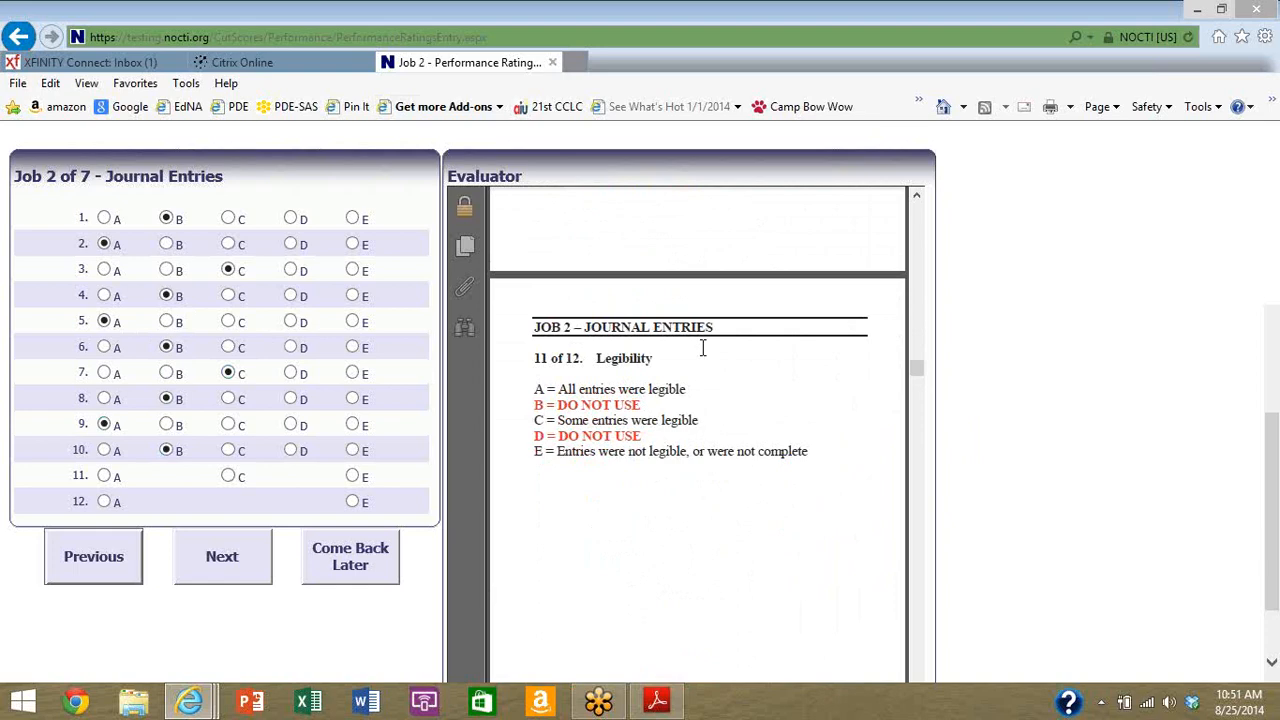
mouse_move(517, 461)
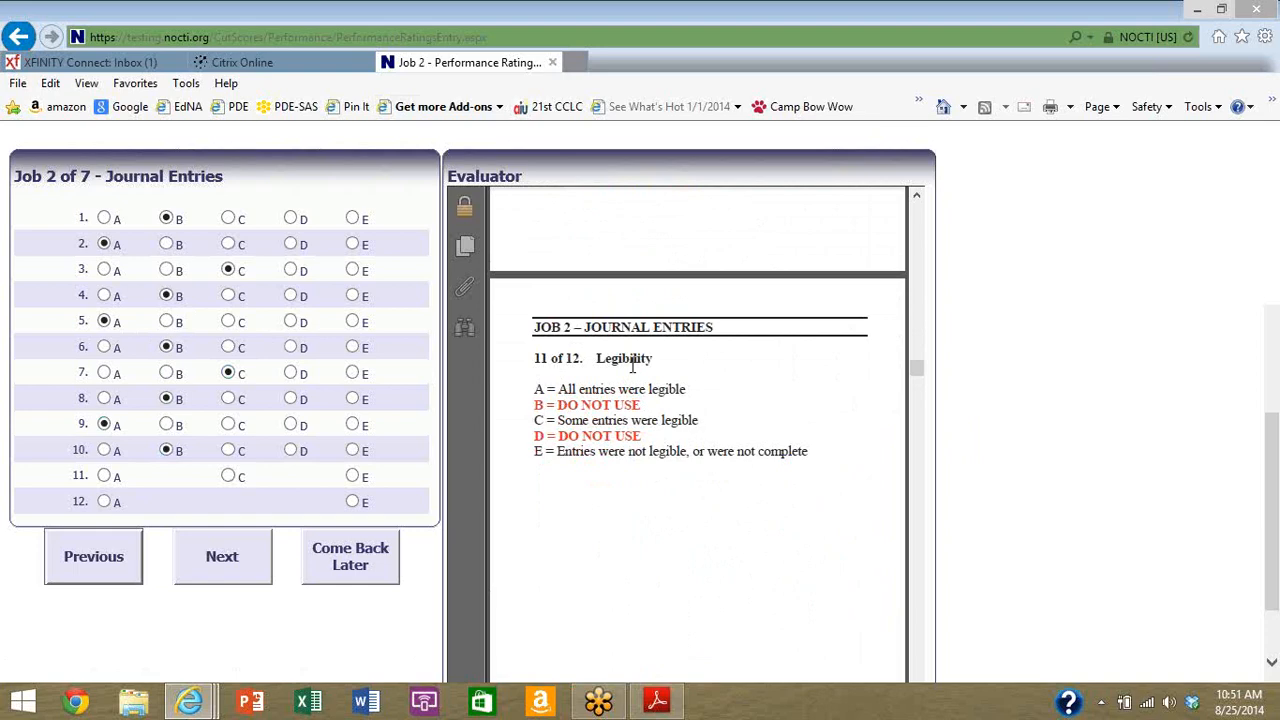
mouse_move(779, 400)
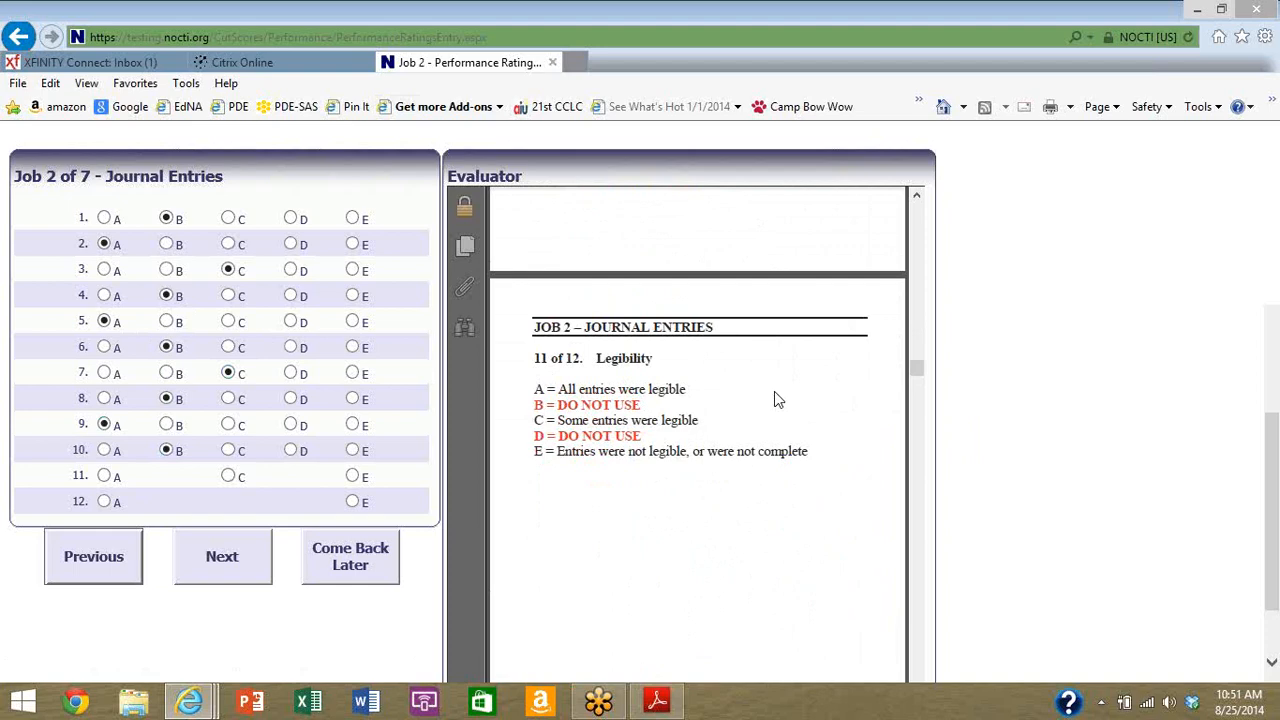
mouse_move(775, 398)
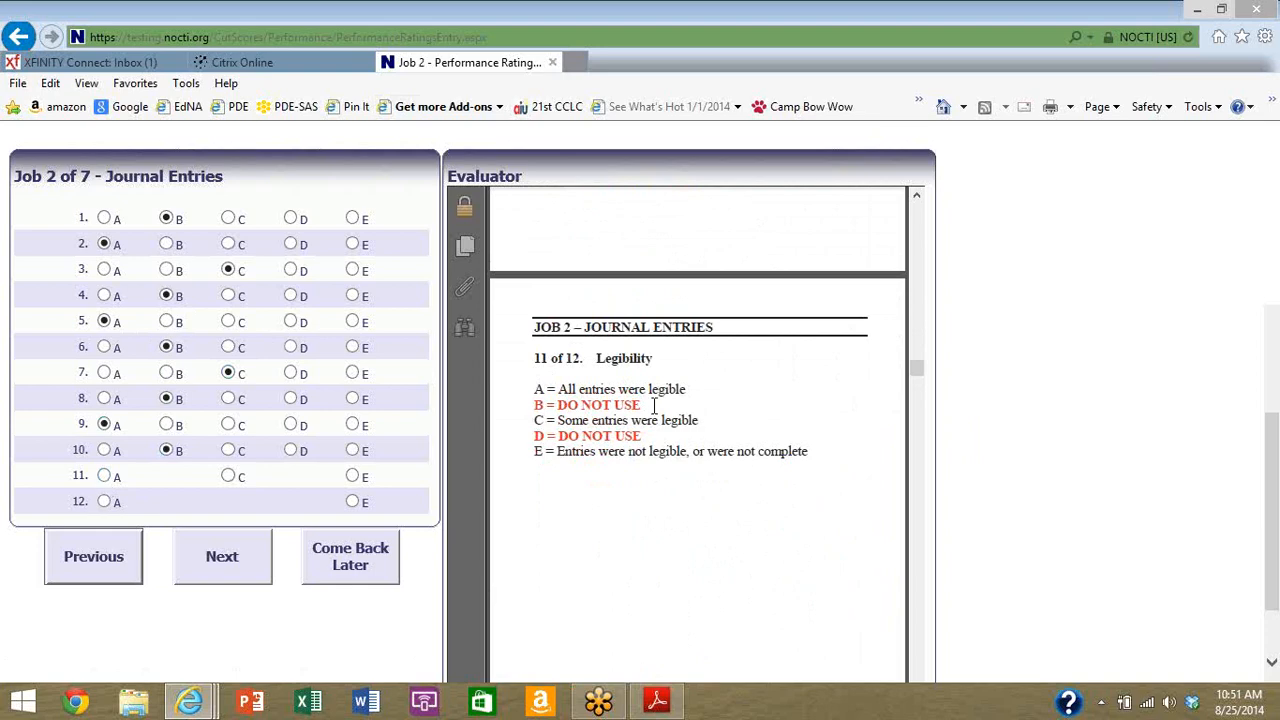
mouse_move(675, 425)
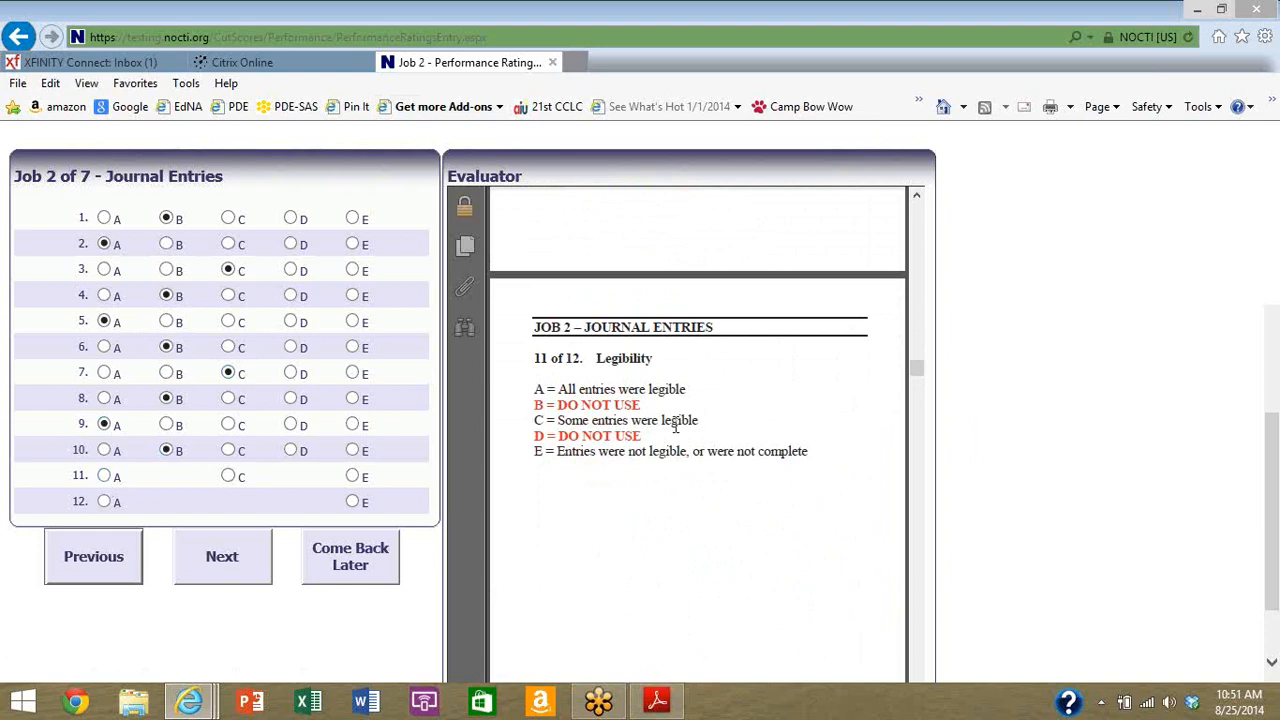
mouse_move(716, 471)
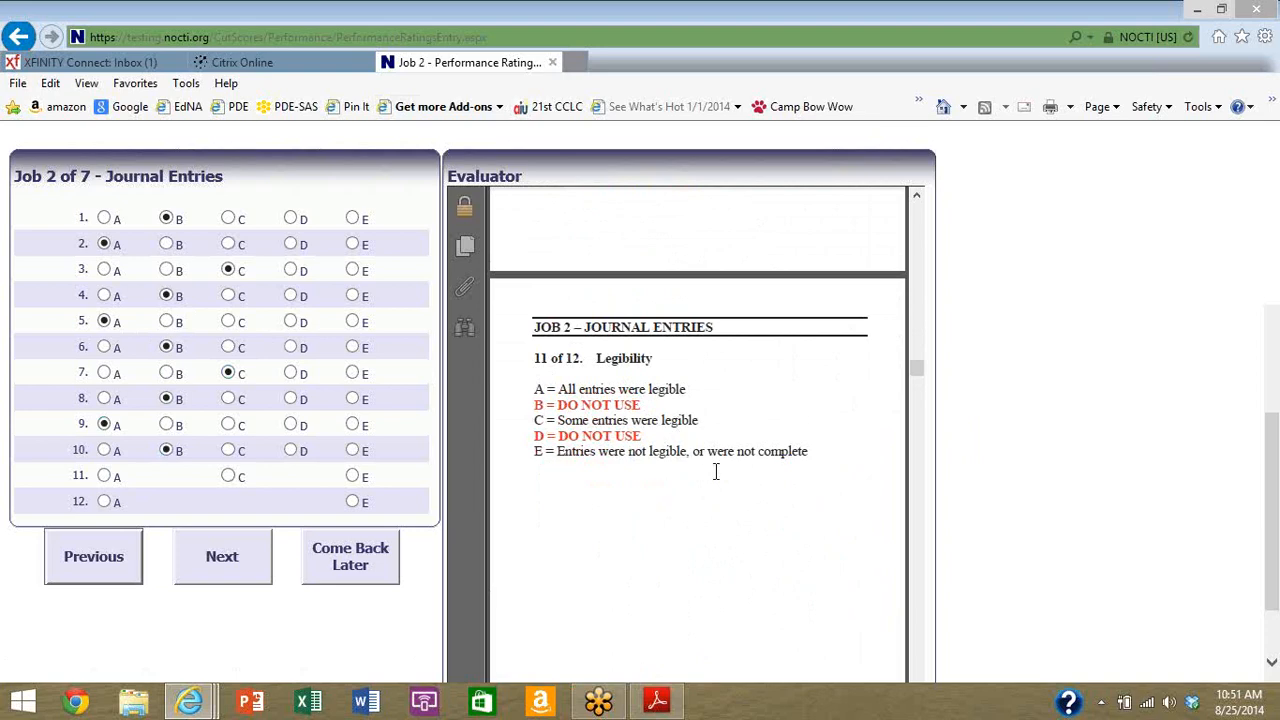
mouse_move(256, 522)
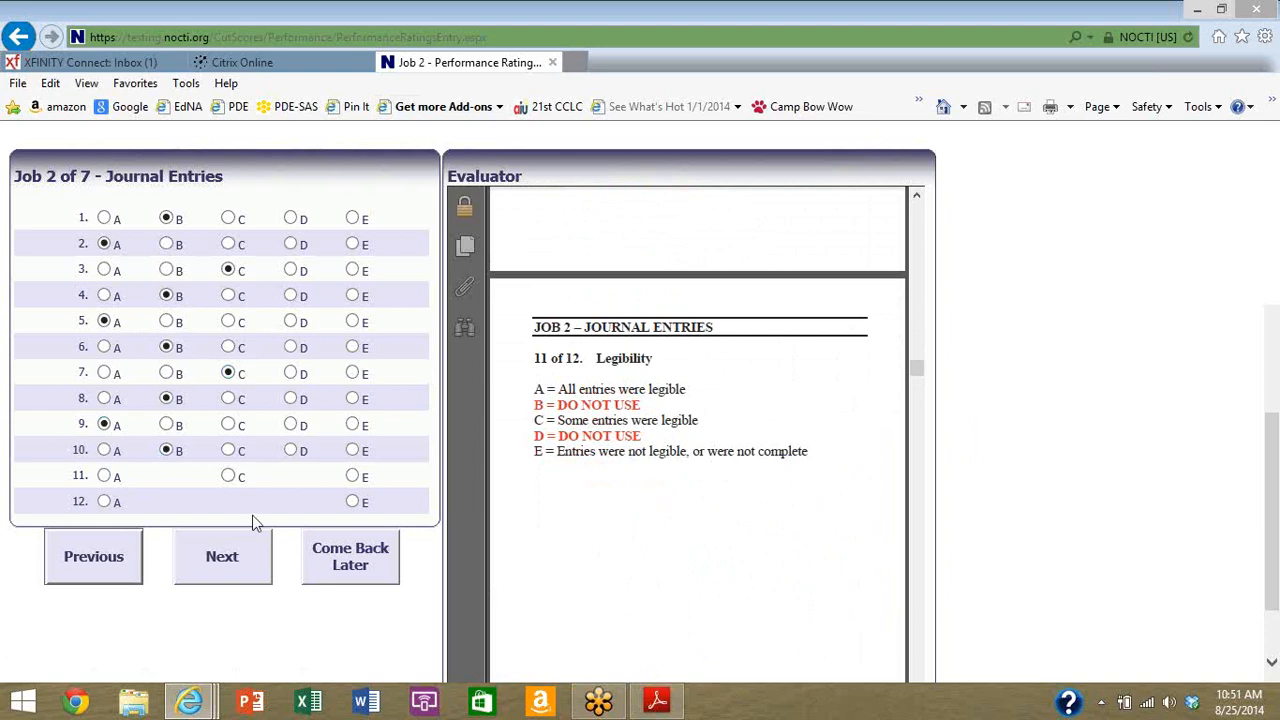
mouse_move(137, 488)
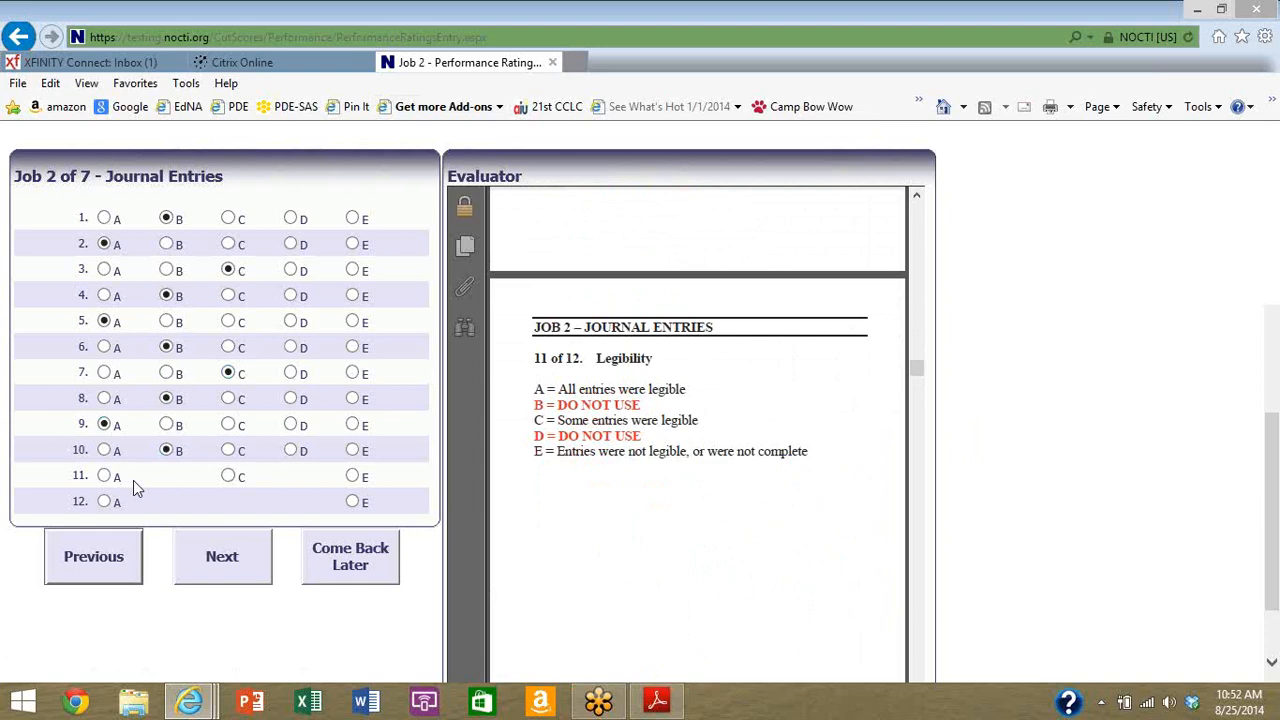
mouse_move(103, 483)
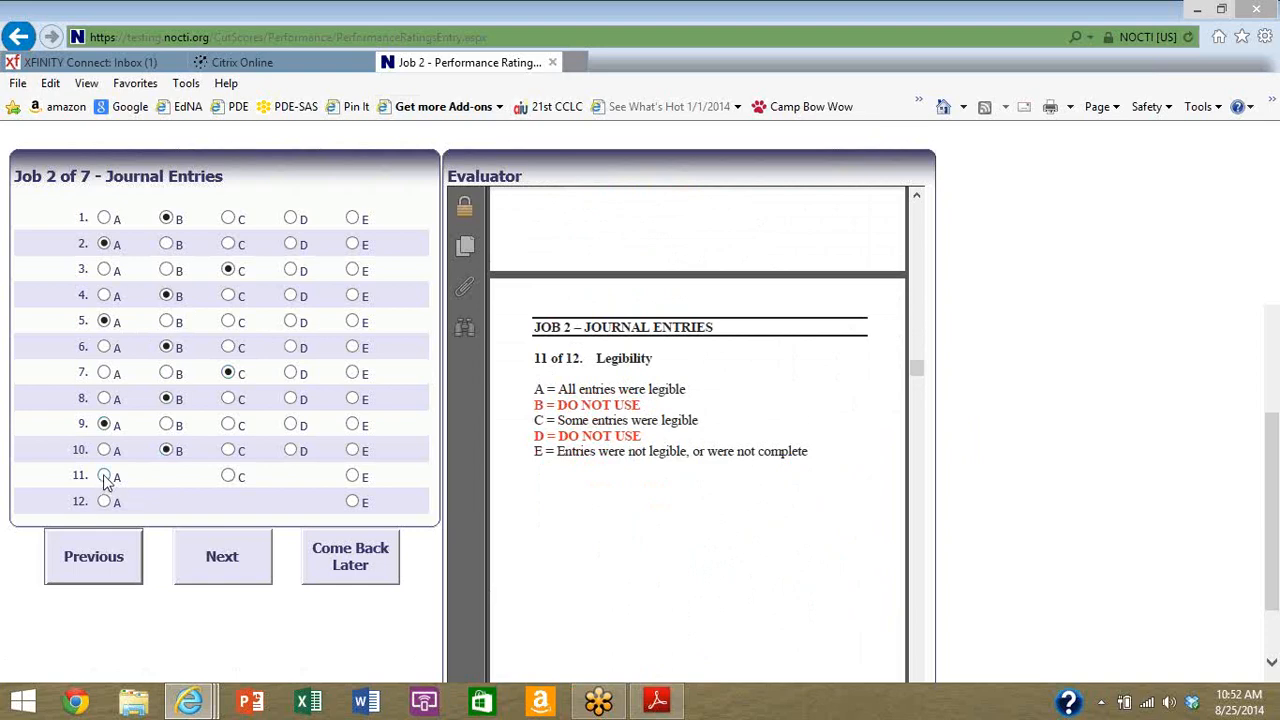
Rate Job 2 items 11 and 12 as A and move on to Job 3
click(104, 476)
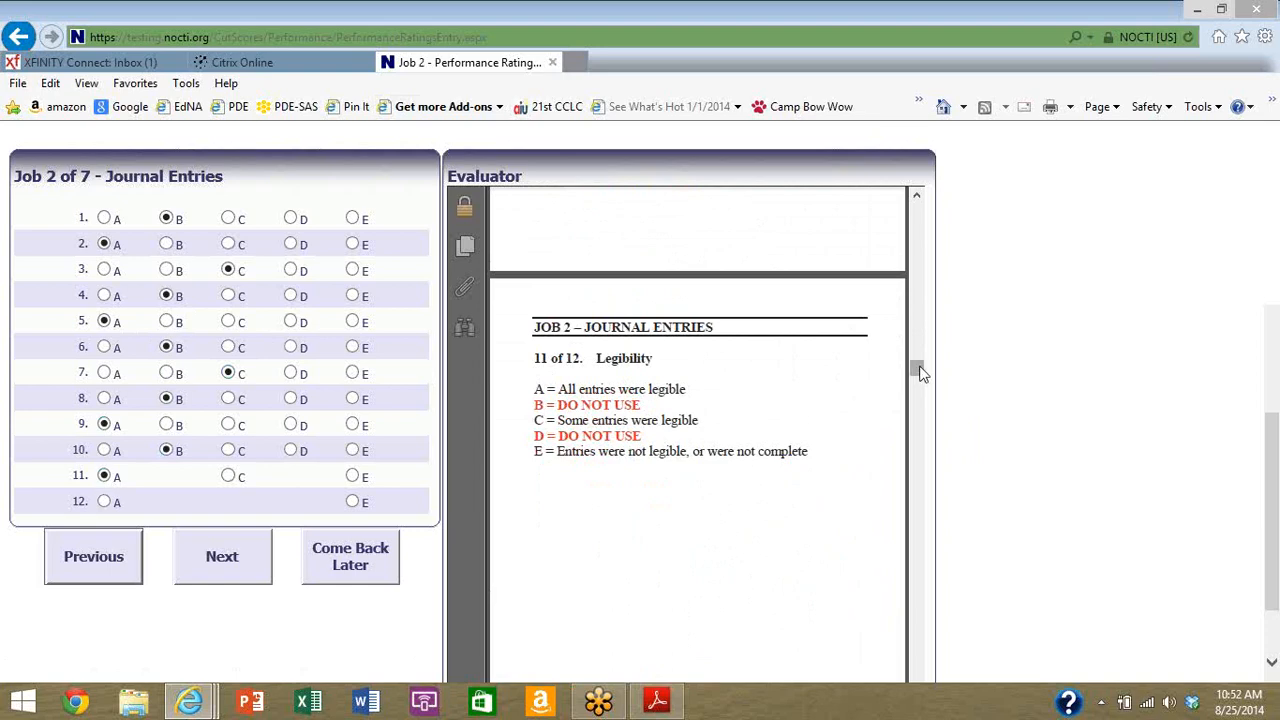
drag(917, 370, 917, 375)
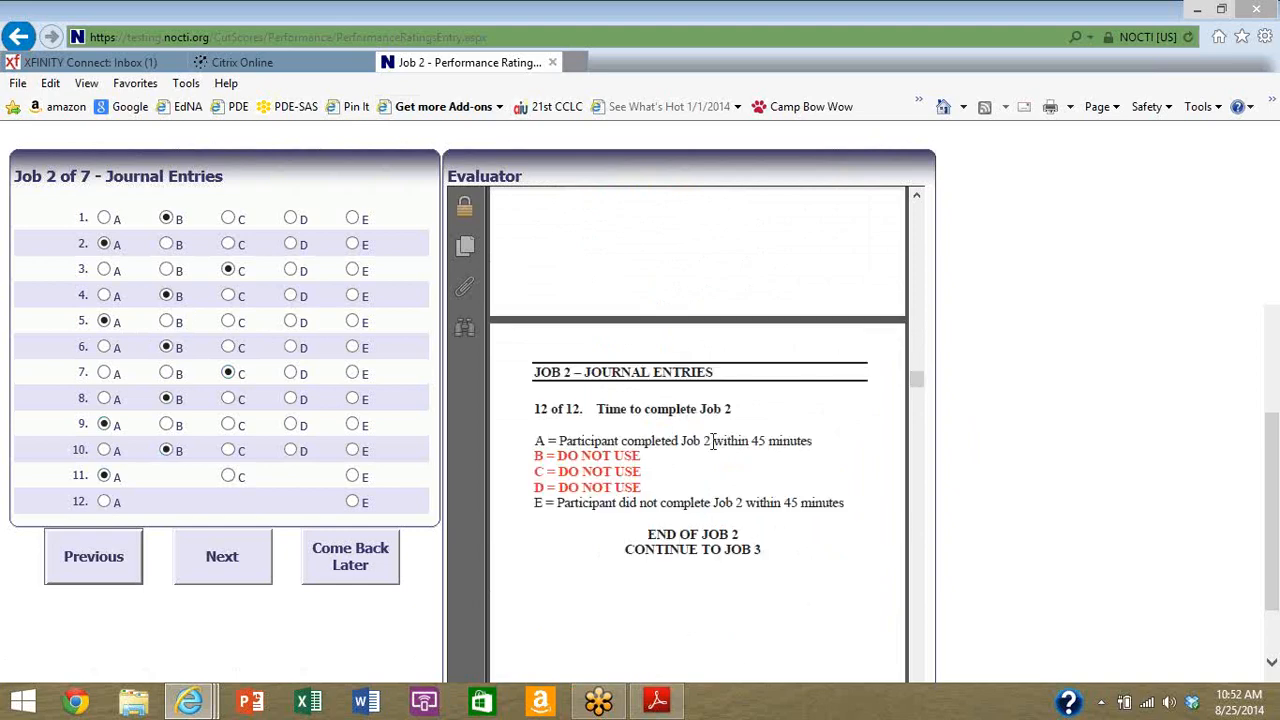
mouse_move(882, 463)
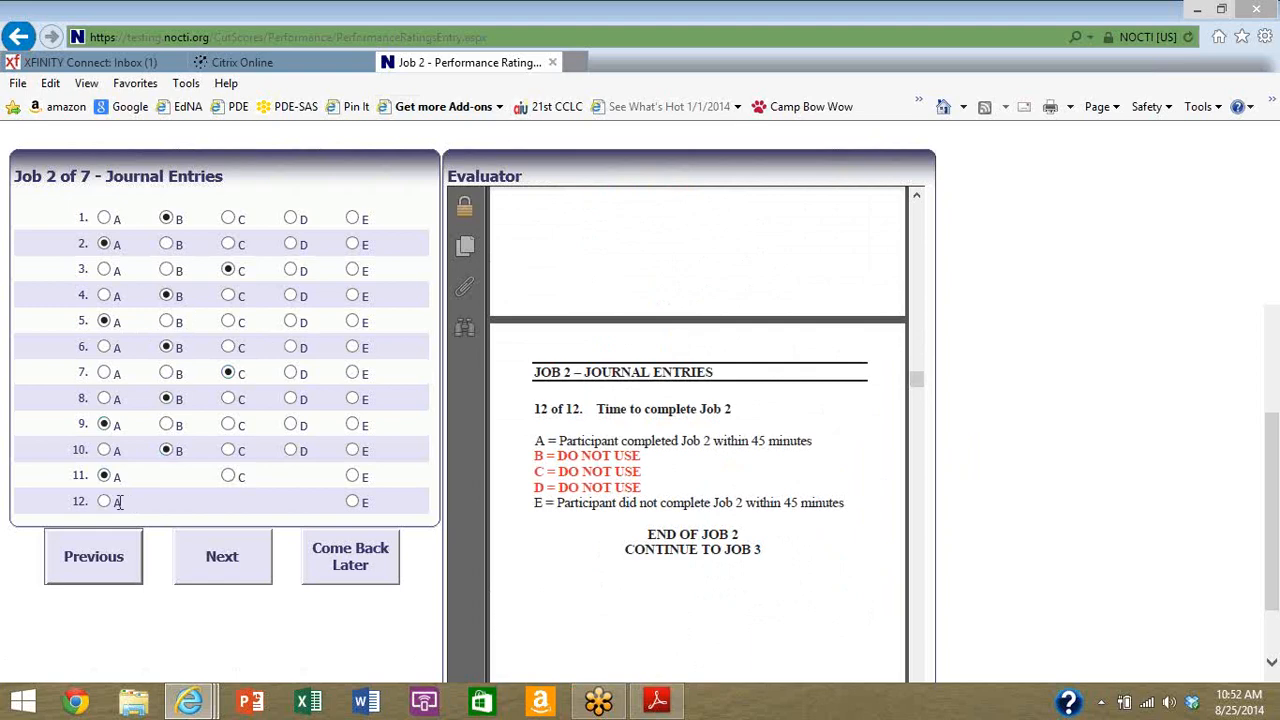
click(103, 501)
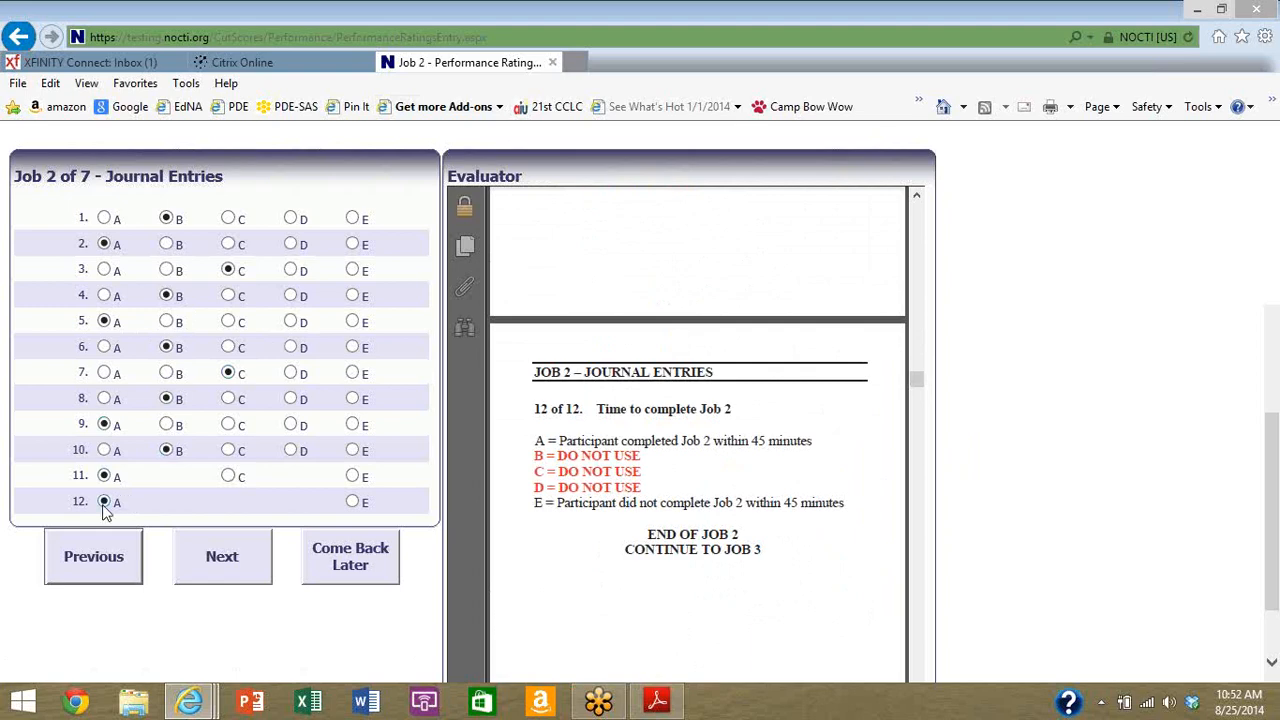
mouse_move(1130, 364)
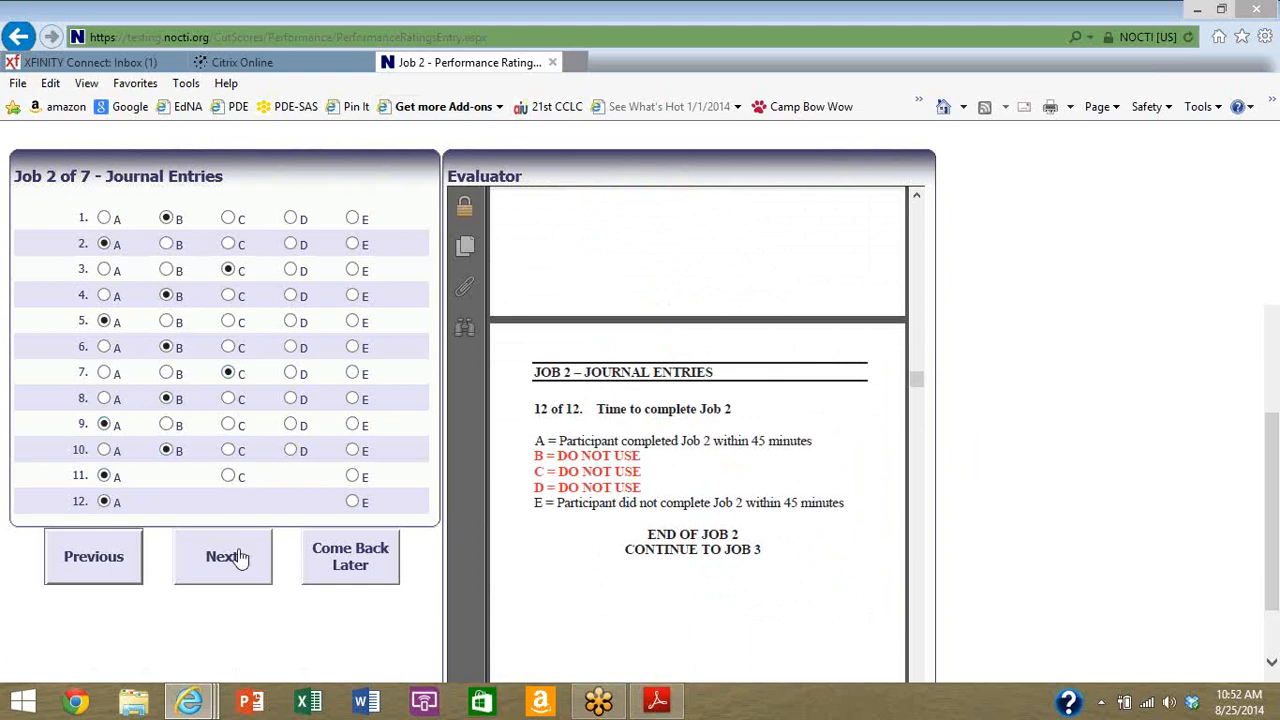
click(222, 556)
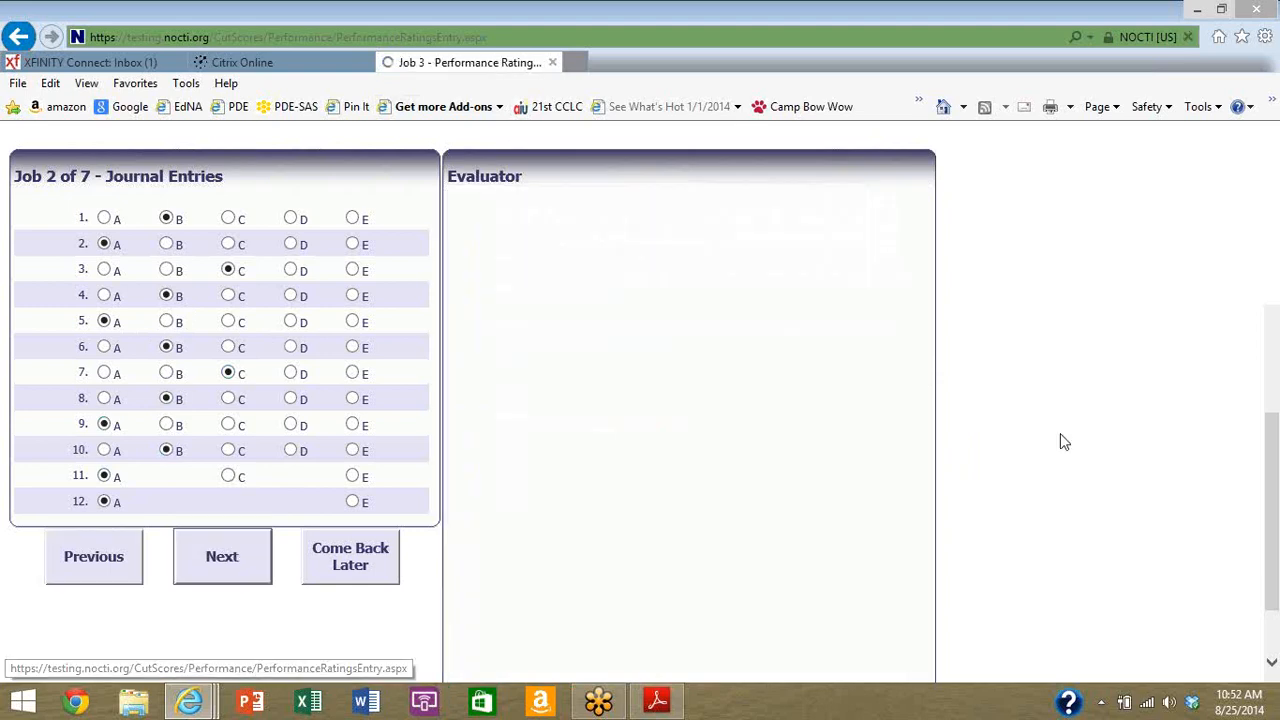
click(221, 556)
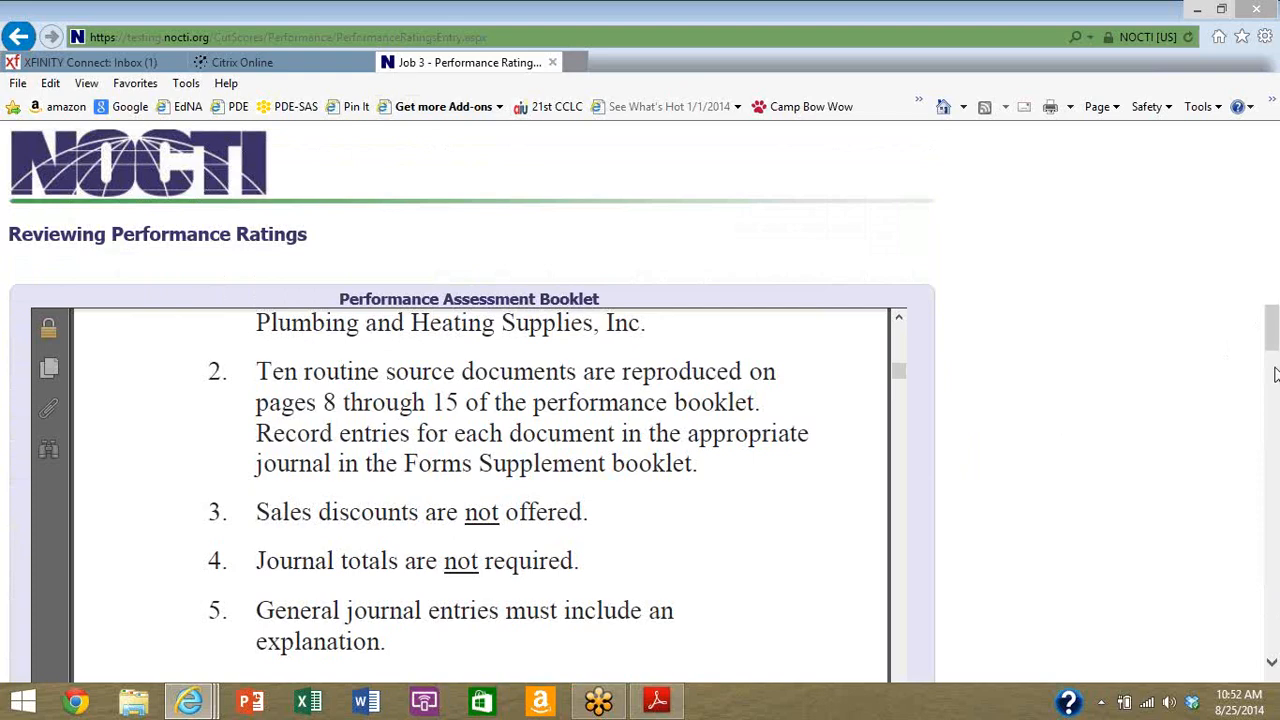
scroll(down, 3)
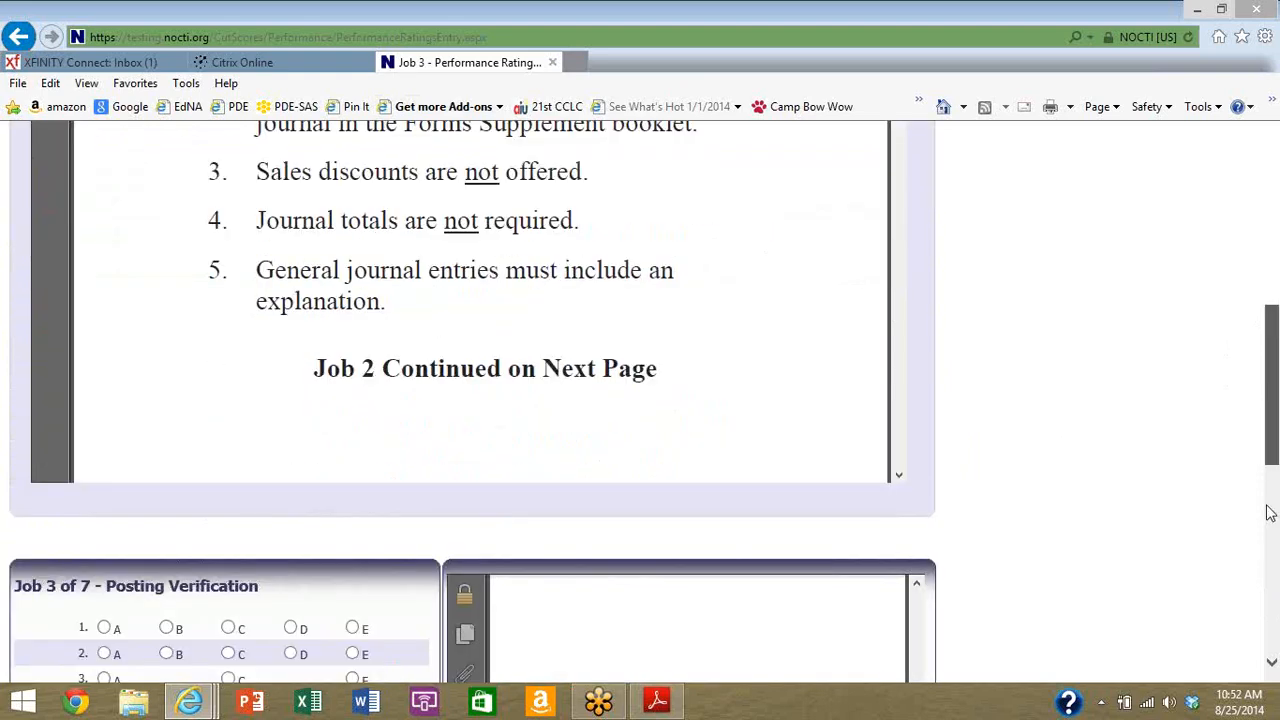
scroll(down, 3)
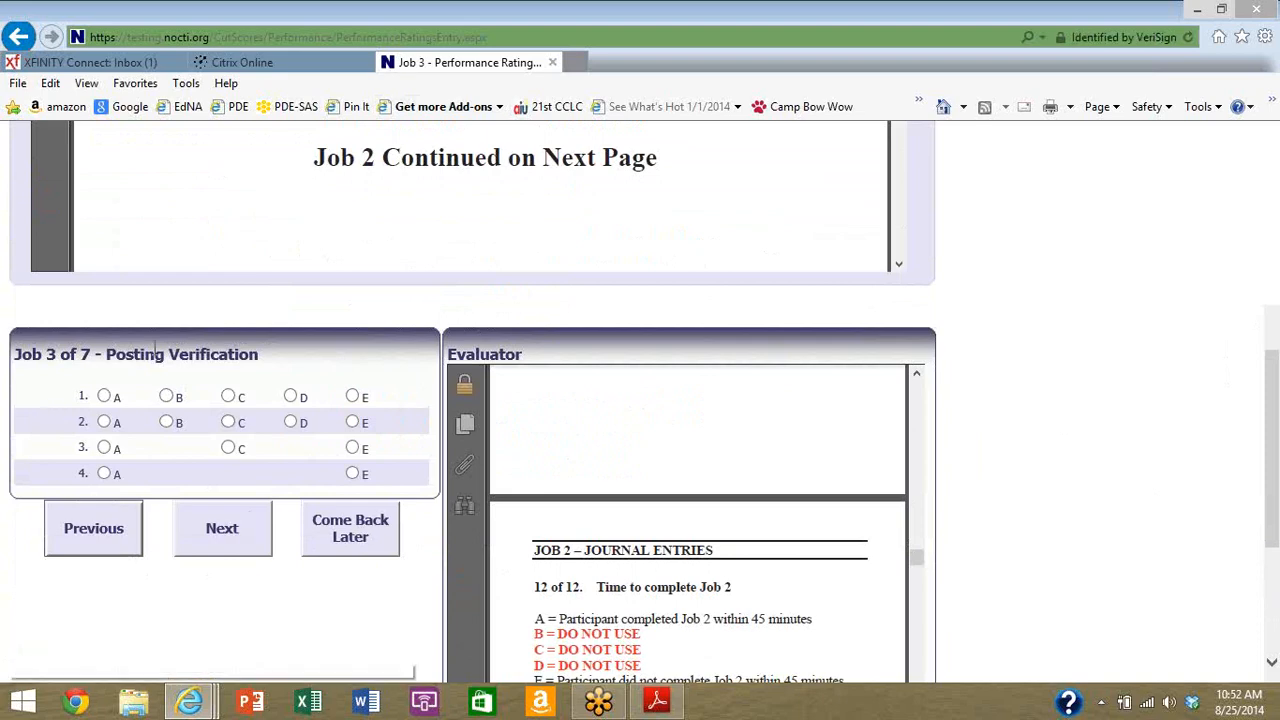
mouse_move(95, 493)
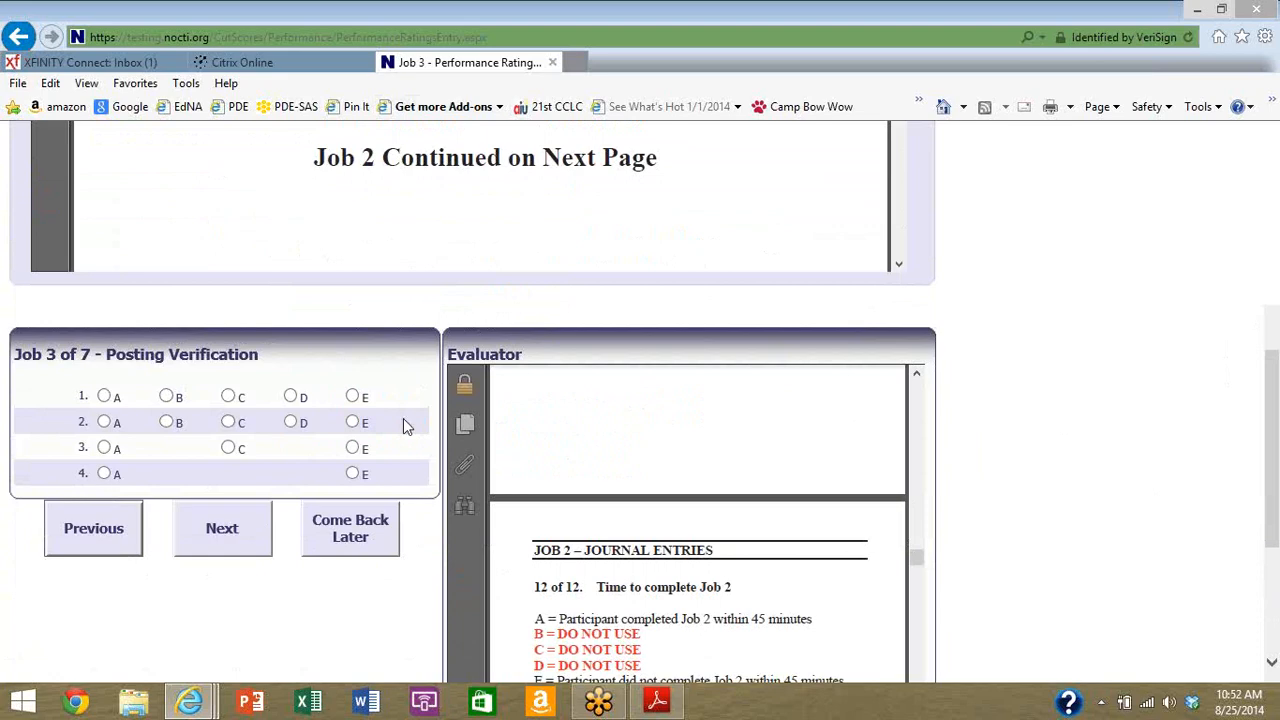
mouse_move(1270, 420)
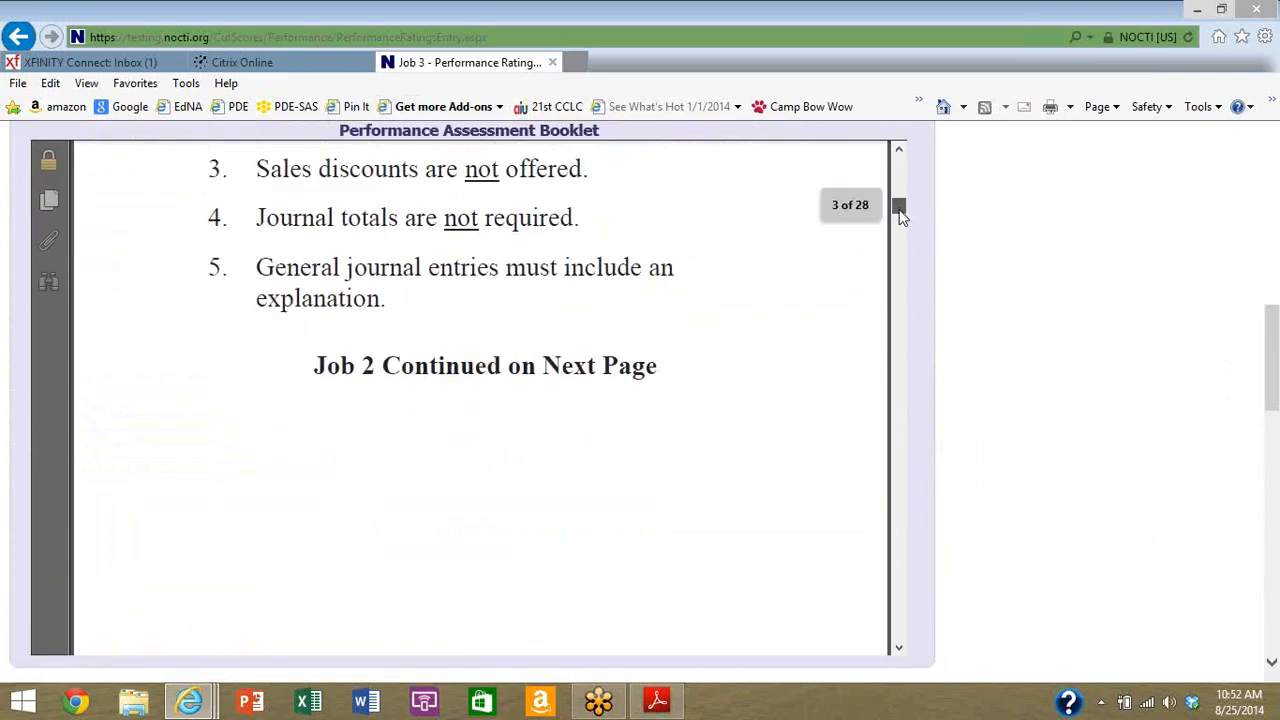
scroll(down, 3)
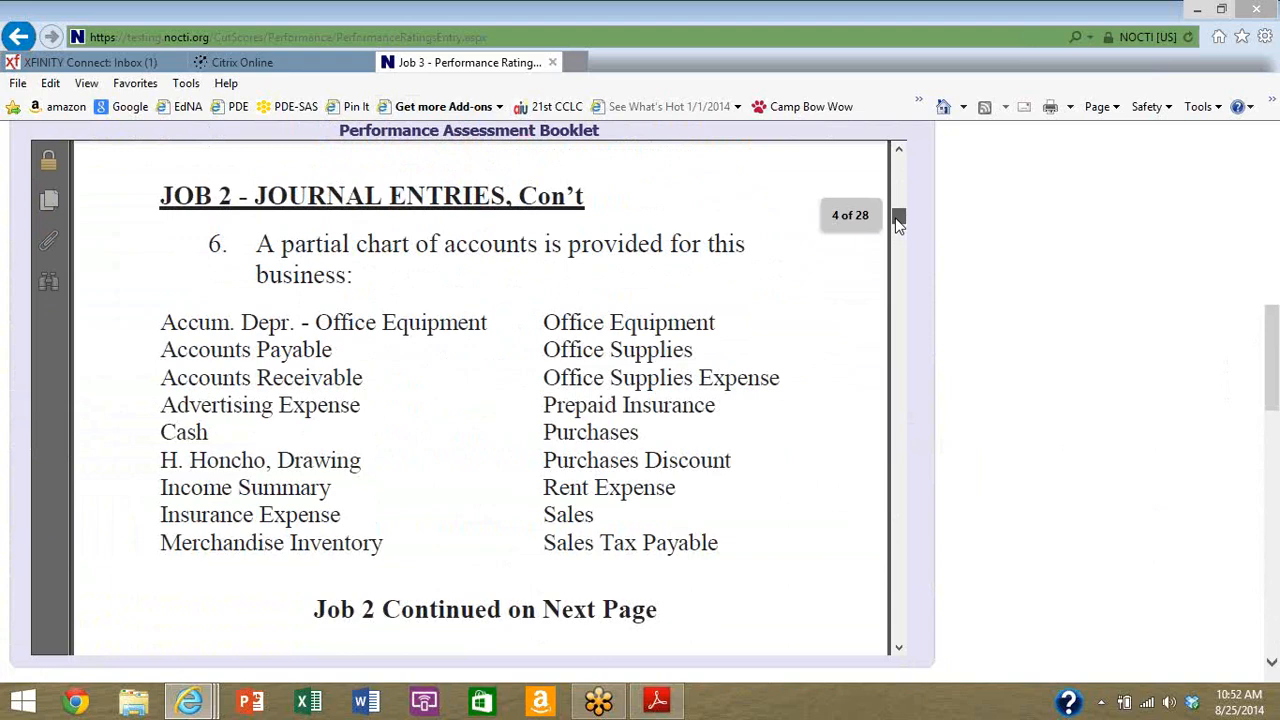
scroll(down, 3)
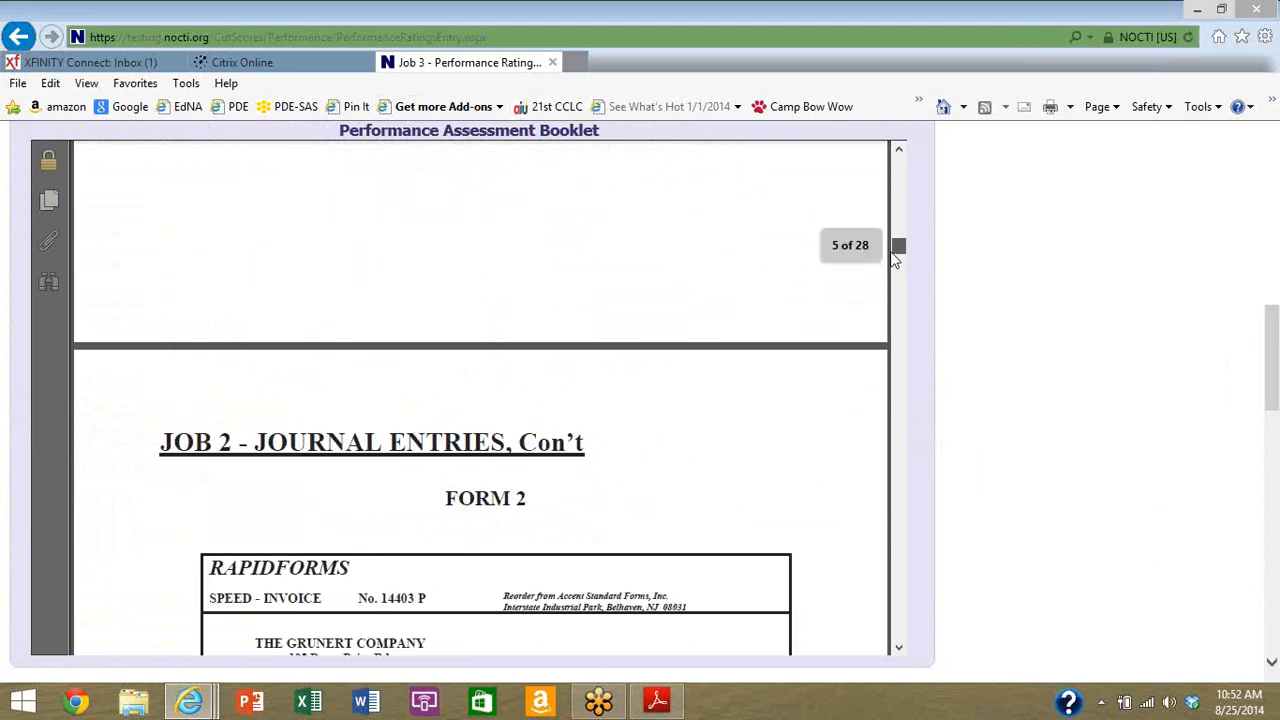
scroll(down, 3)
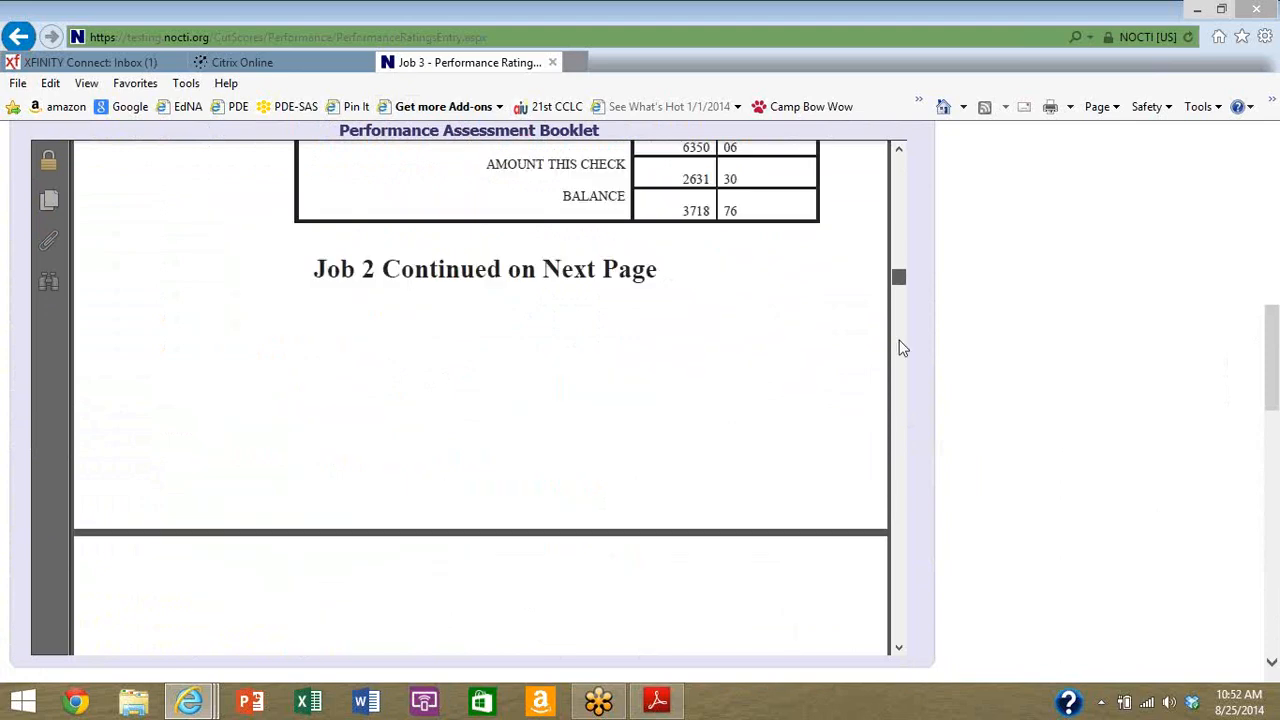
scroll(down, 3)
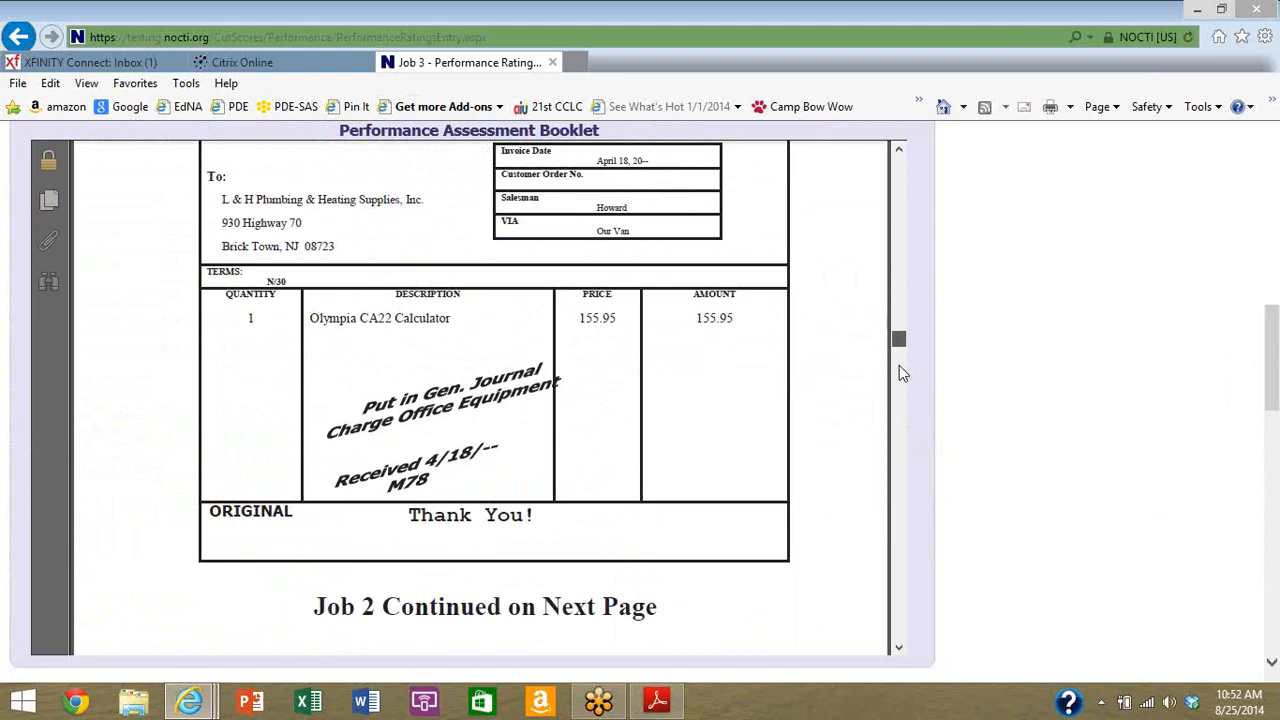
scroll(down, 3)
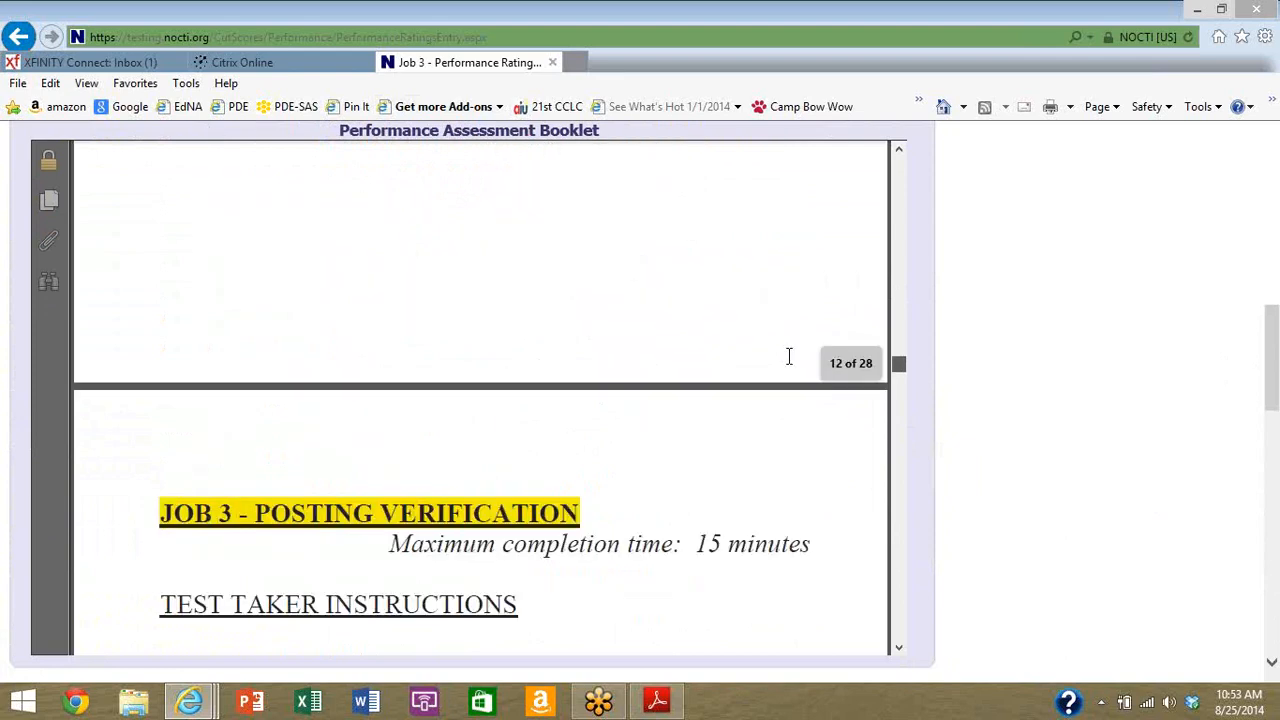
scroll(down, 3)
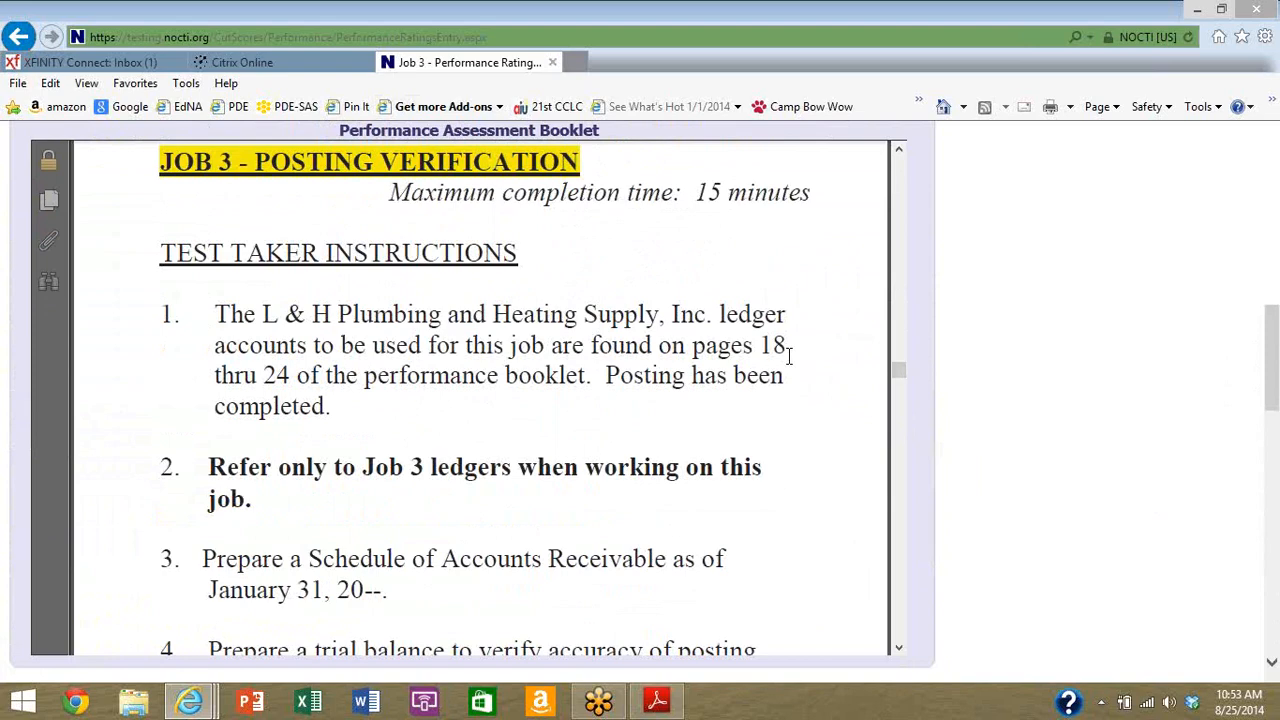
mouse_move(994, 294)
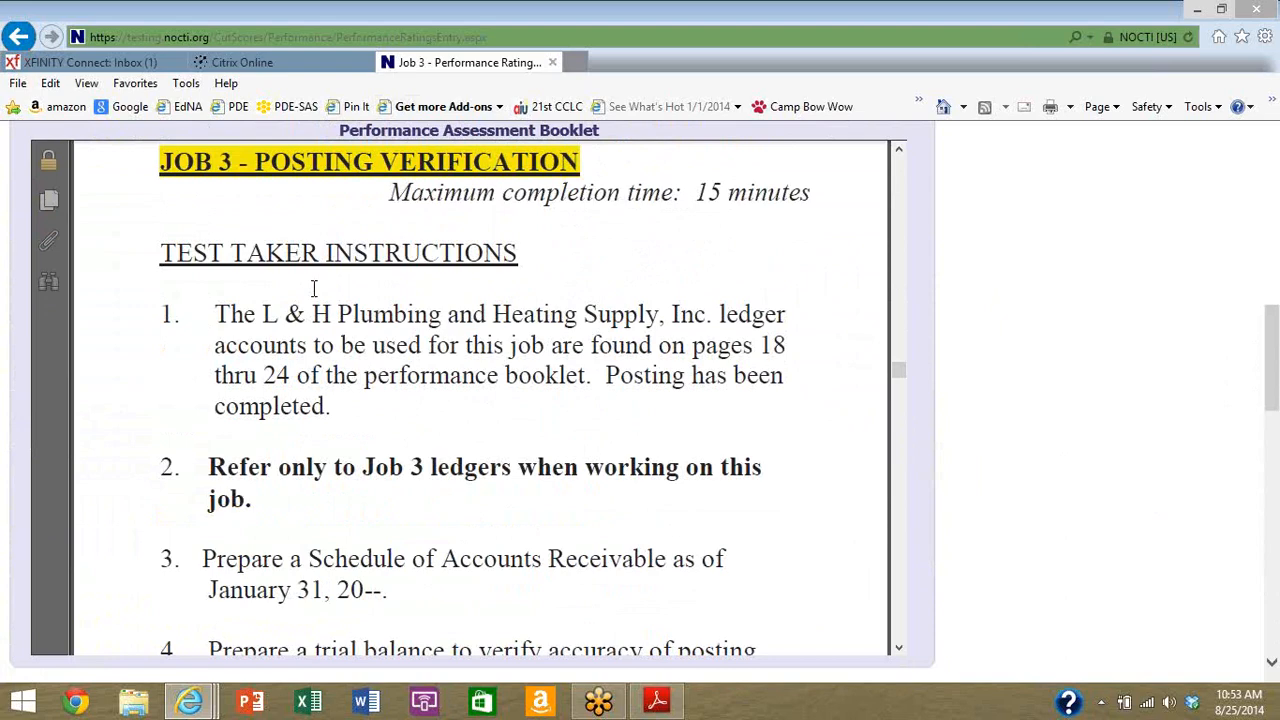
mouse_move(1274, 374)
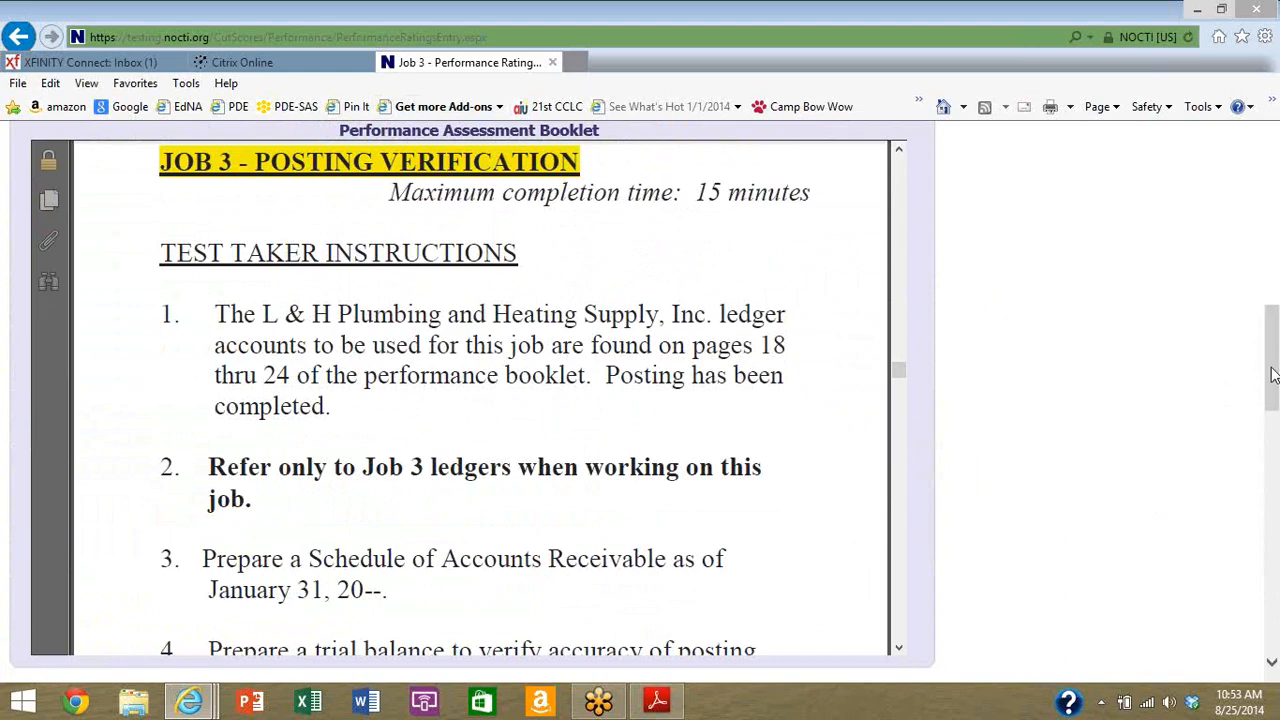
scroll(down, 3)
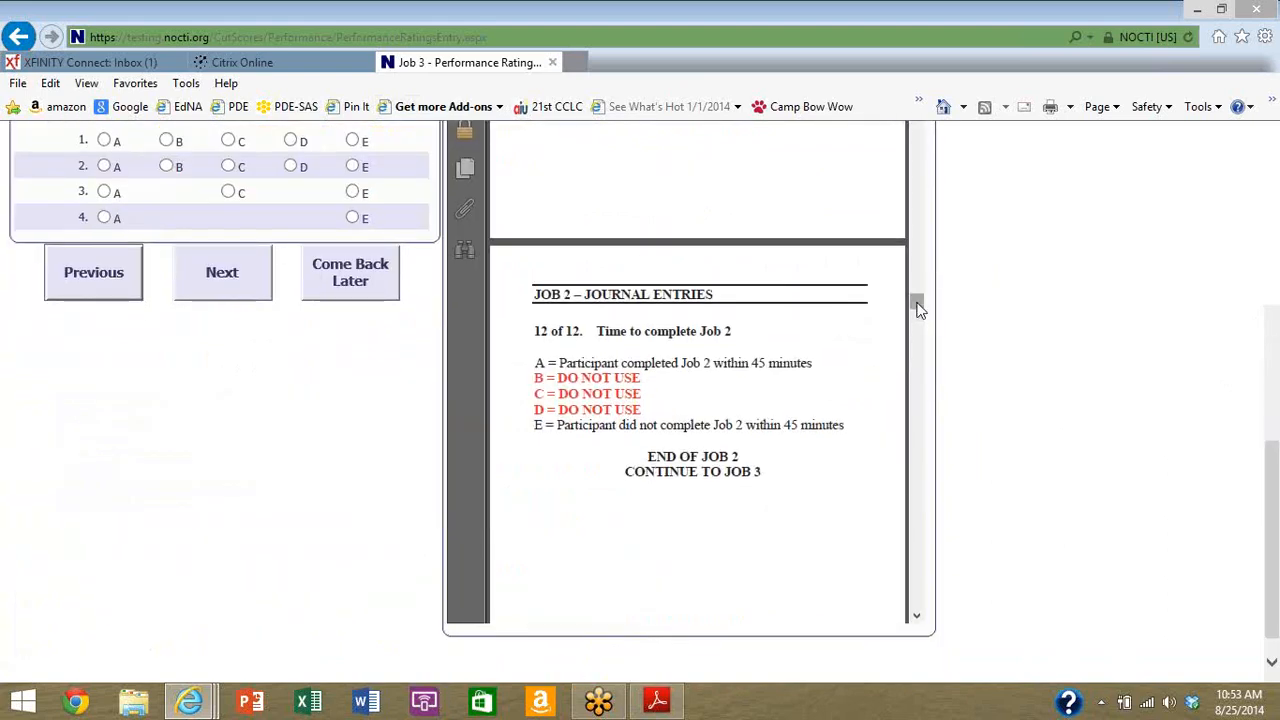
Leave Job 3 Posting Verification's four items unrated and advance to Job 4
scroll(down, 3)
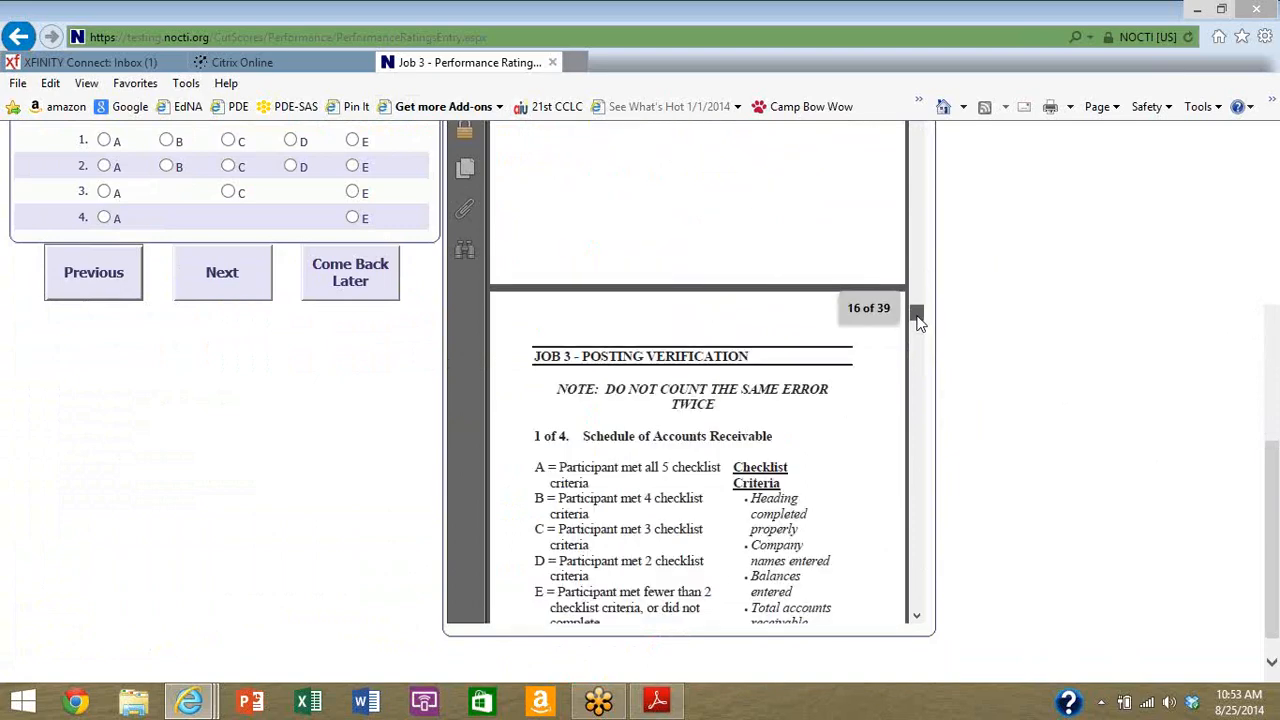
scroll(down, 3)
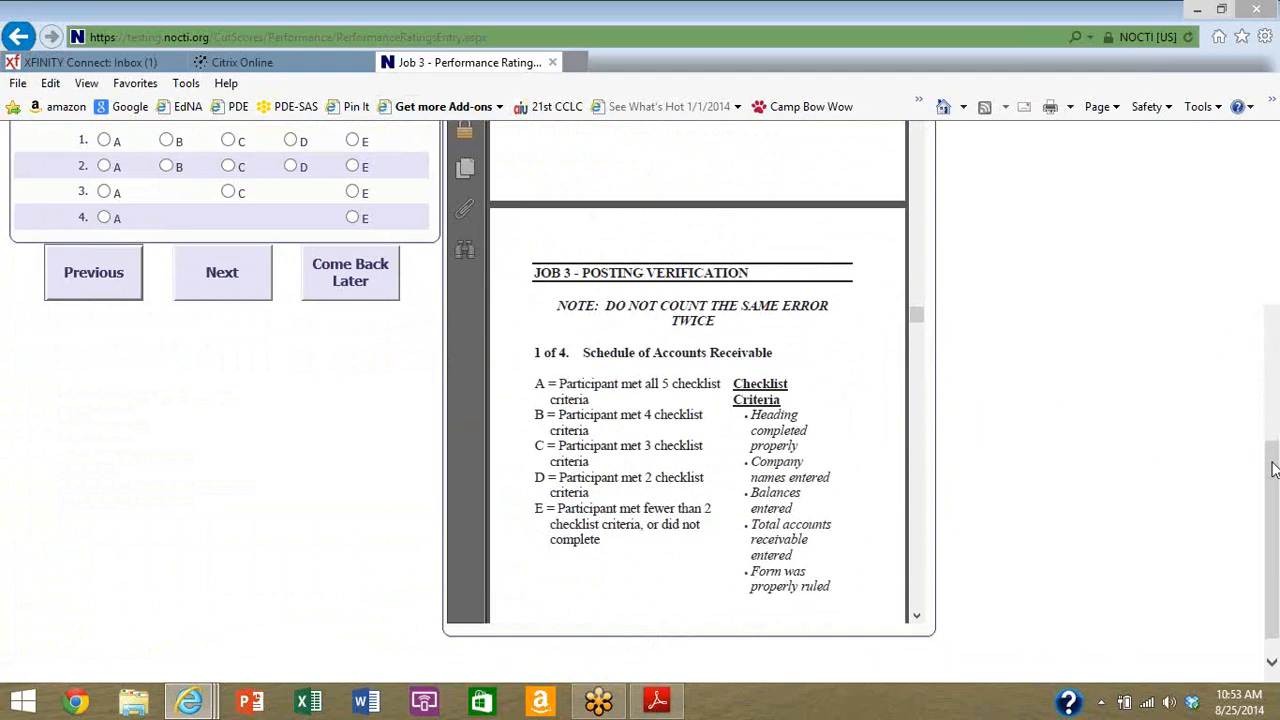
mouse_move(1146, 476)
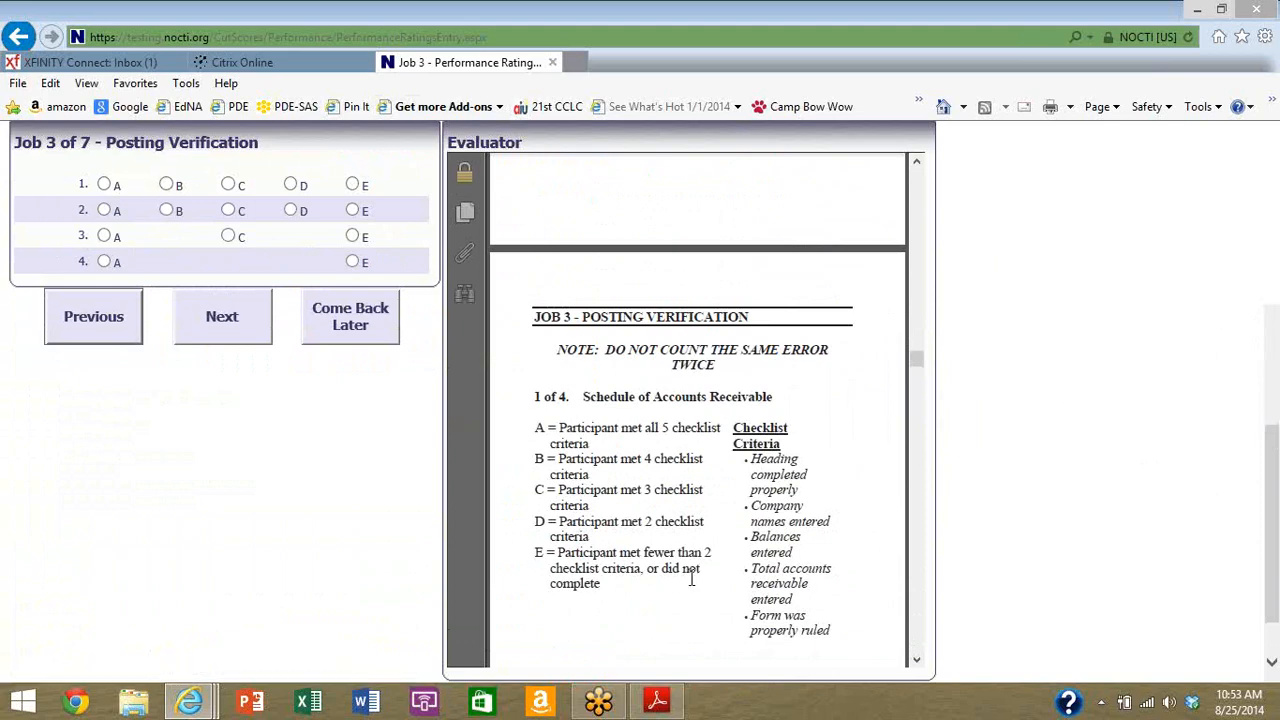
mouse_move(958, 507)
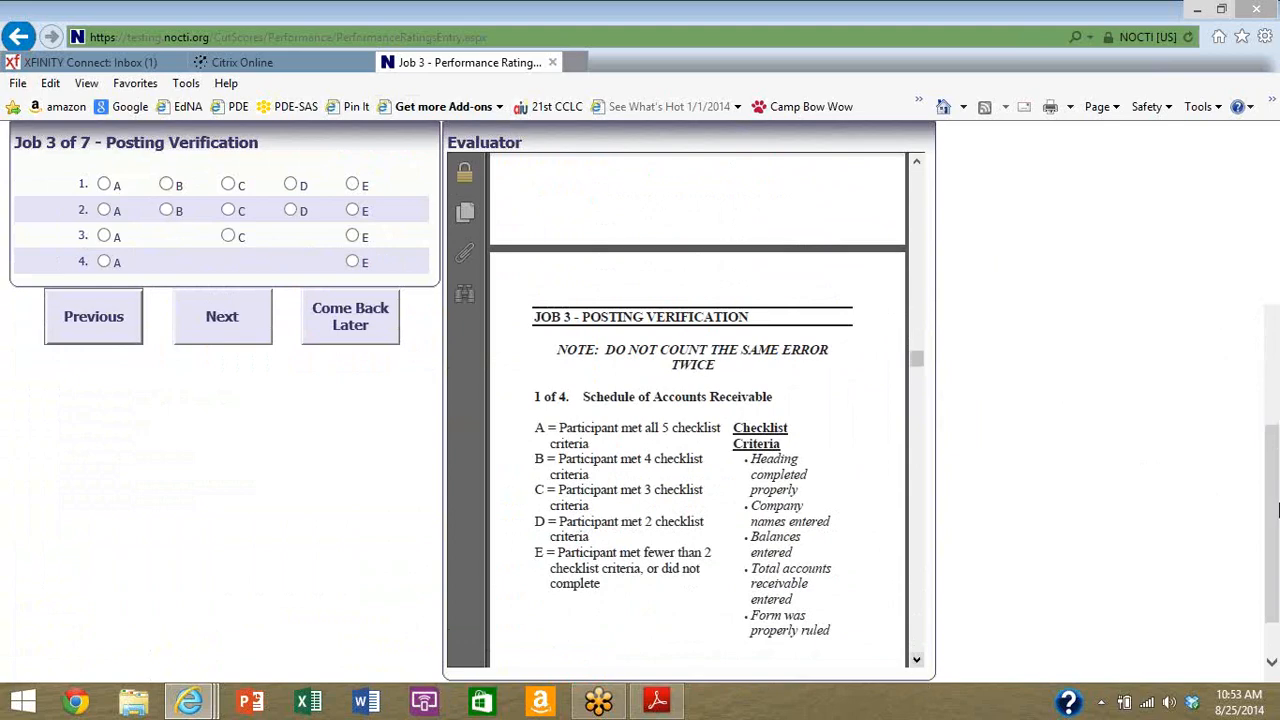
scroll(down, 3)
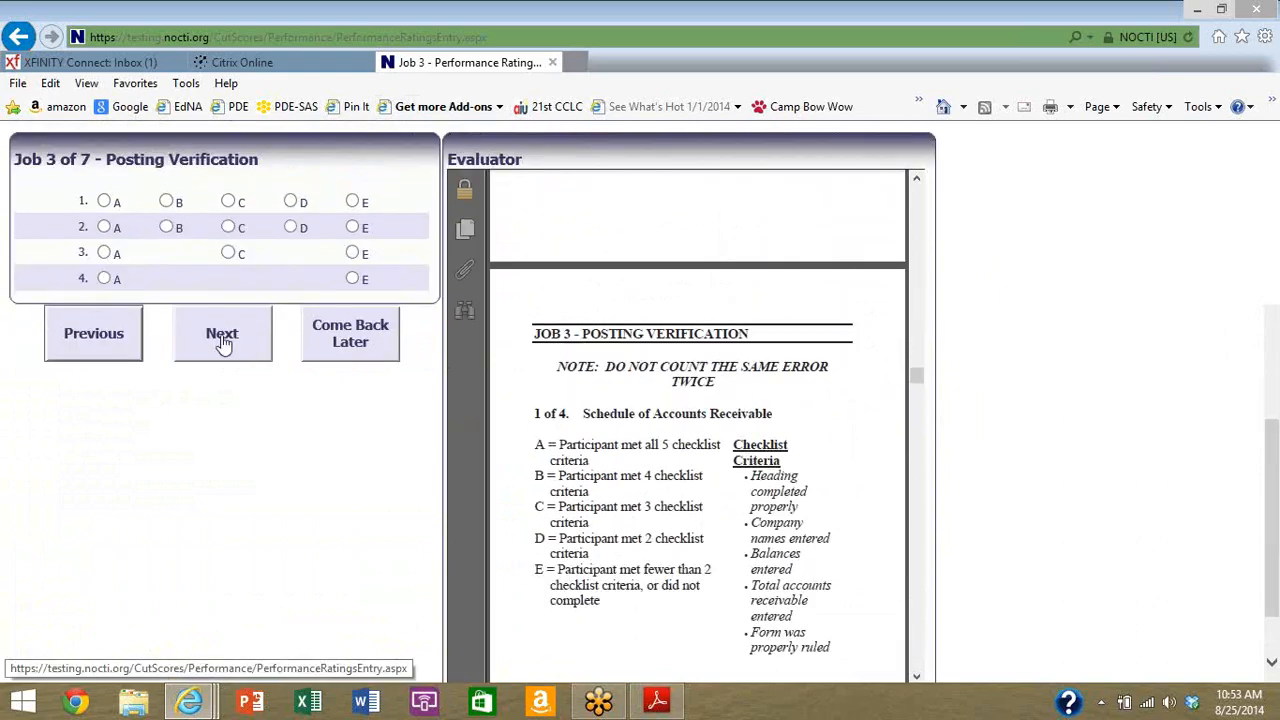
click(222, 333)
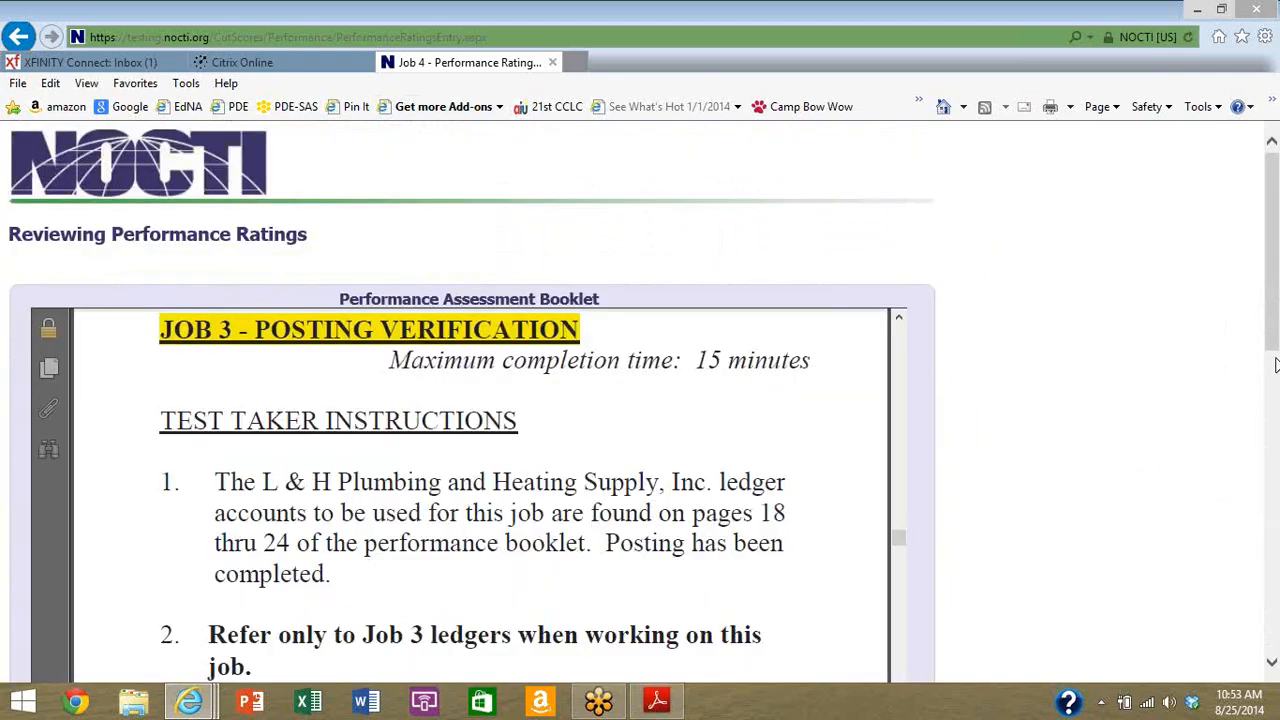
Pass Job 4 Banking, Job 5 Payroll and Job 6 without ratings to reach Job 7 Financial Statements
scroll(down, 3)
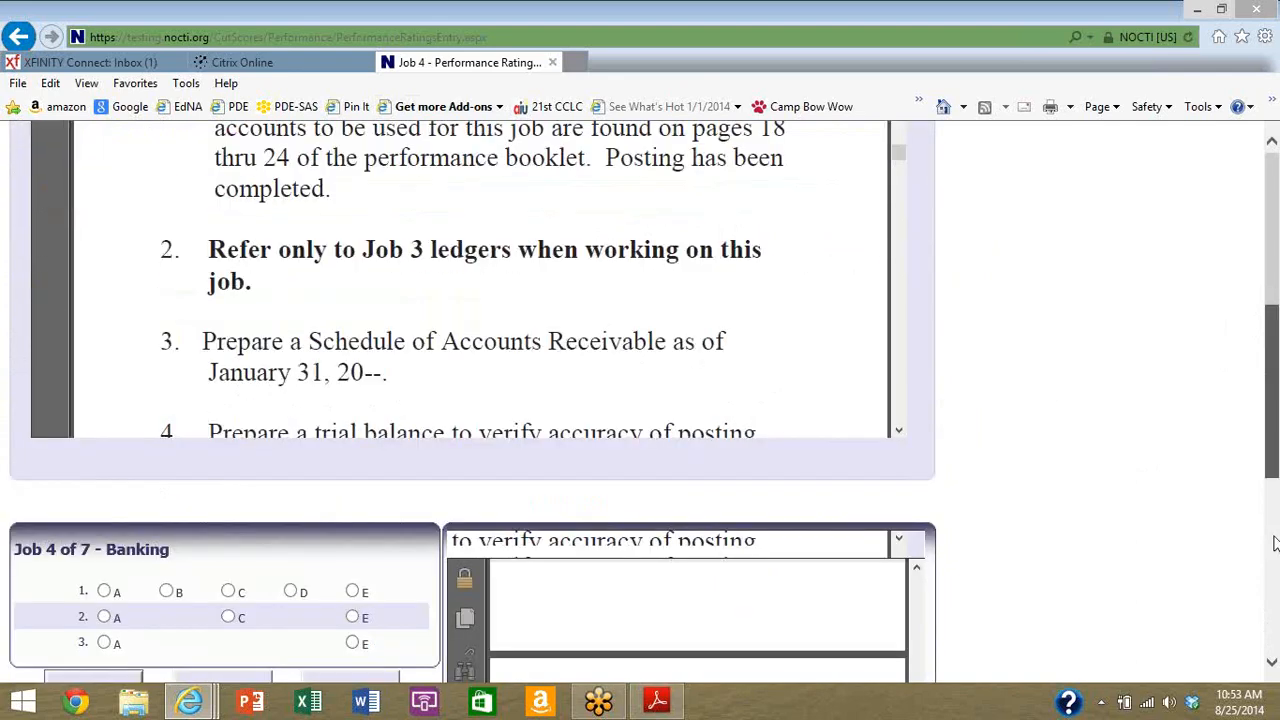
scroll(down, 3)
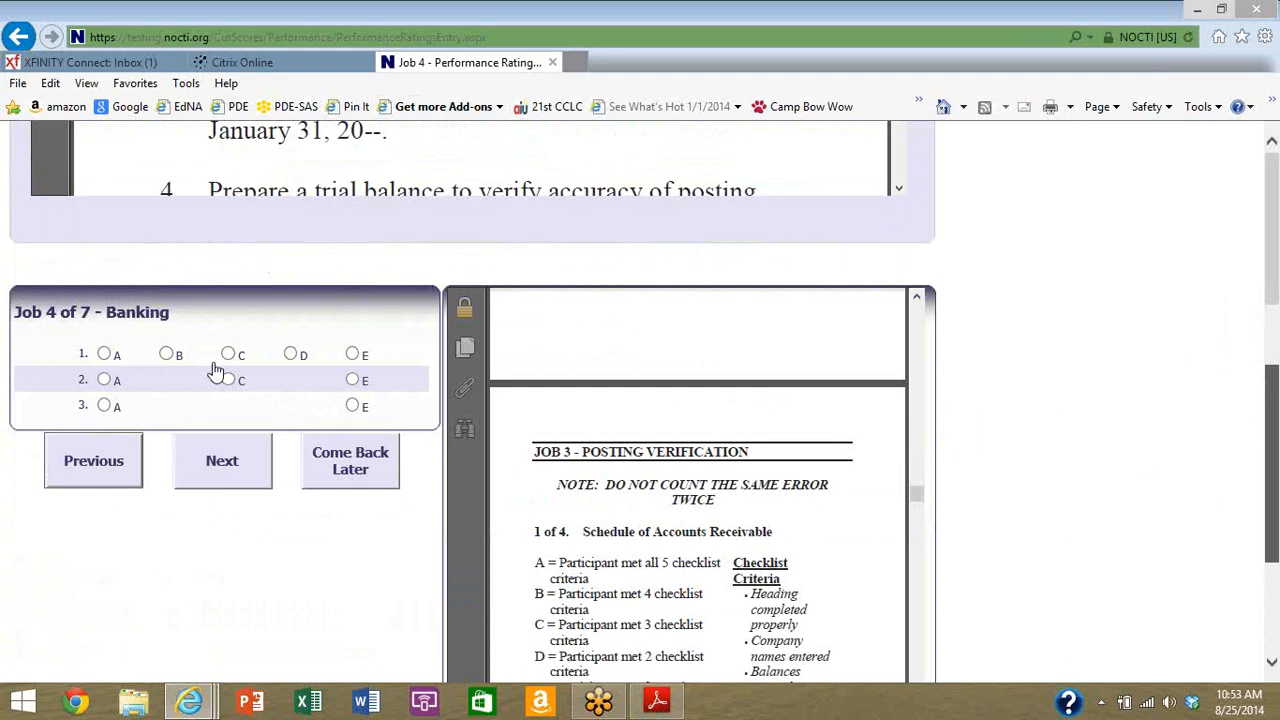
click(221, 460)
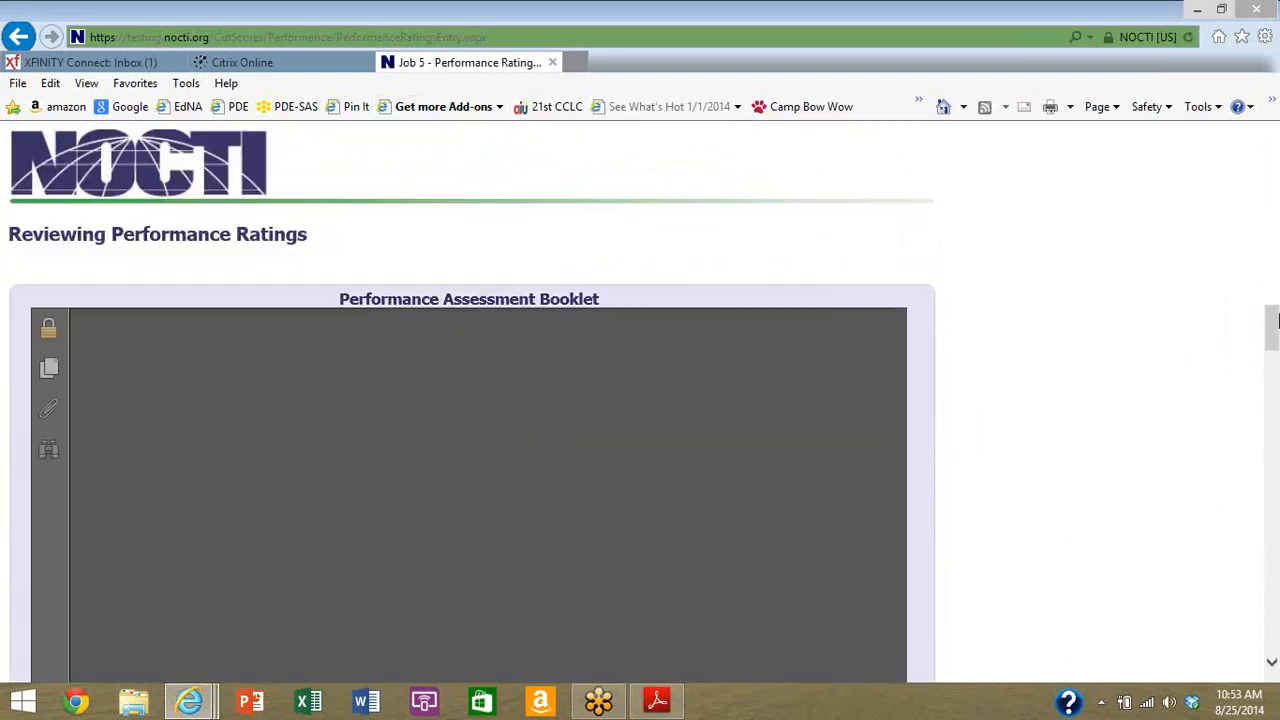
scroll(down, 3)
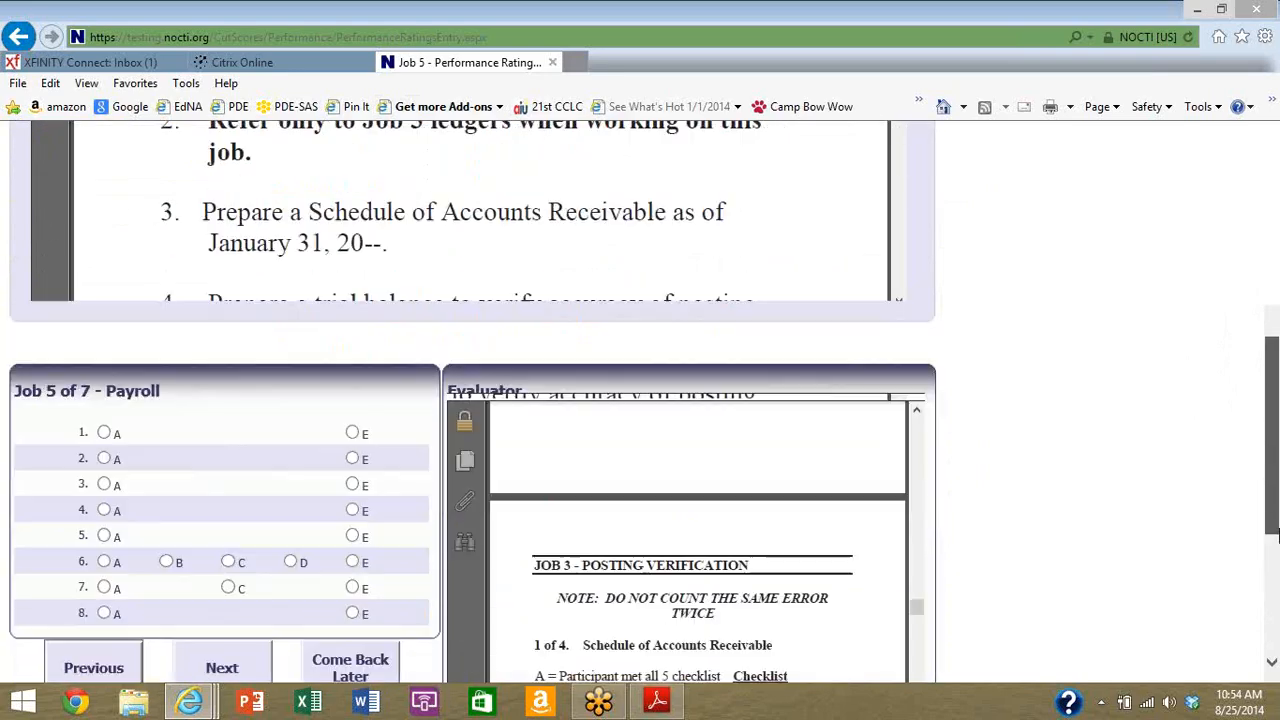
scroll(down, 3)
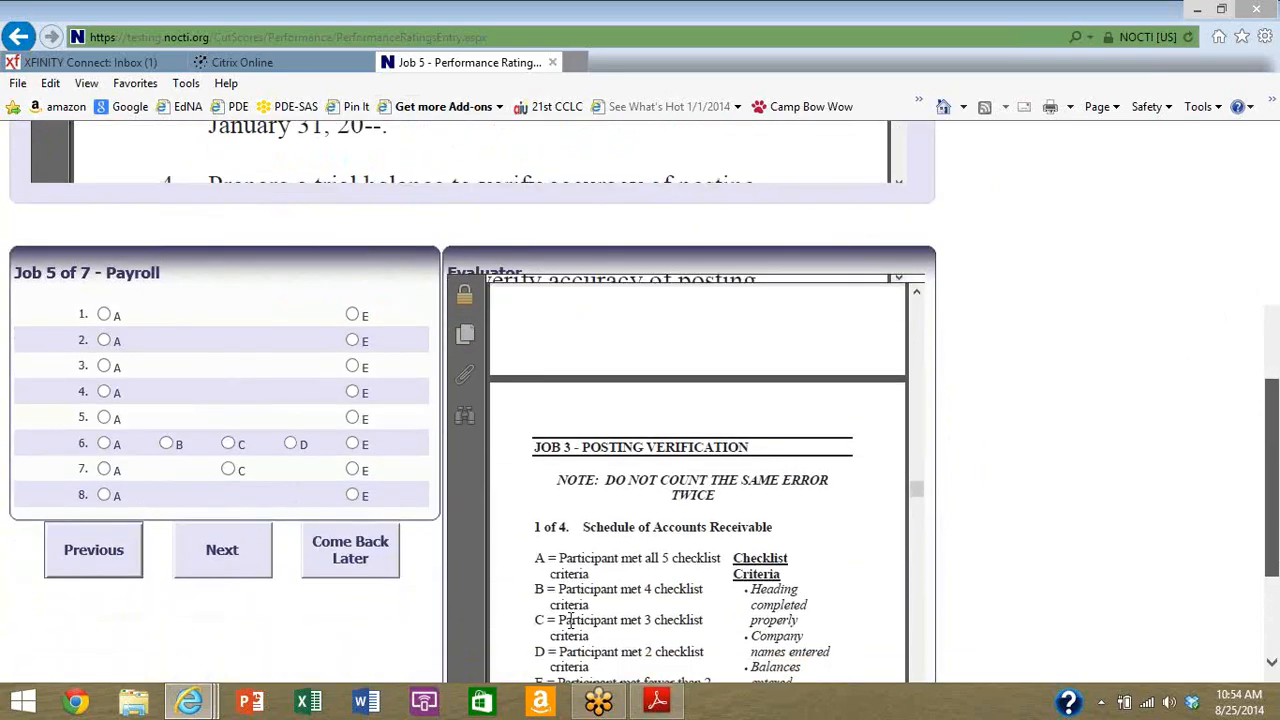
click(221, 549)
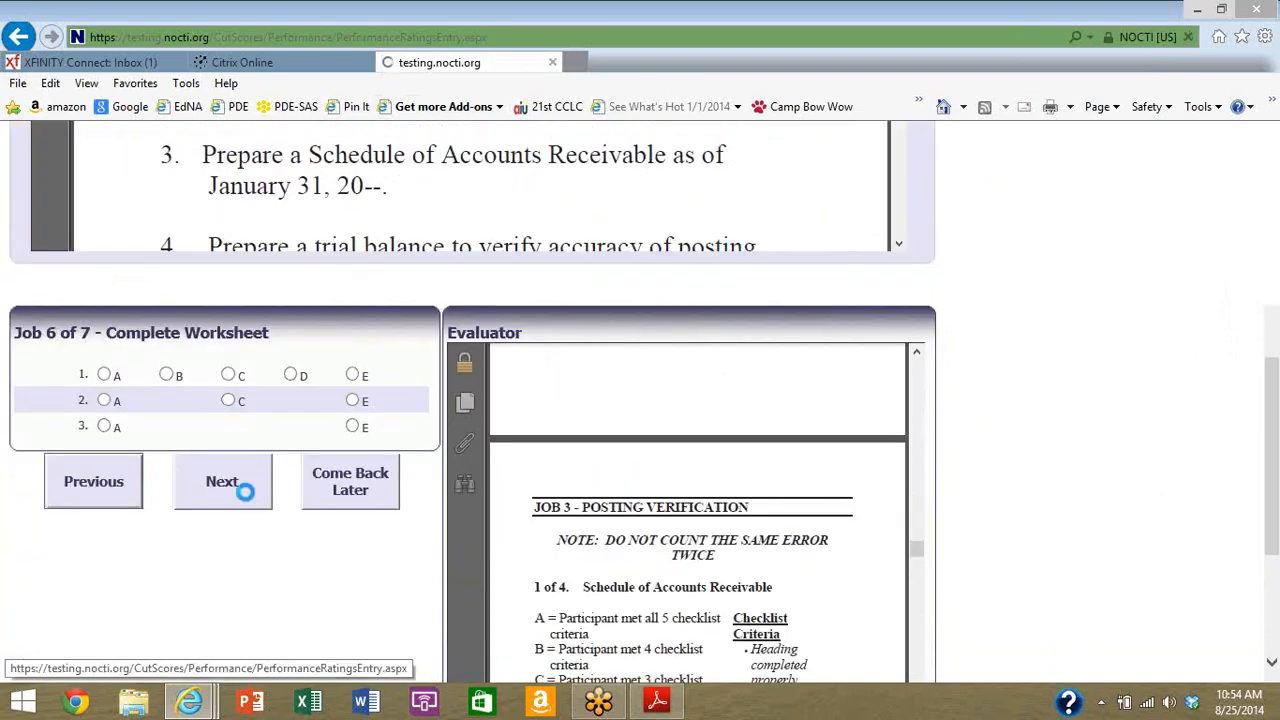
click(221, 481)
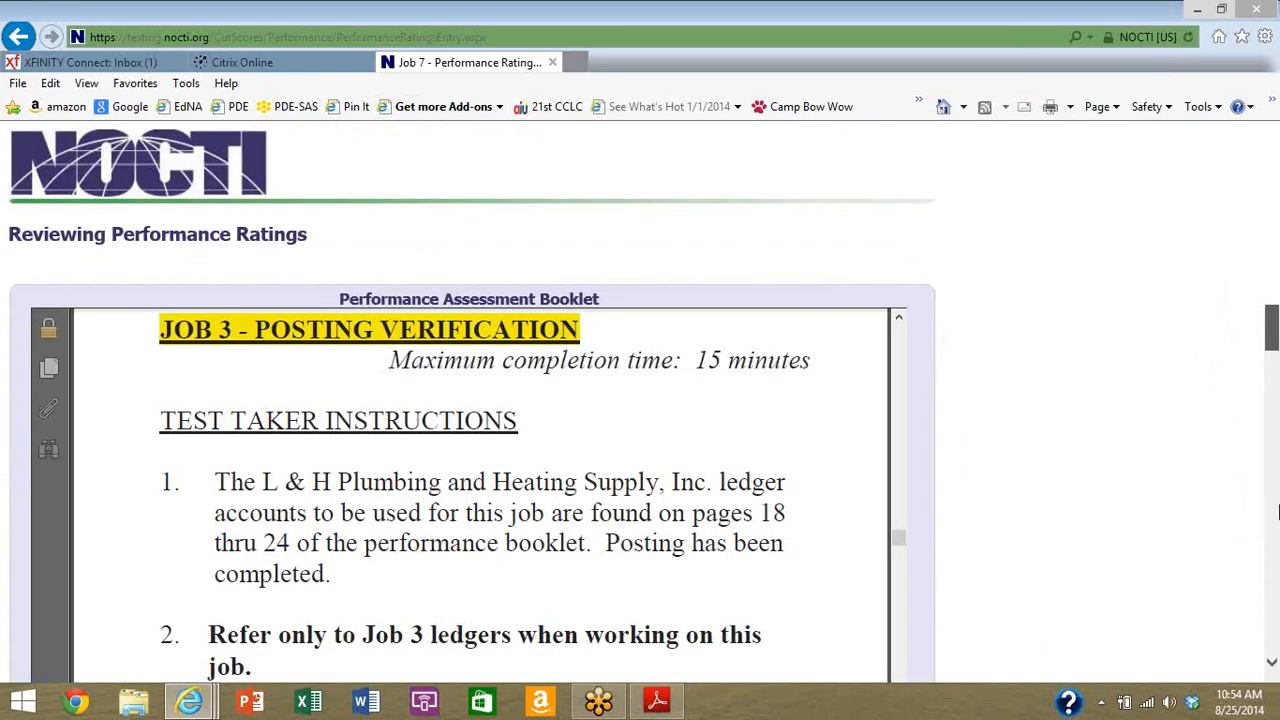
scroll(down, 3)
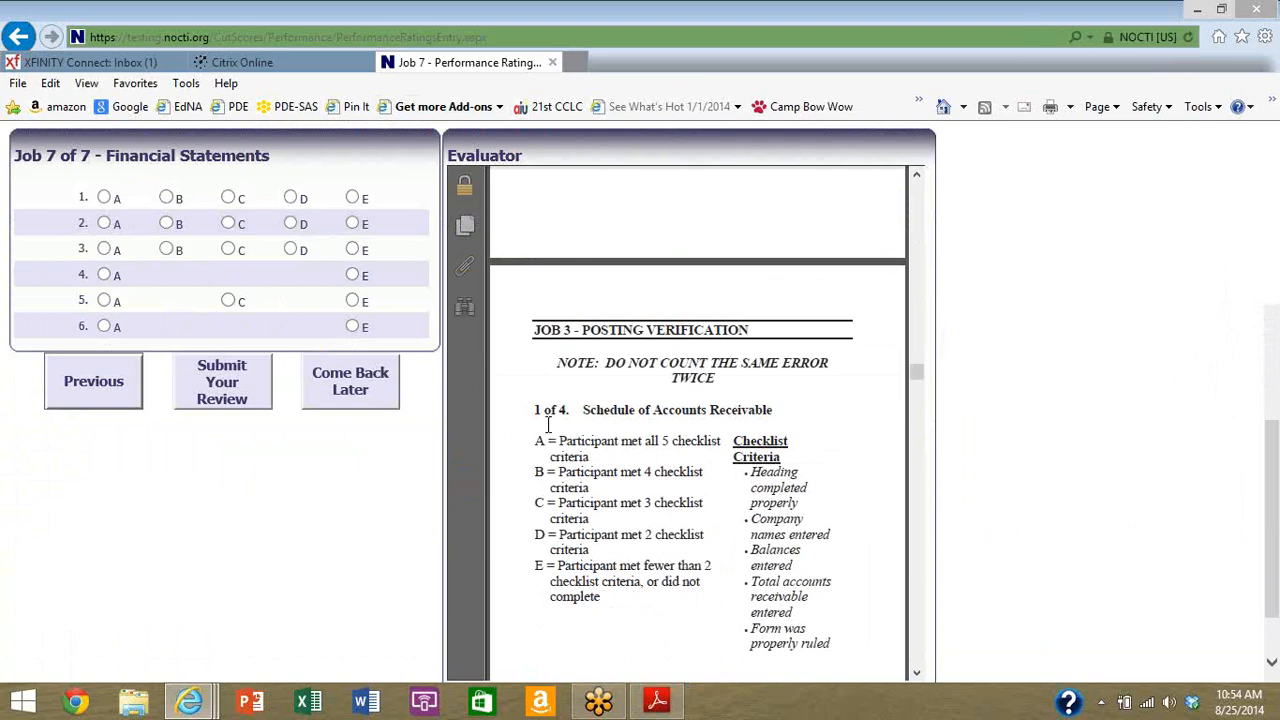
mouse_move(15, 374)
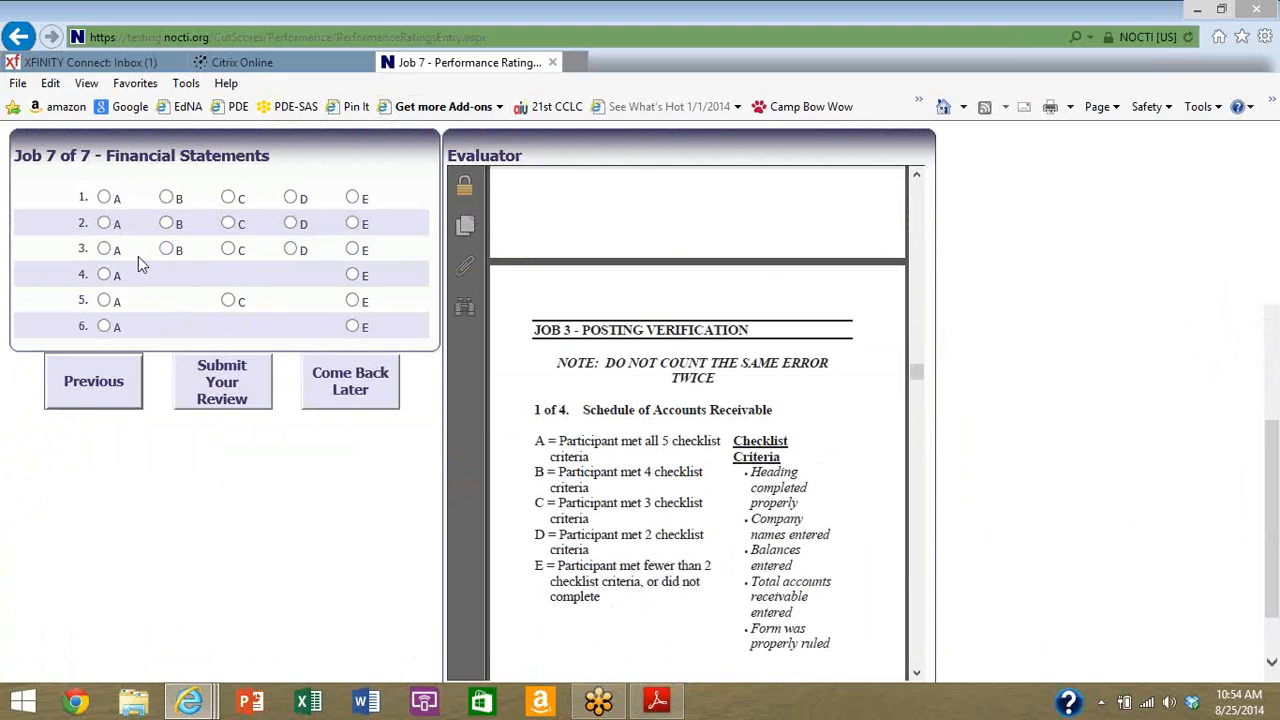
mouse_move(168, 357)
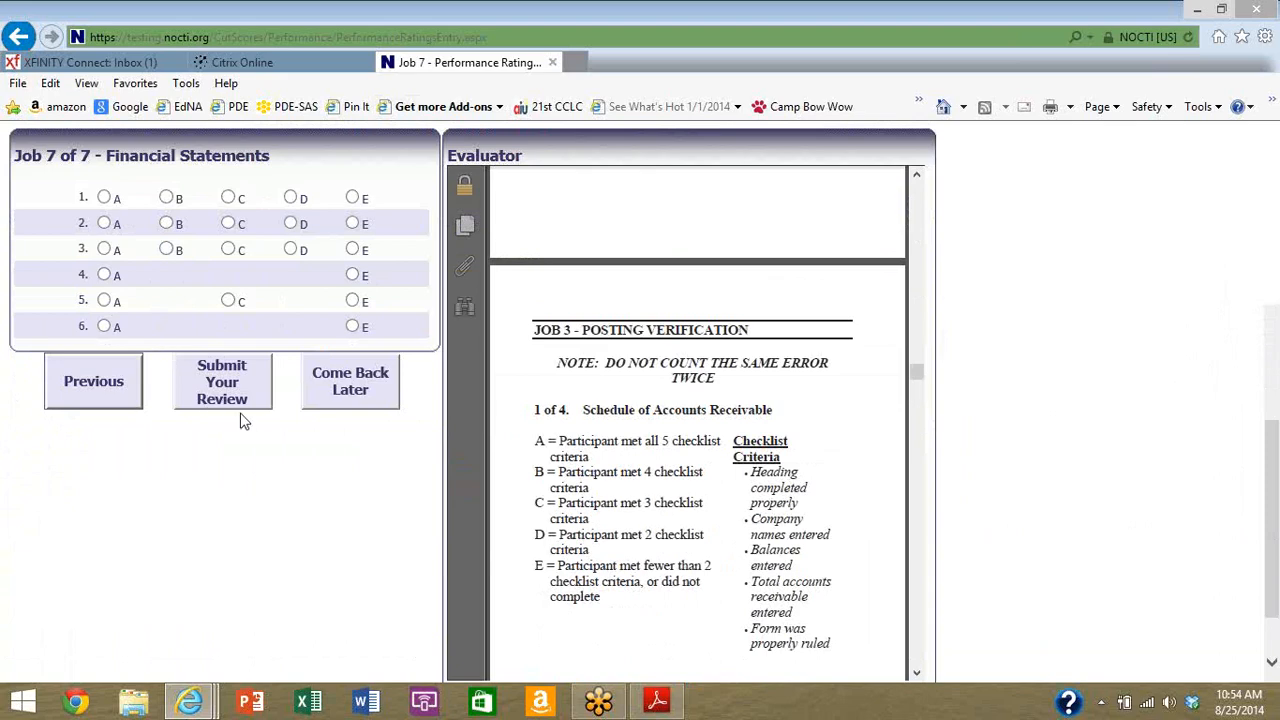
mouse_move(93, 381)
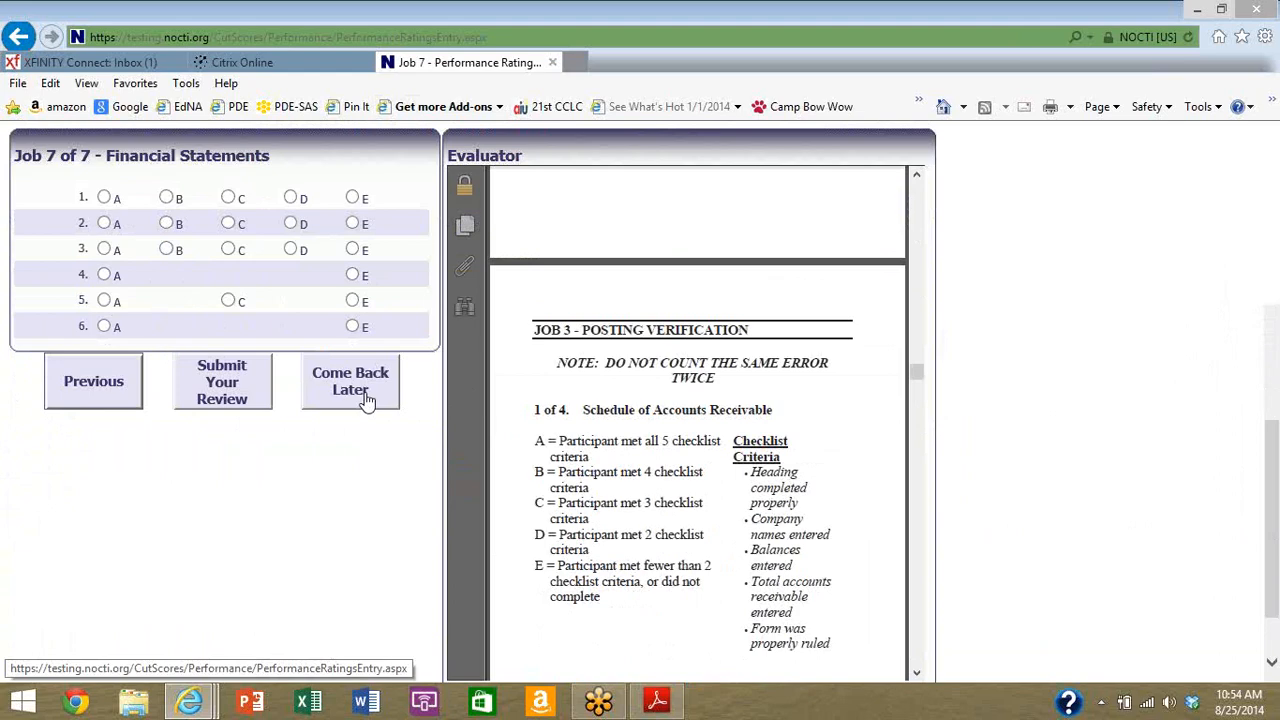
mouse_move(262, 405)
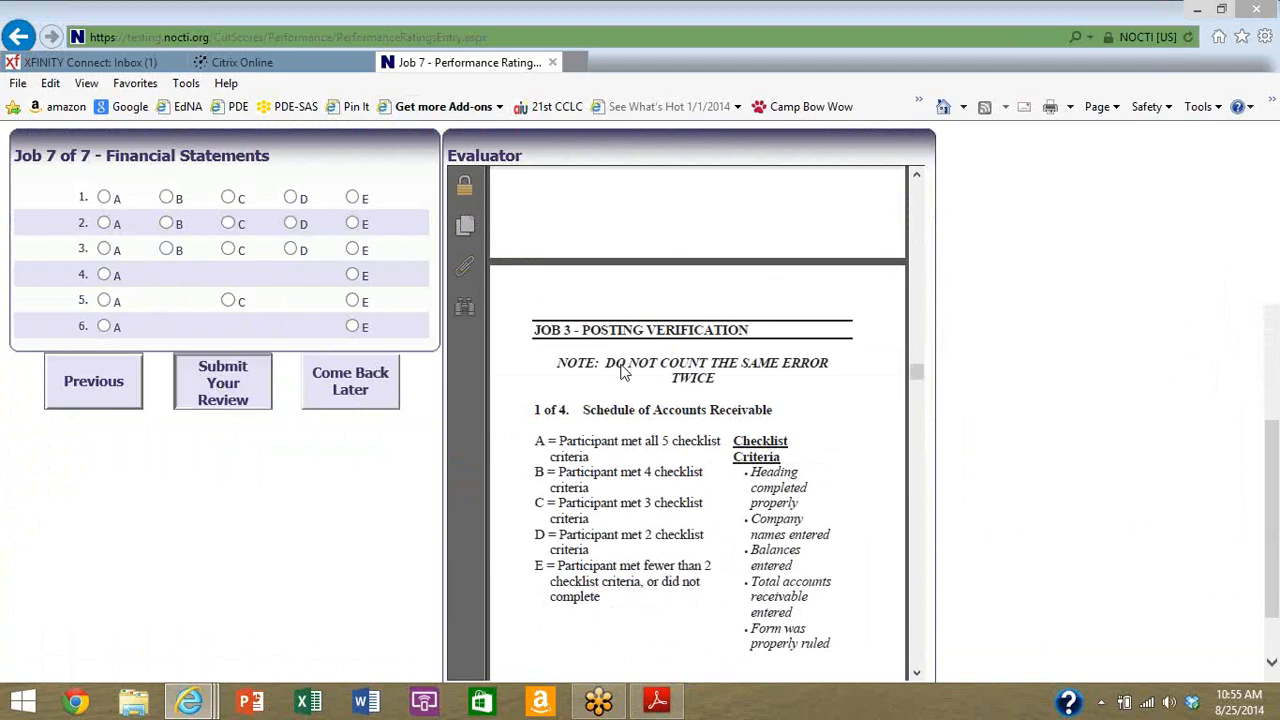
Submit the review from Job 7 Financial Statements, bringing up the submission prompt
click(222, 381)
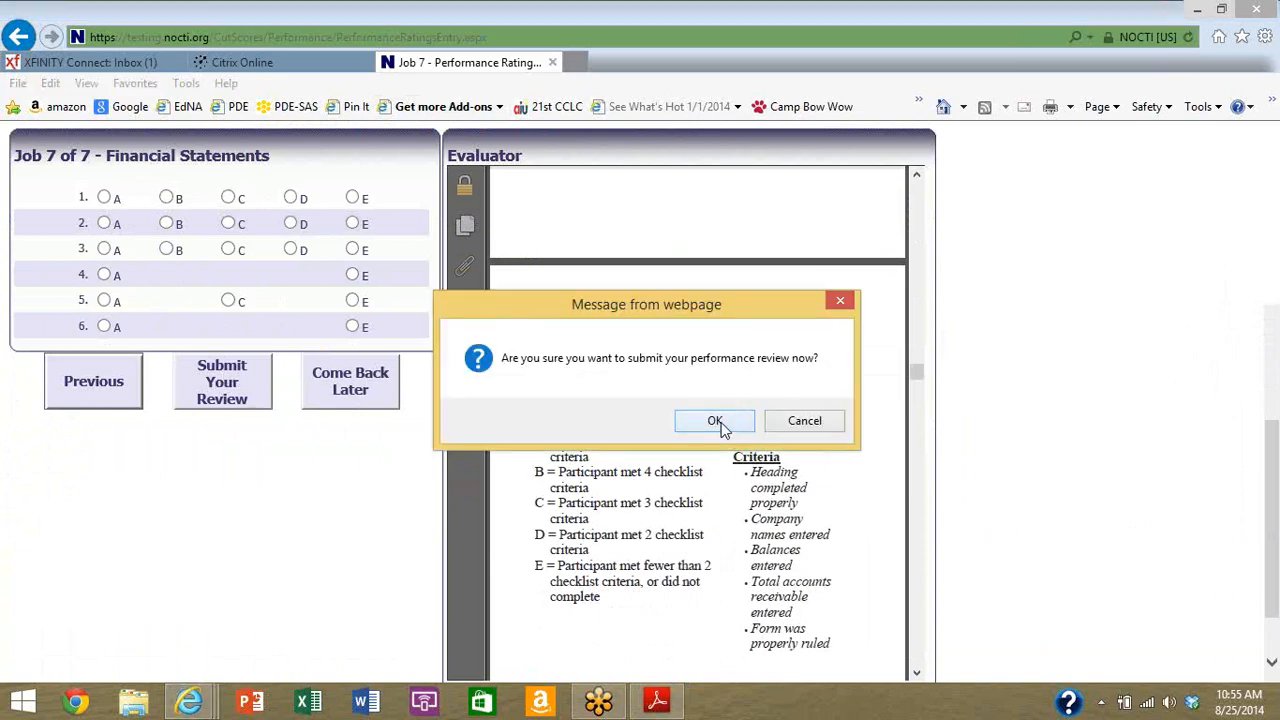
Confirm submitting the performance review now, reaching the Participation Confirmation page
click(715, 420)
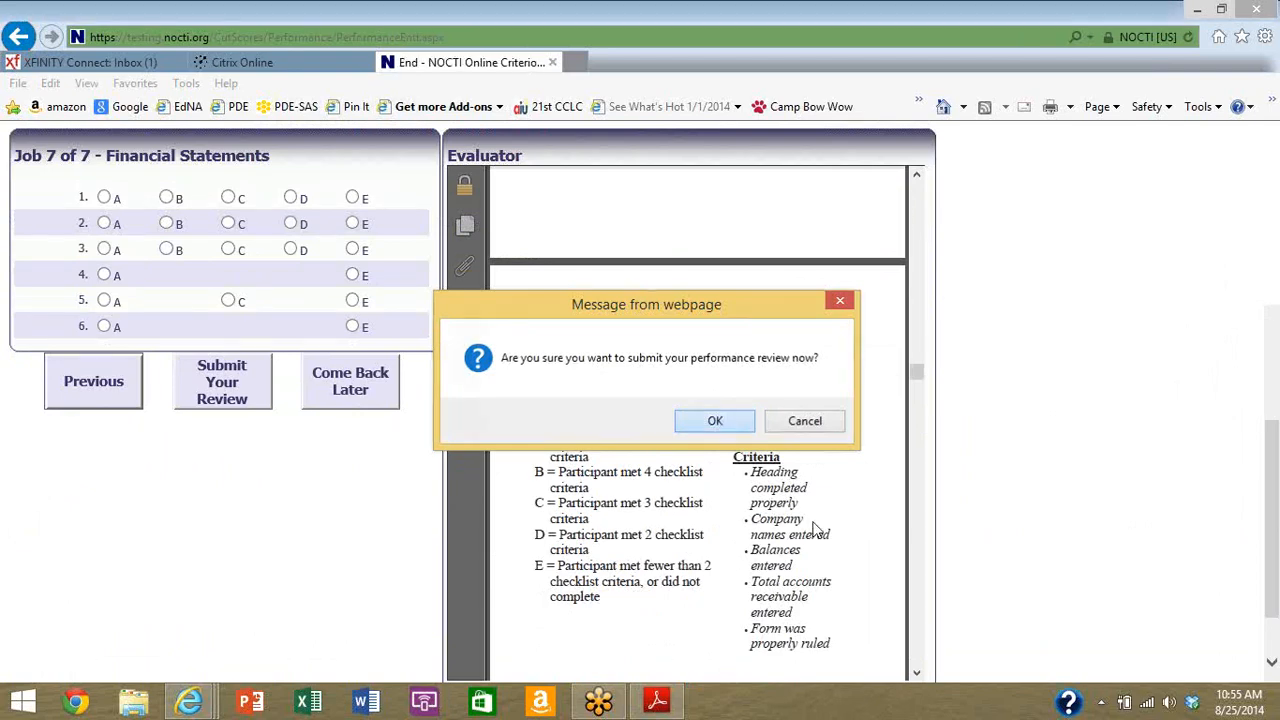
click(715, 420)
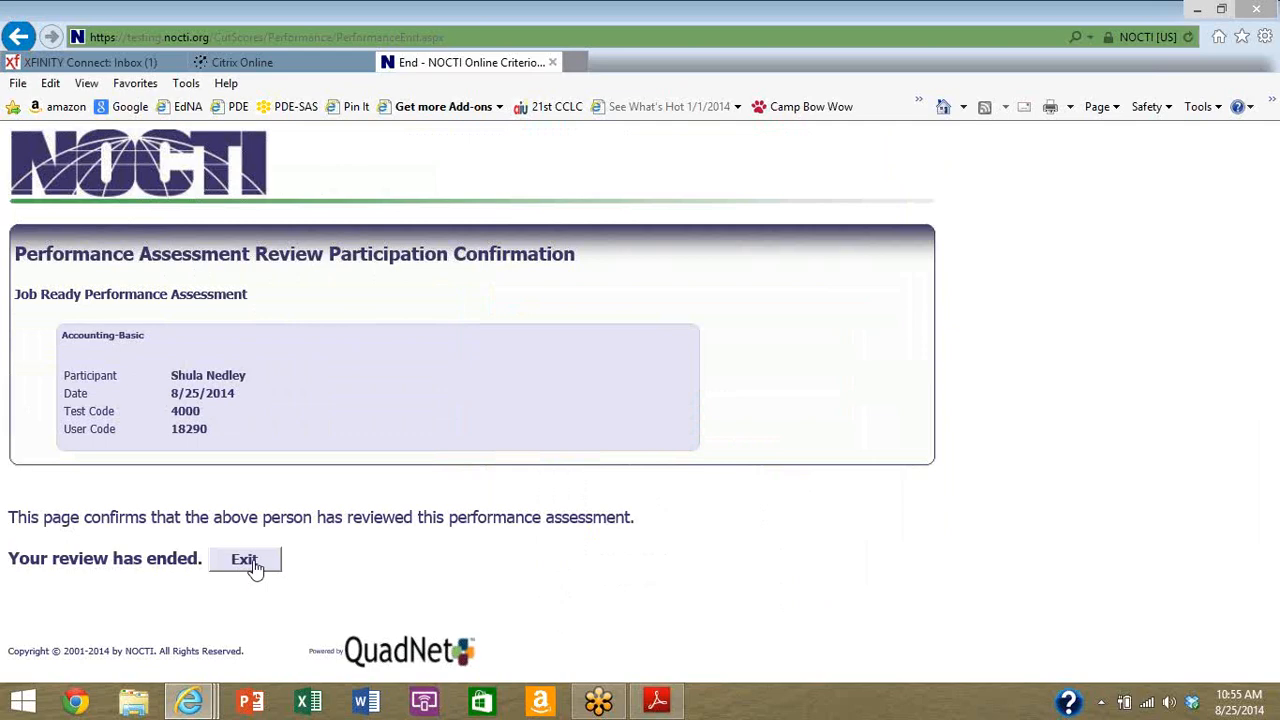
Exit the confirmation page back to the NOCTI welcome page
click(244, 559)
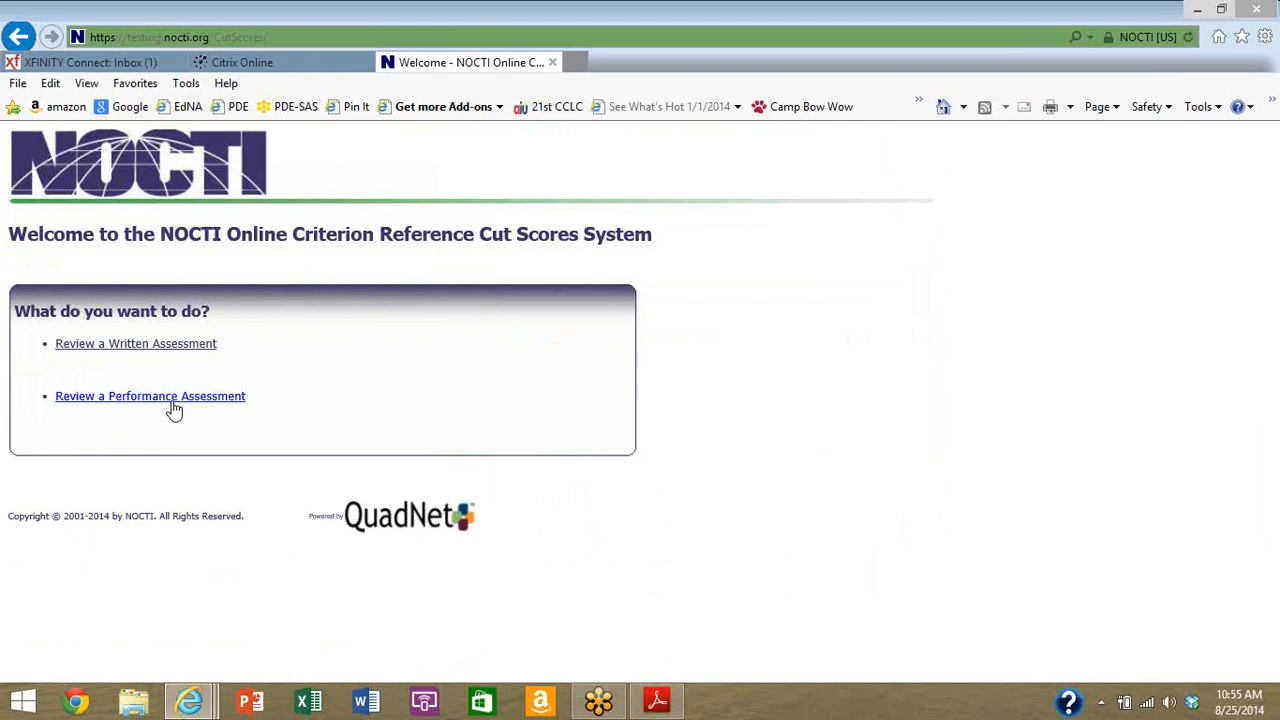
mouse_move(418, 410)
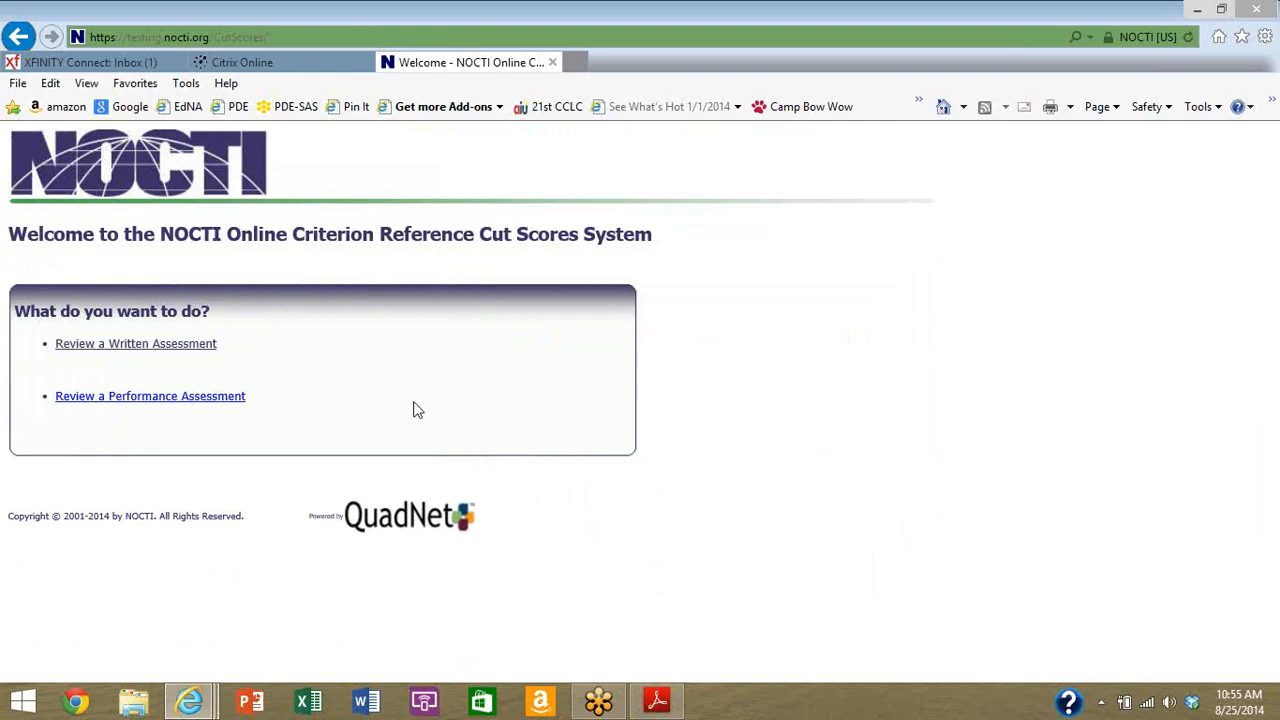